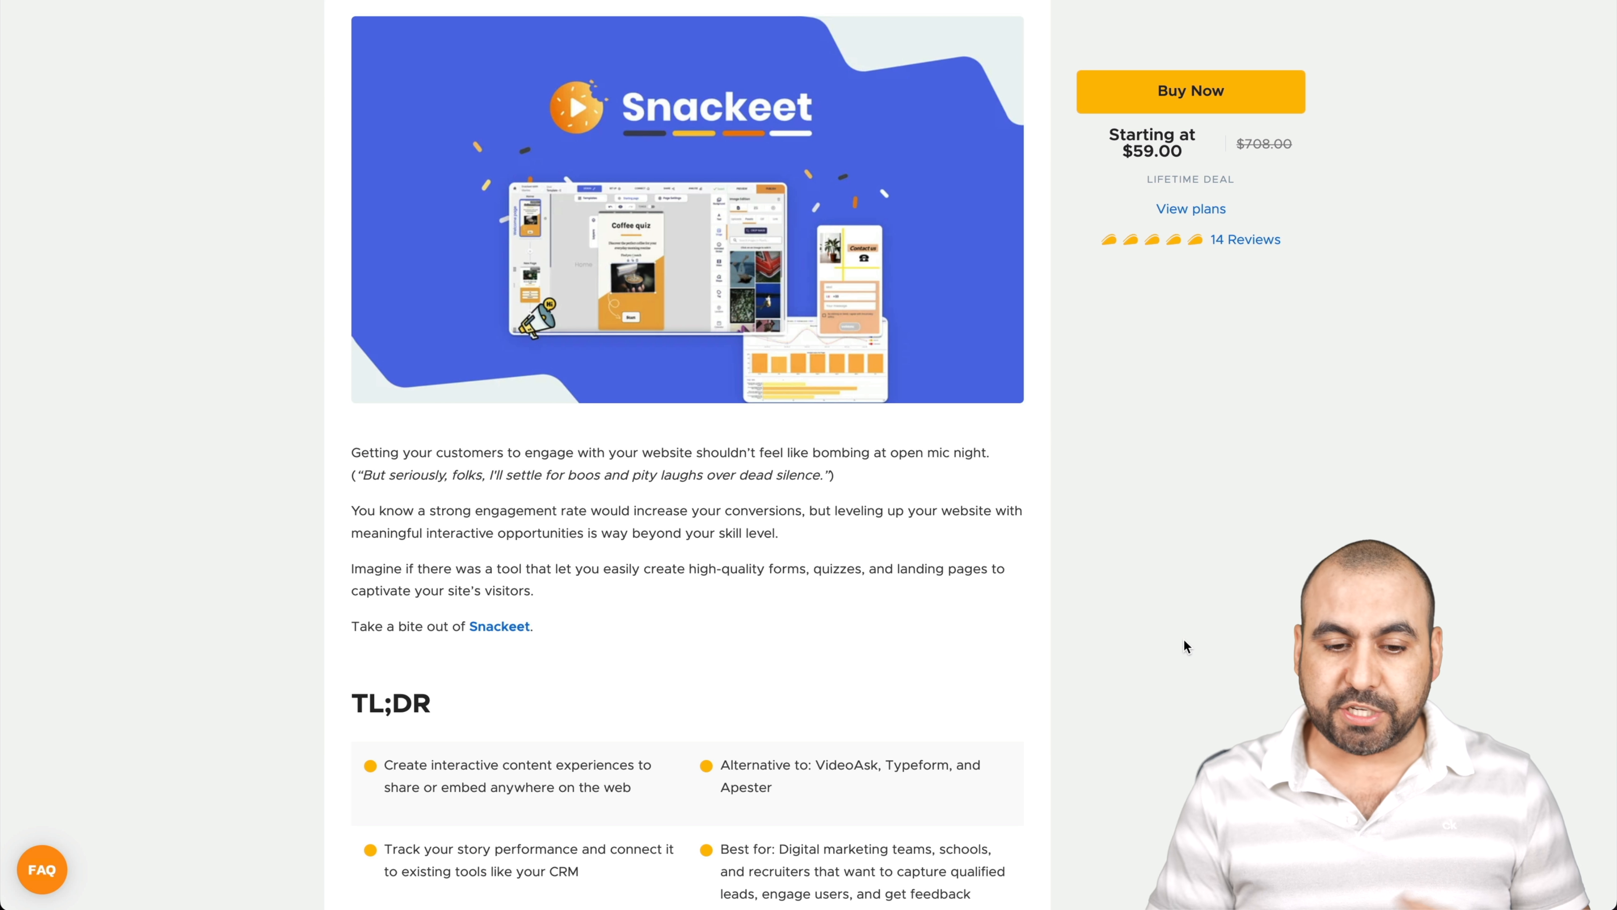
Switch the third AppSumo pricing card to License Tier 4 at $229 with unlimited responses.
scroll(down, 3)
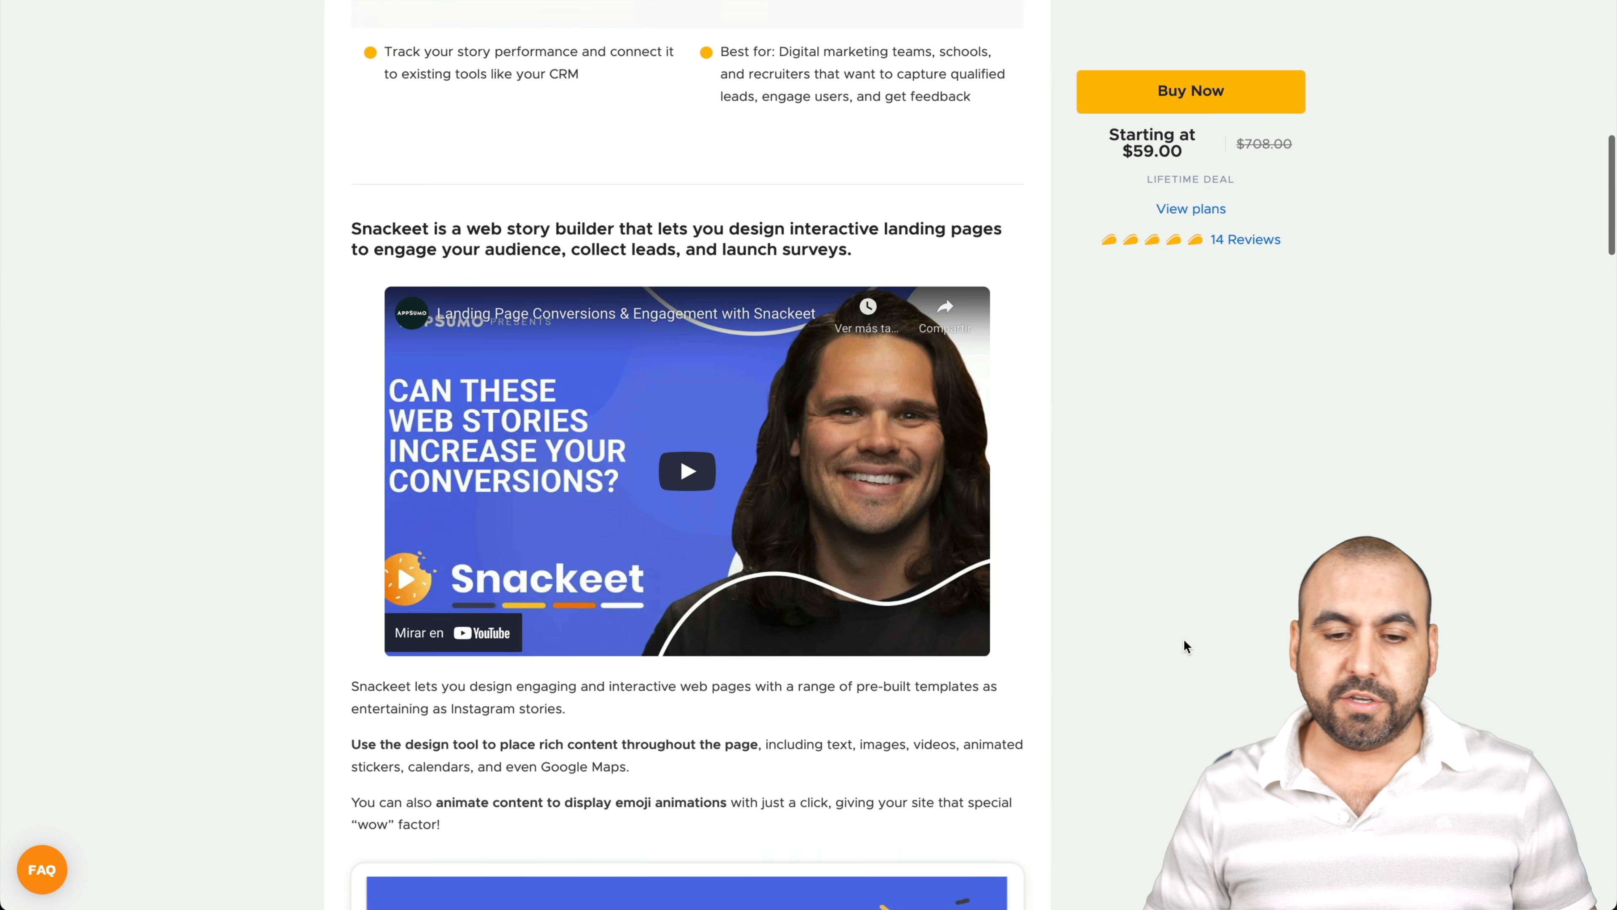
scroll(down, 3)
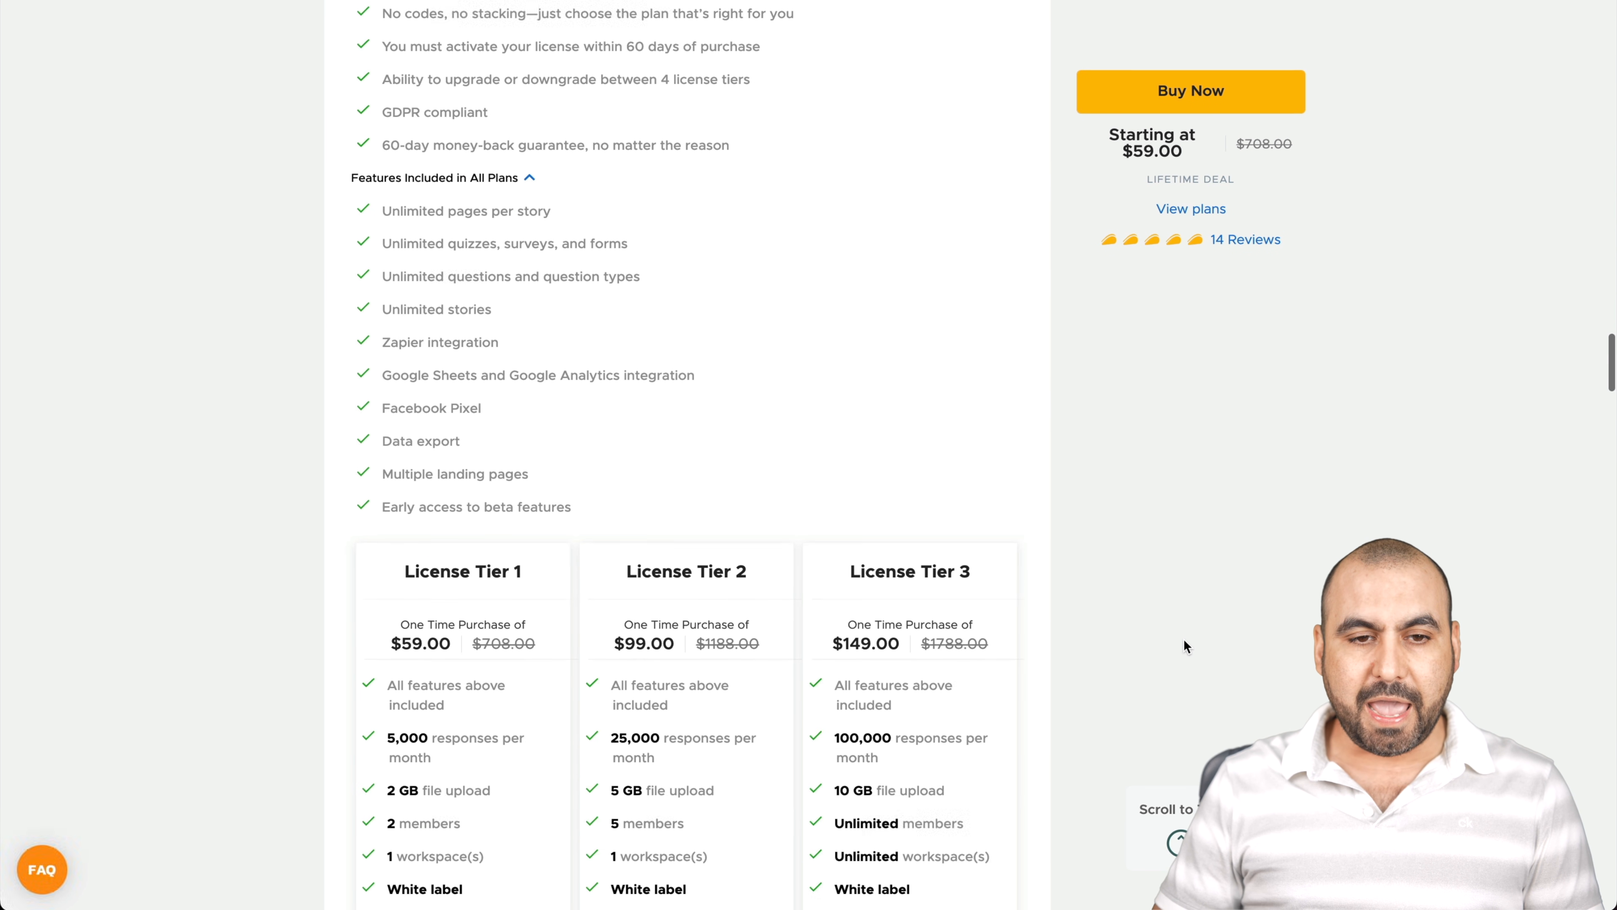
scroll(down, 3)
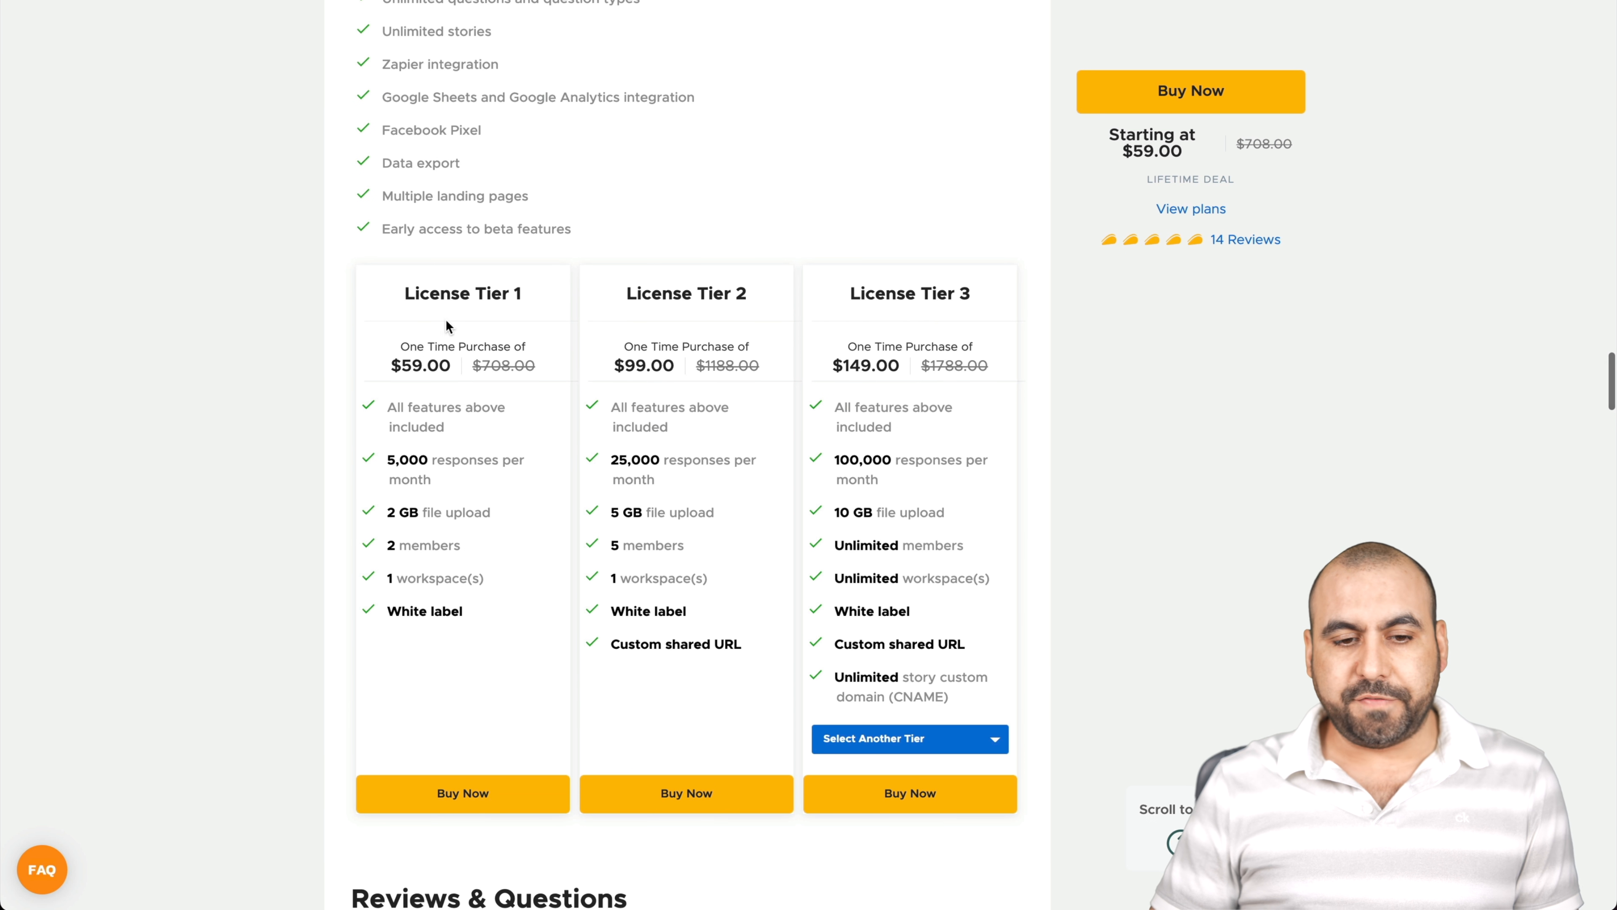
mouse_move(413, 439)
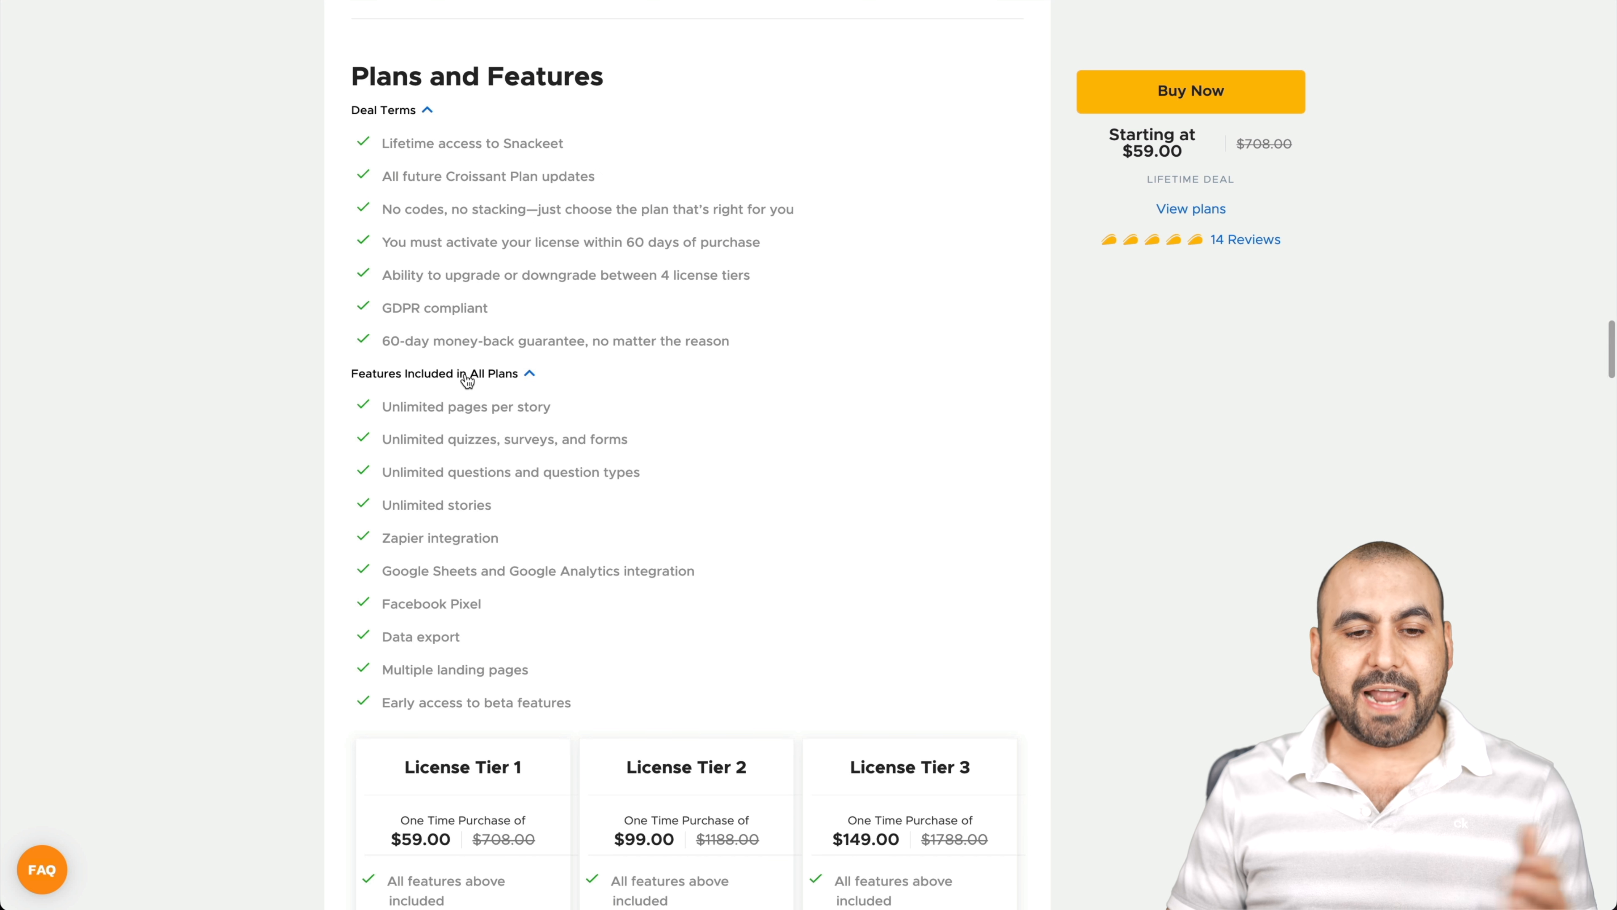
mouse_move(520, 460)
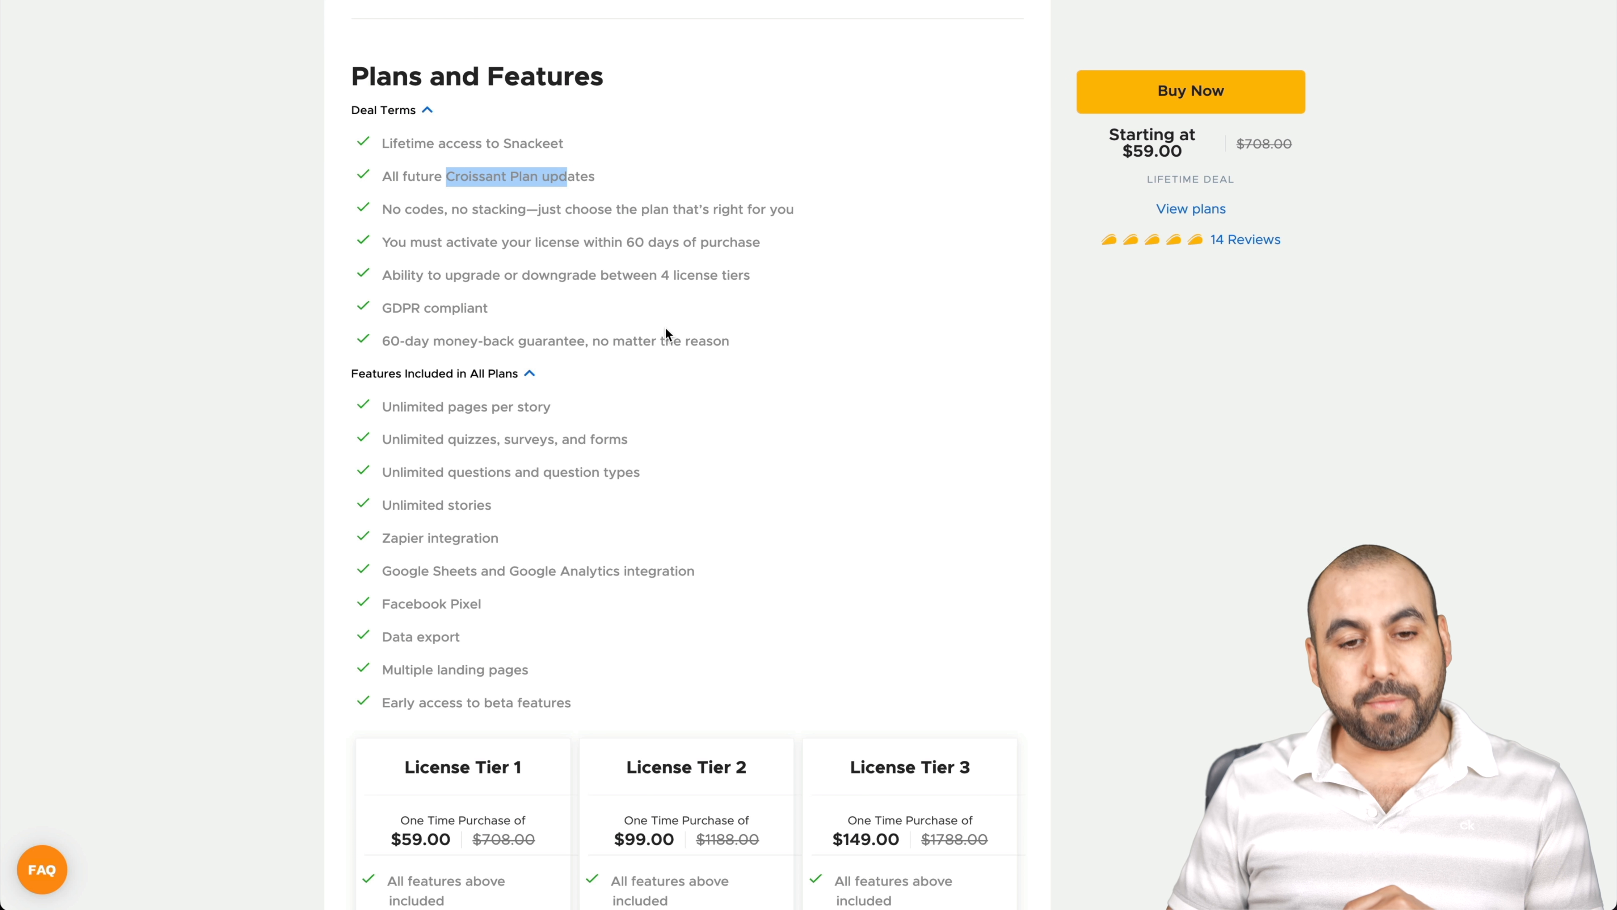
scroll(down, 3)
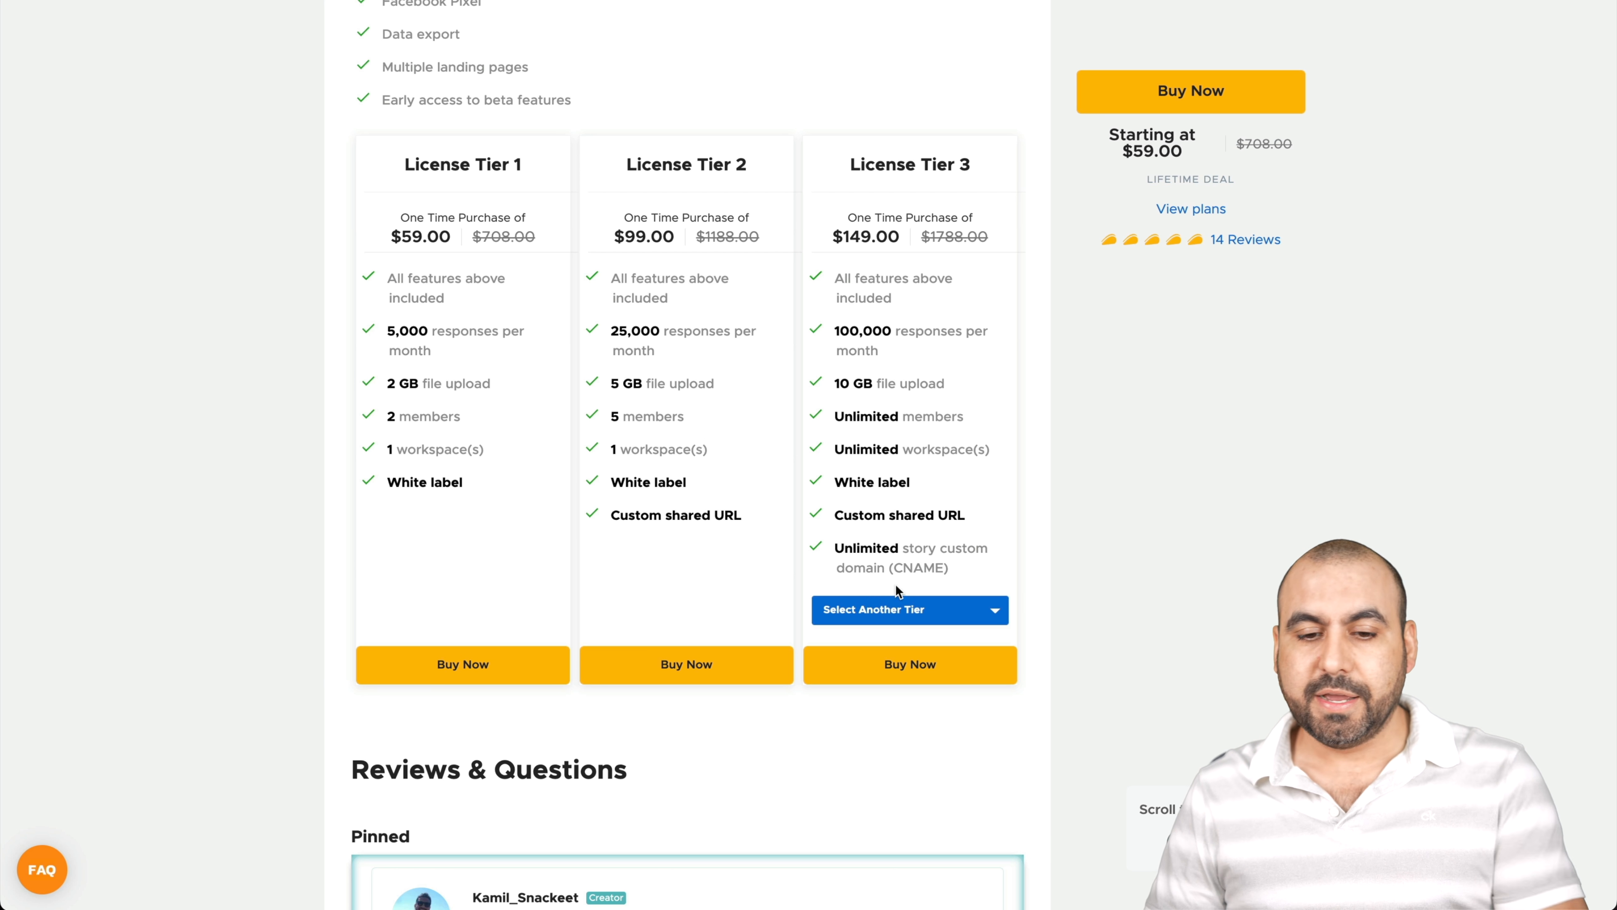
click(909, 610)
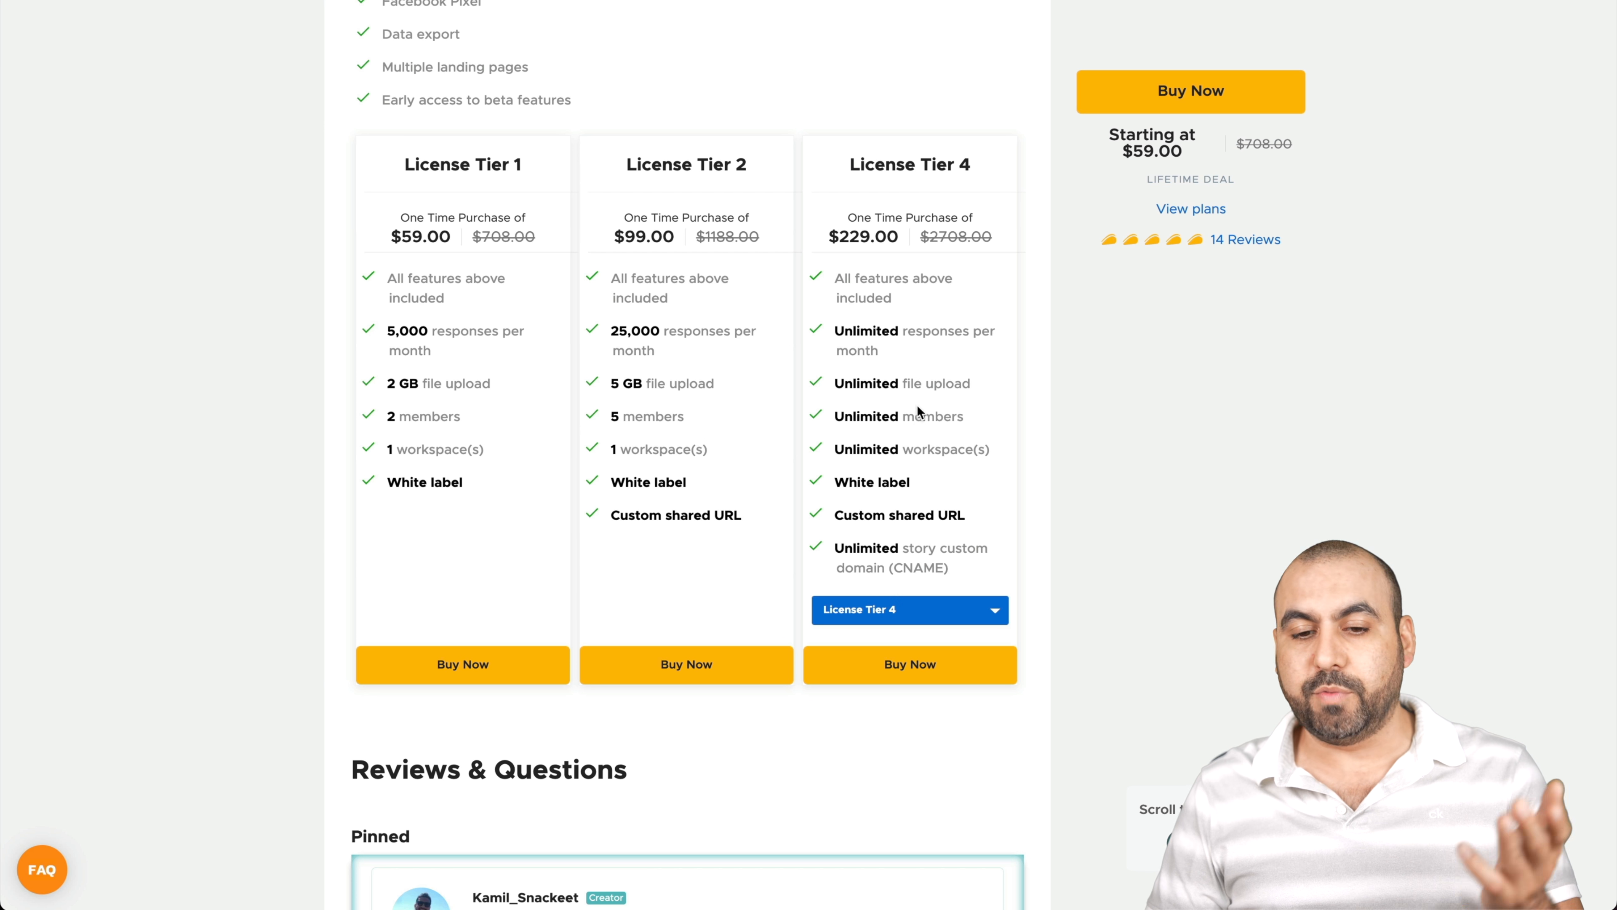
mouse_move(936, 483)
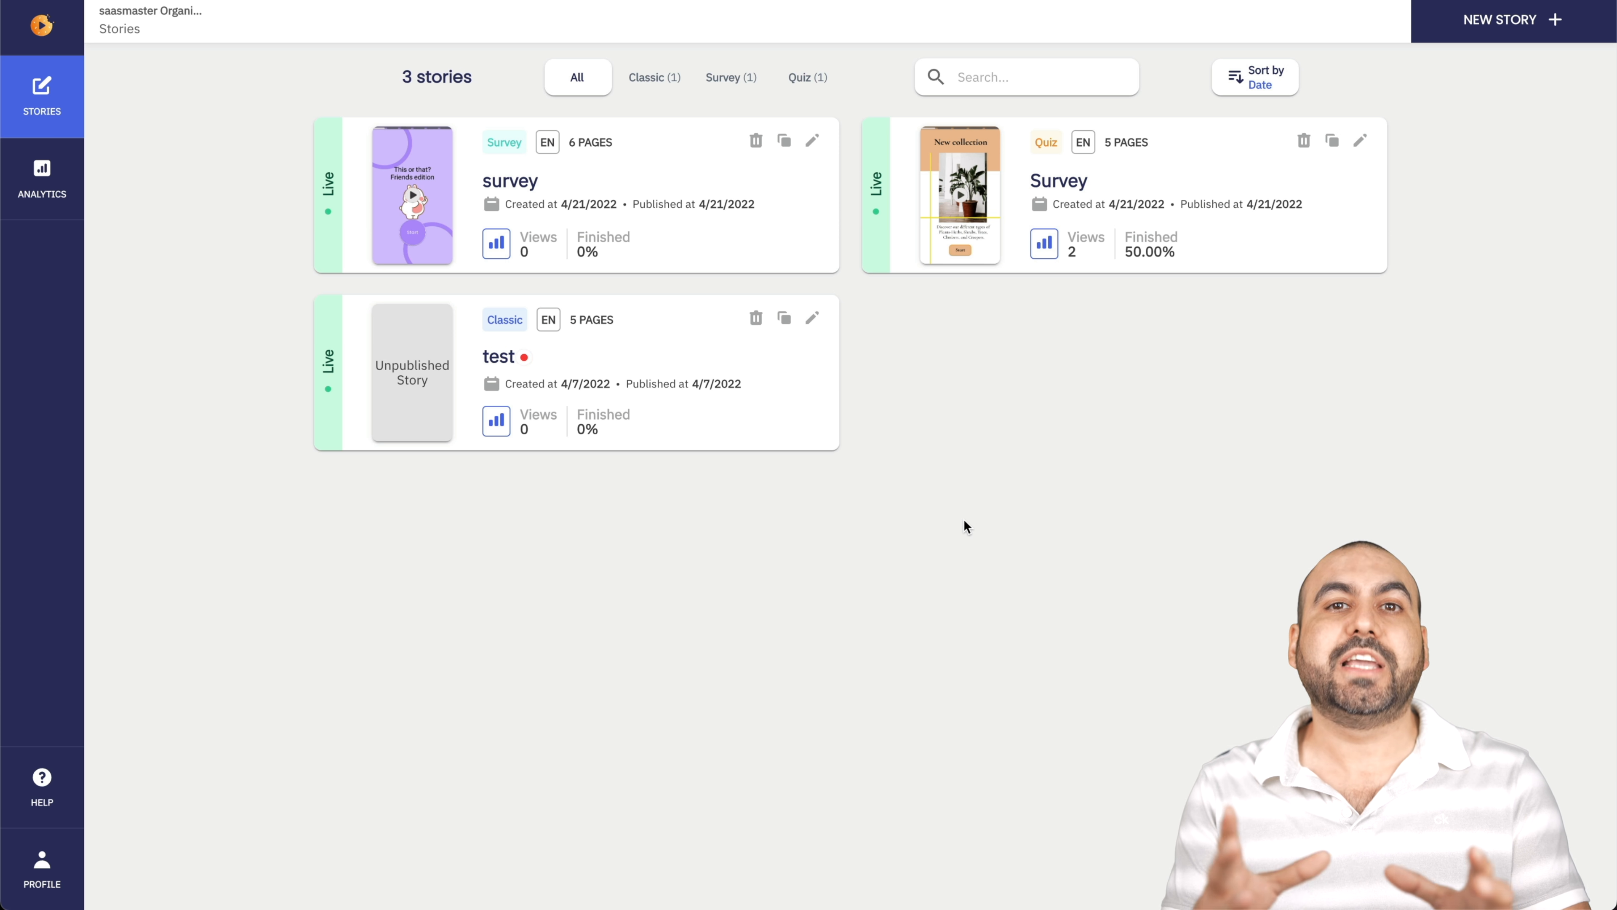
Start a new Survey web story named 'survey for video' with English kept as its language.
click(1501, 19)
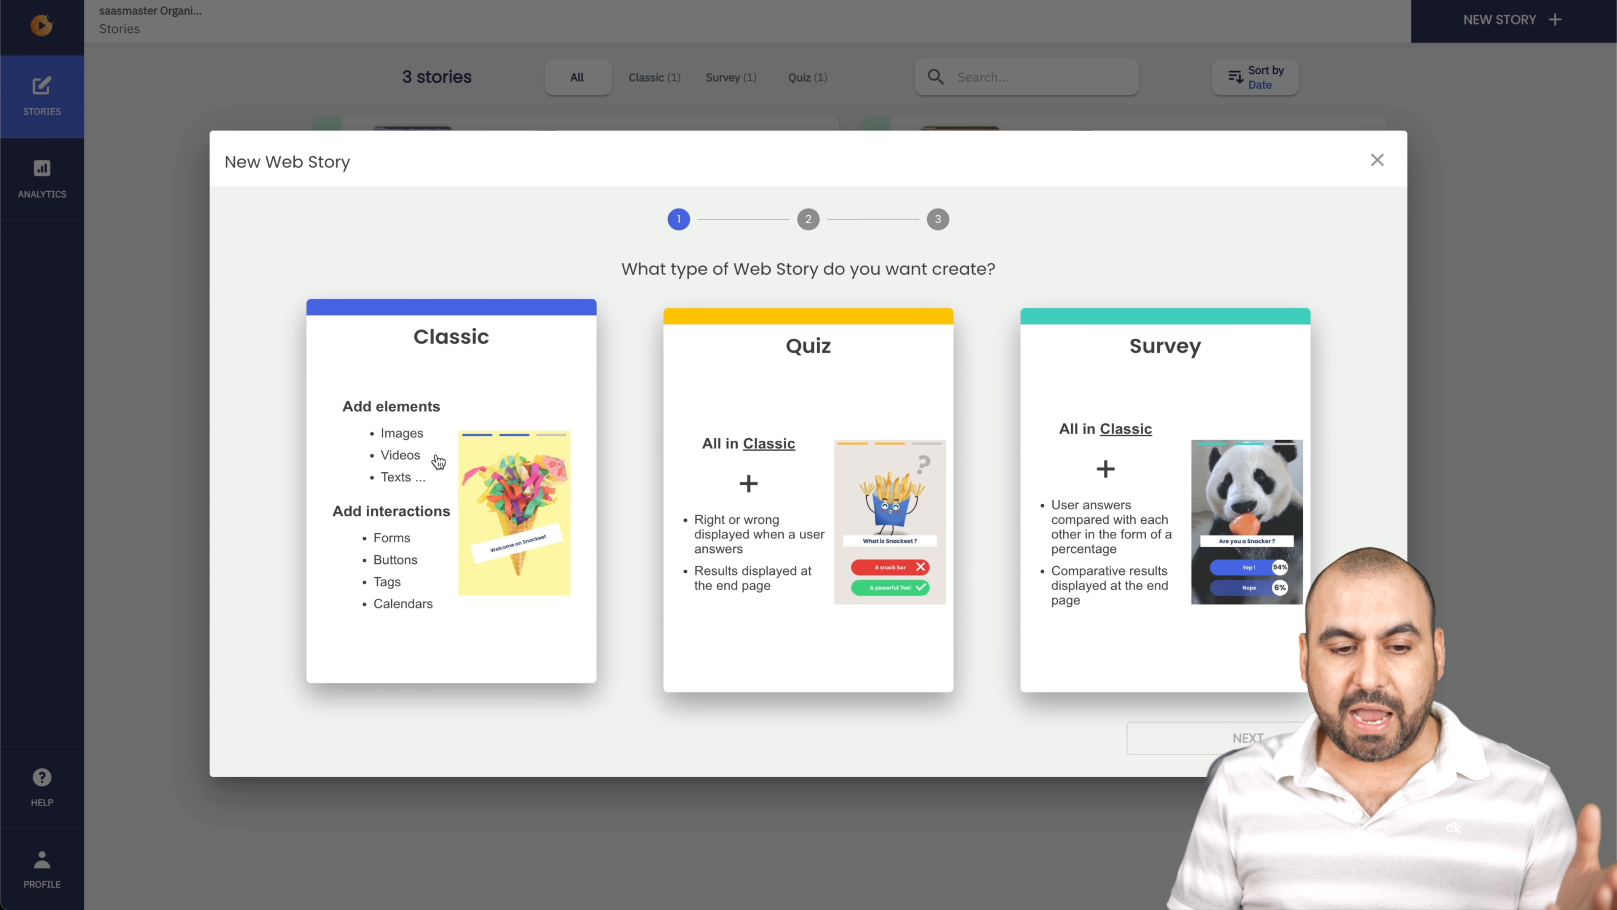
mouse_move(463, 610)
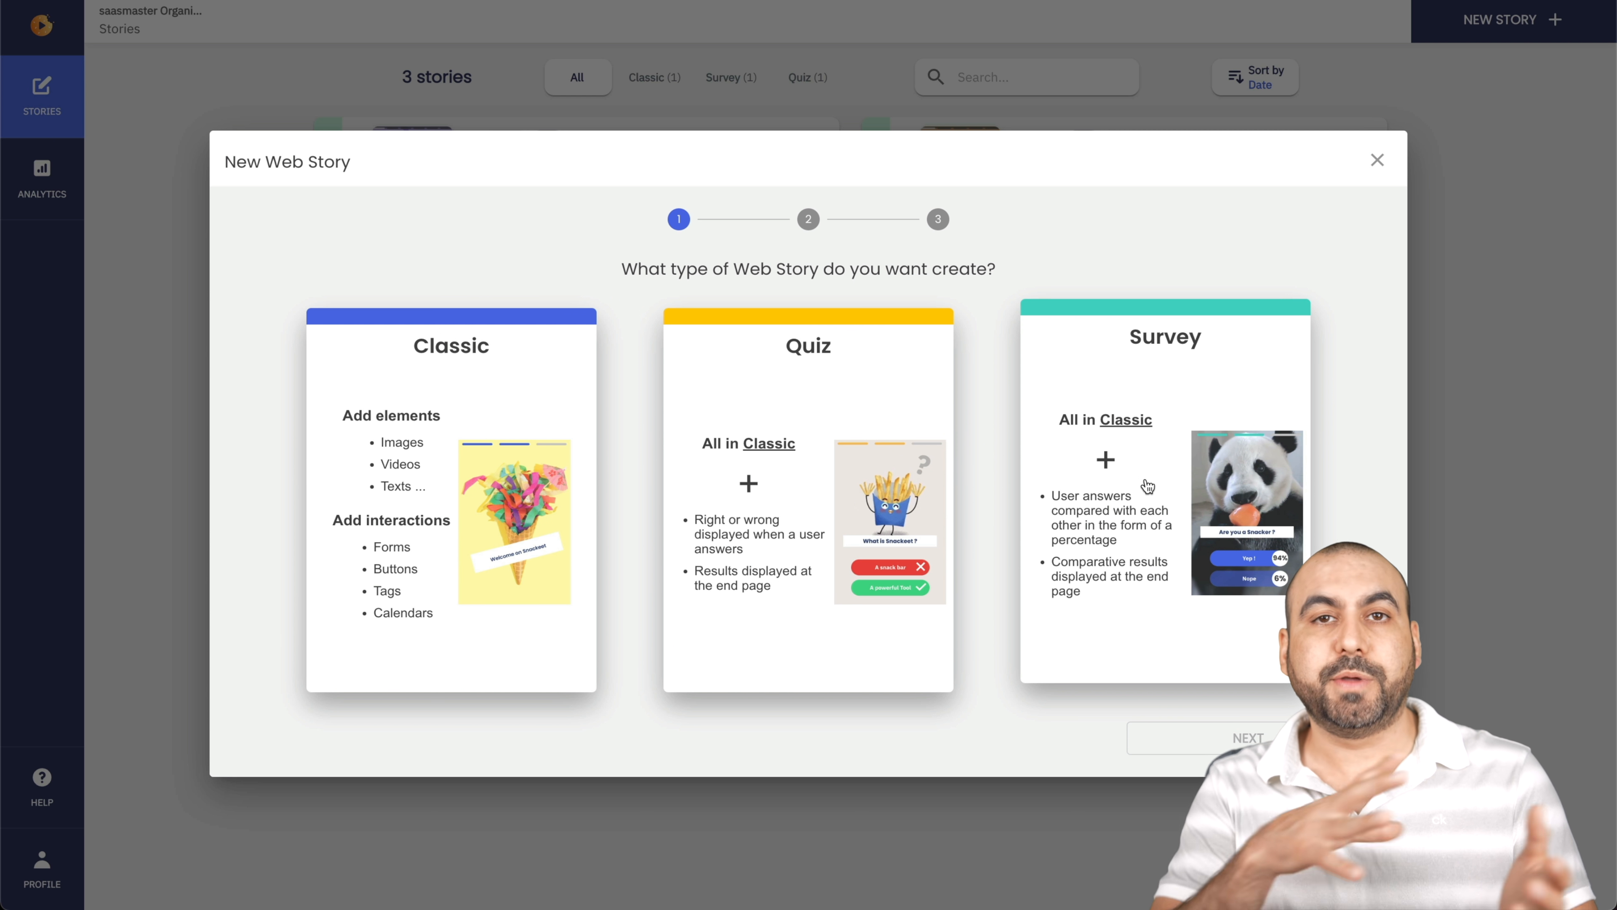
click(1148, 486)
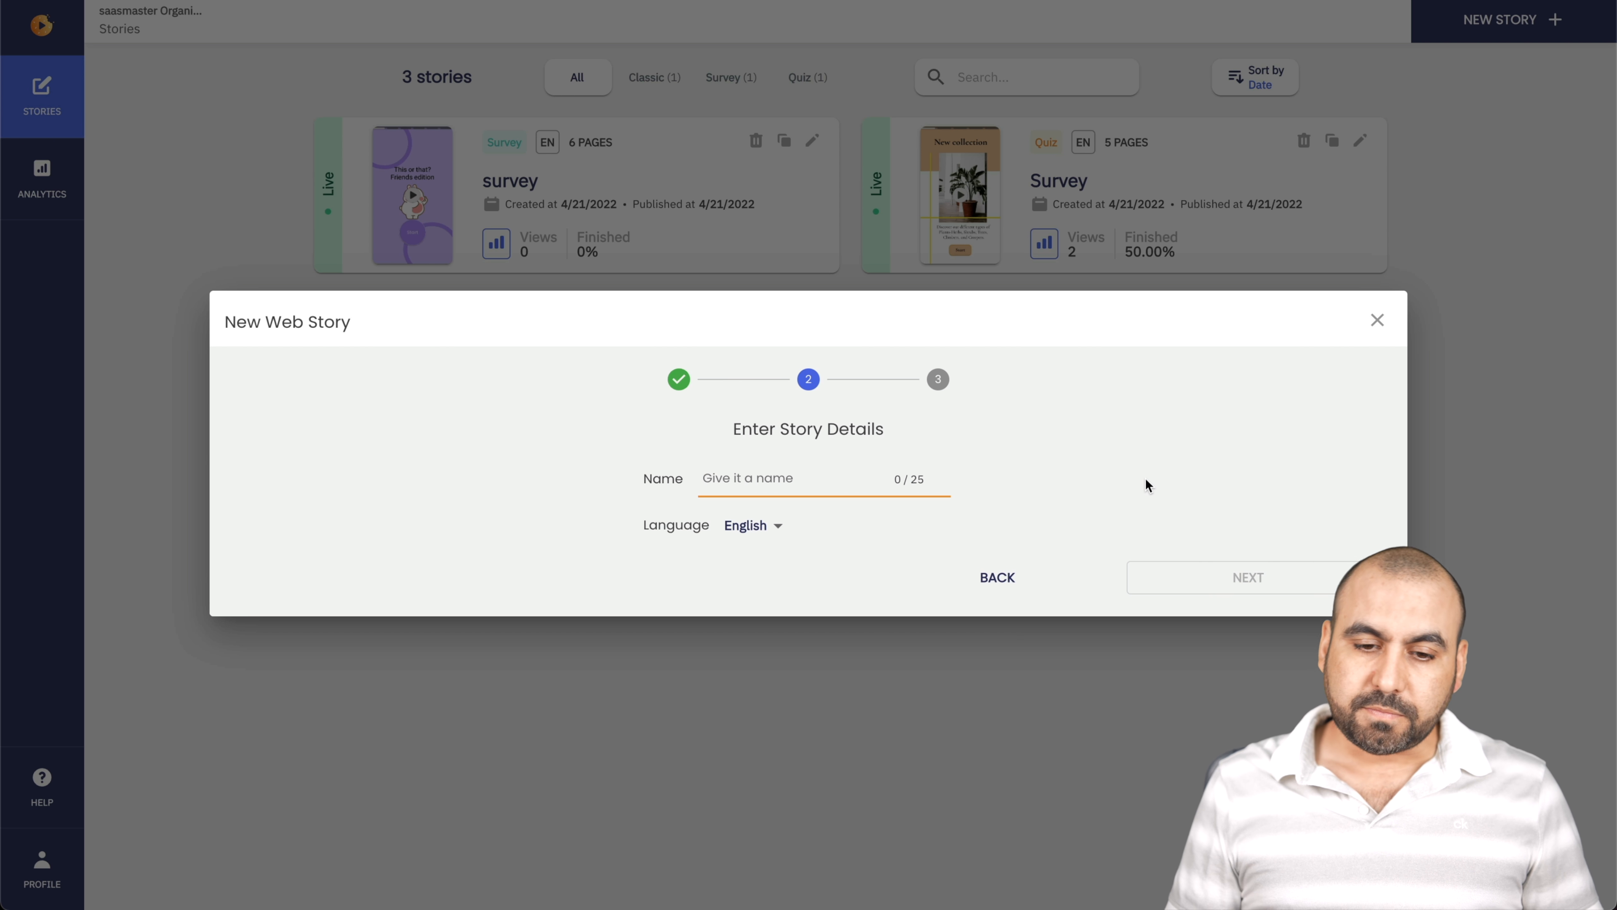
text(survey for video)
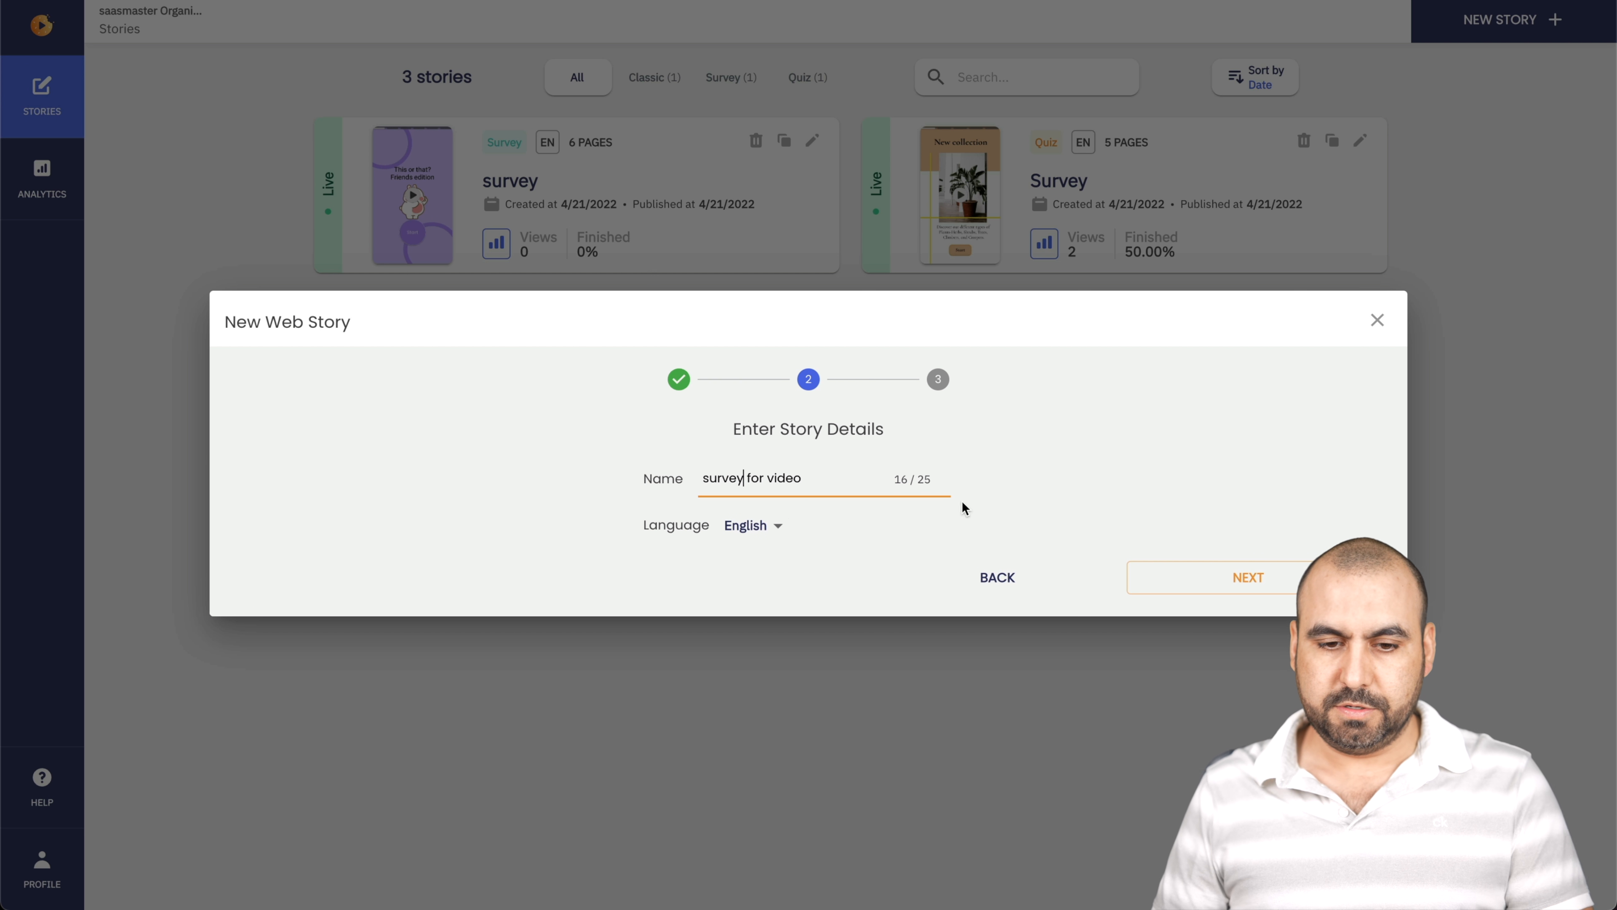
click(753, 525)
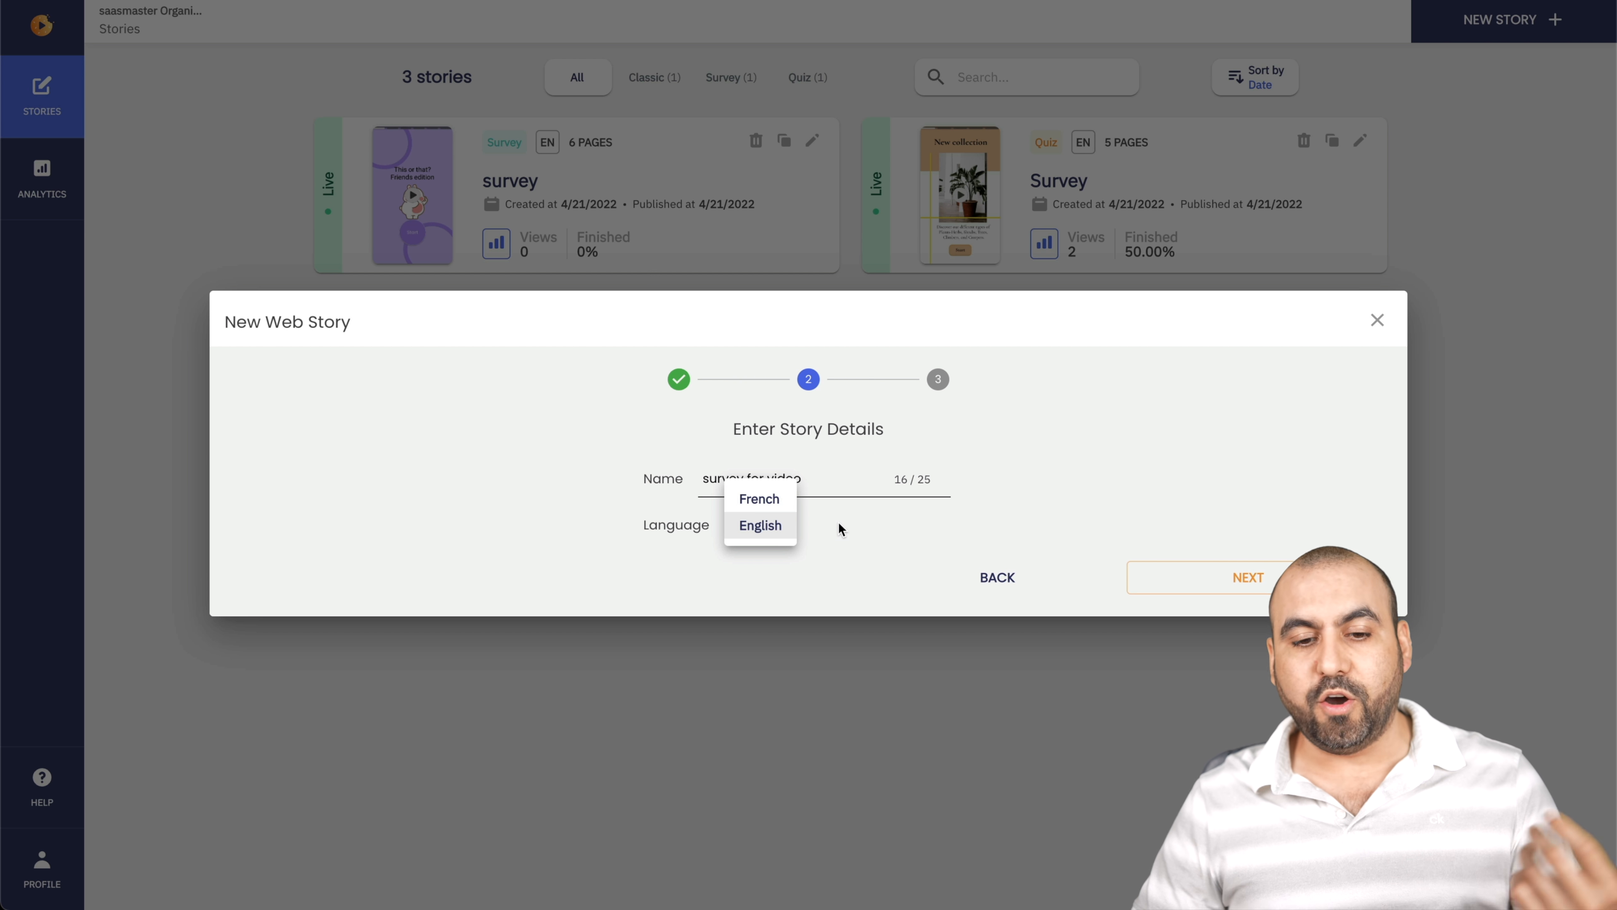
click(760, 524)
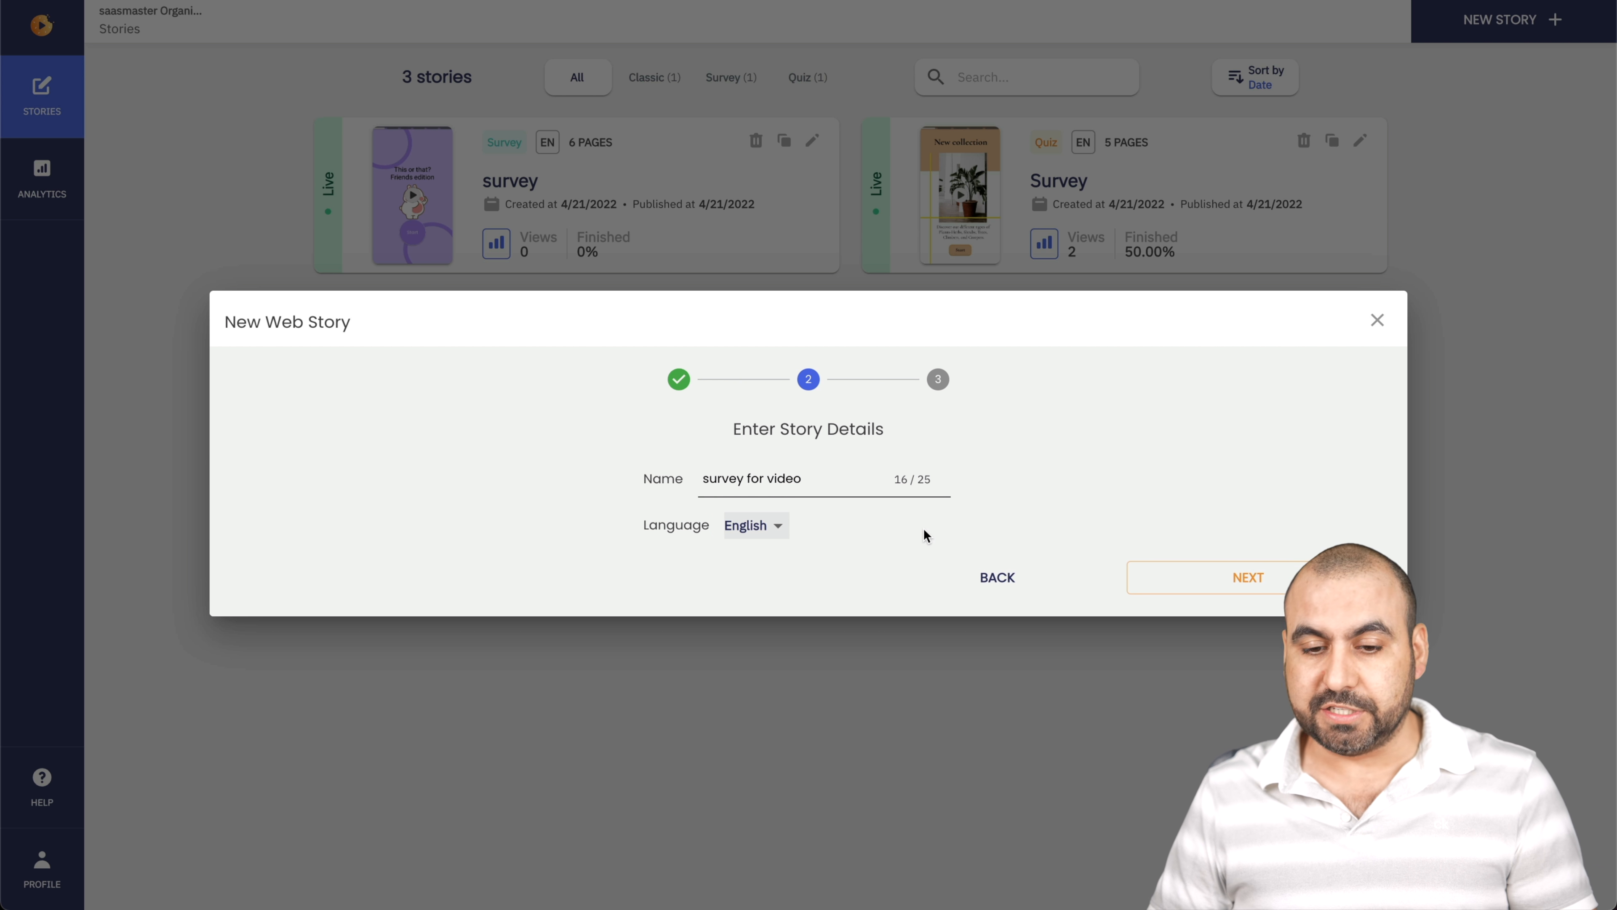
mouse_move(999, 576)
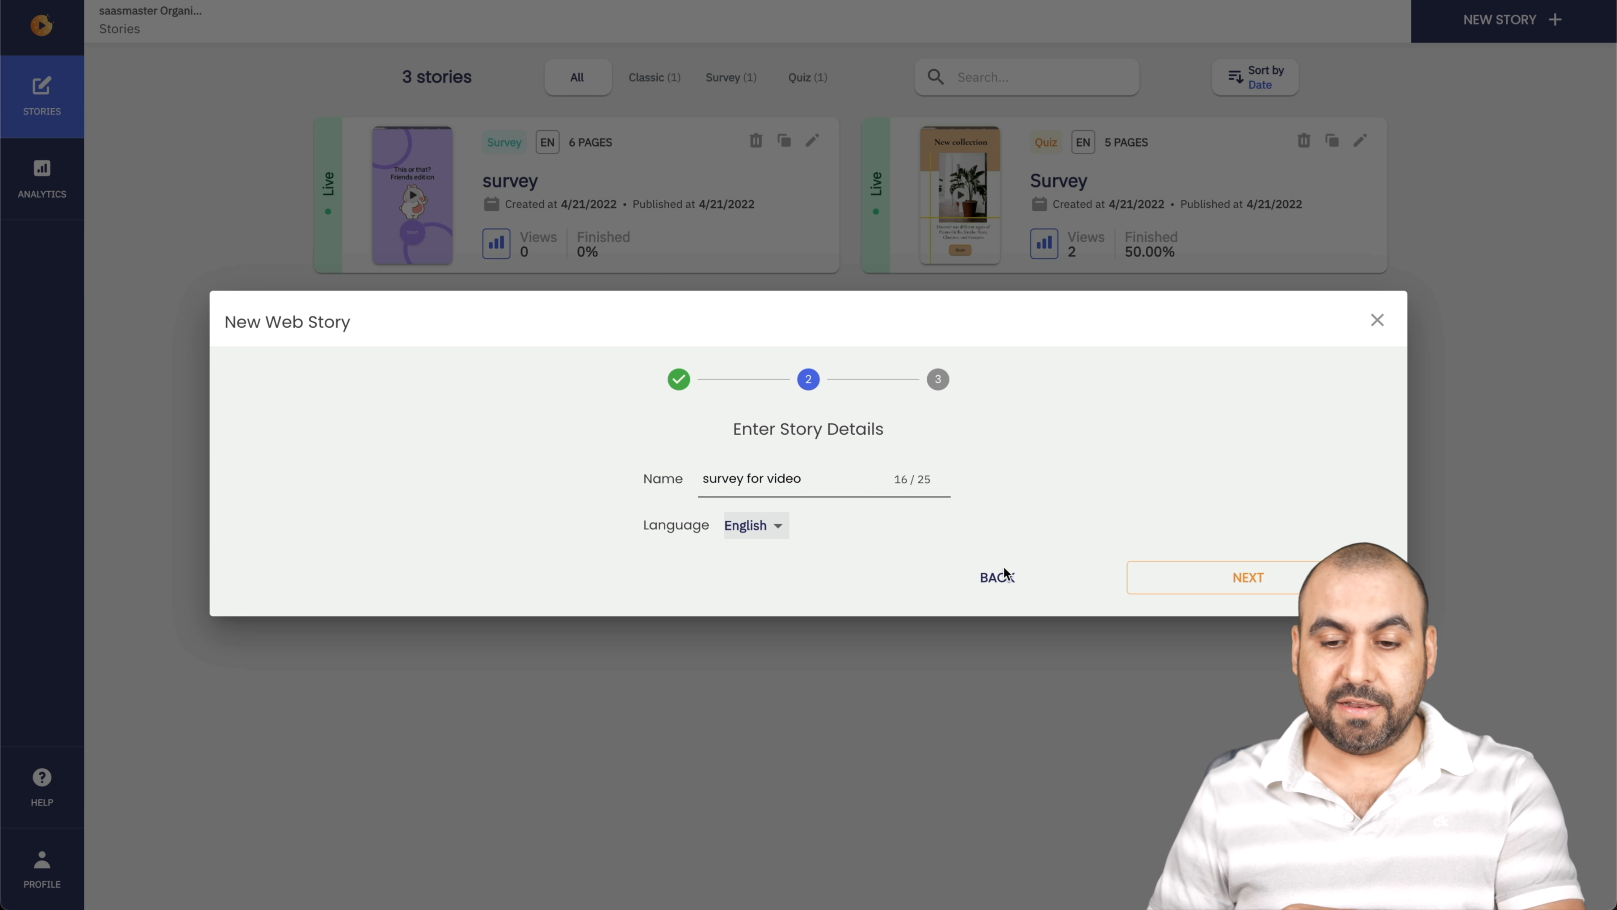
Review the survey template choices, then go back to change the story details.
click(1247, 576)
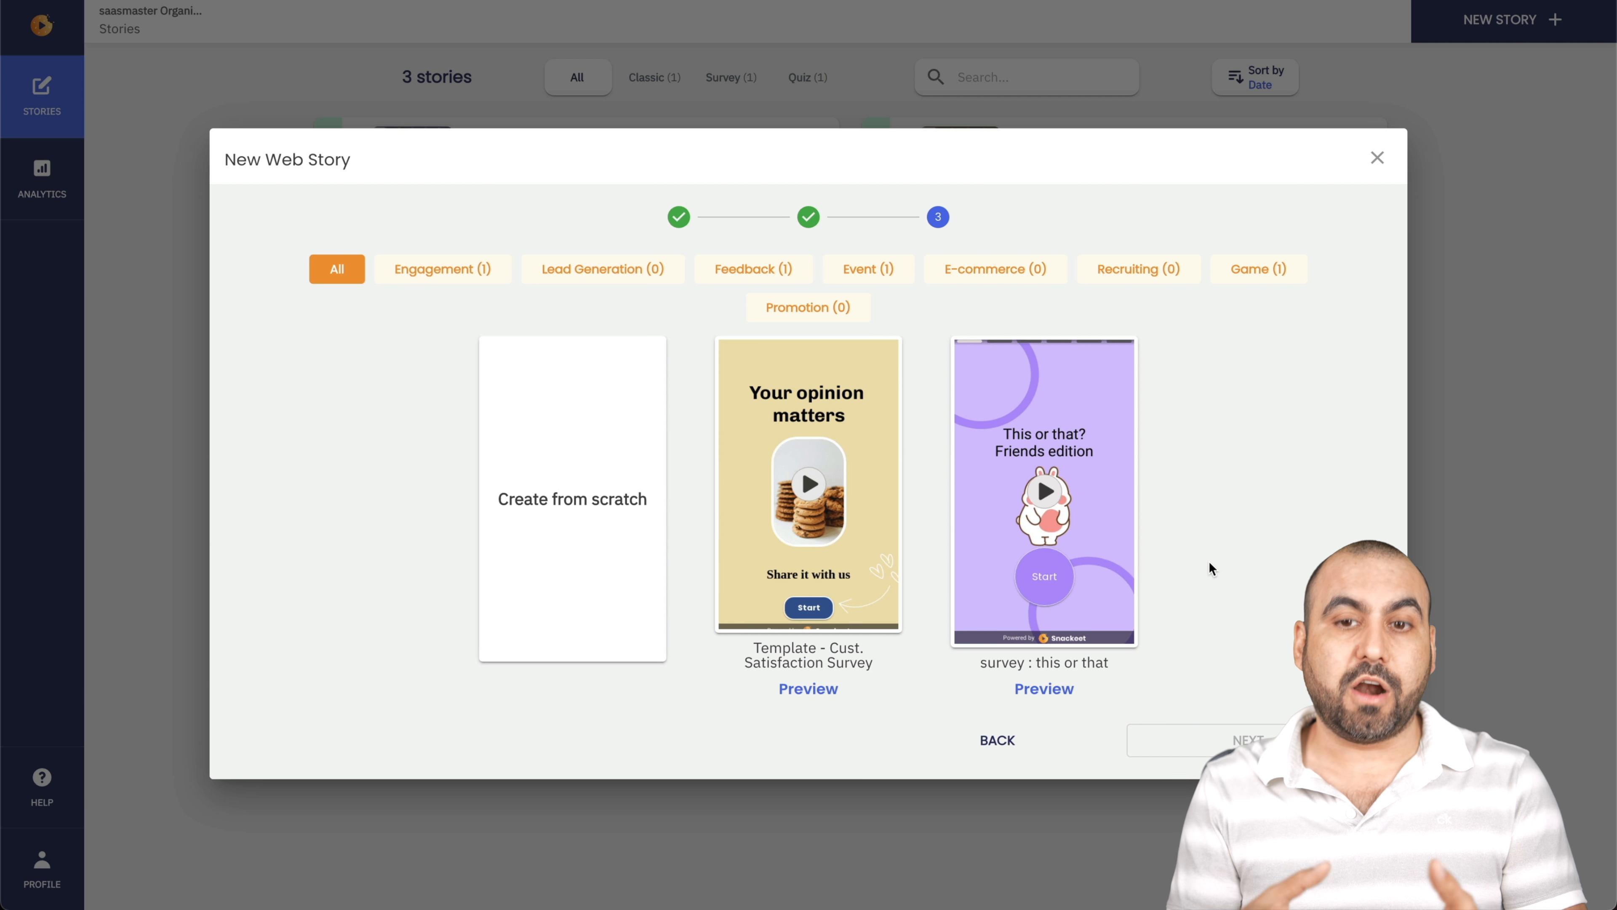
click(1043, 490)
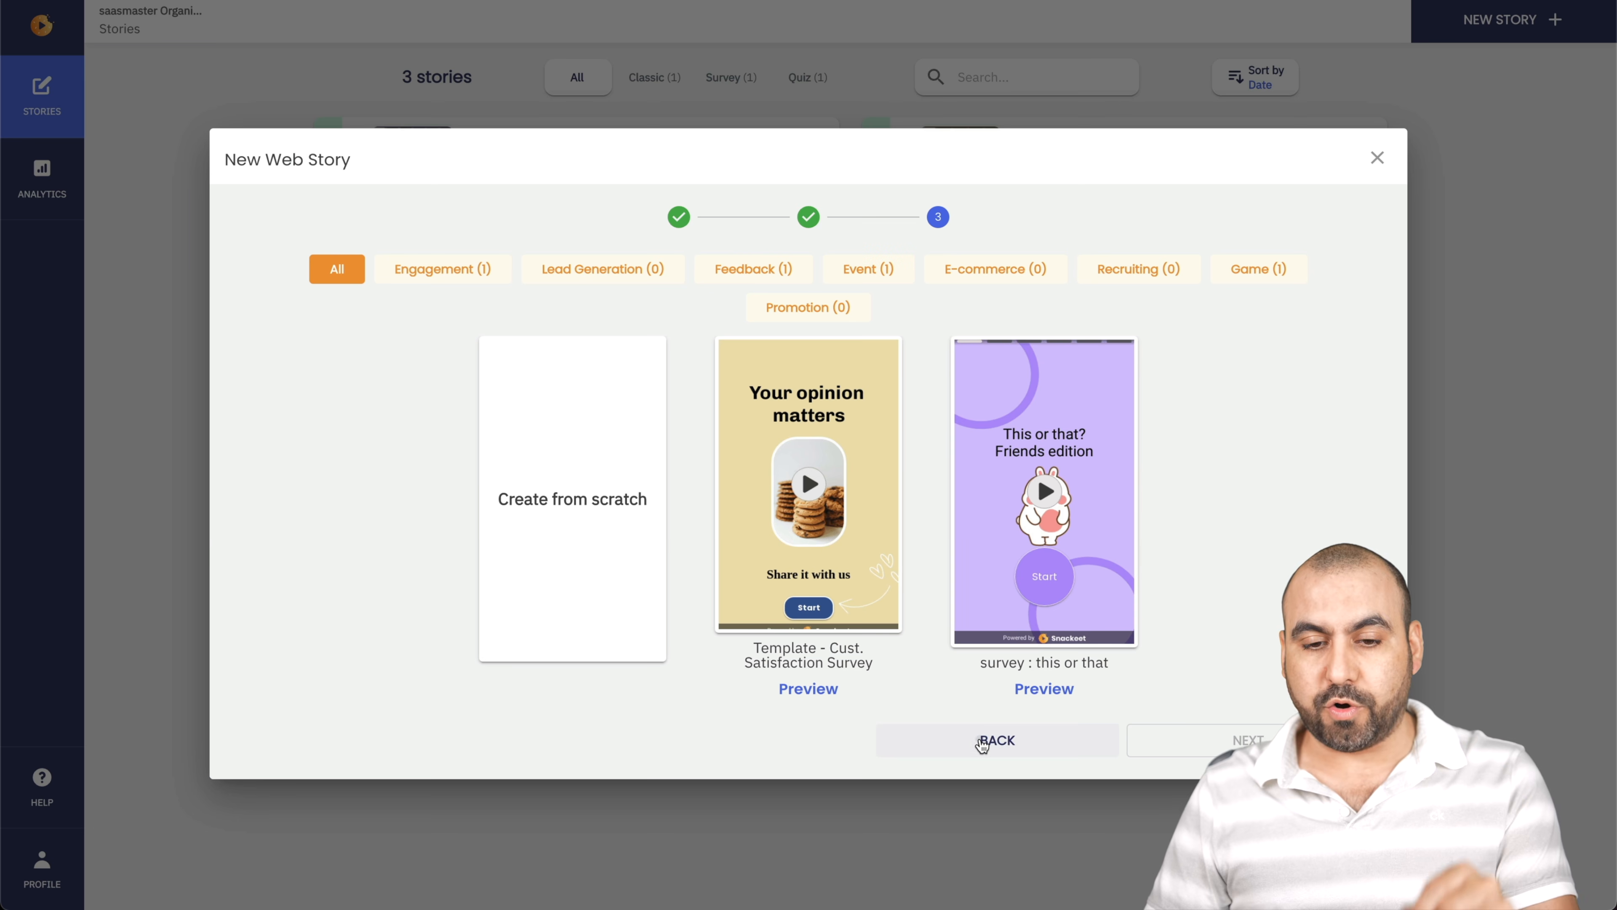
click(997, 740)
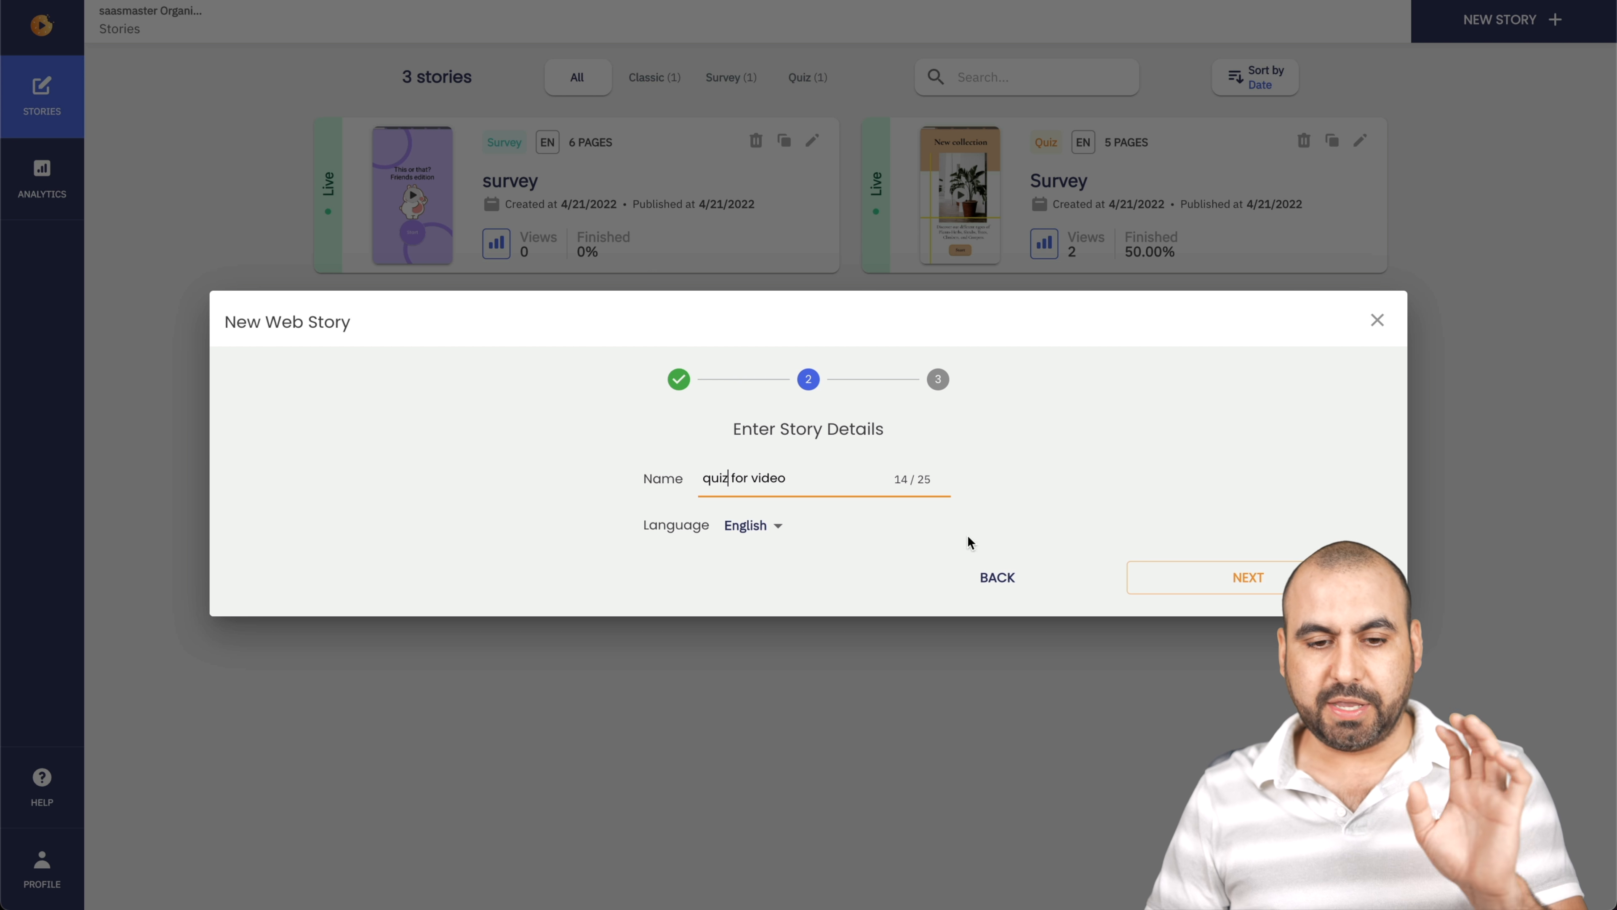
Continue to the quiz templates and choose the Cactus quiz template.
click(1247, 578)
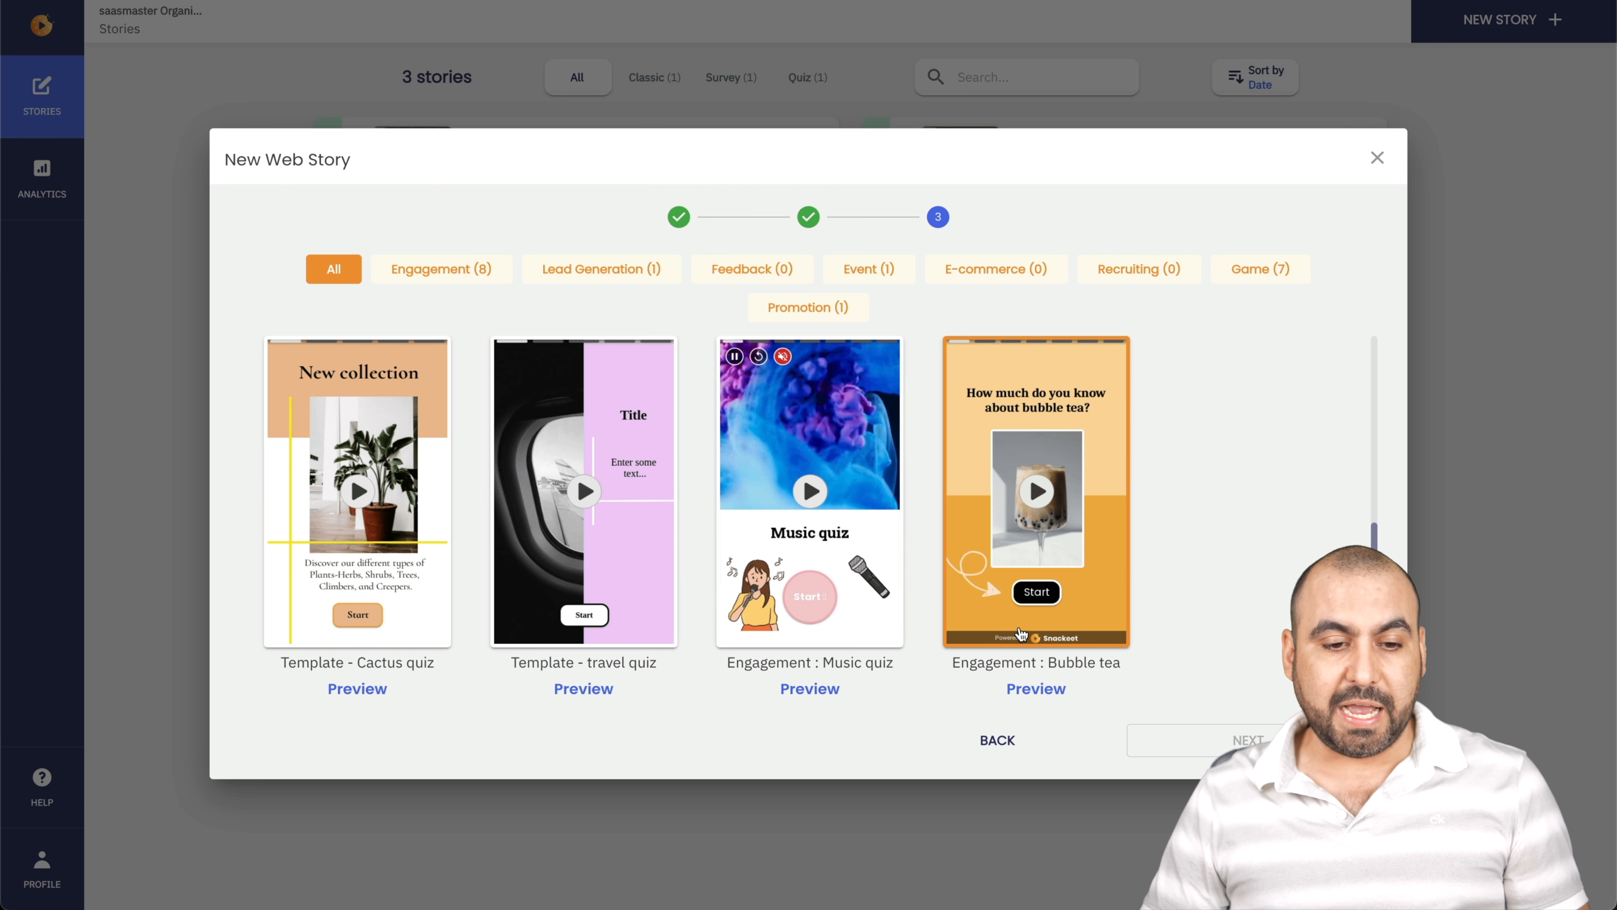
click(357, 491)
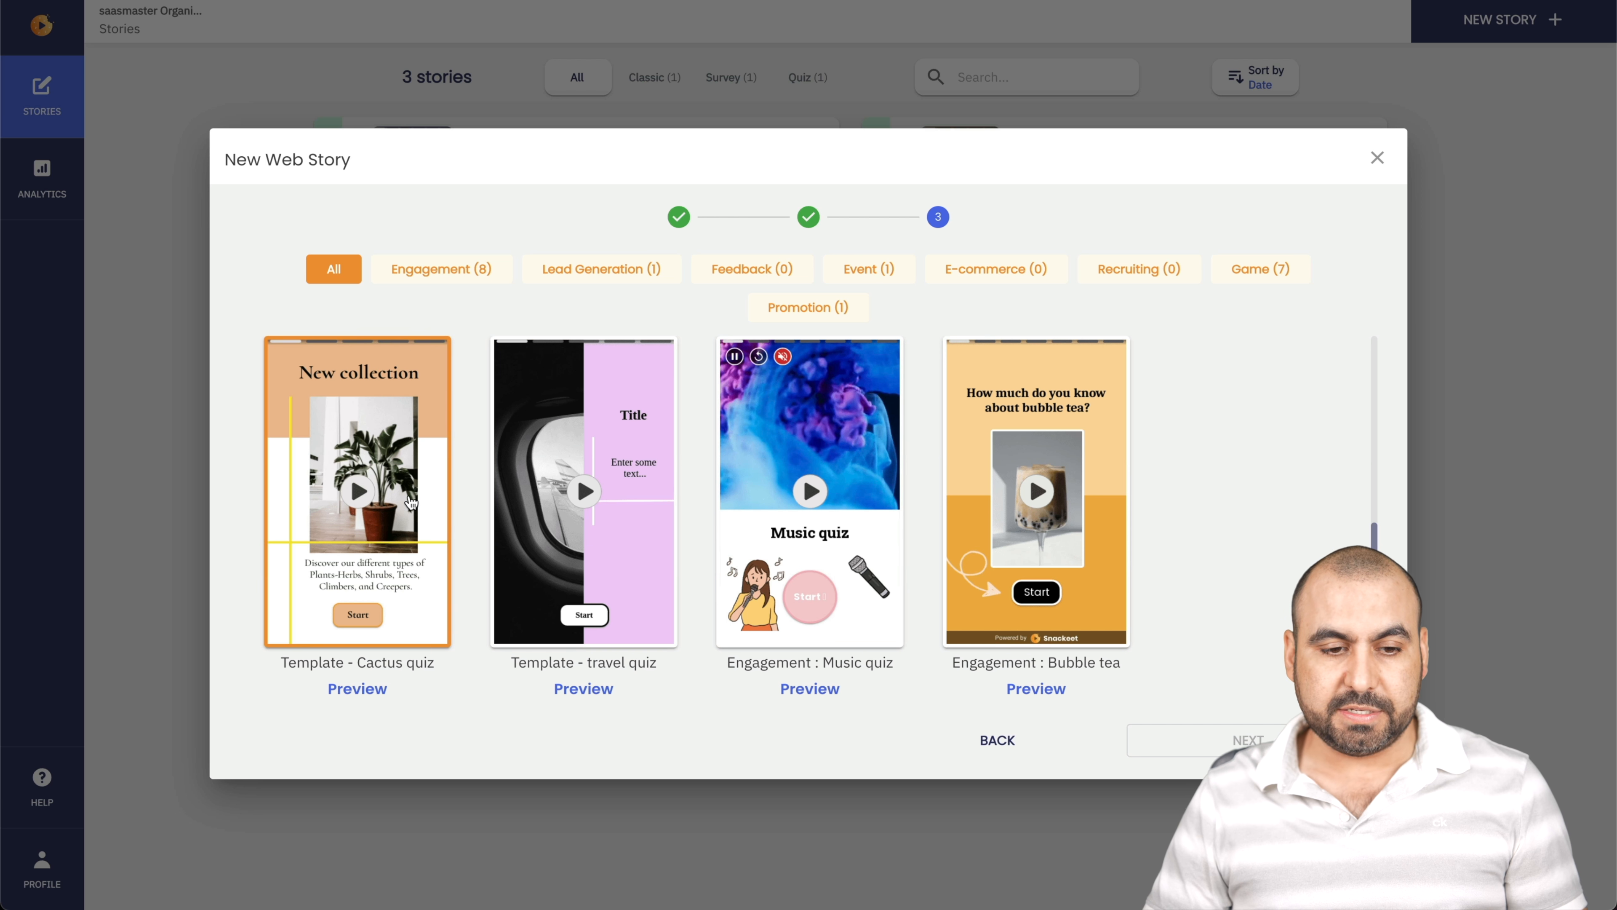
click(357, 491)
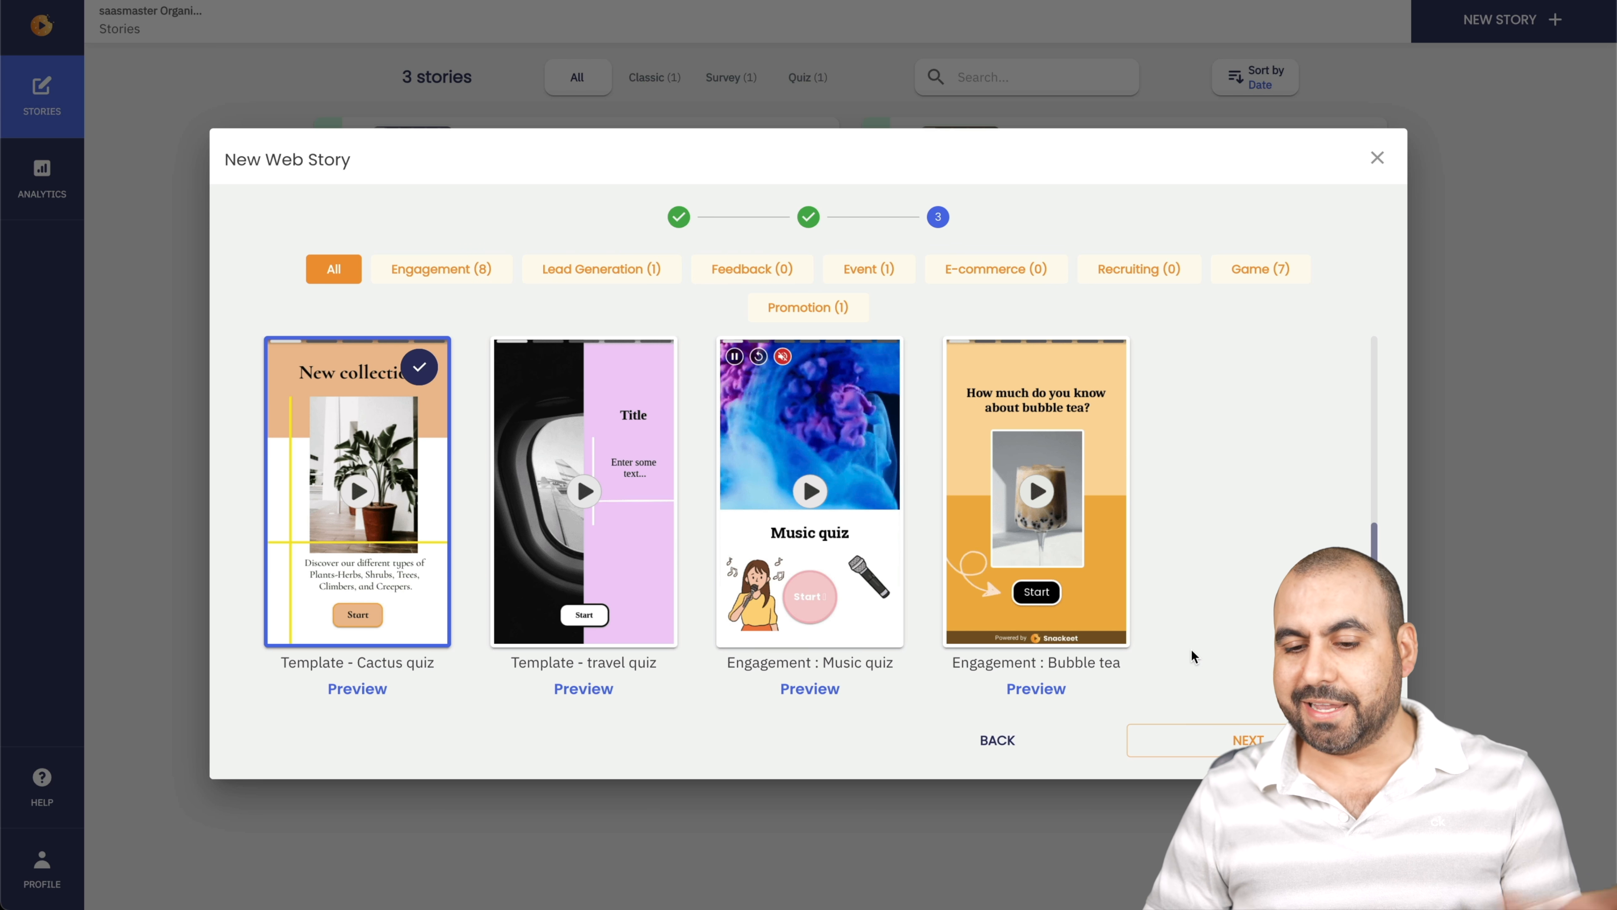
Create the story from the template and open its welcome page for editing.
click(1378, 157)
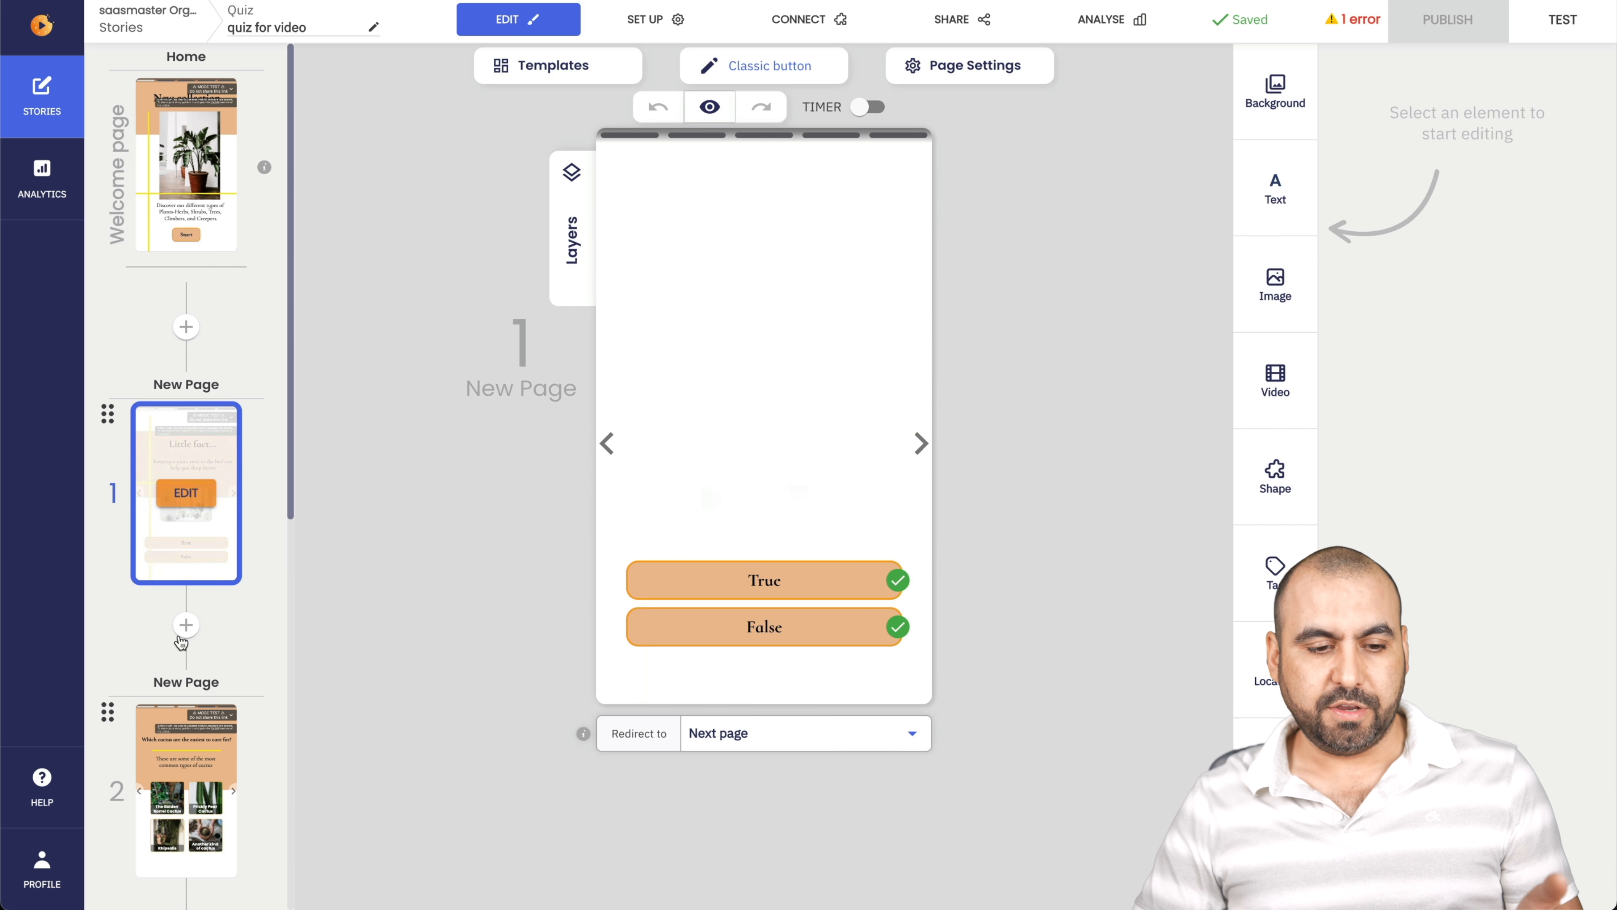
click(185, 165)
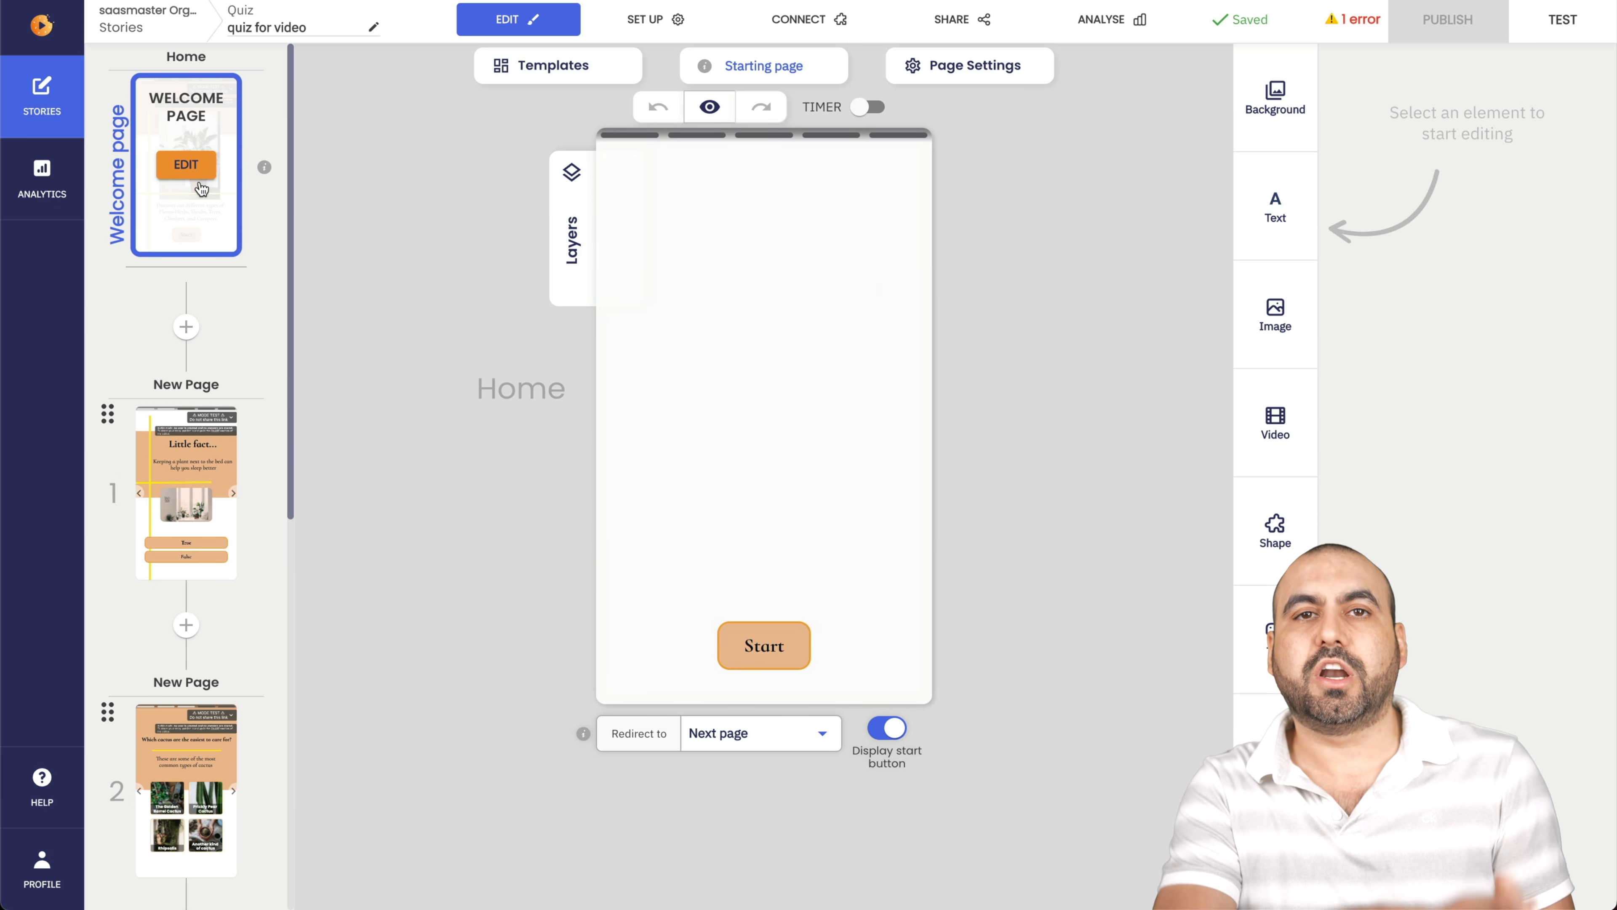
click(185, 492)
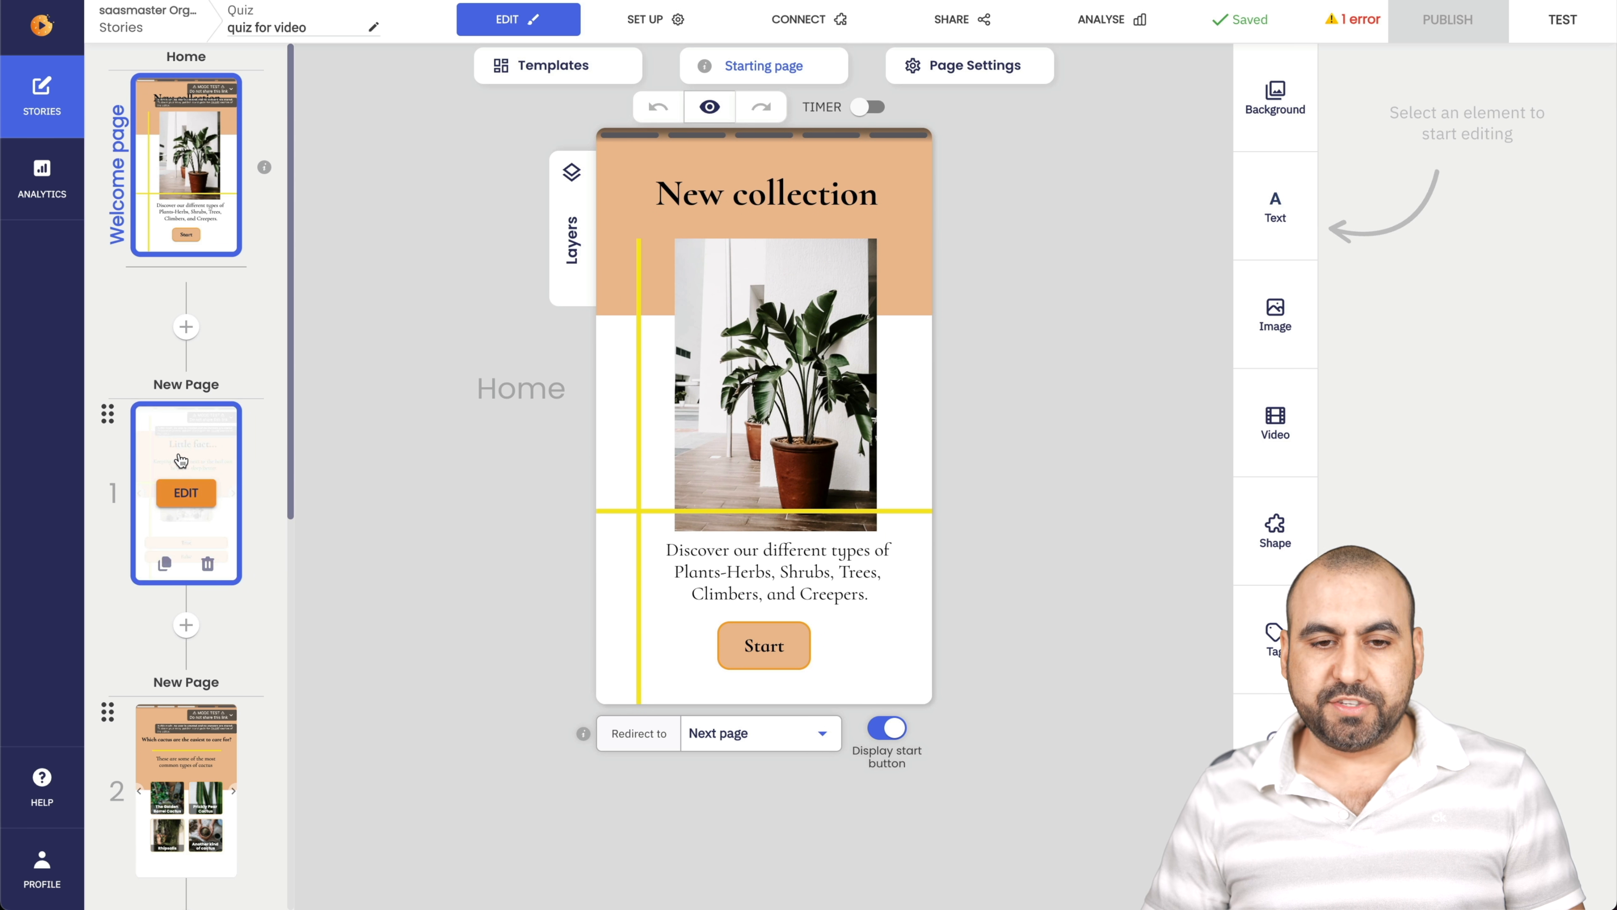
Review the 'New collection' welcome page settings with its start redirect to the next page.
click(766, 194)
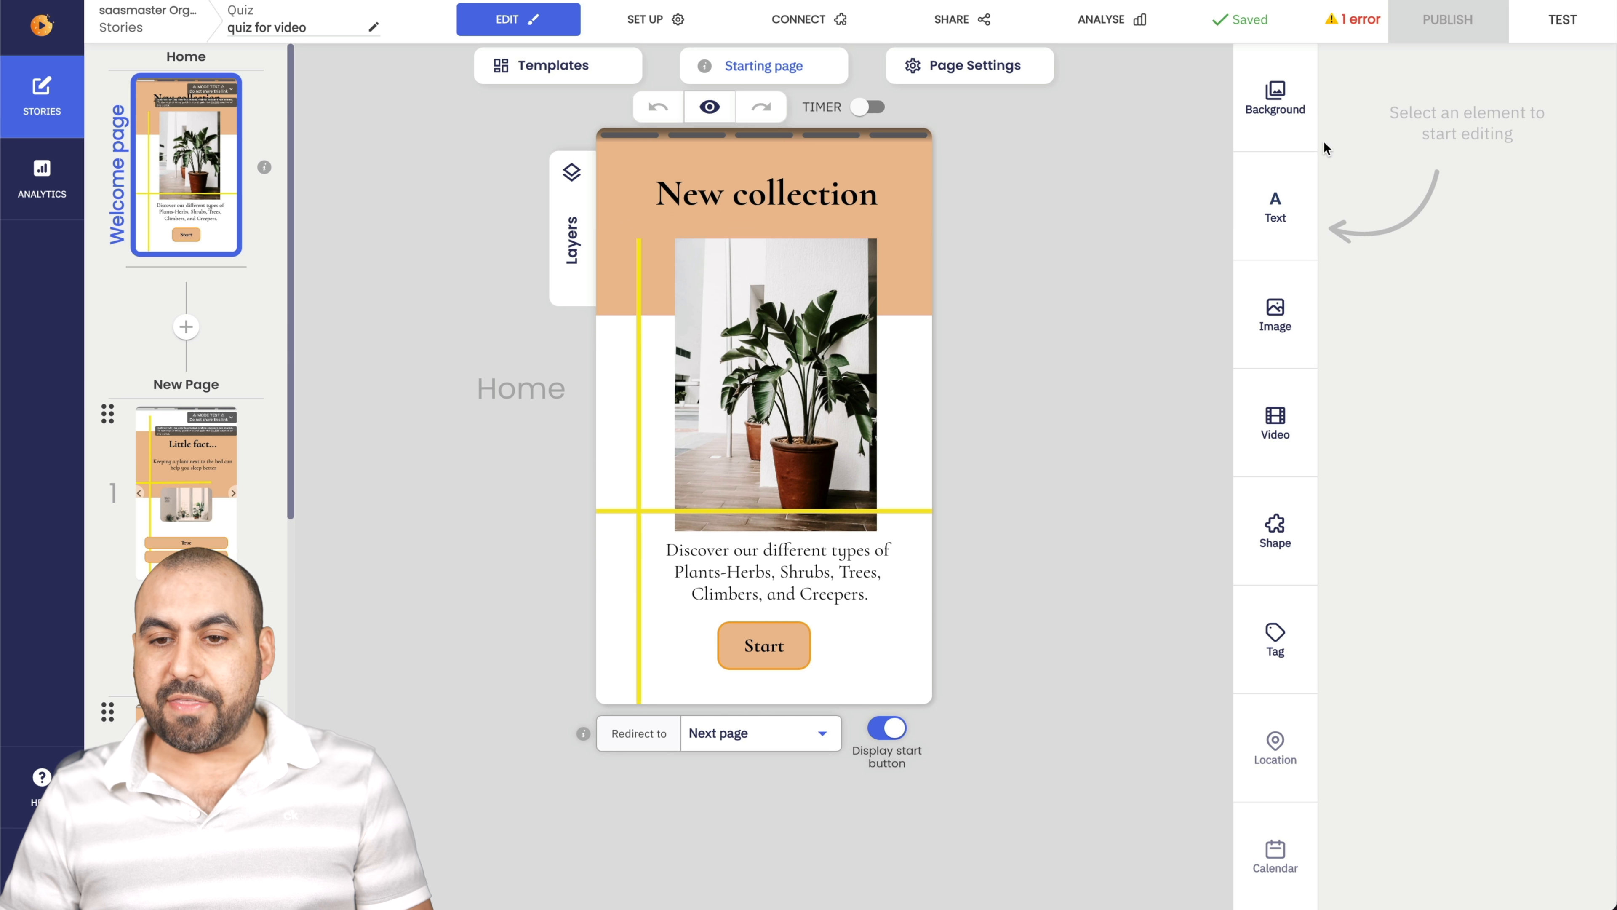
mouse_move(1171, 396)
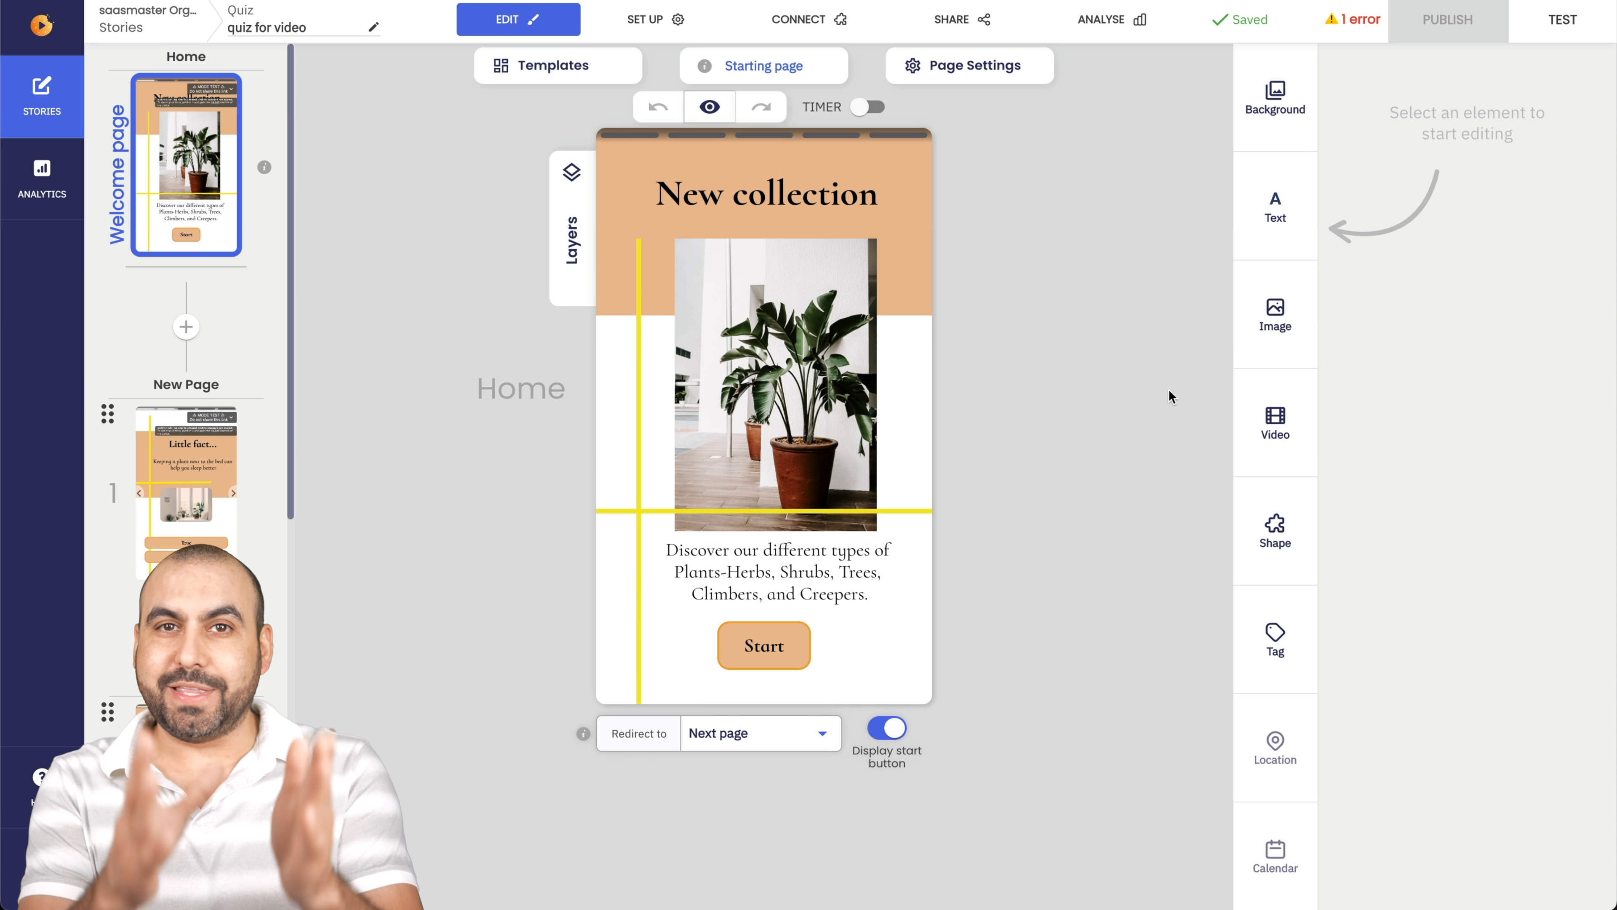
mouse_move(1502, 230)
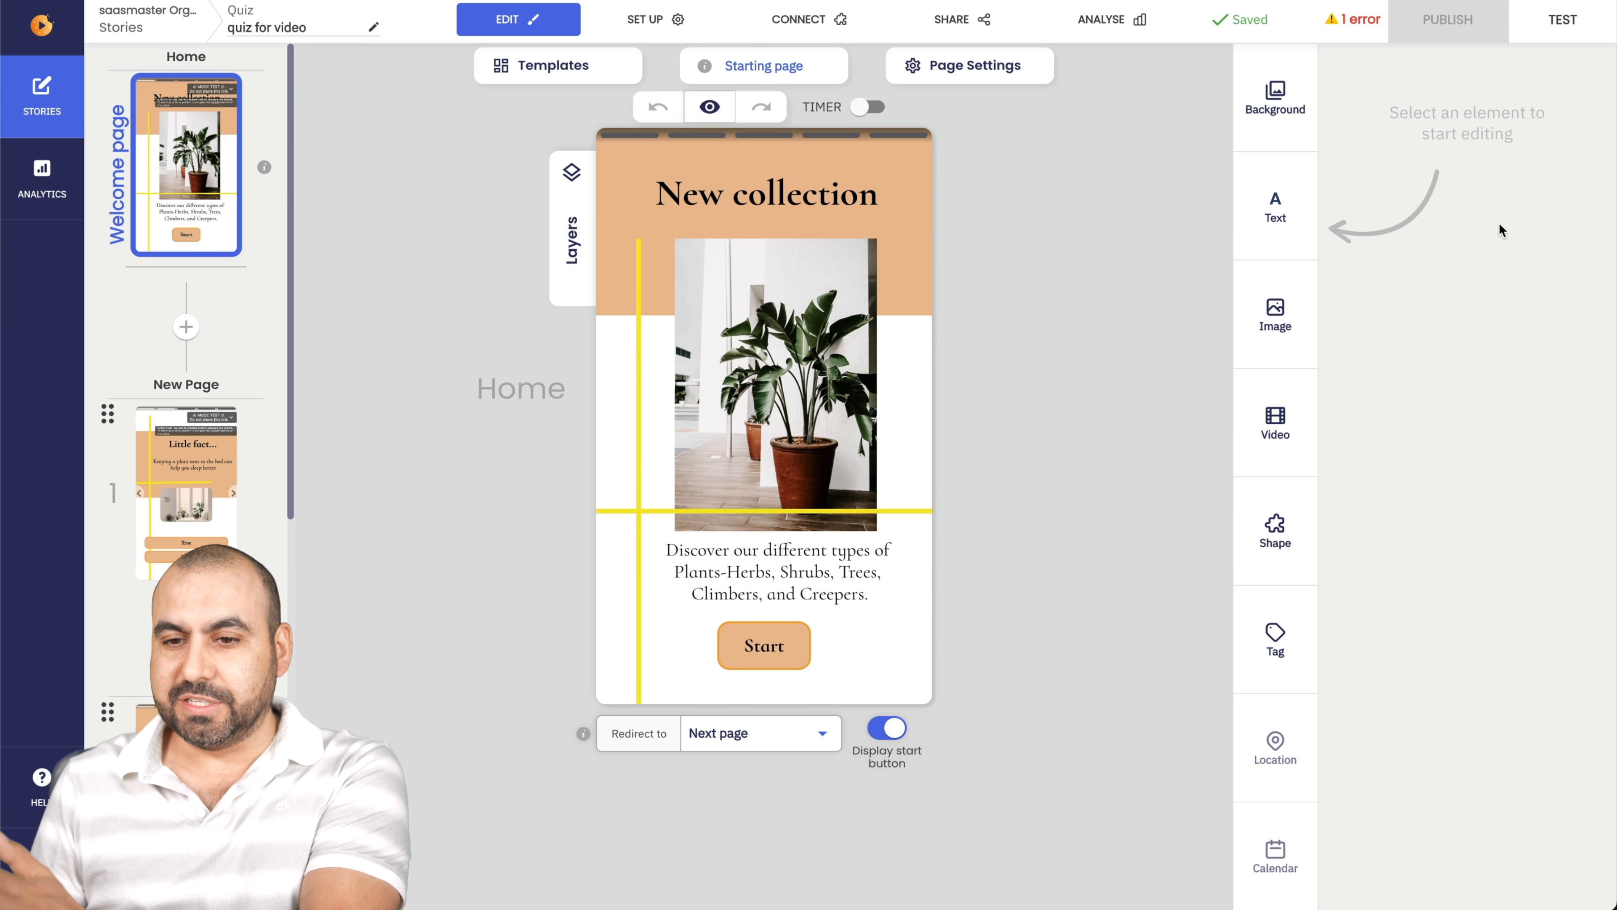
click(1274, 201)
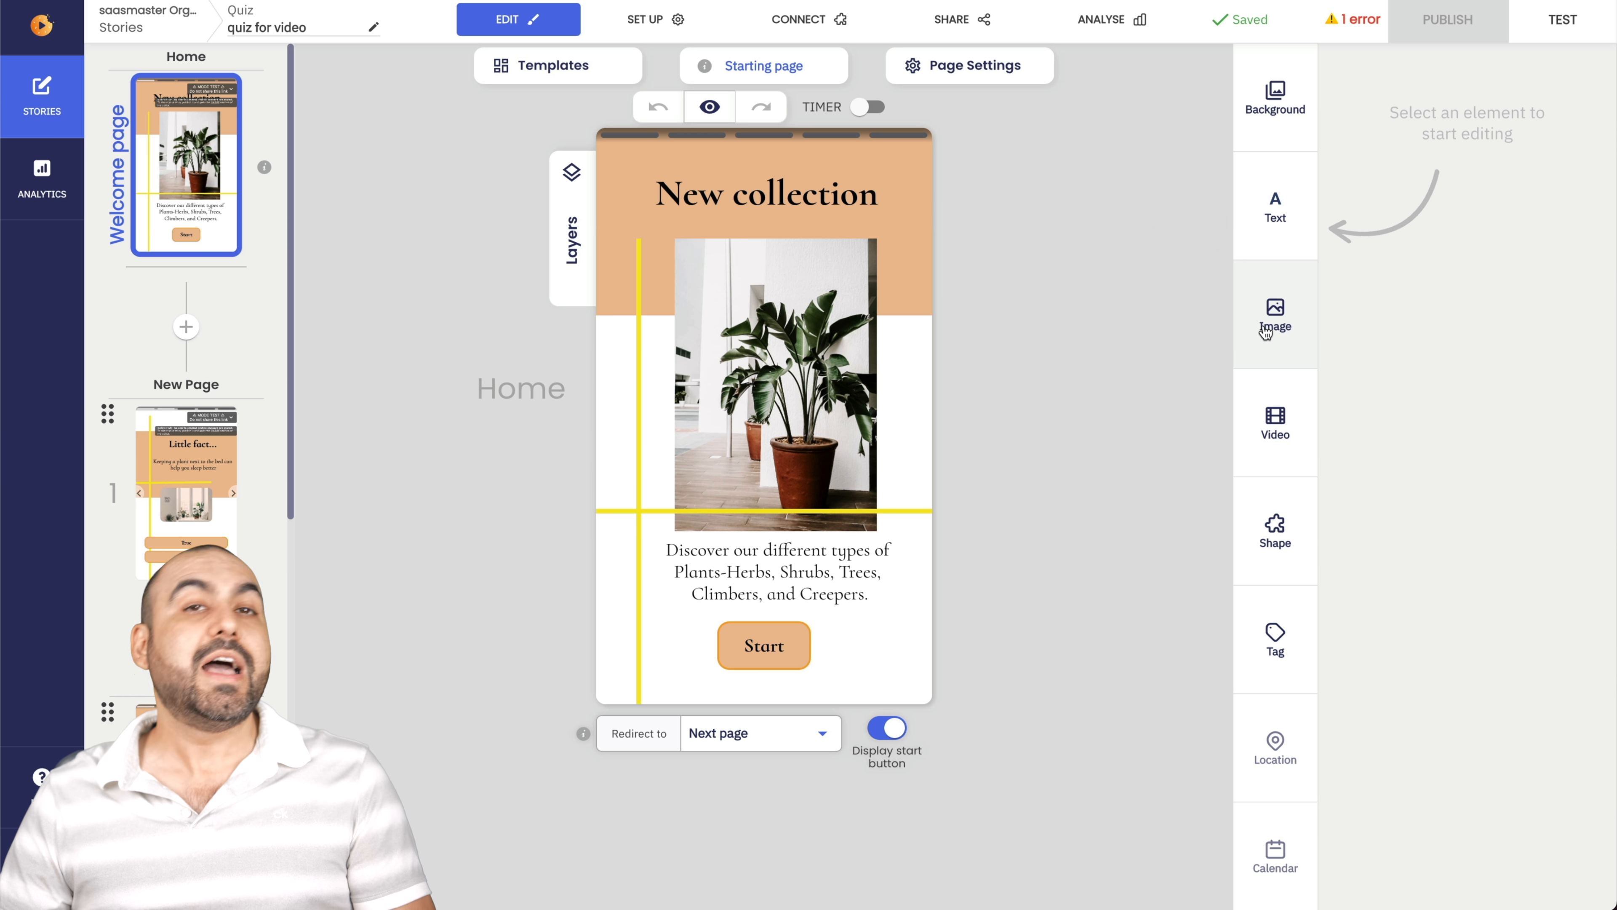
mouse_move(1276, 665)
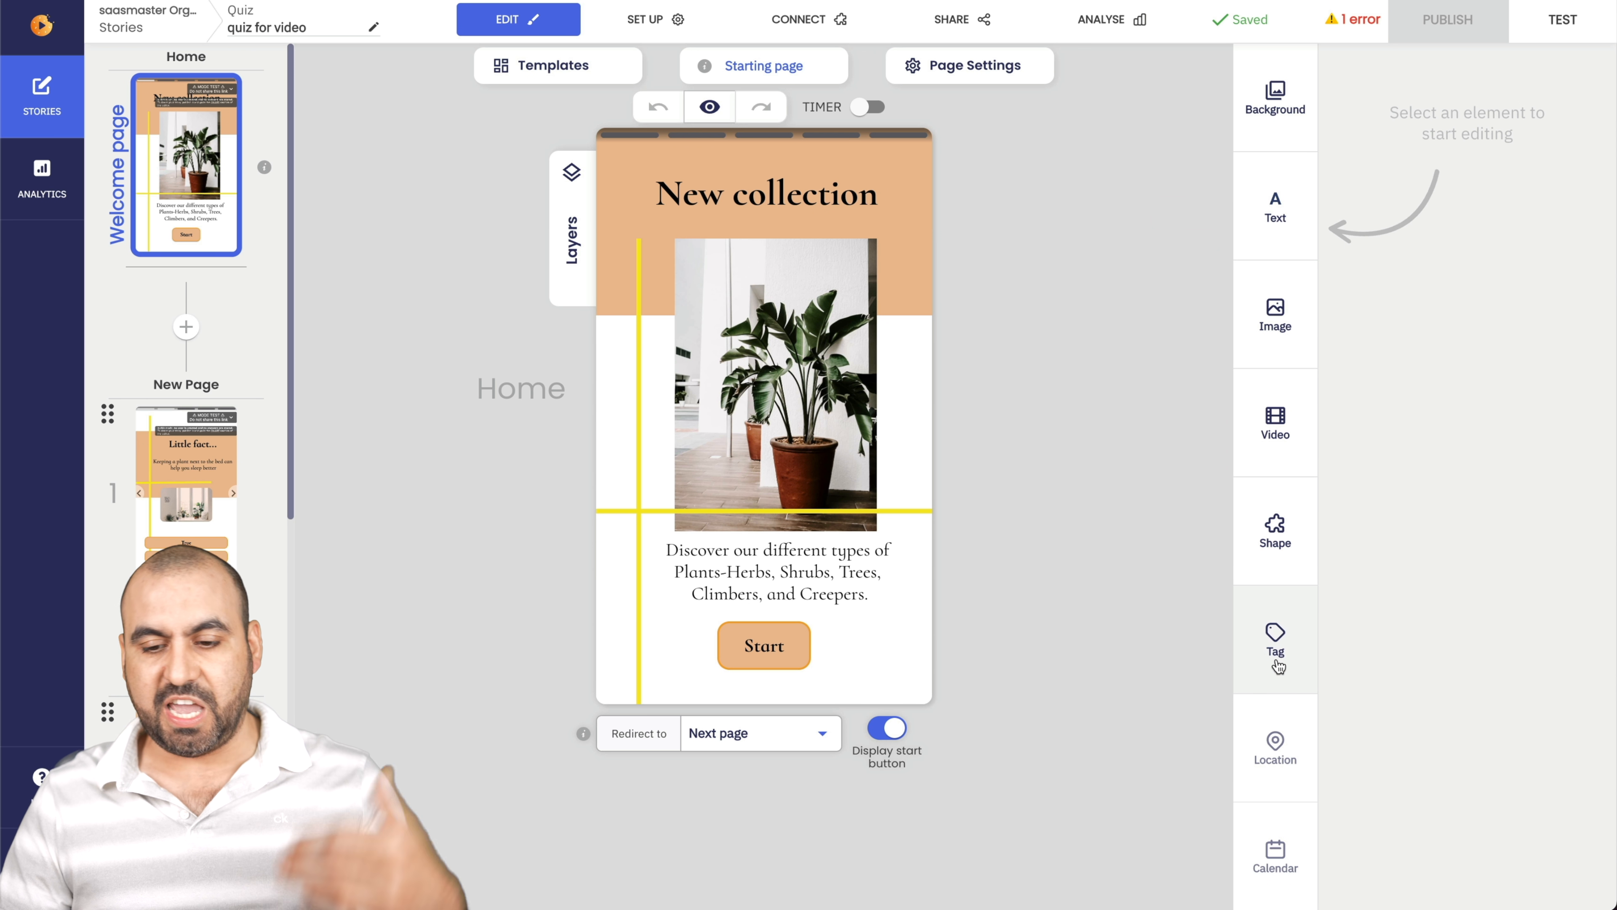
click(1274, 854)
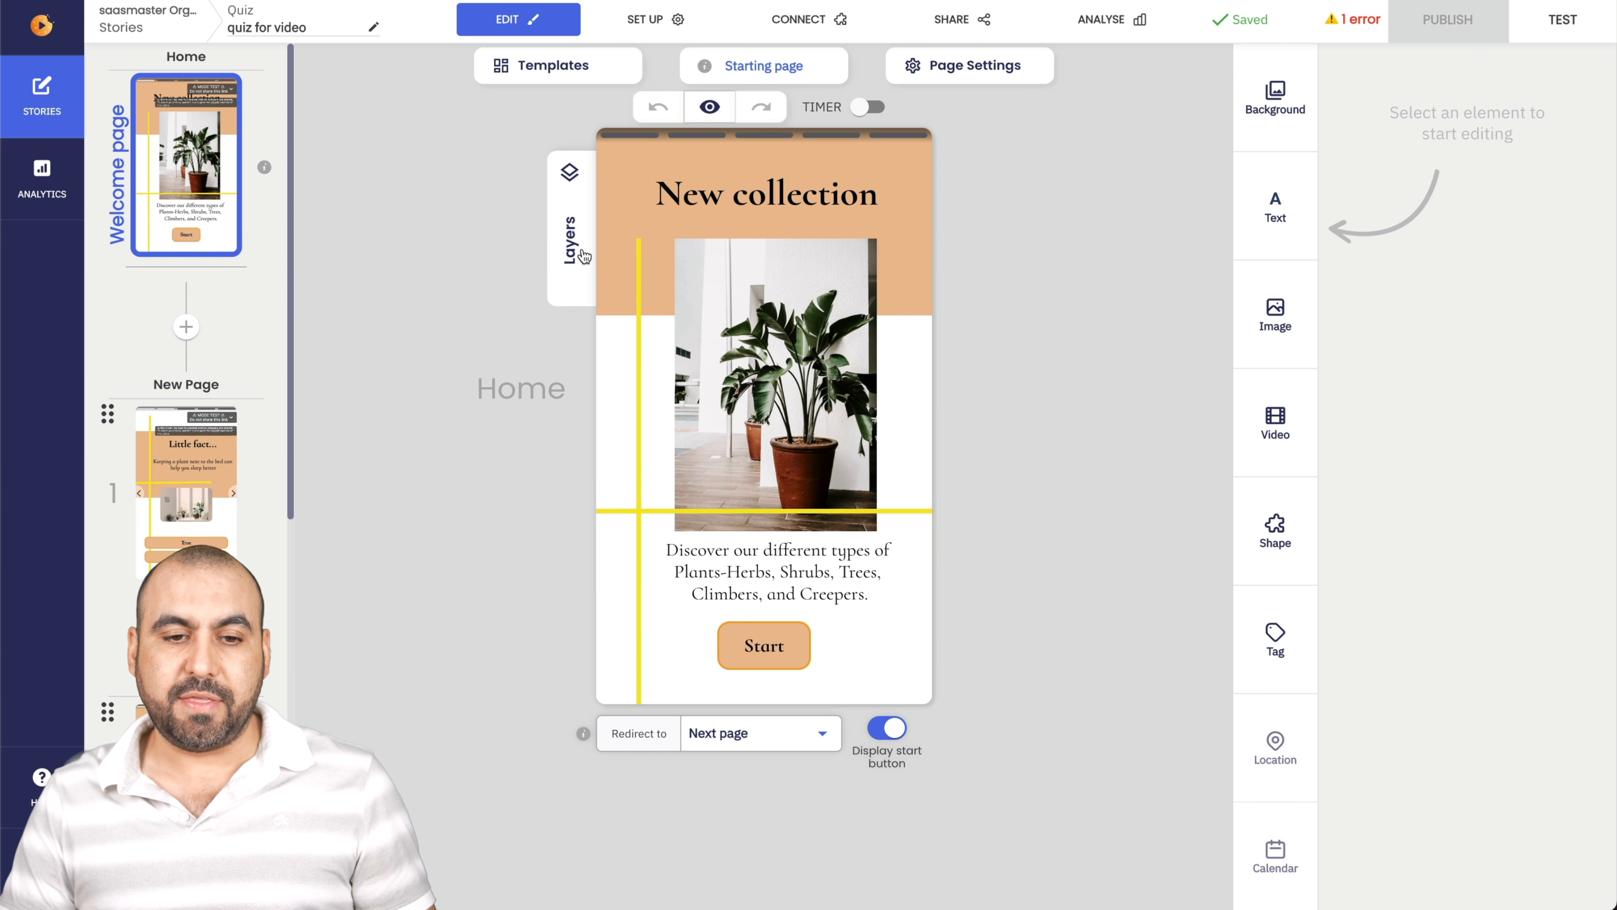
Show the welcome page's layers and add a dark circle shape beside the plant photo.
click(567, 227)
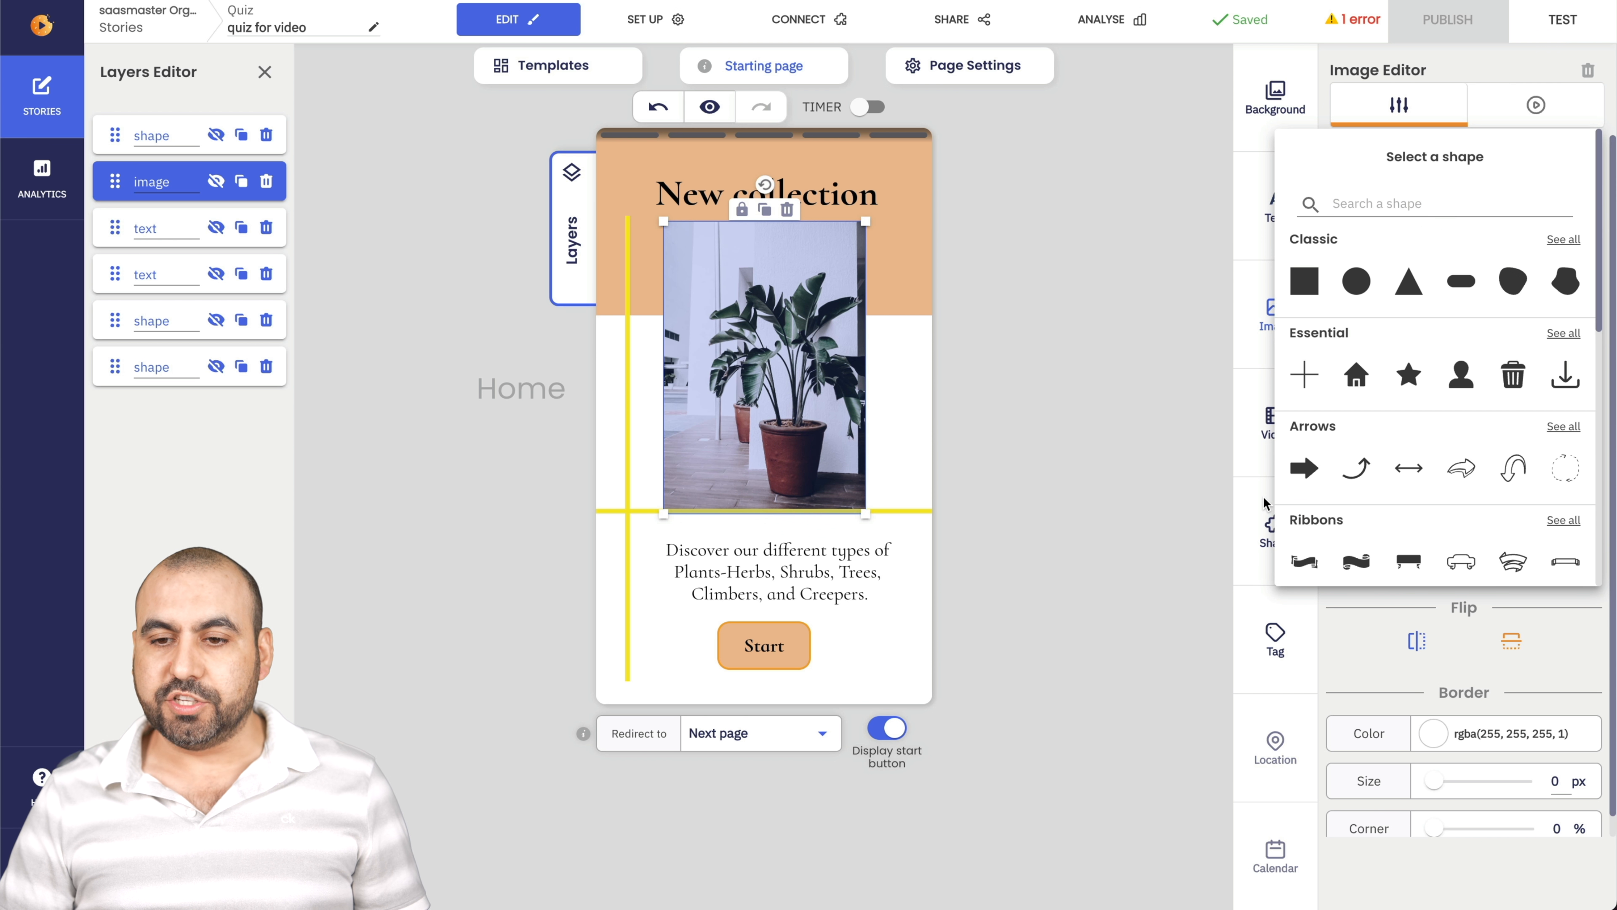
scroll(down, 3)
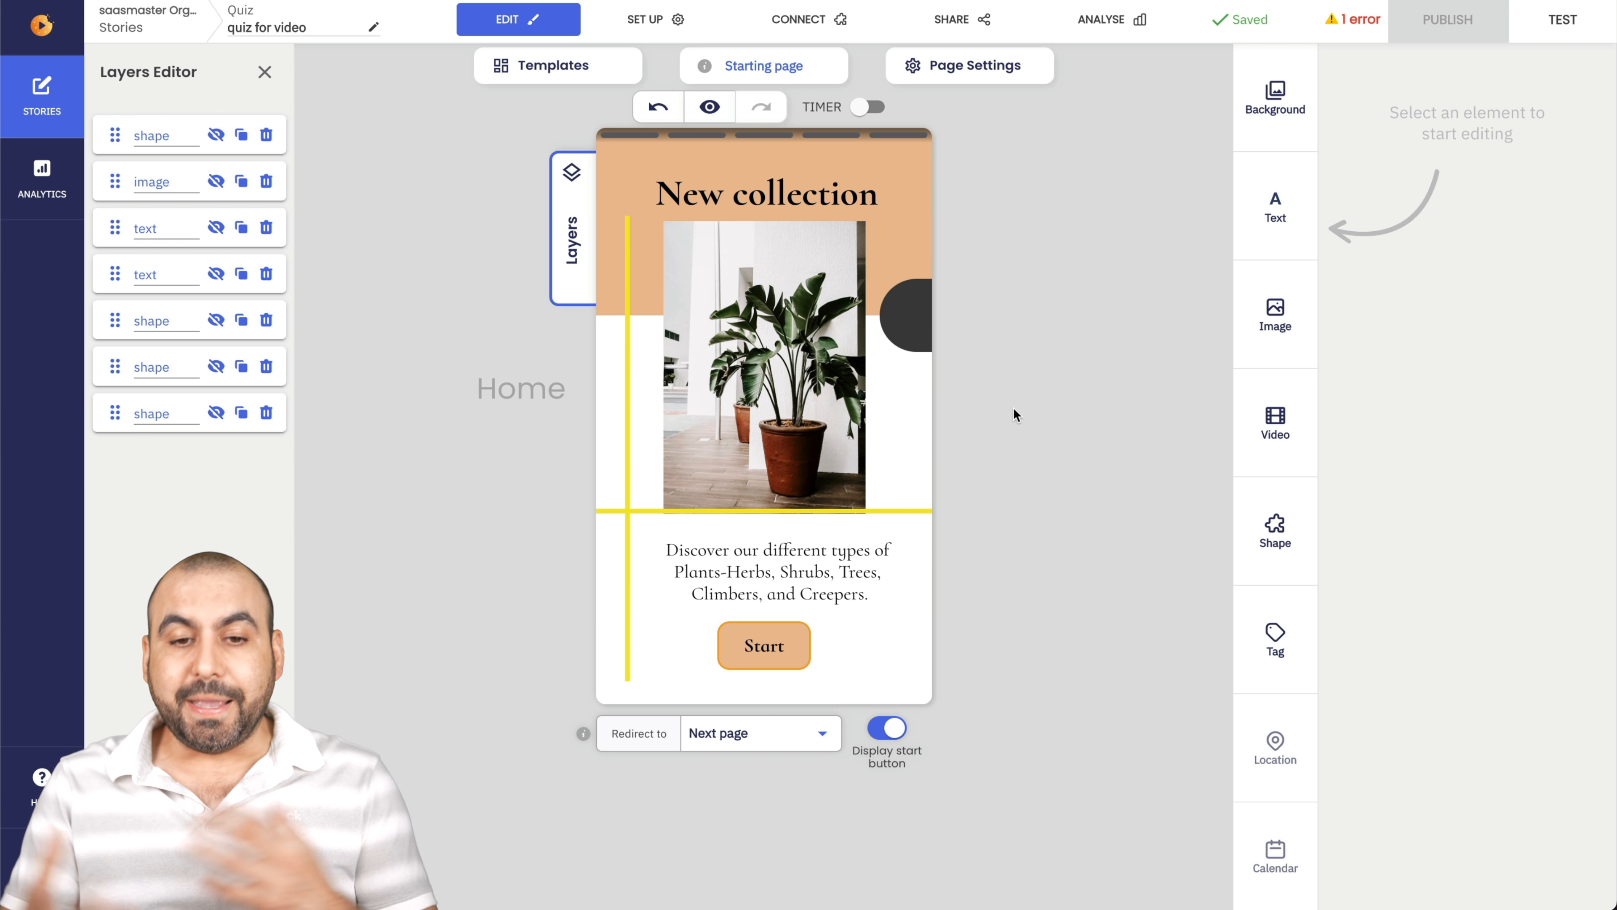
Give the dark circle a red border, thinned from 43 px down to 6 px.
click(905, 316)
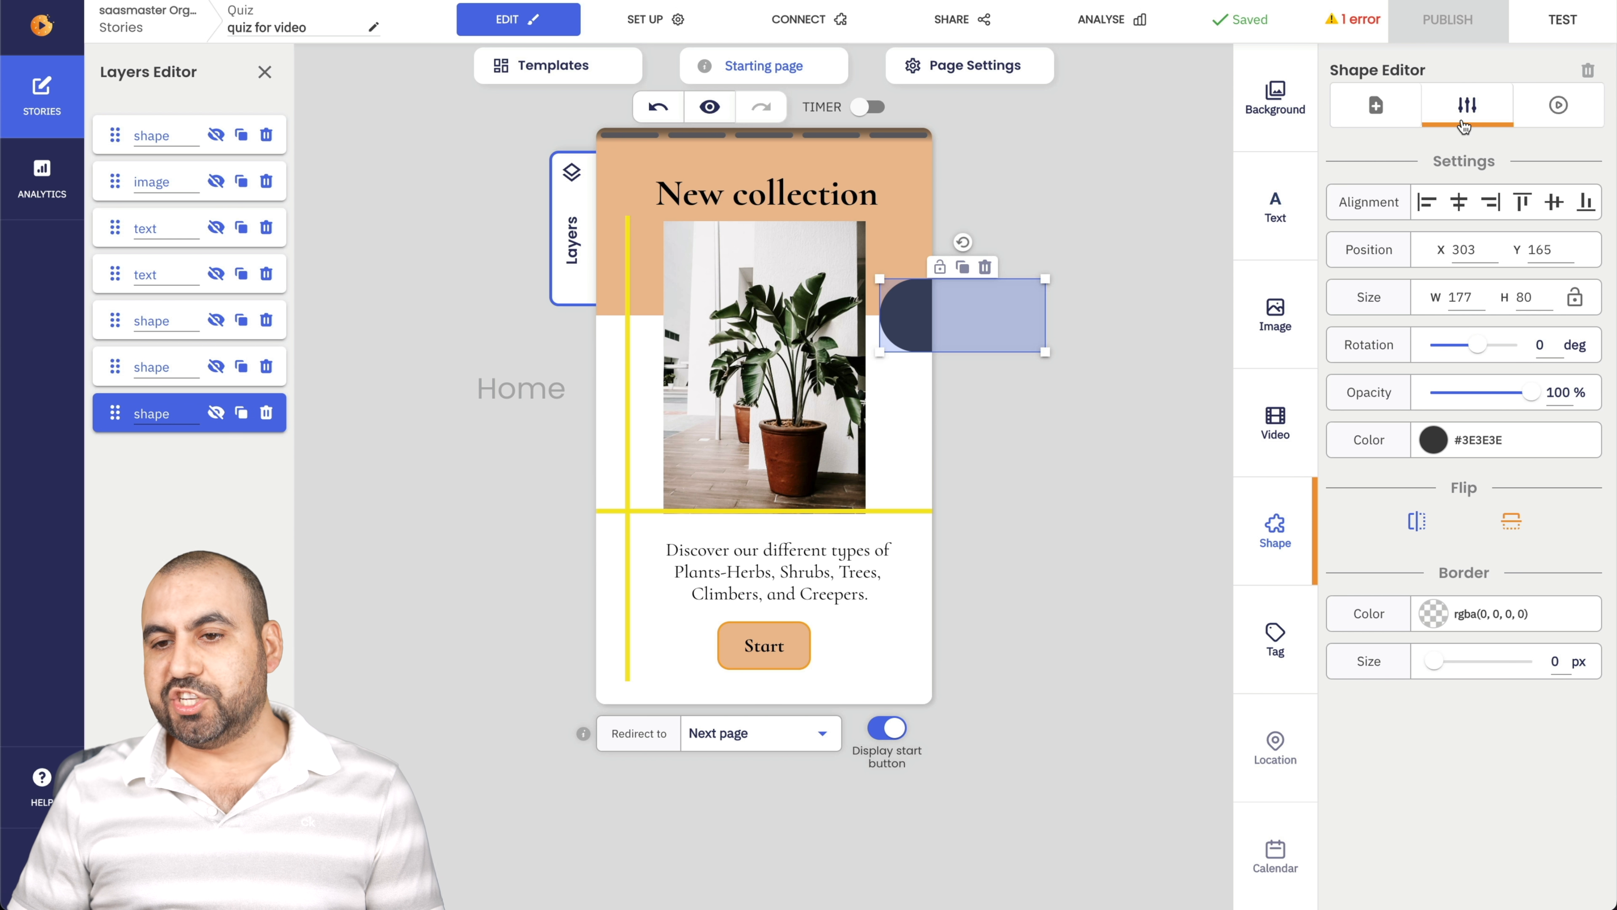
mouse_move(1374, 105)
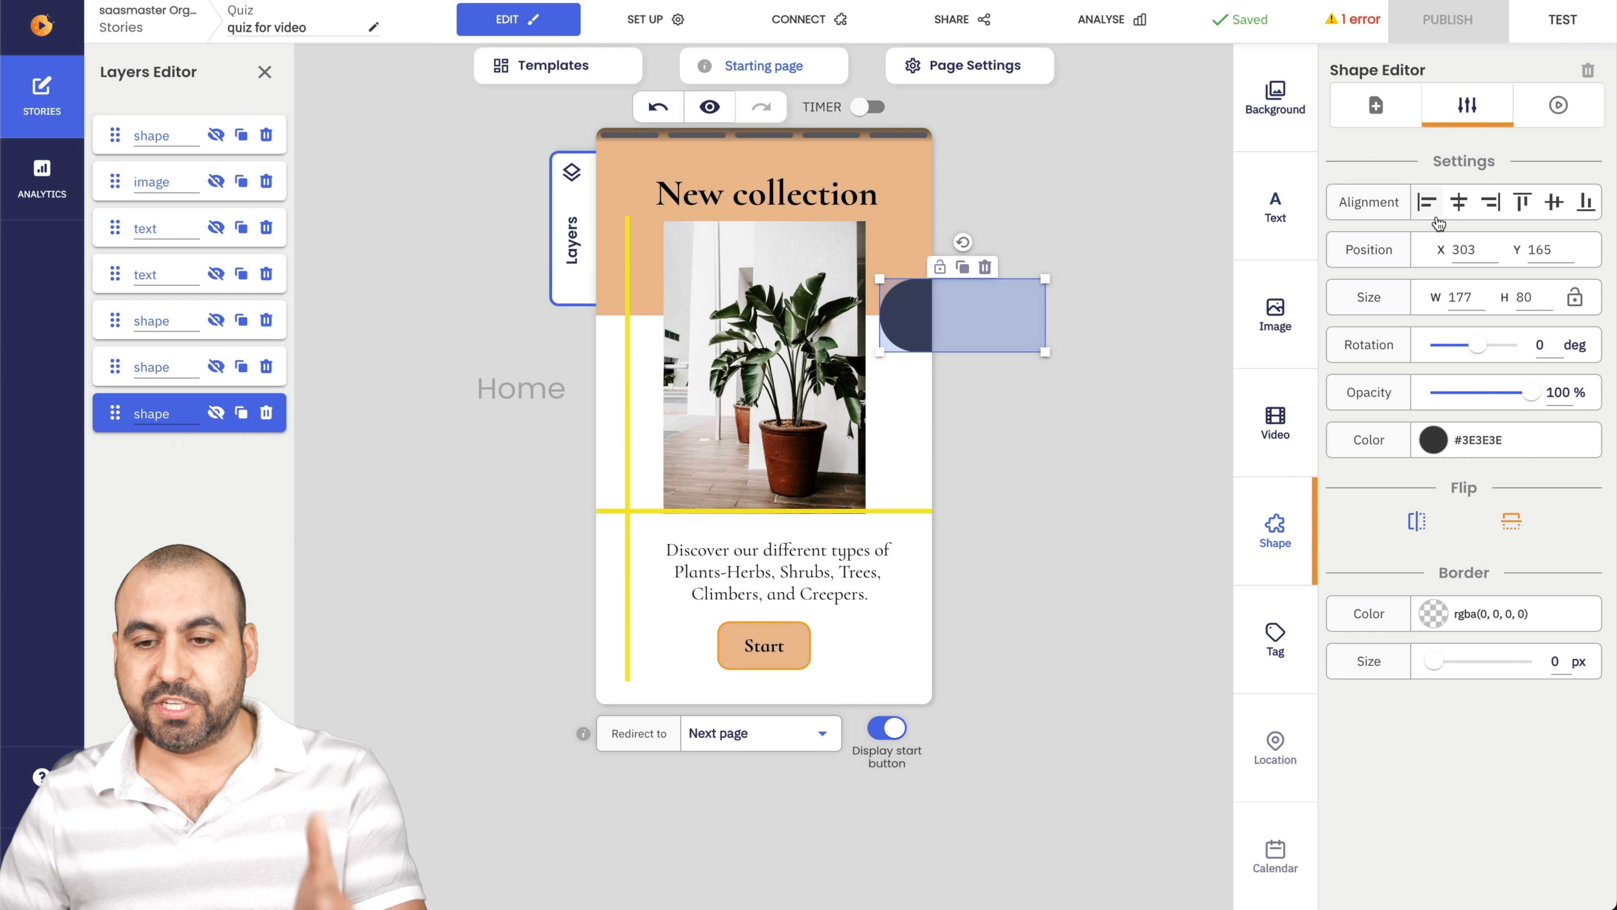
click(1467, 250)
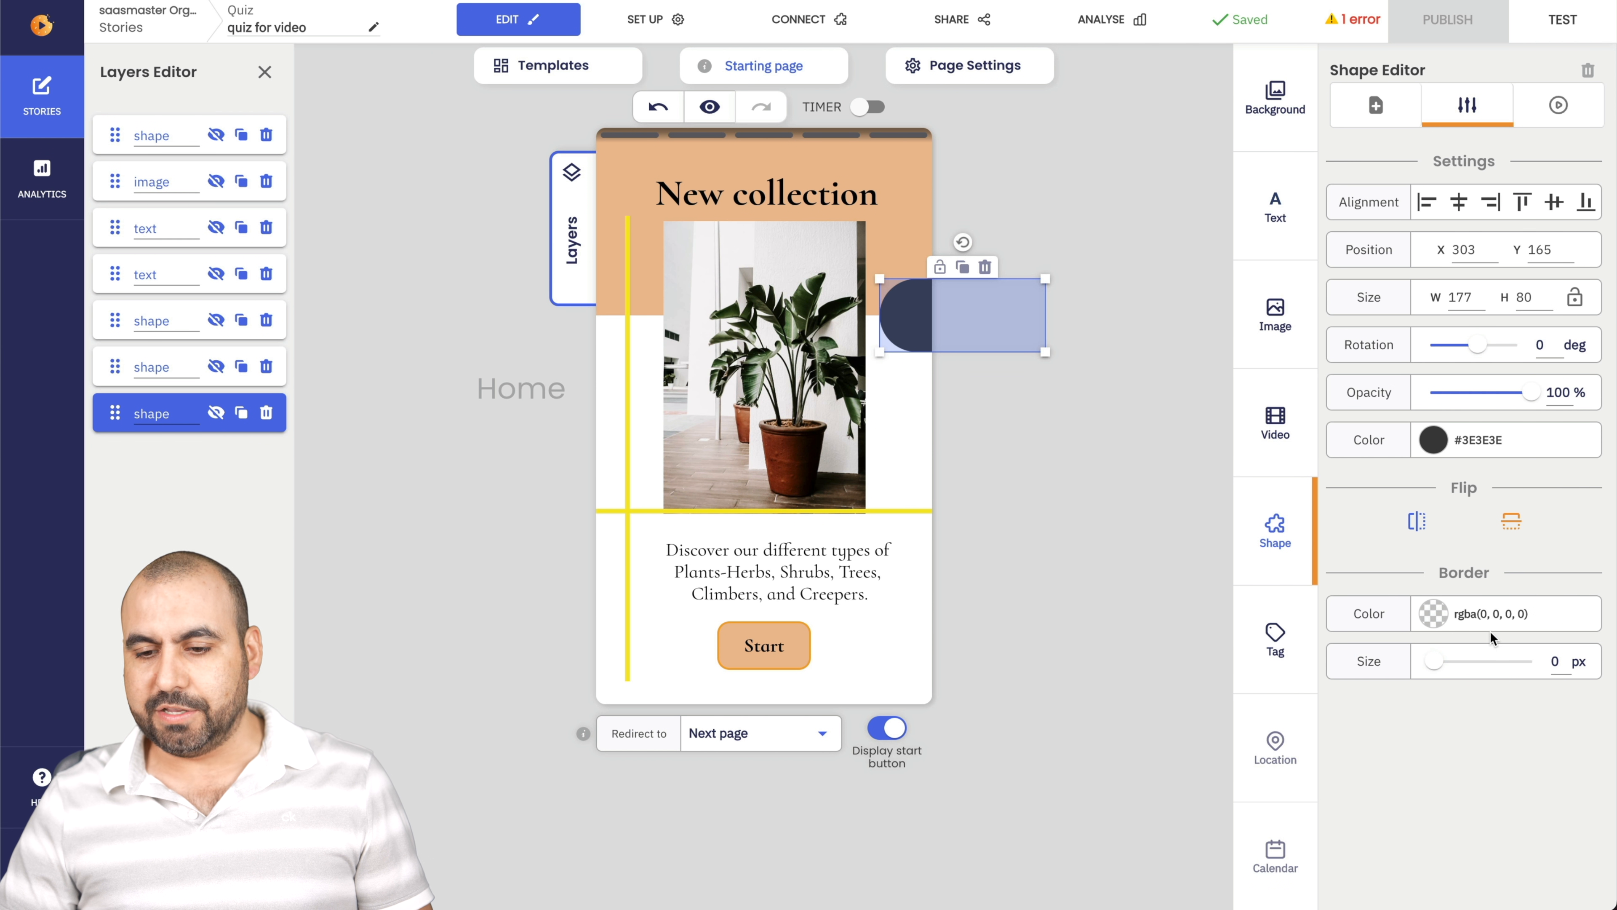
drag(1434, 661, 1507, 662)
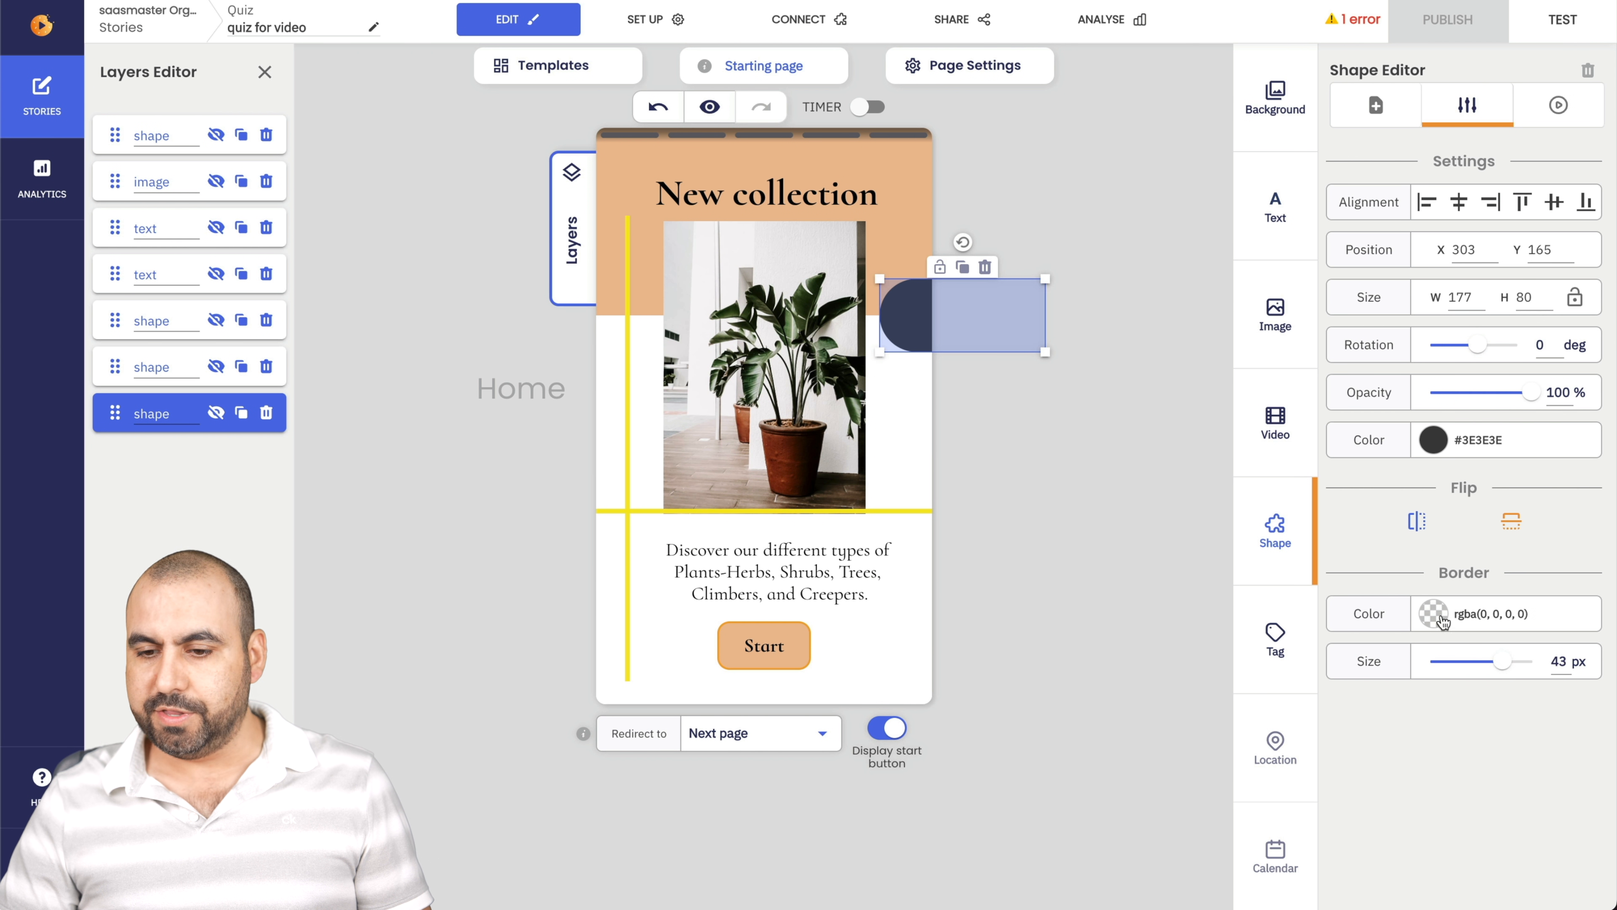
click(1433, 613)
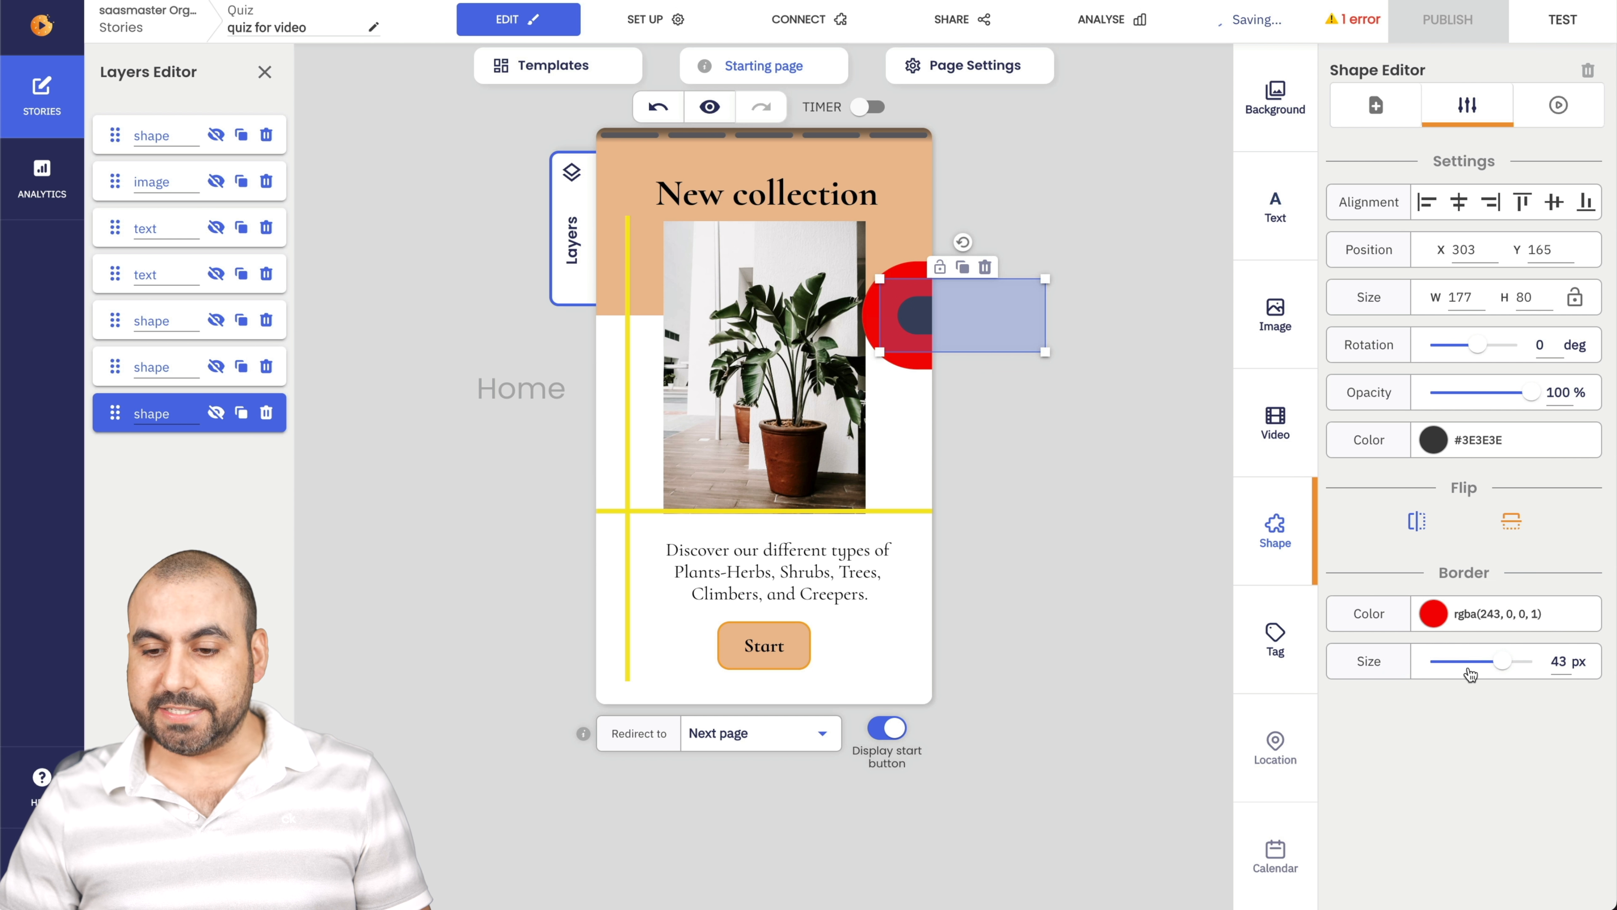
drag(1503, 662, 1443, 661)
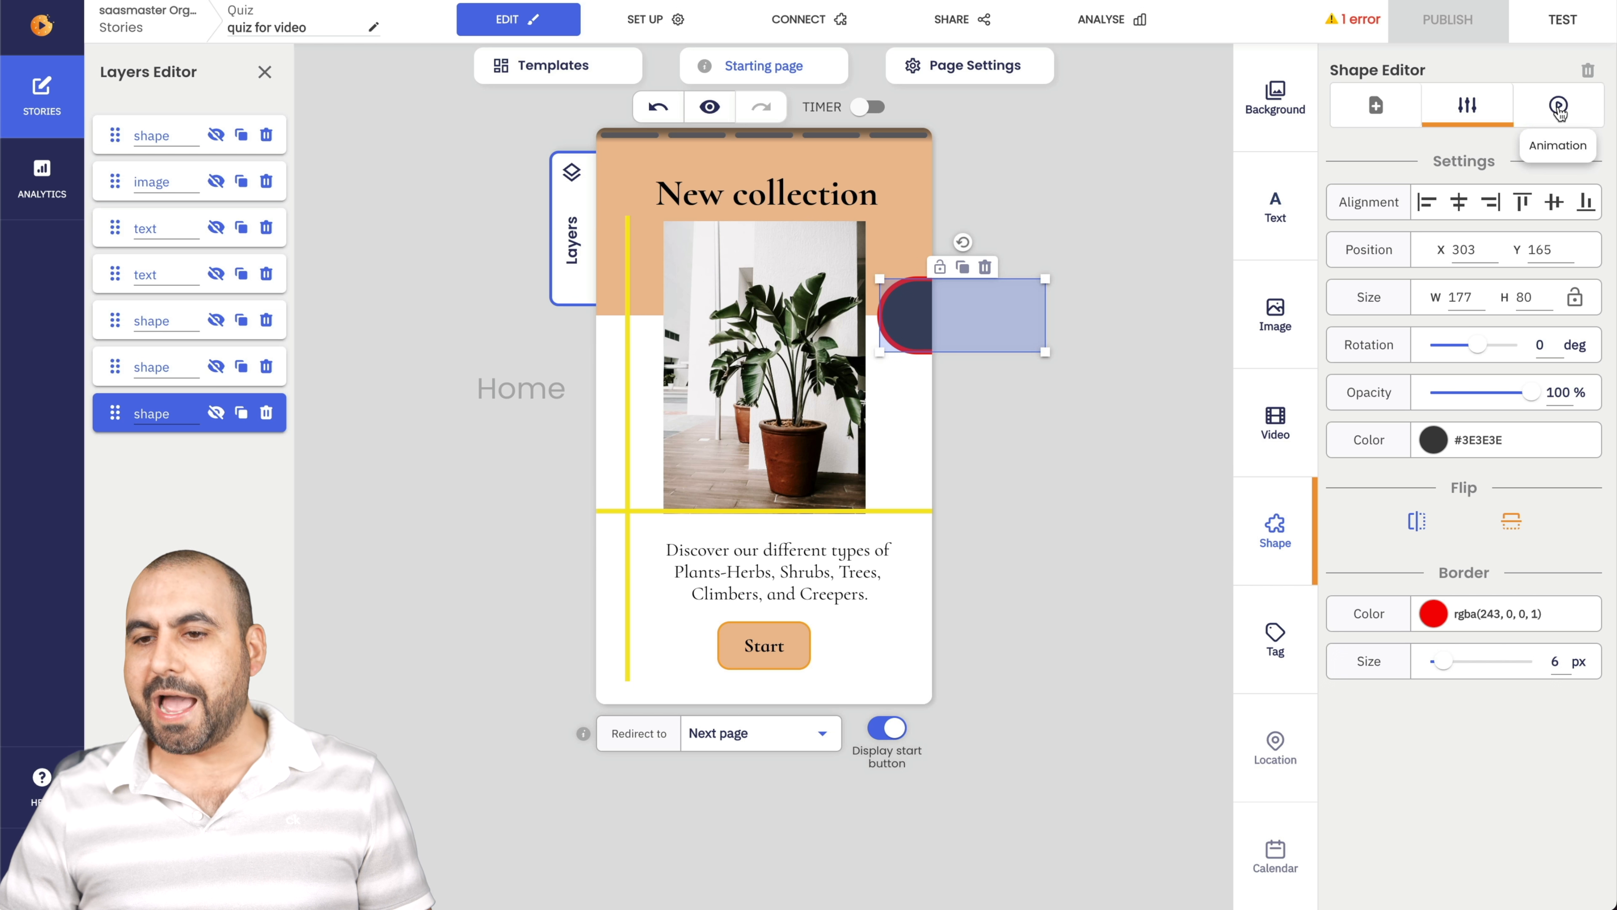
Try swing, fadeInDown and backInUp entrance animations on the circle, then delete it.
click(1558, 106)
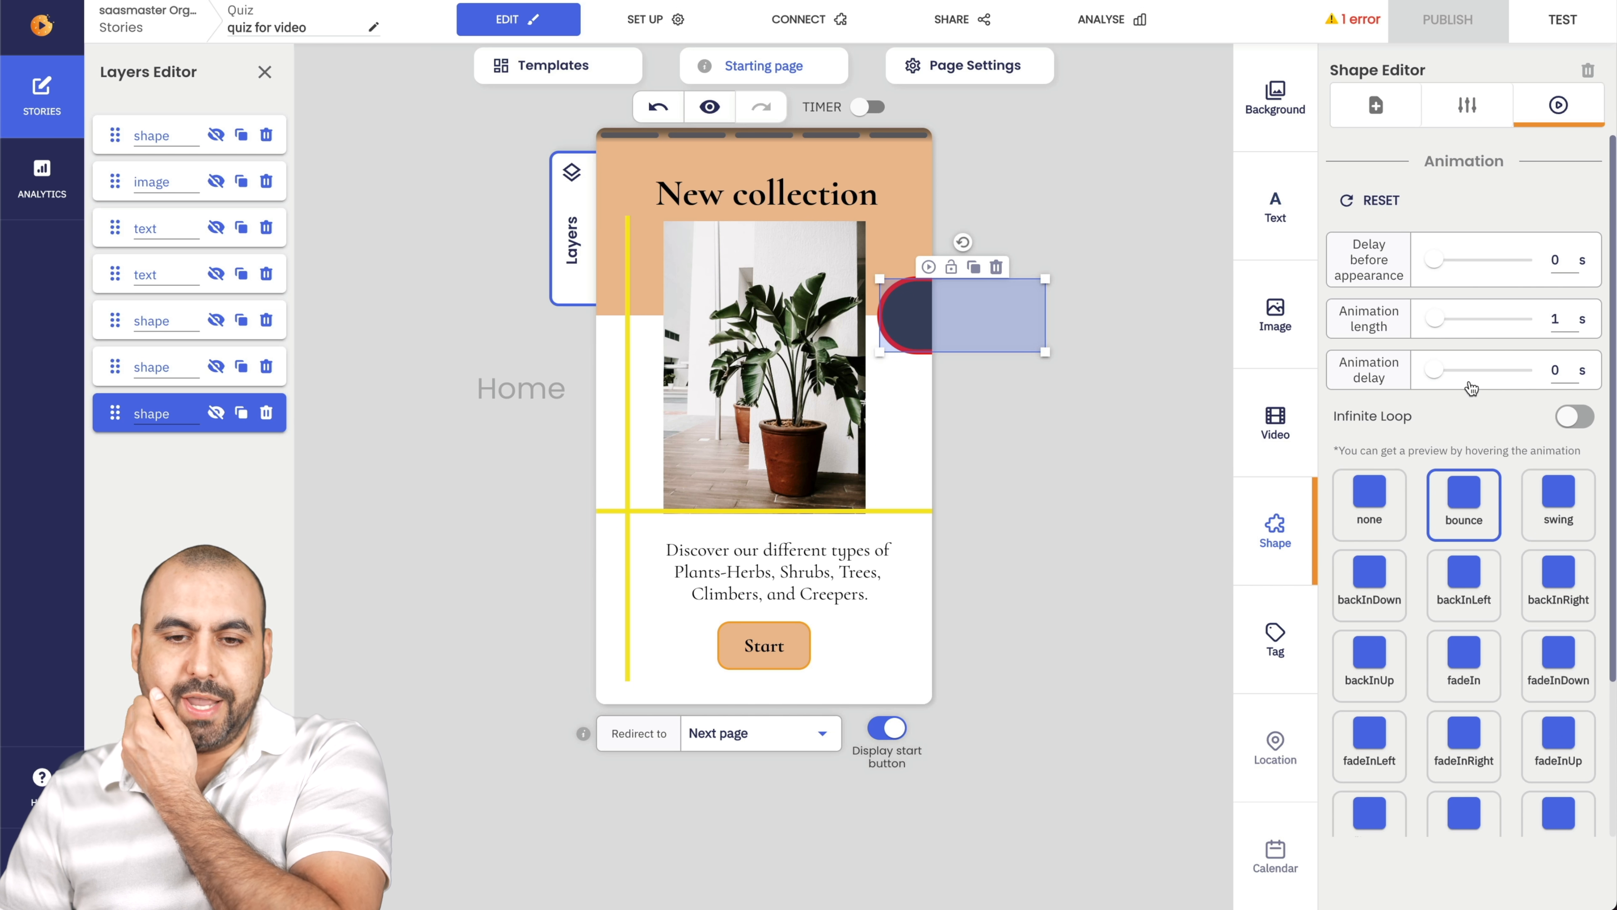
click(1558, 505)
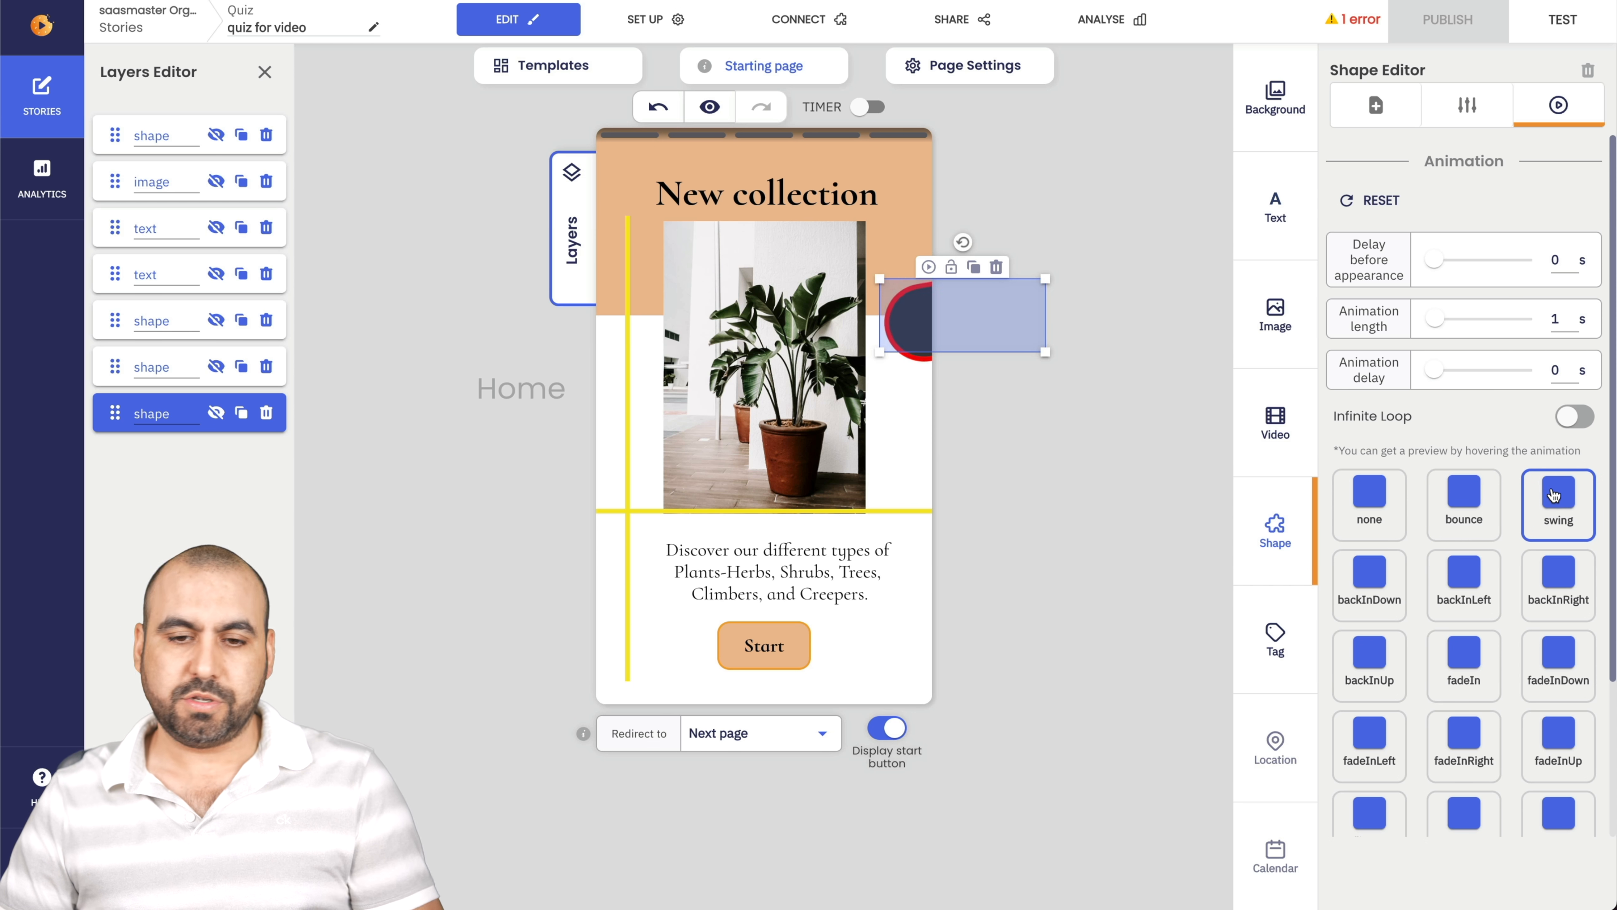
click(1558, 585)
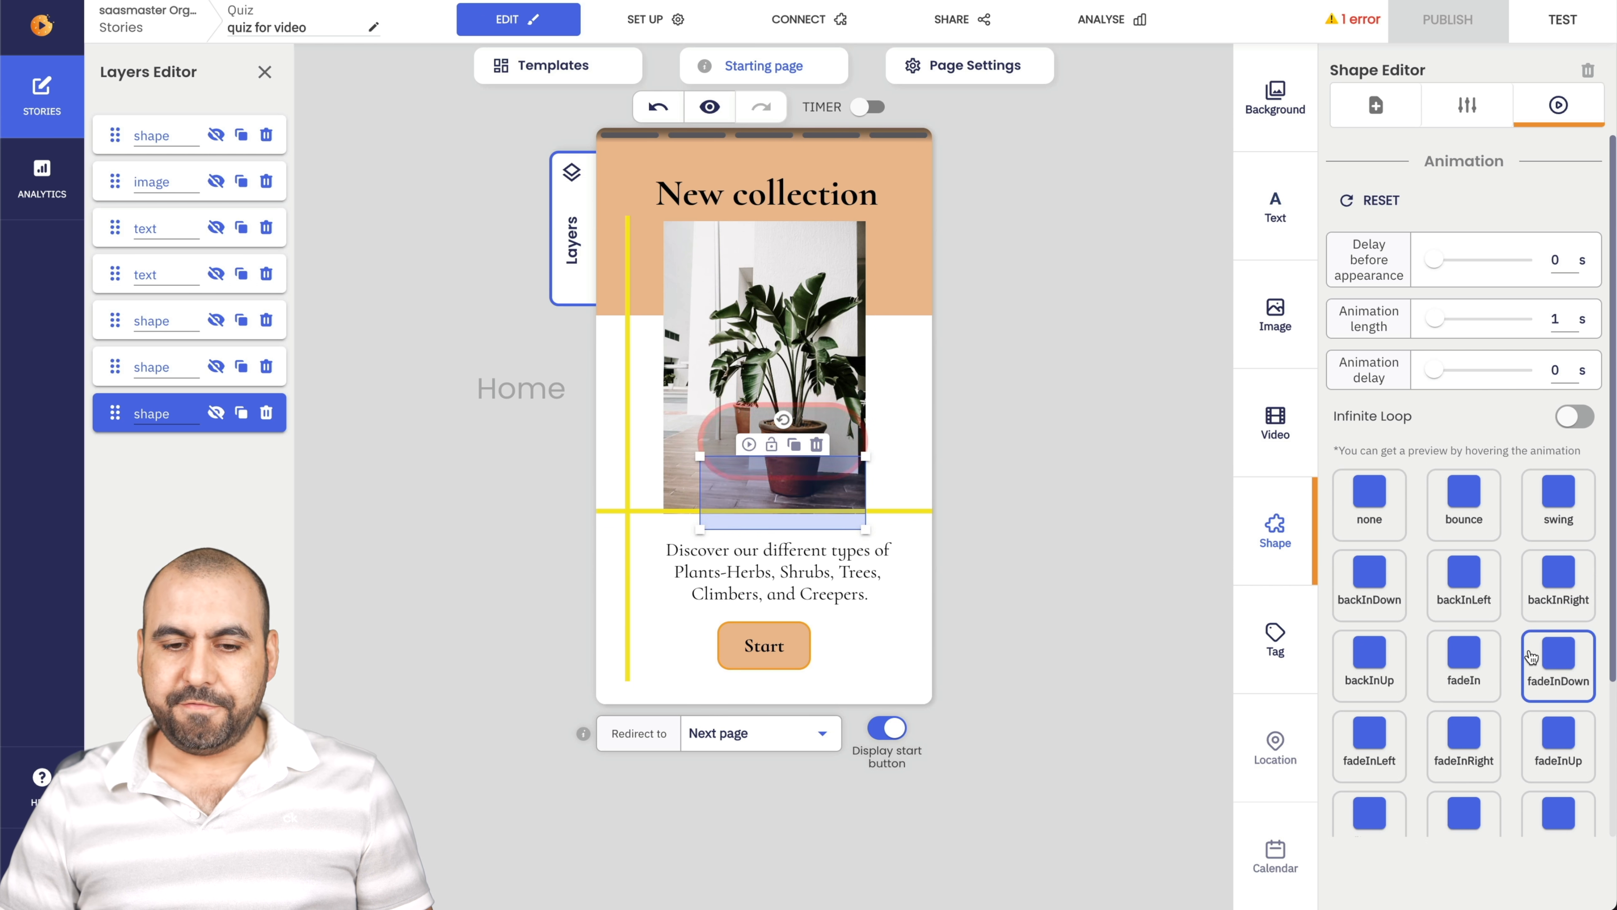
click(1368, 664)
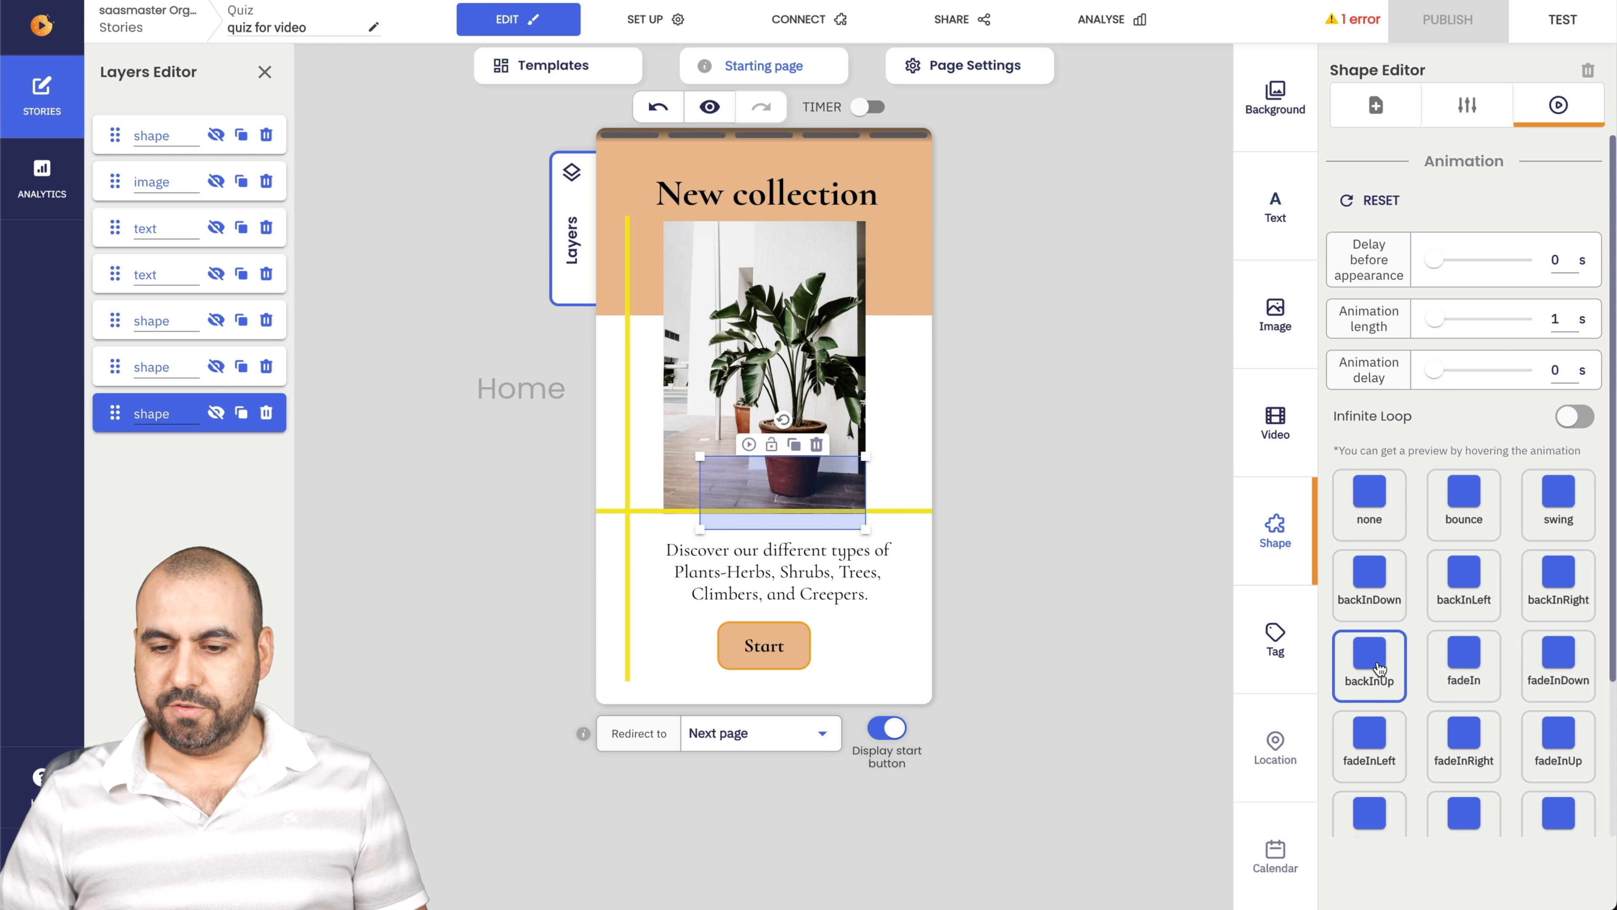
click(1369, 745)
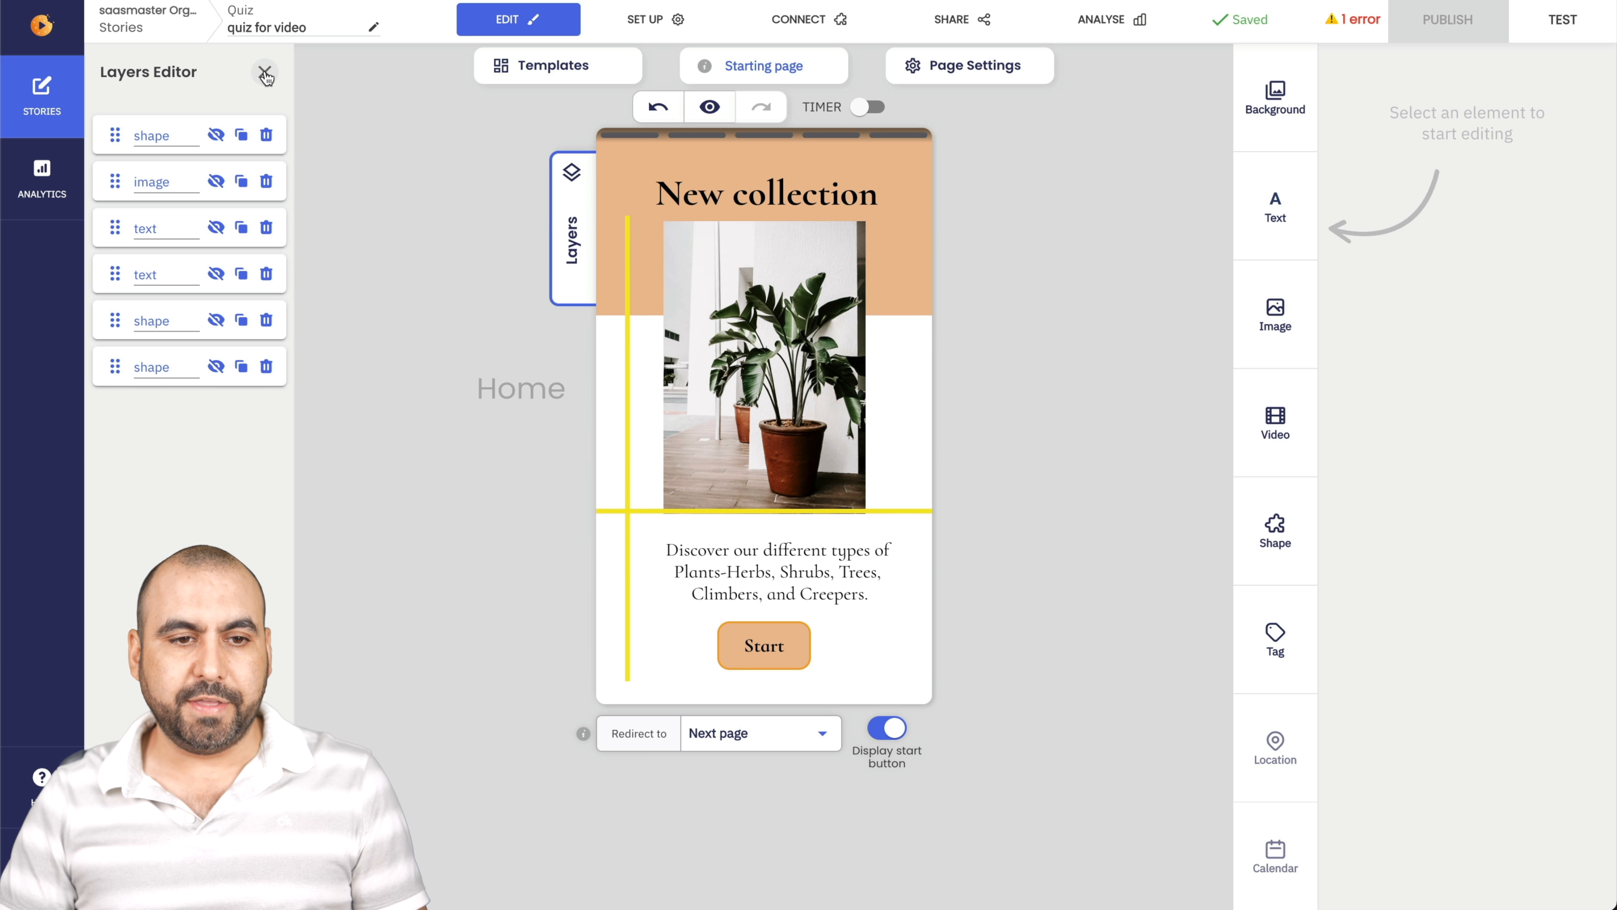
Close the layers list and bring up the Start button's styling with its rounded style toggled.
click(763, 646)
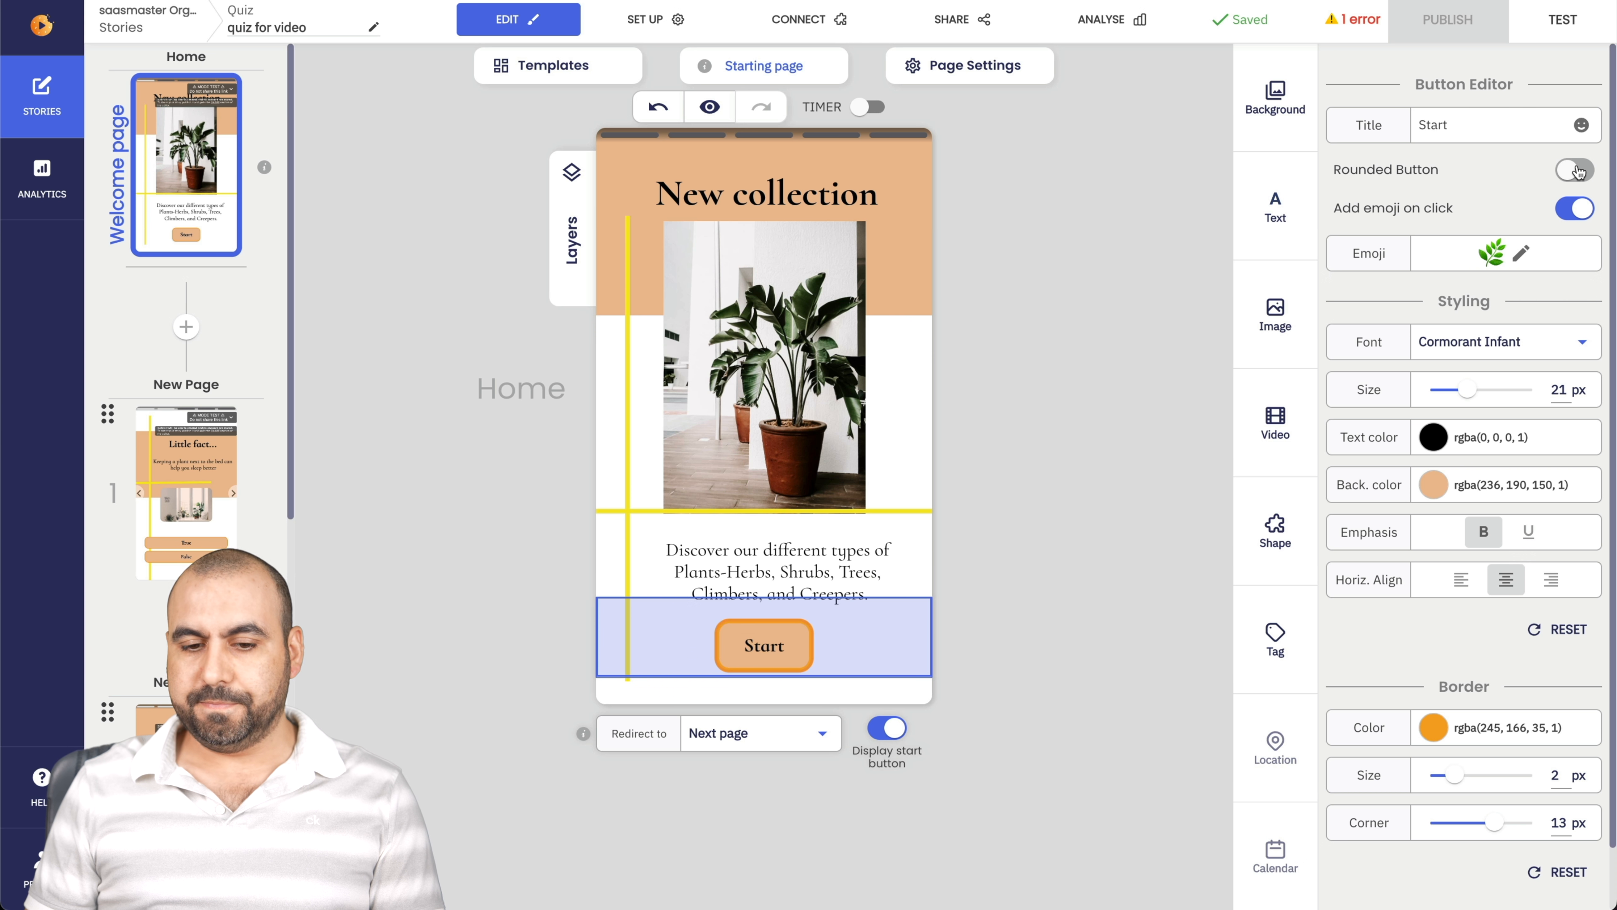
click(1575, 171)
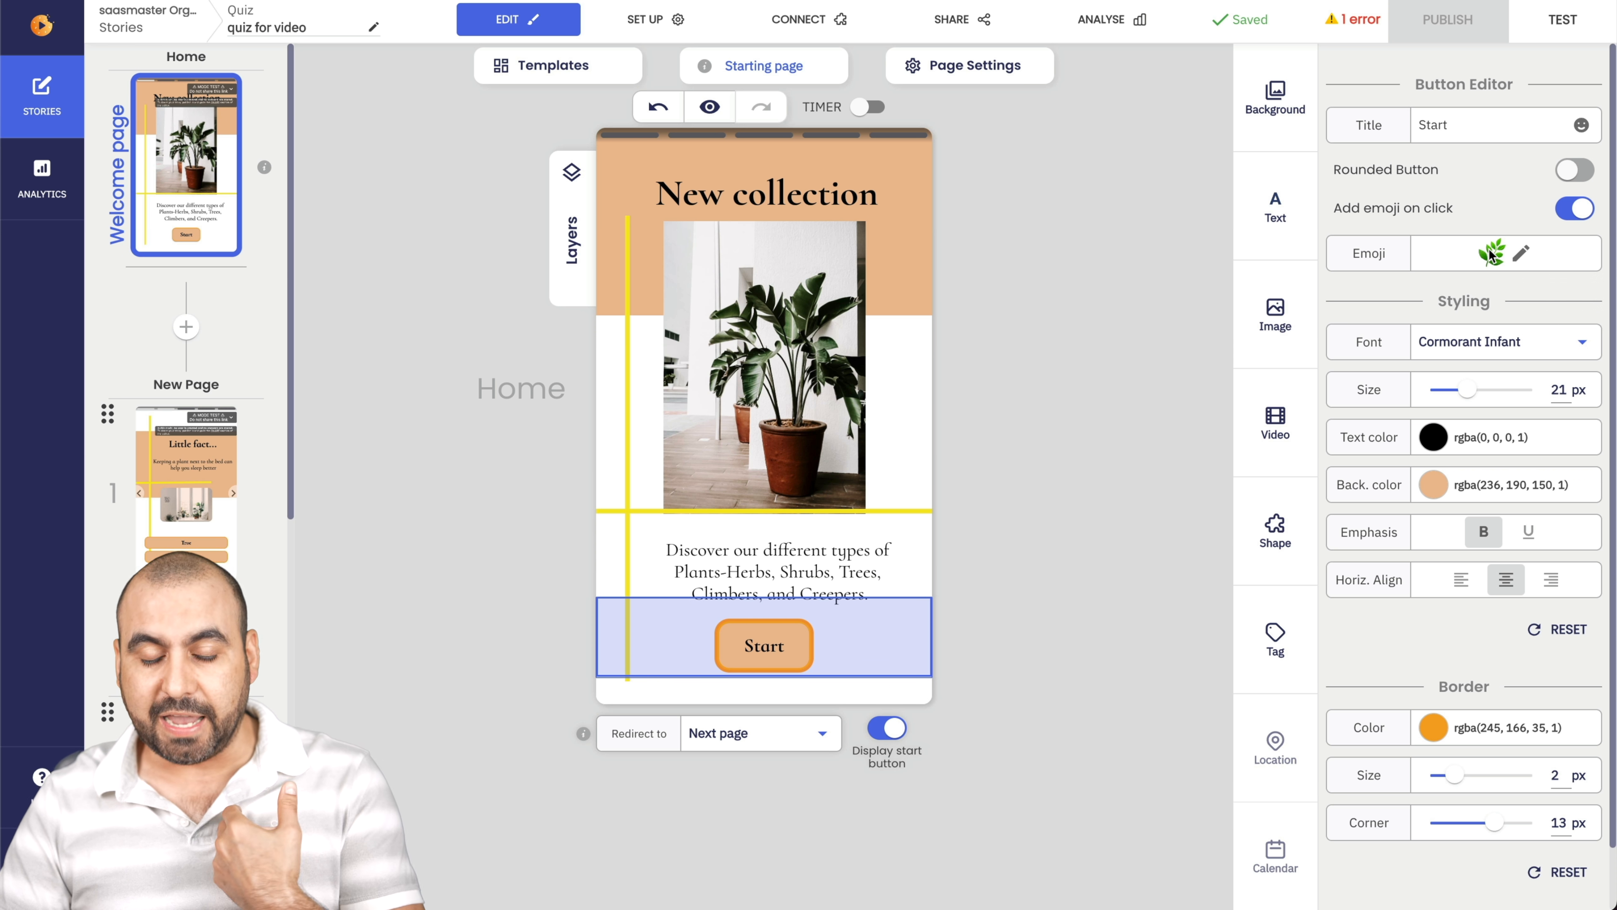
click(1562, 19)
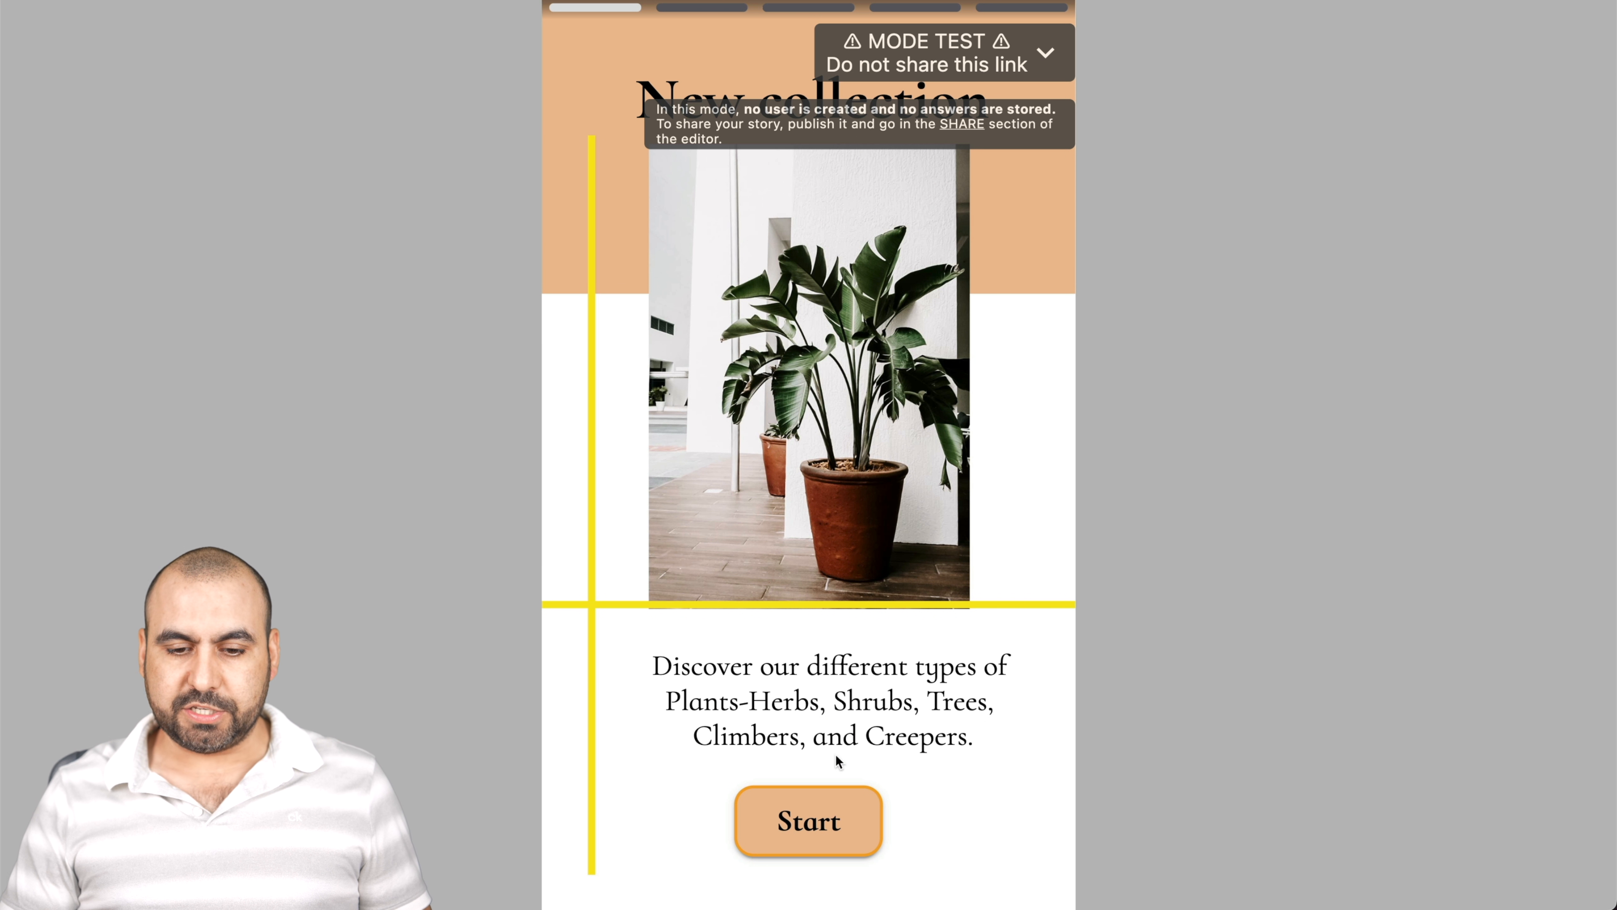
click(807, 821)
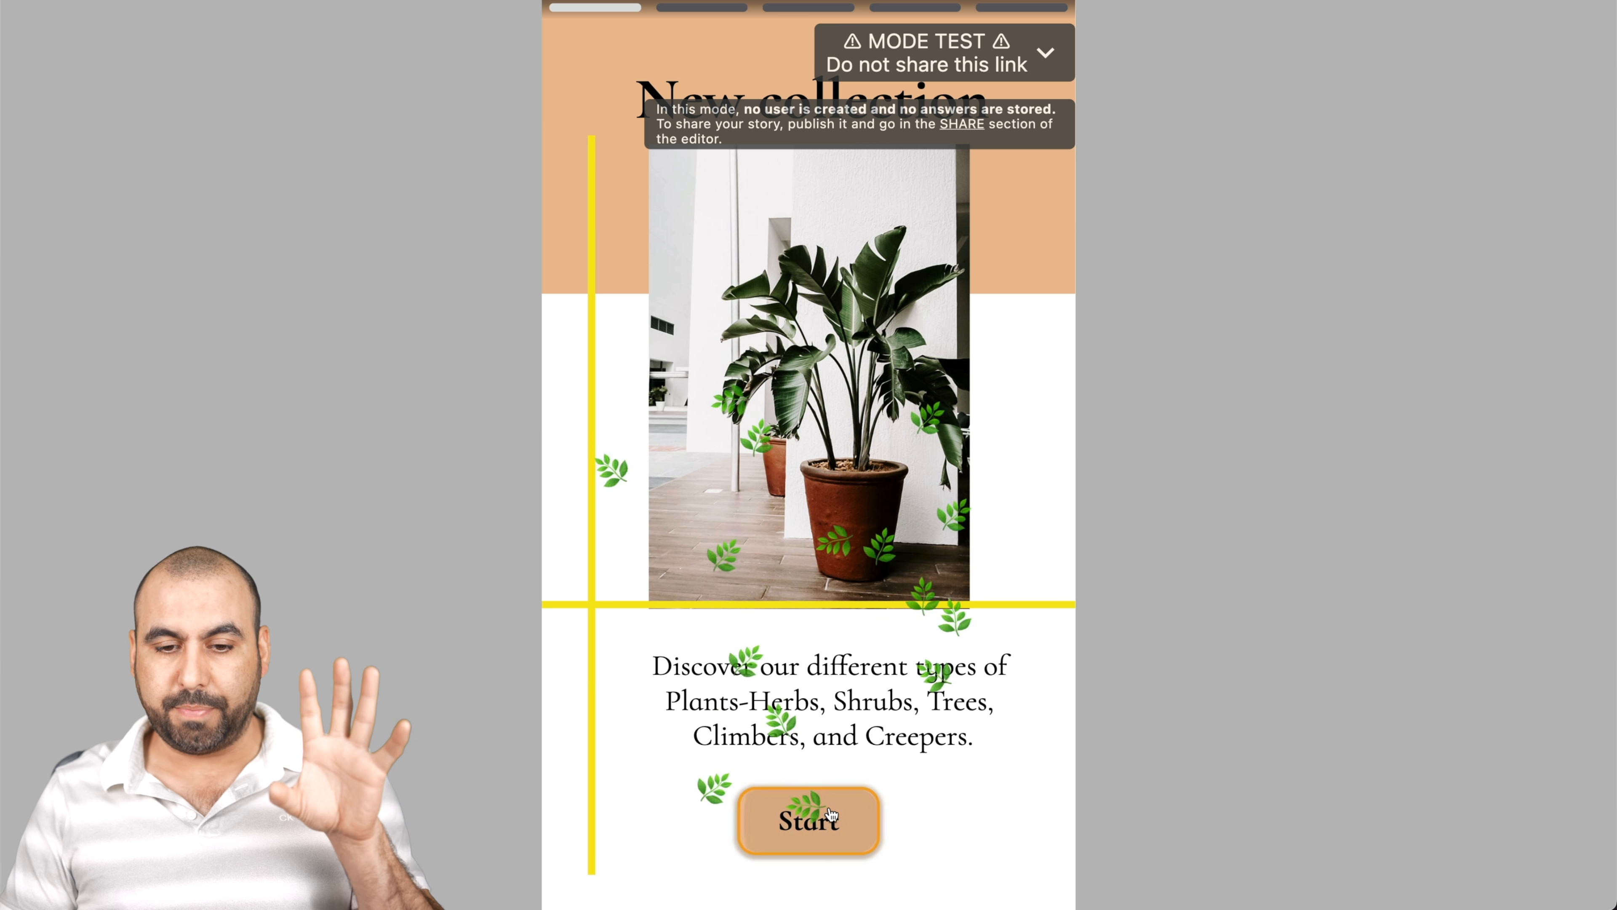
click(808, 821)
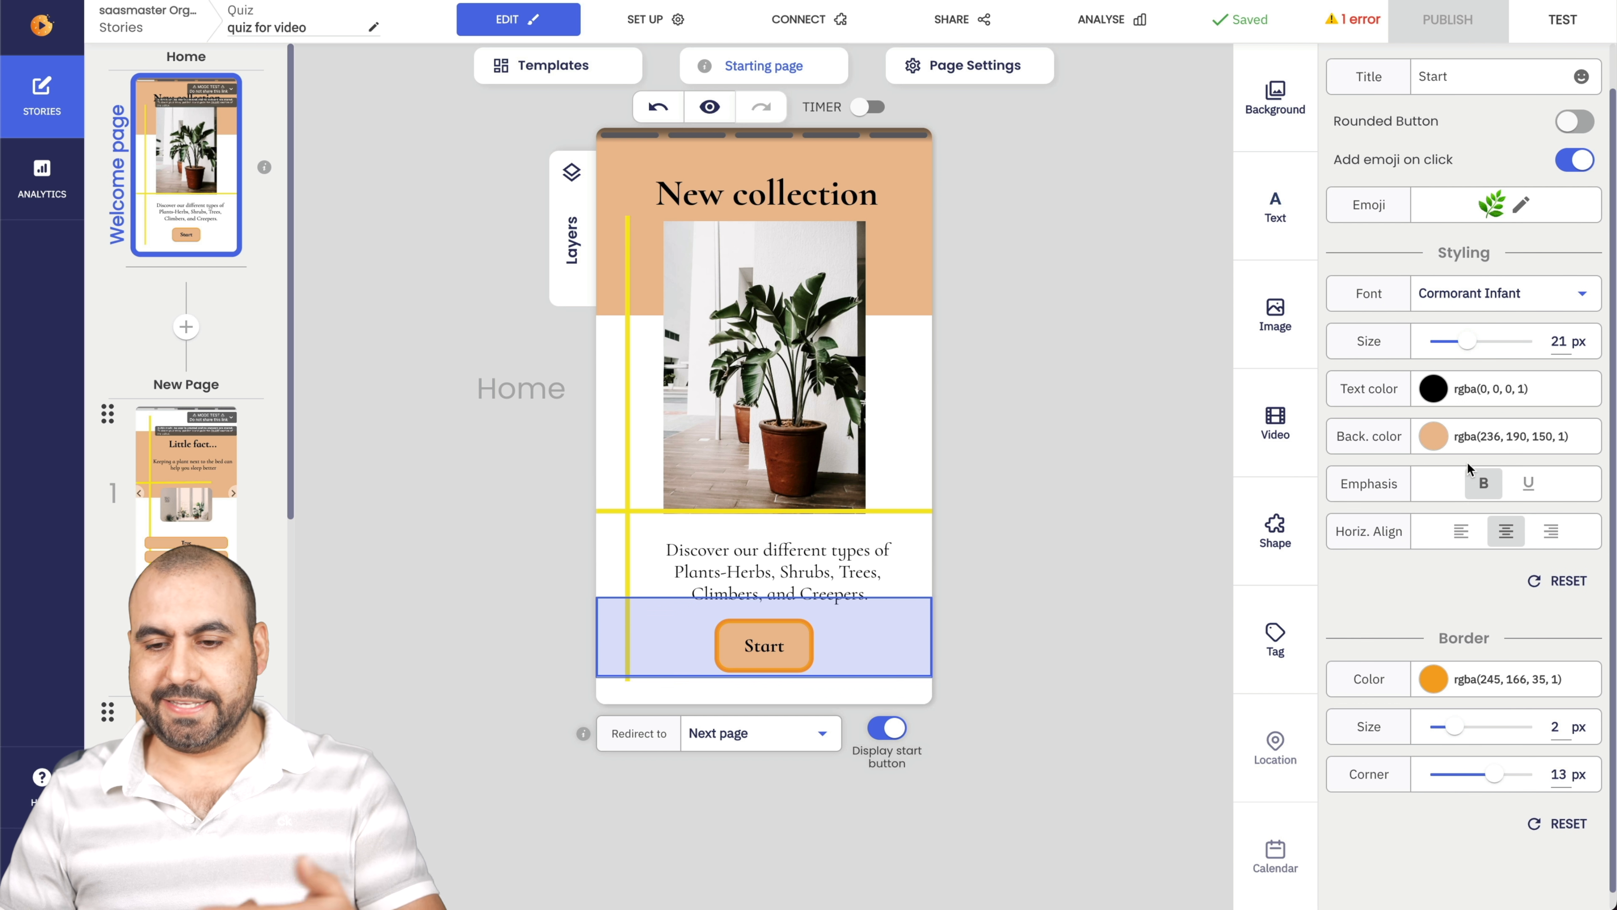
scroll(down, 3)
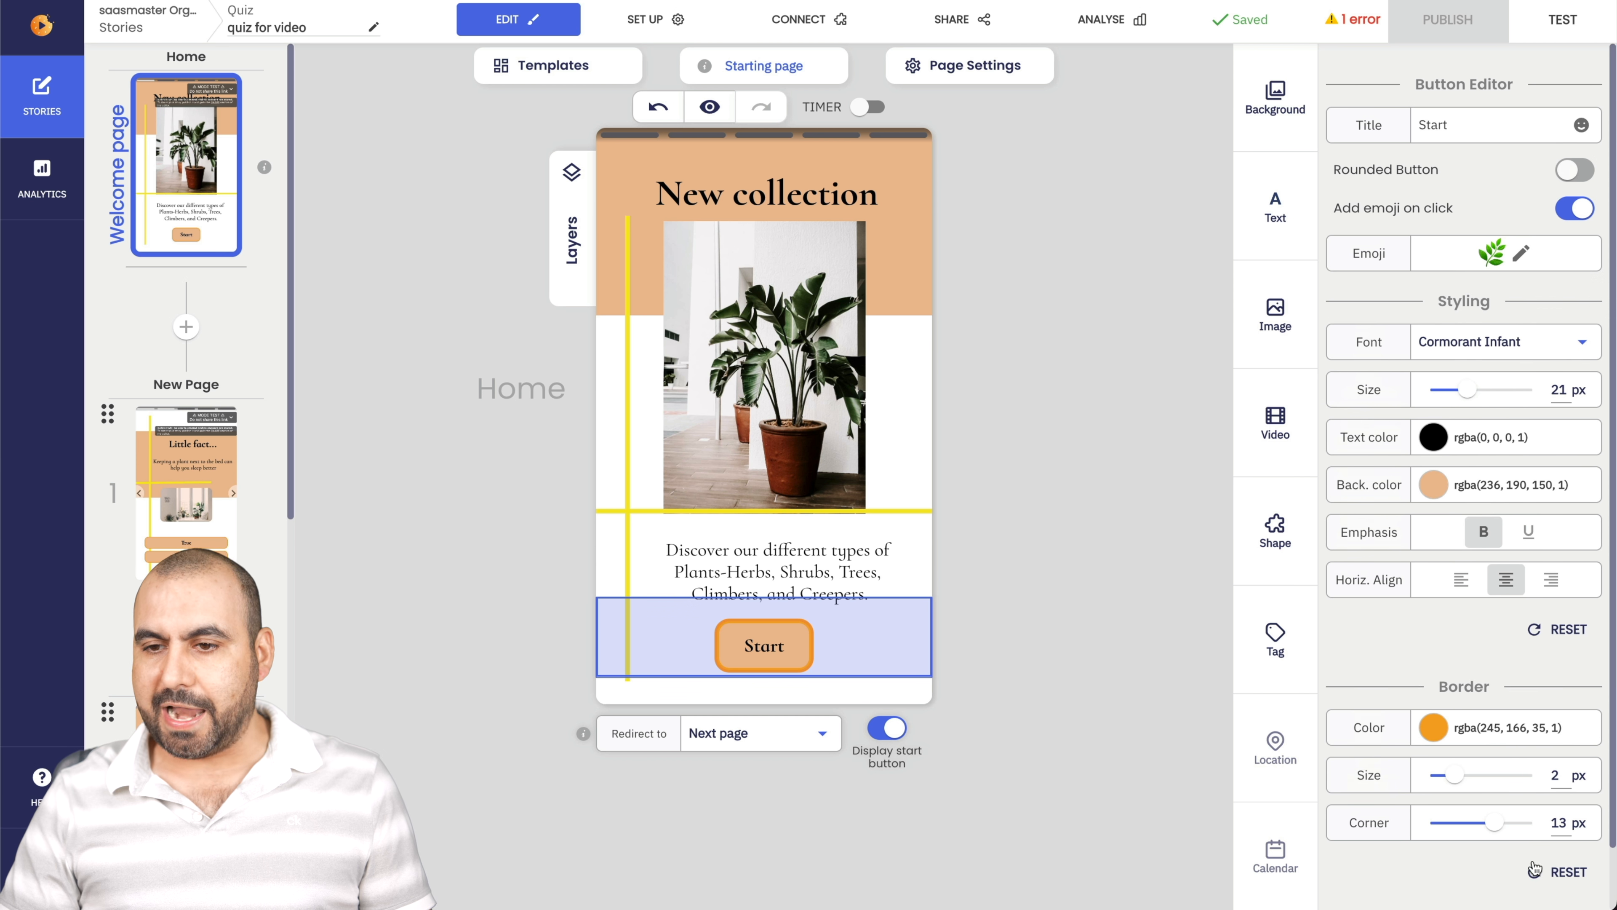
mouse_move(1046, 693)
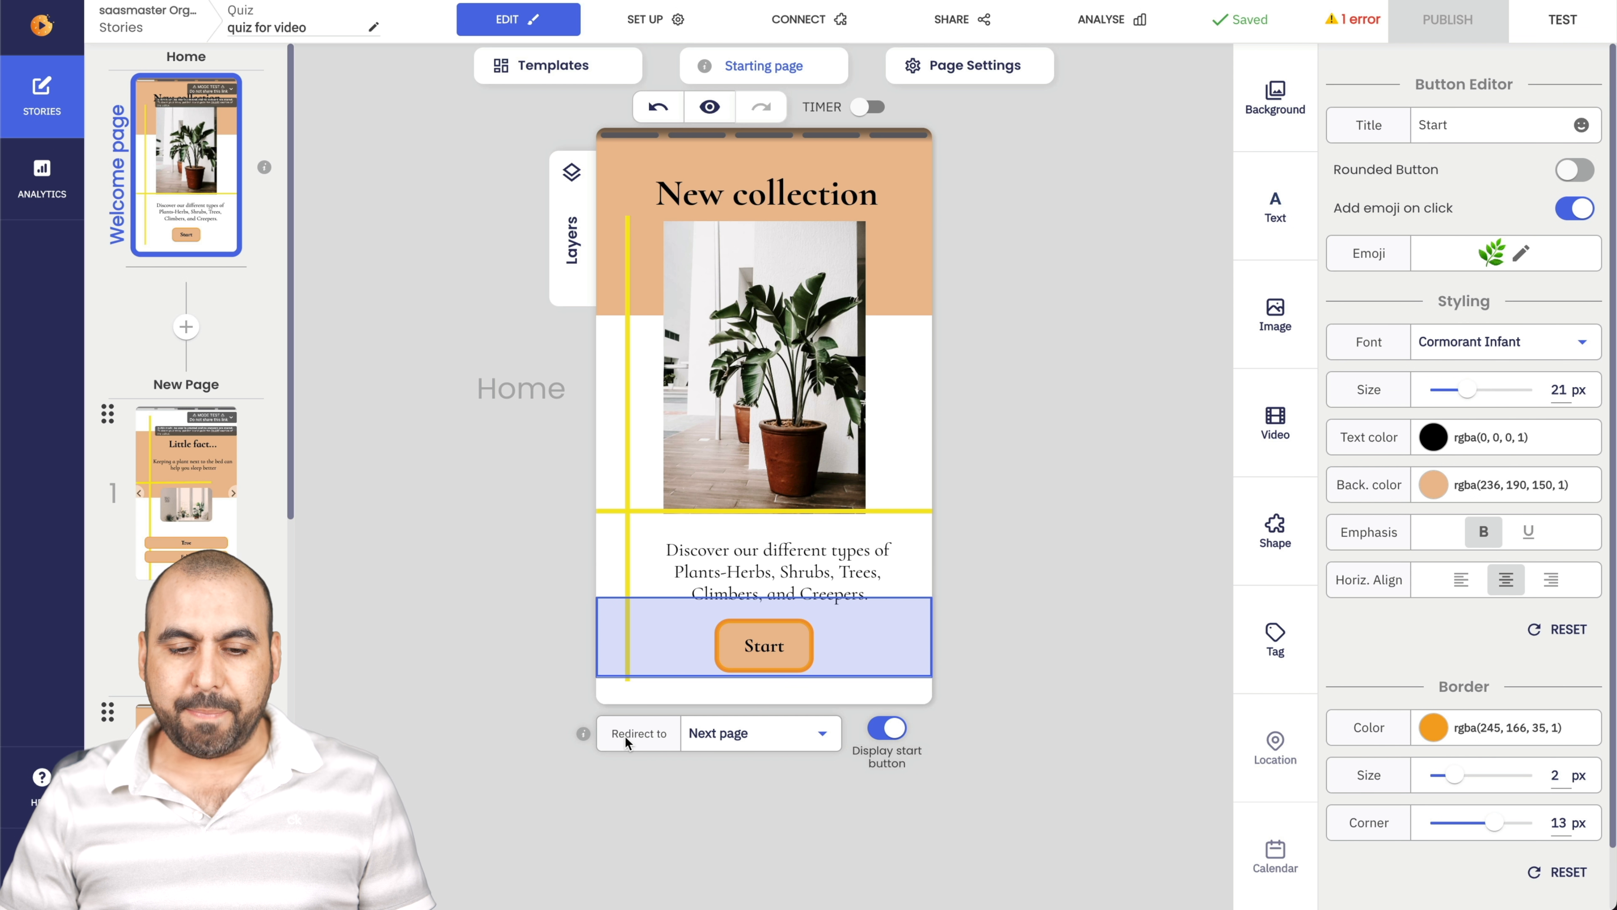
click(760, 732)
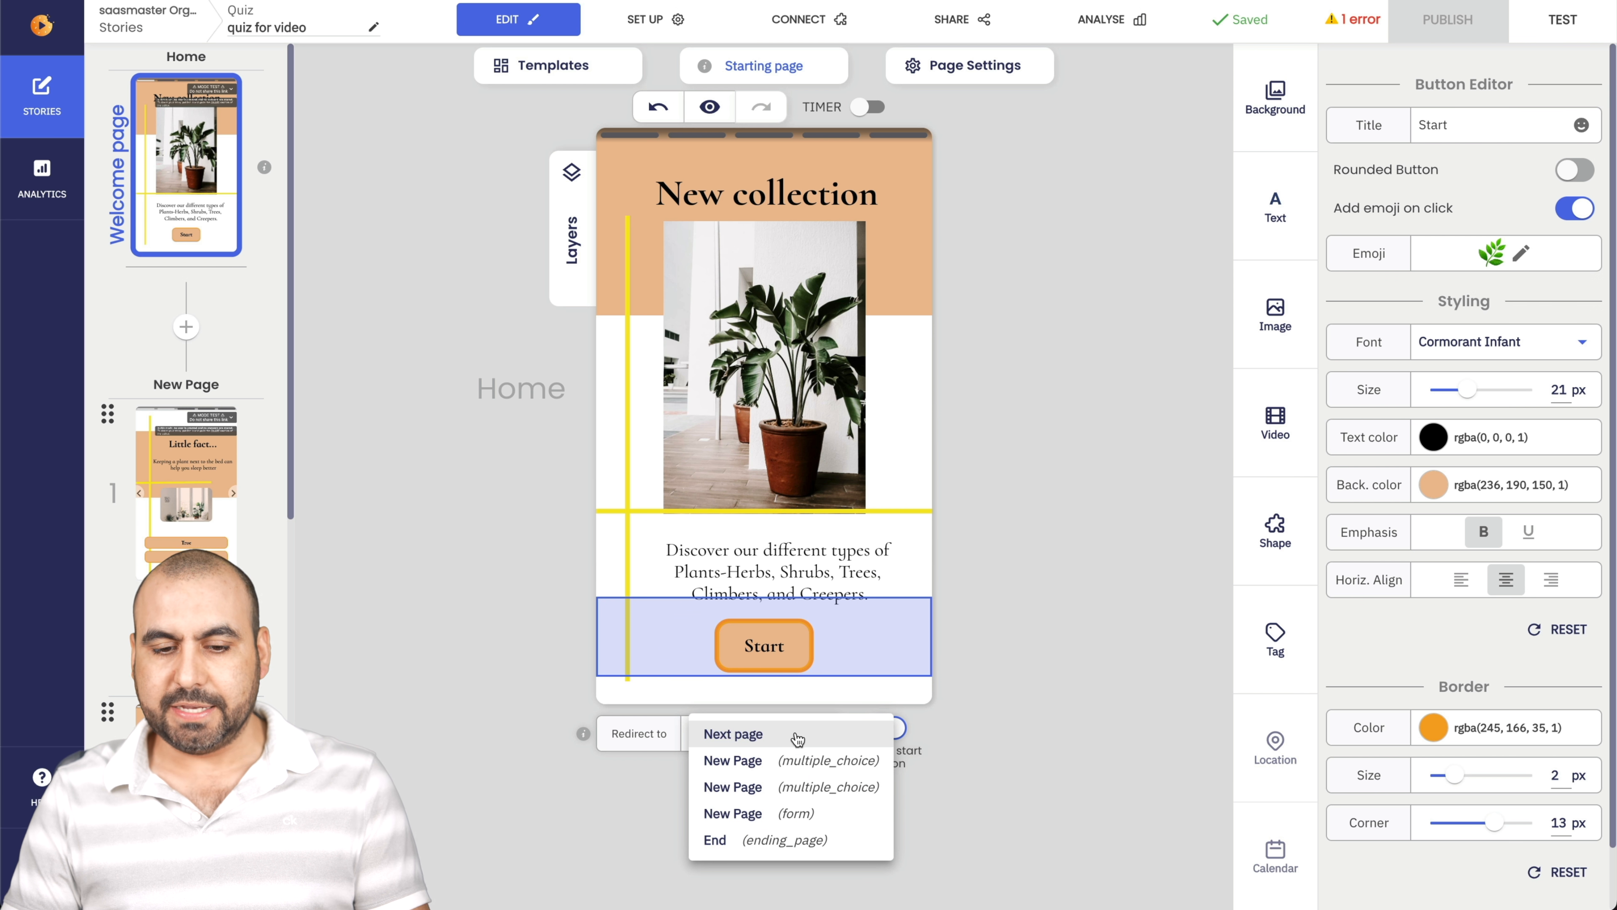
click(734, 734)
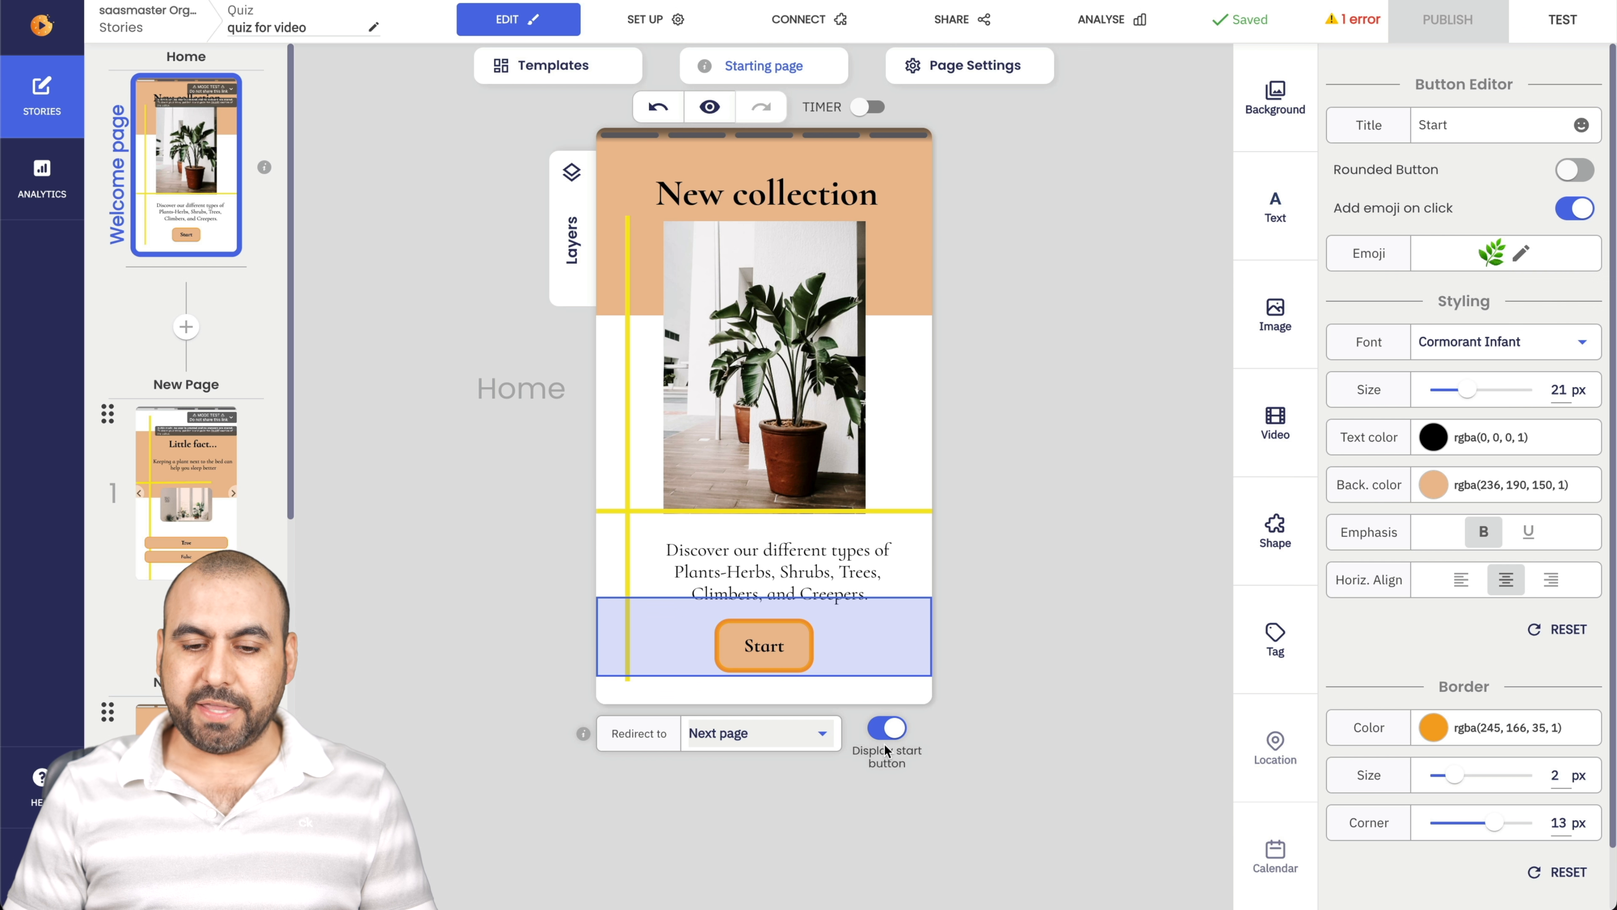
click(885, 727)
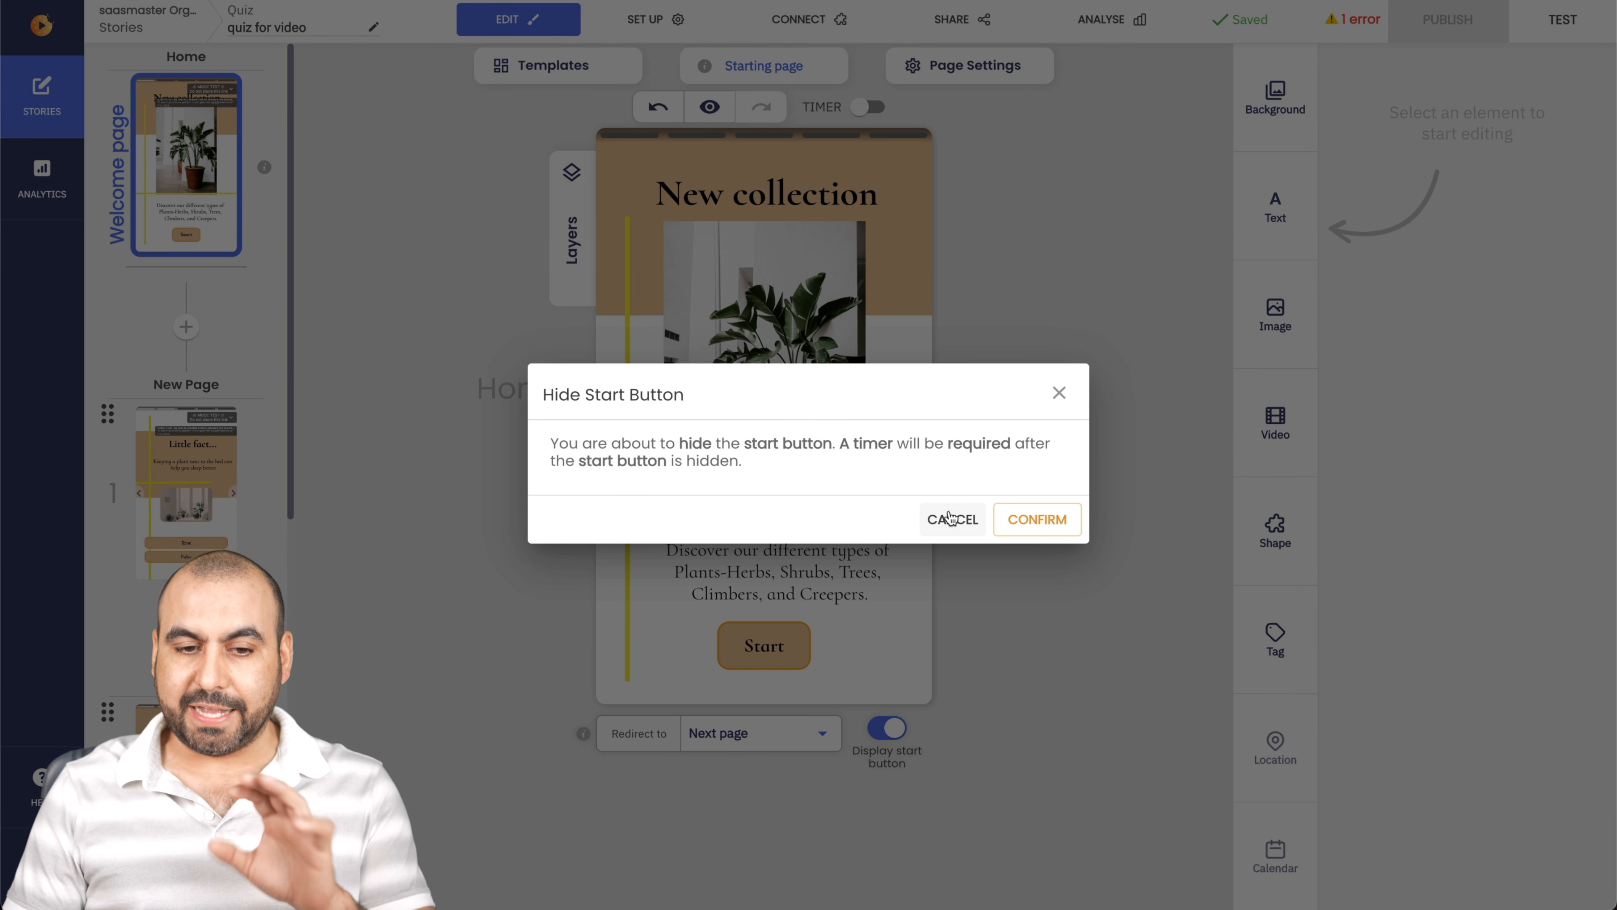
click(952, 518)
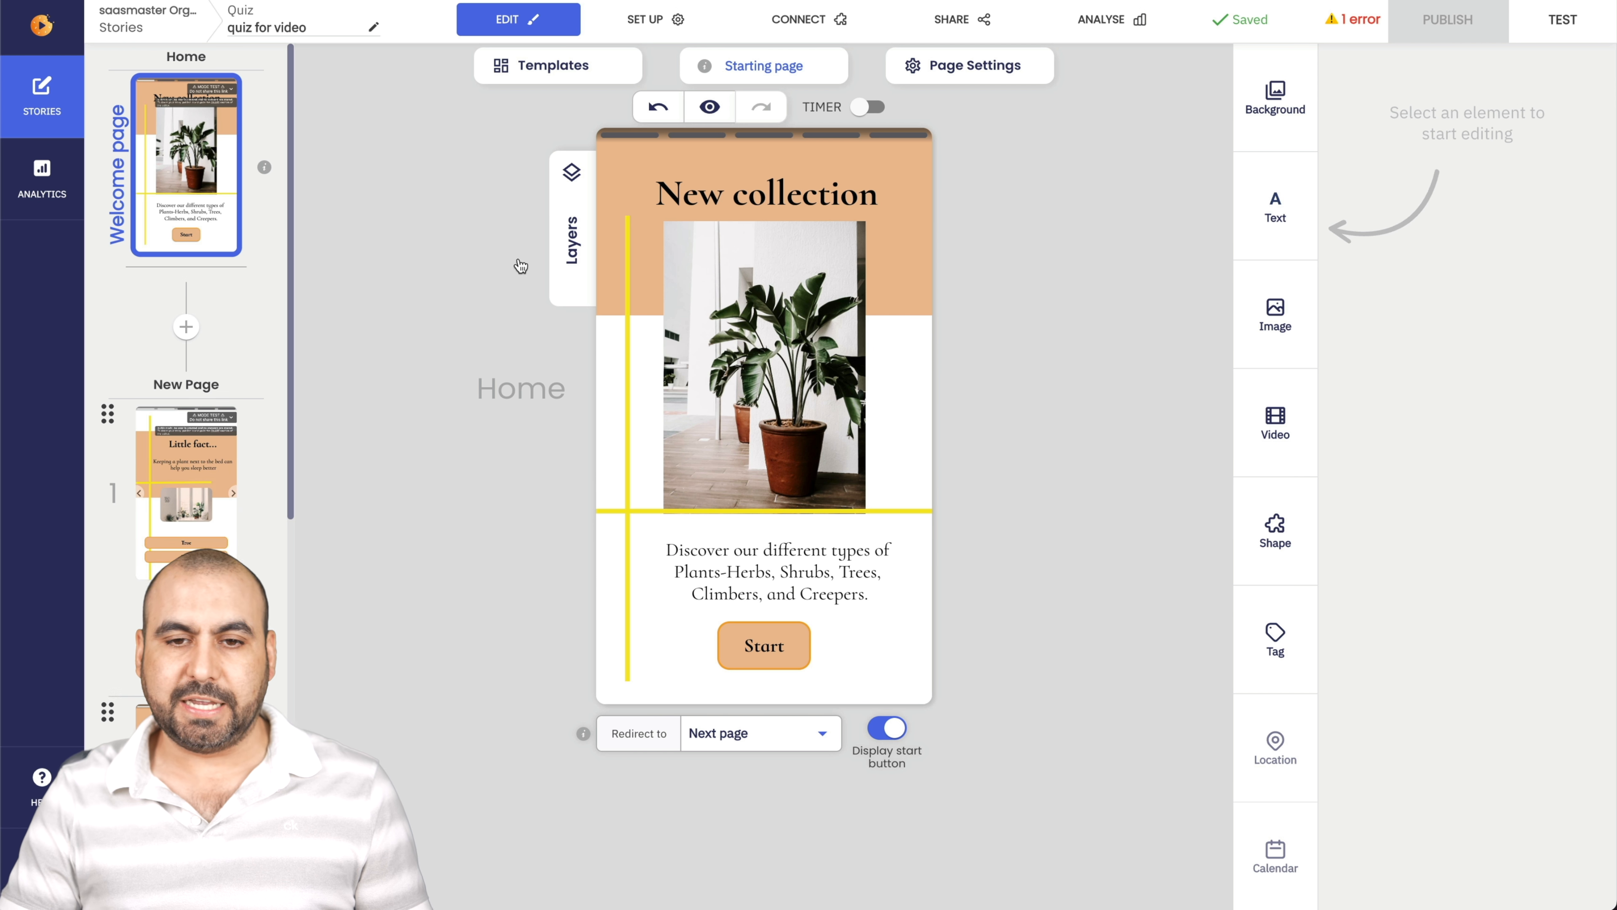
Open the first quiz page with its True and False answer buttons.
click(186, 493)
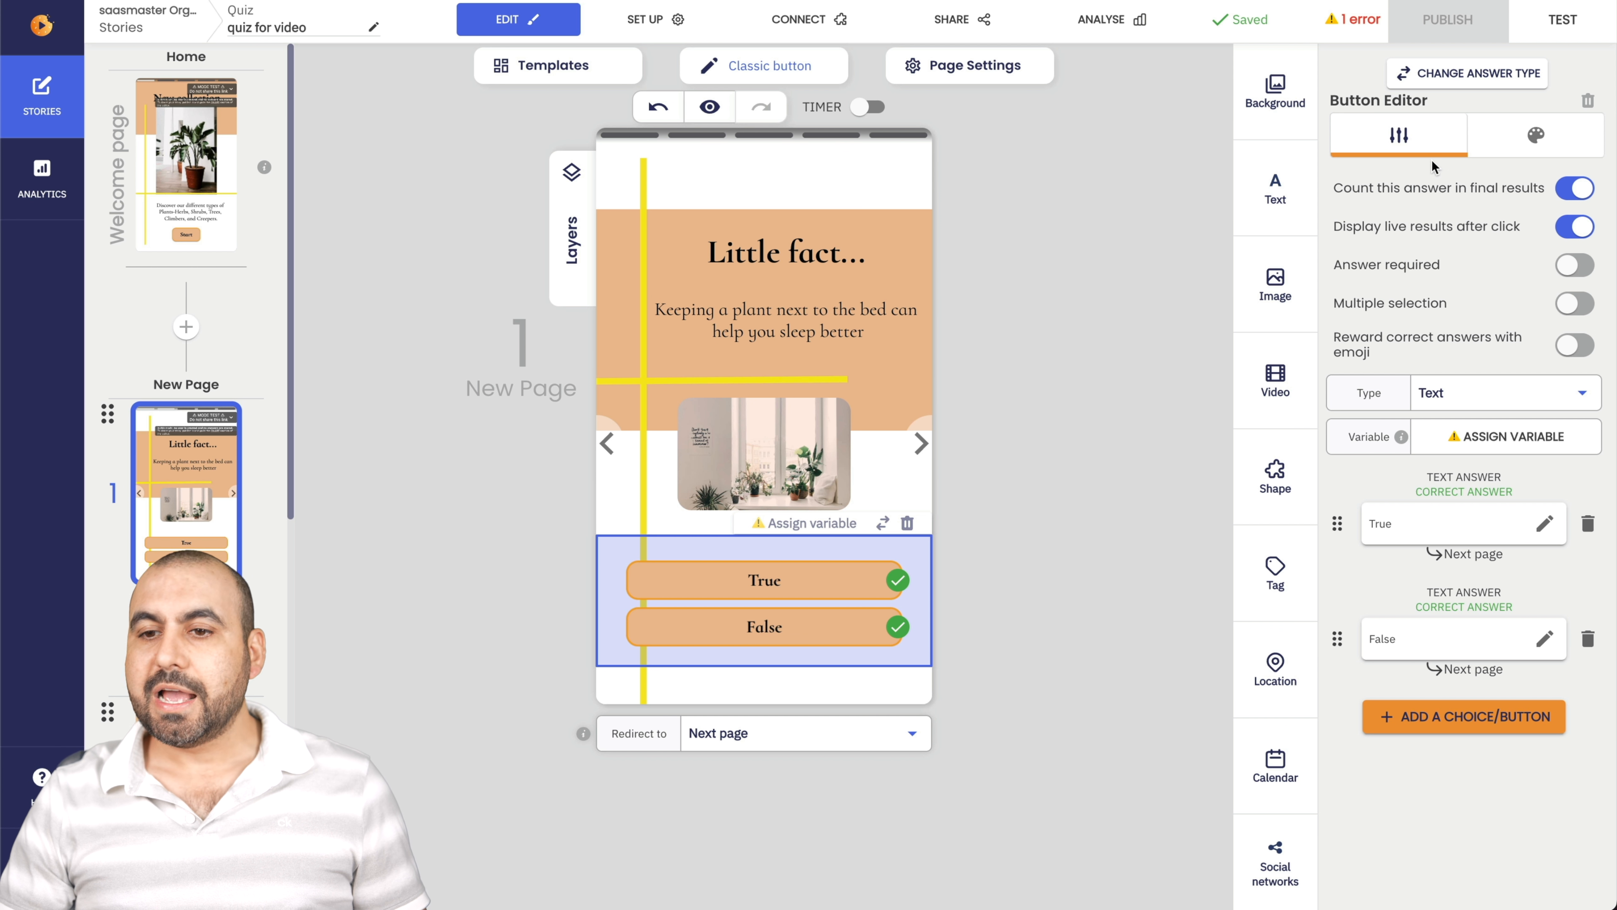
mouse_move(943, 592)
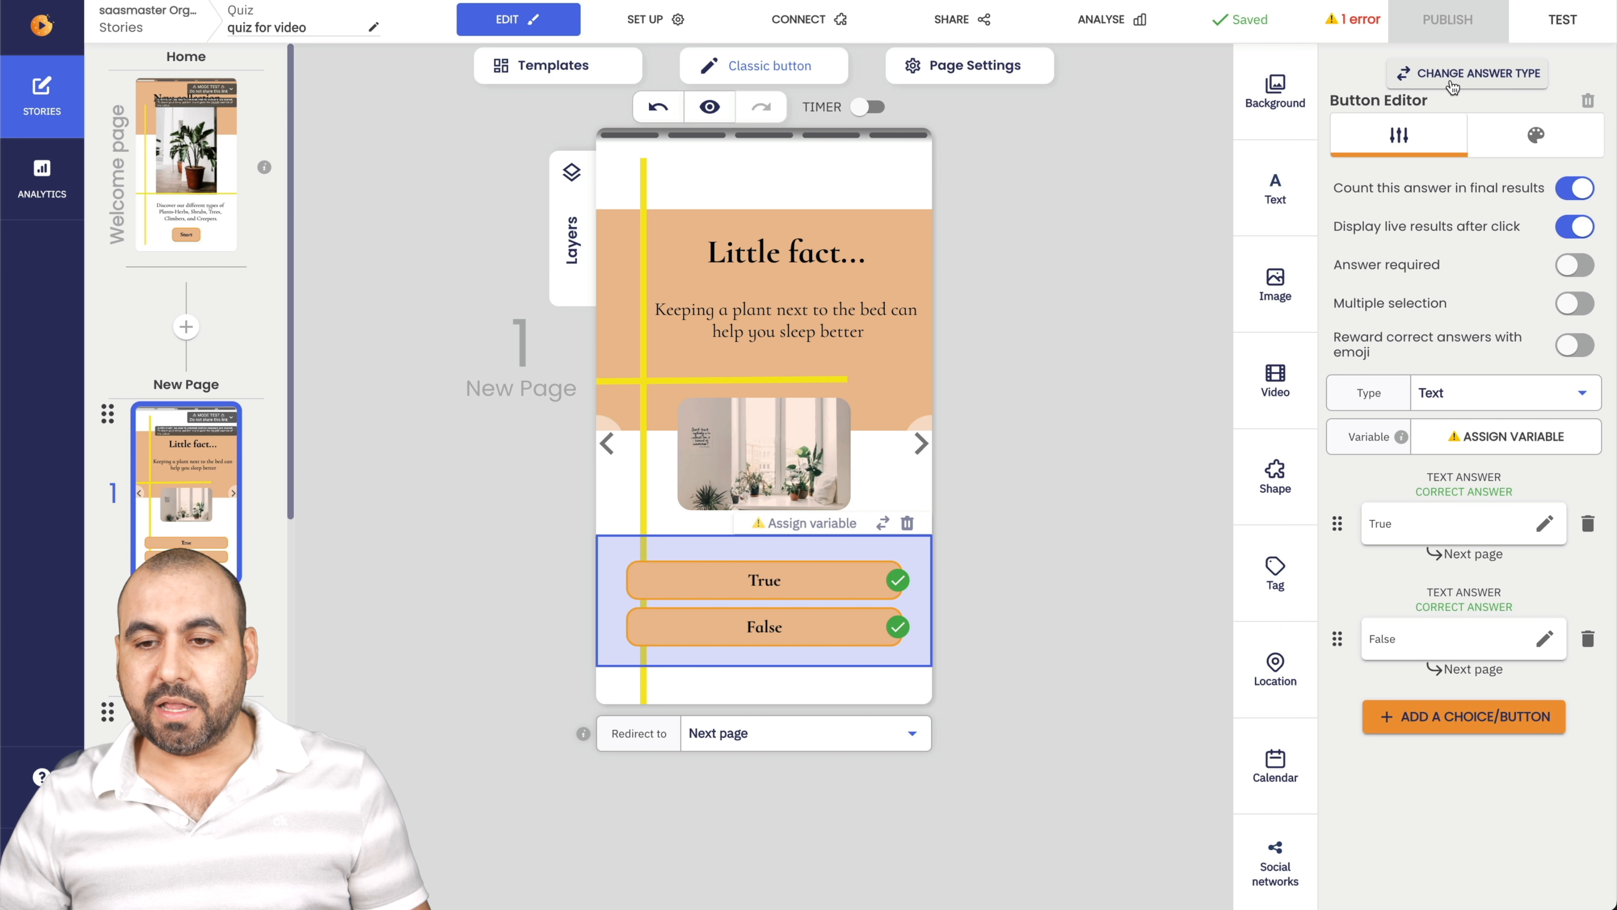
Browse the Number, Good/Bad, Emotions and Bad/Average/Good answer types, then close the catalogue unchanged.
click(1475, 73)
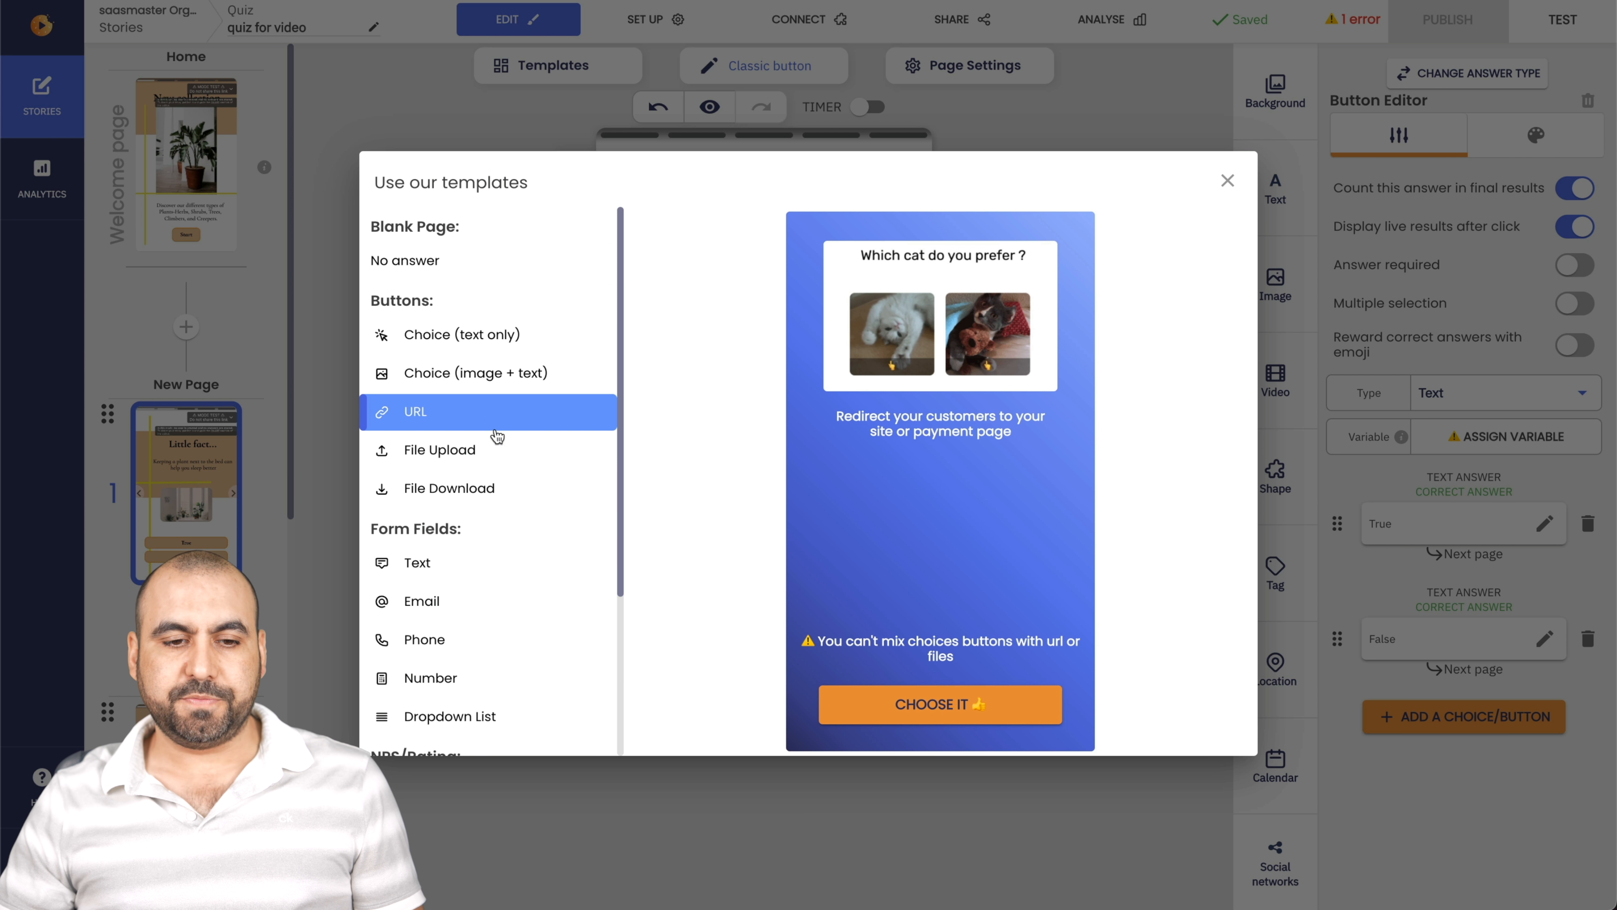
click(449, 487)
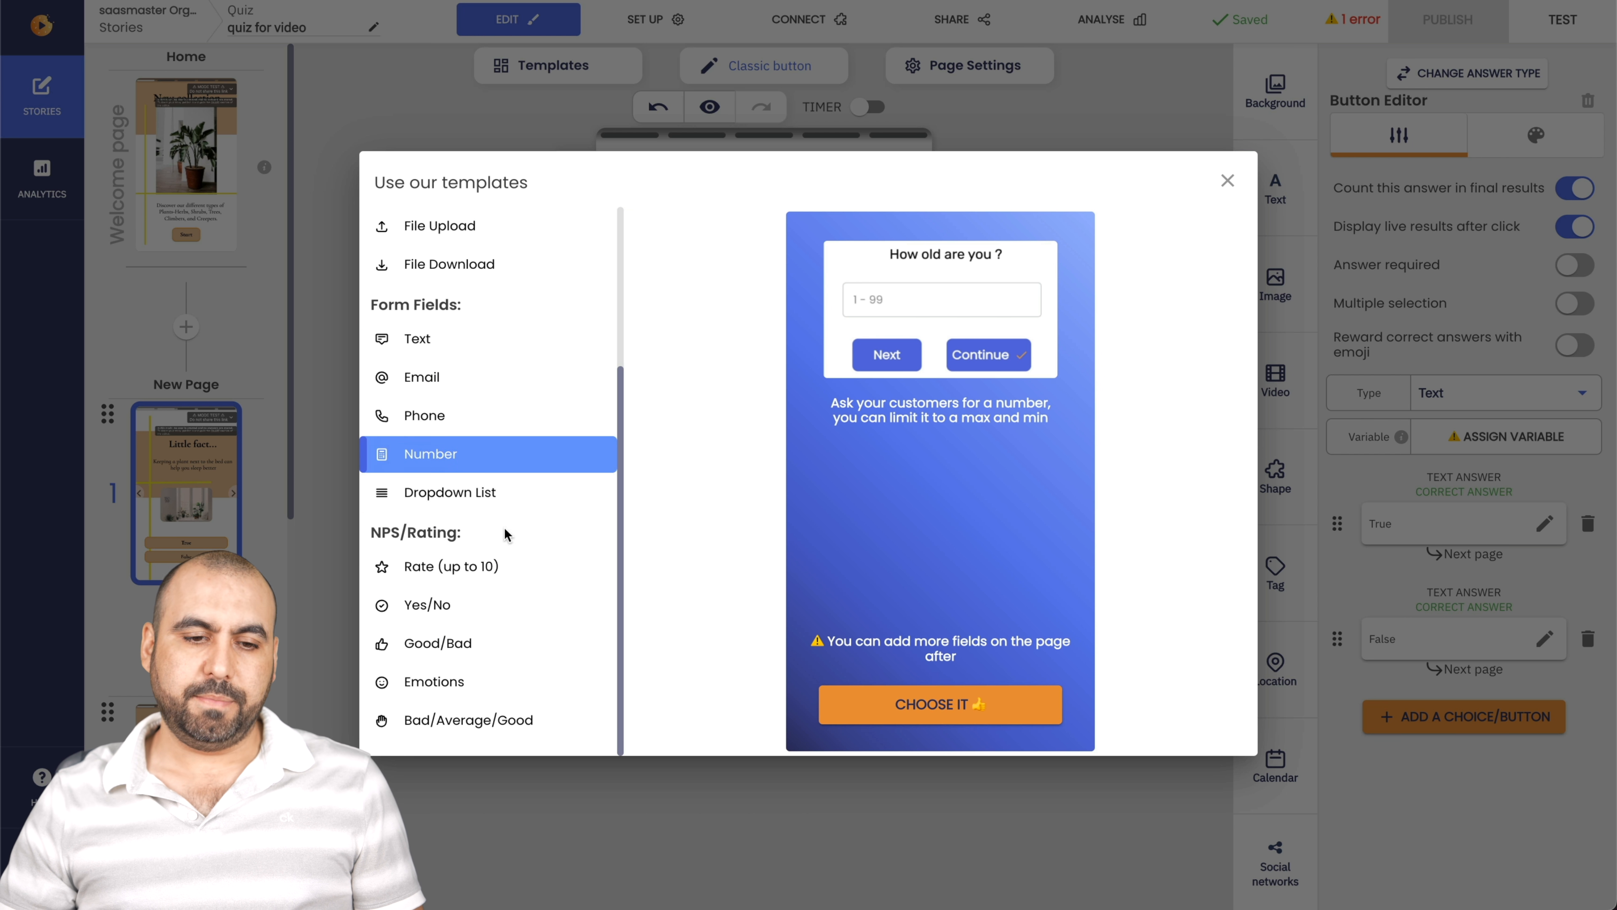
click(446, 565)
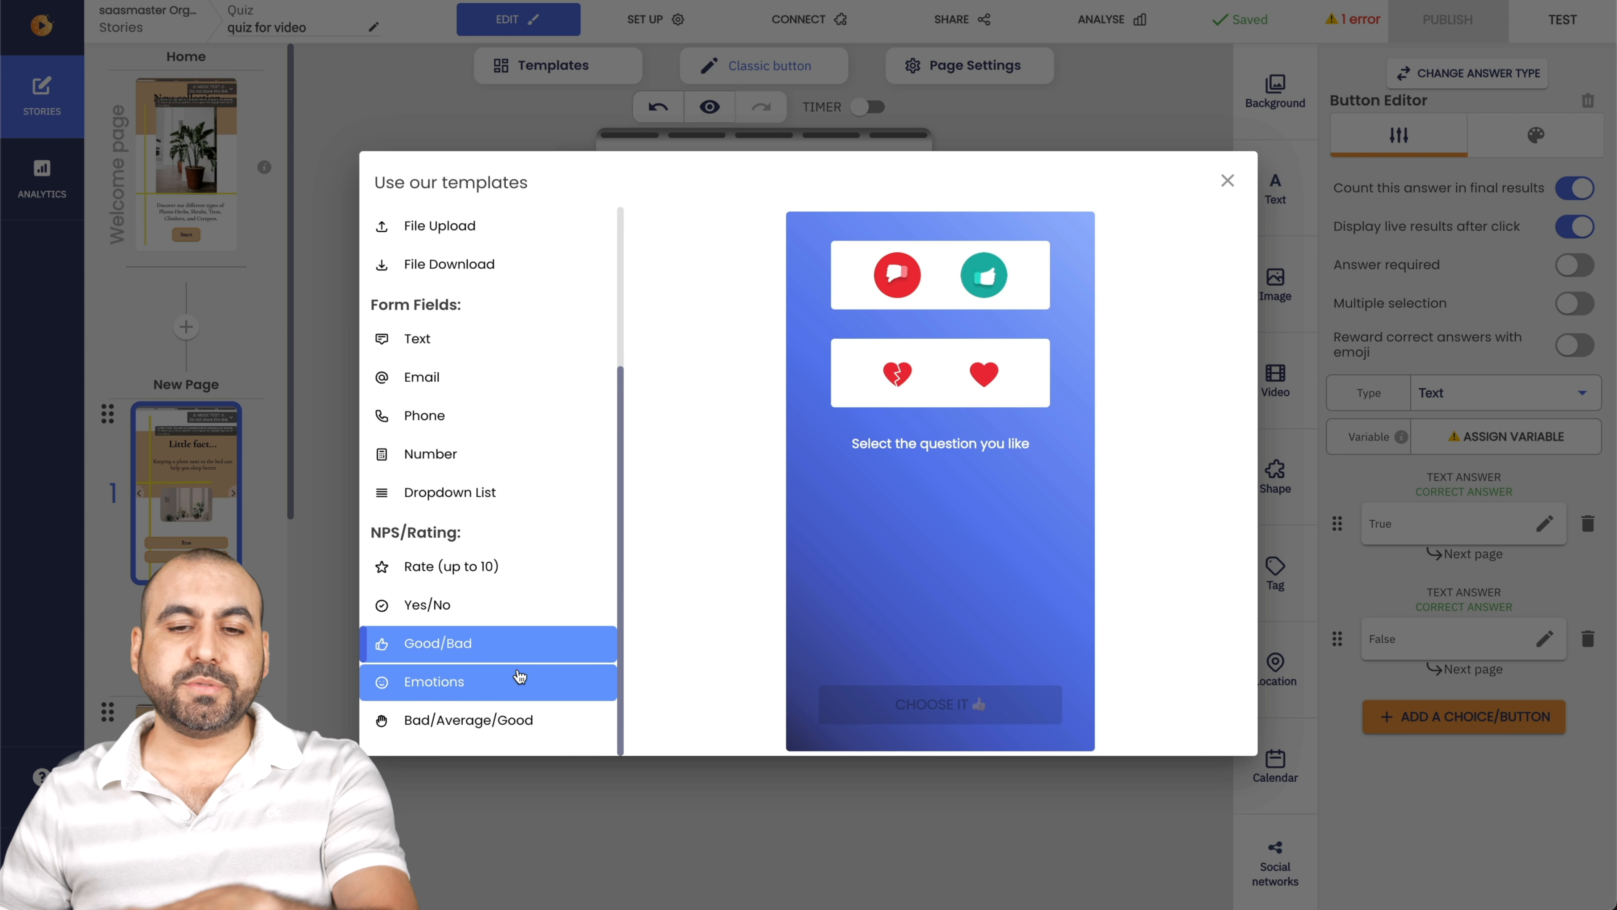
click(433, 681)
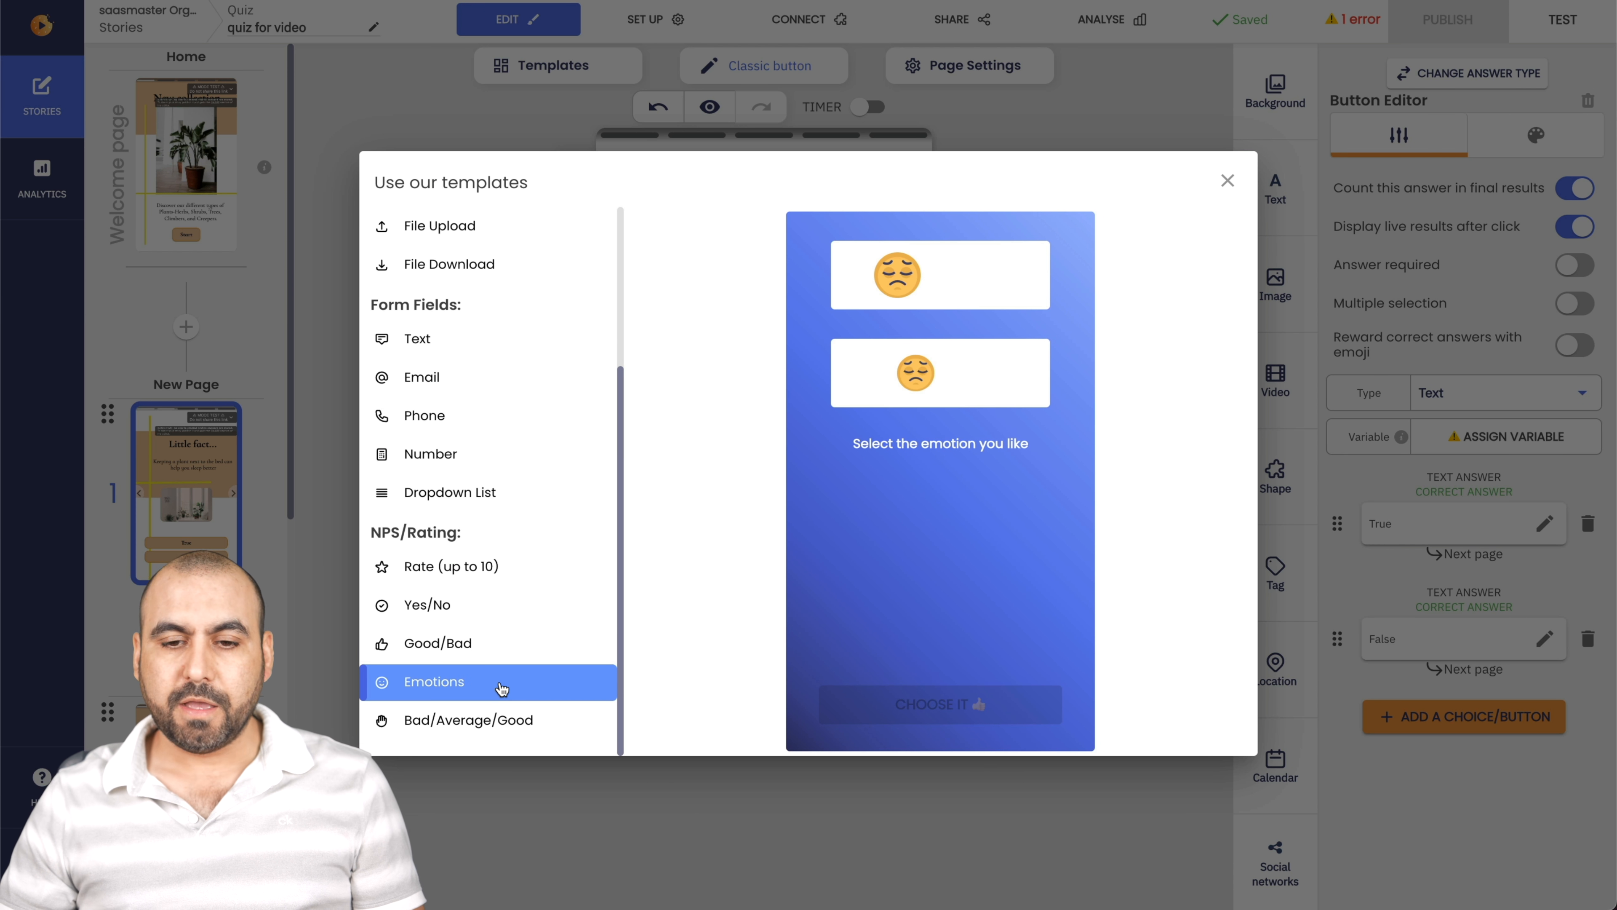
click(468, 720)
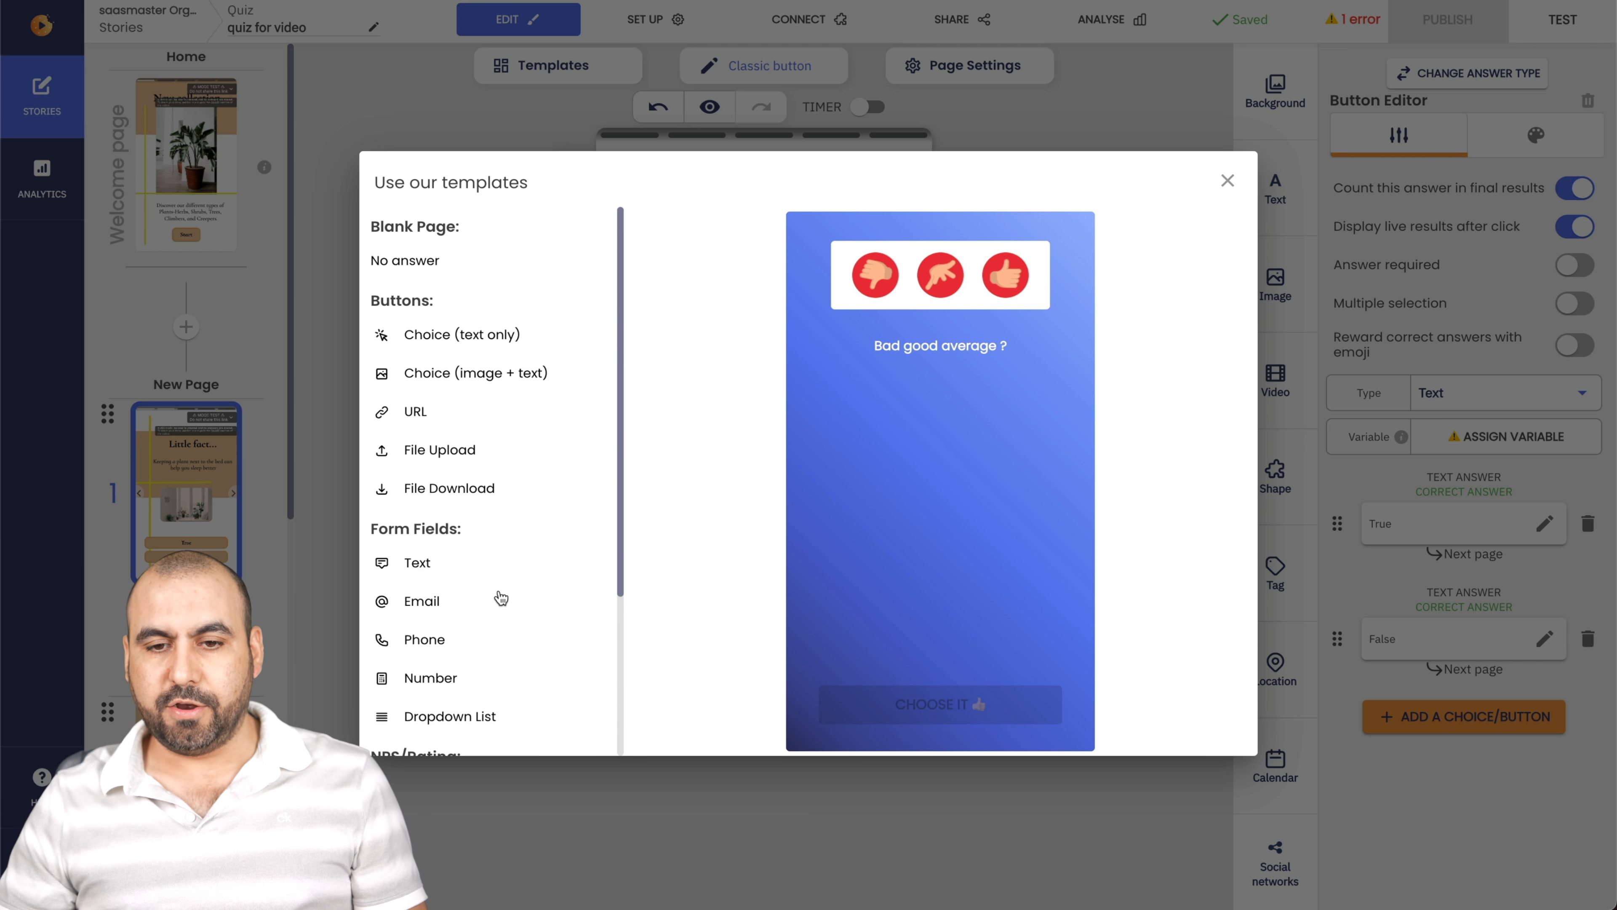
click(1227, 180)
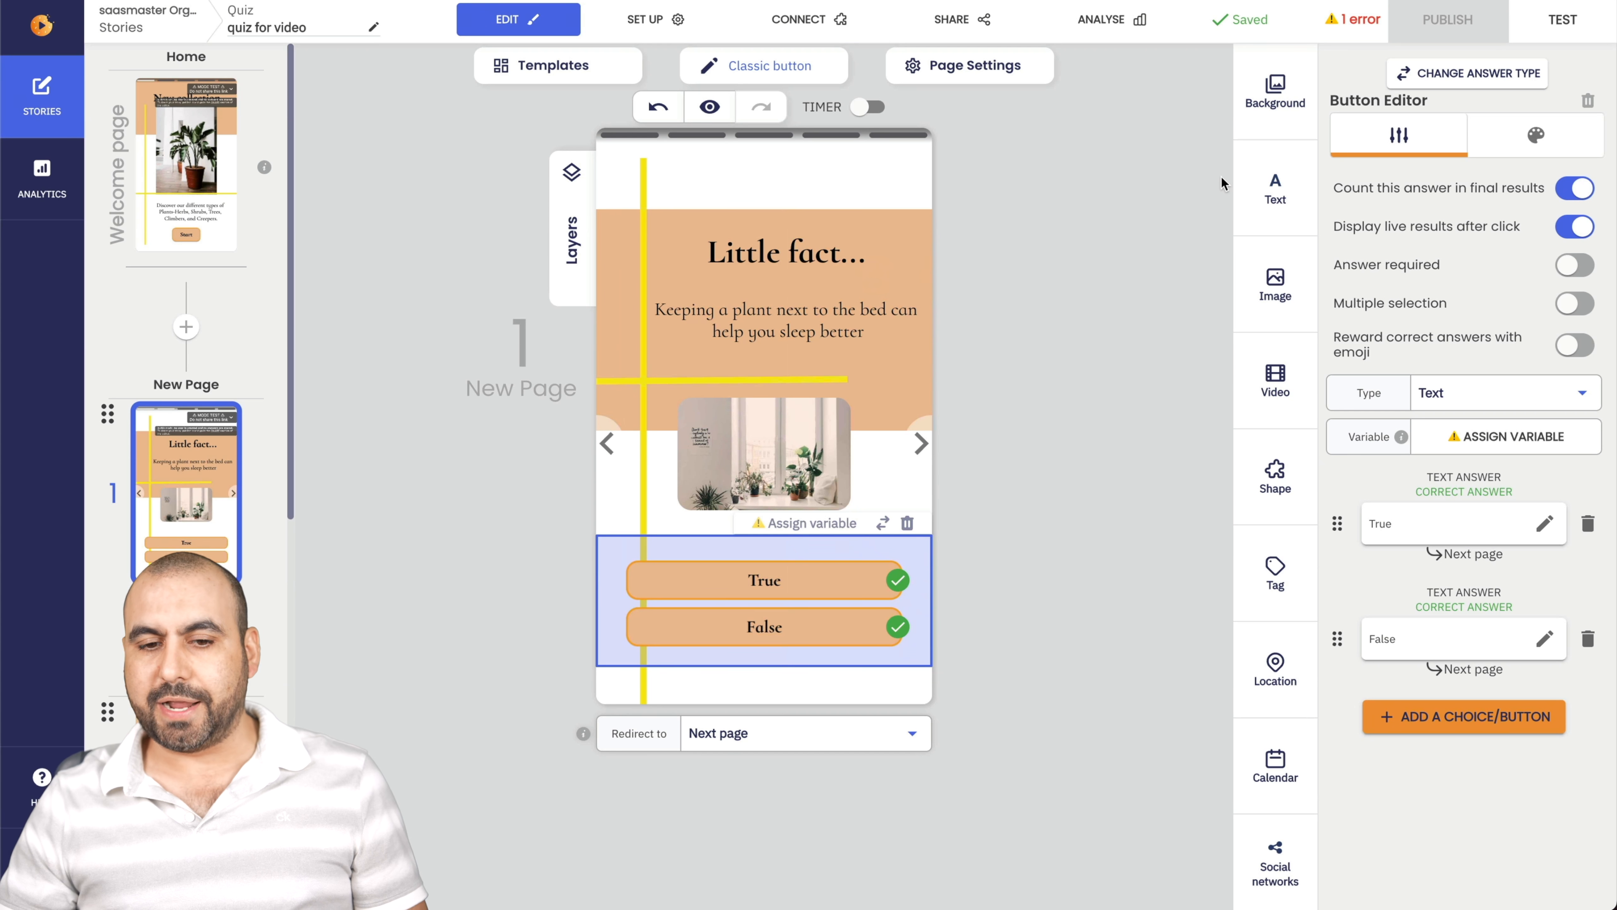
mouse_move(1497, 236)
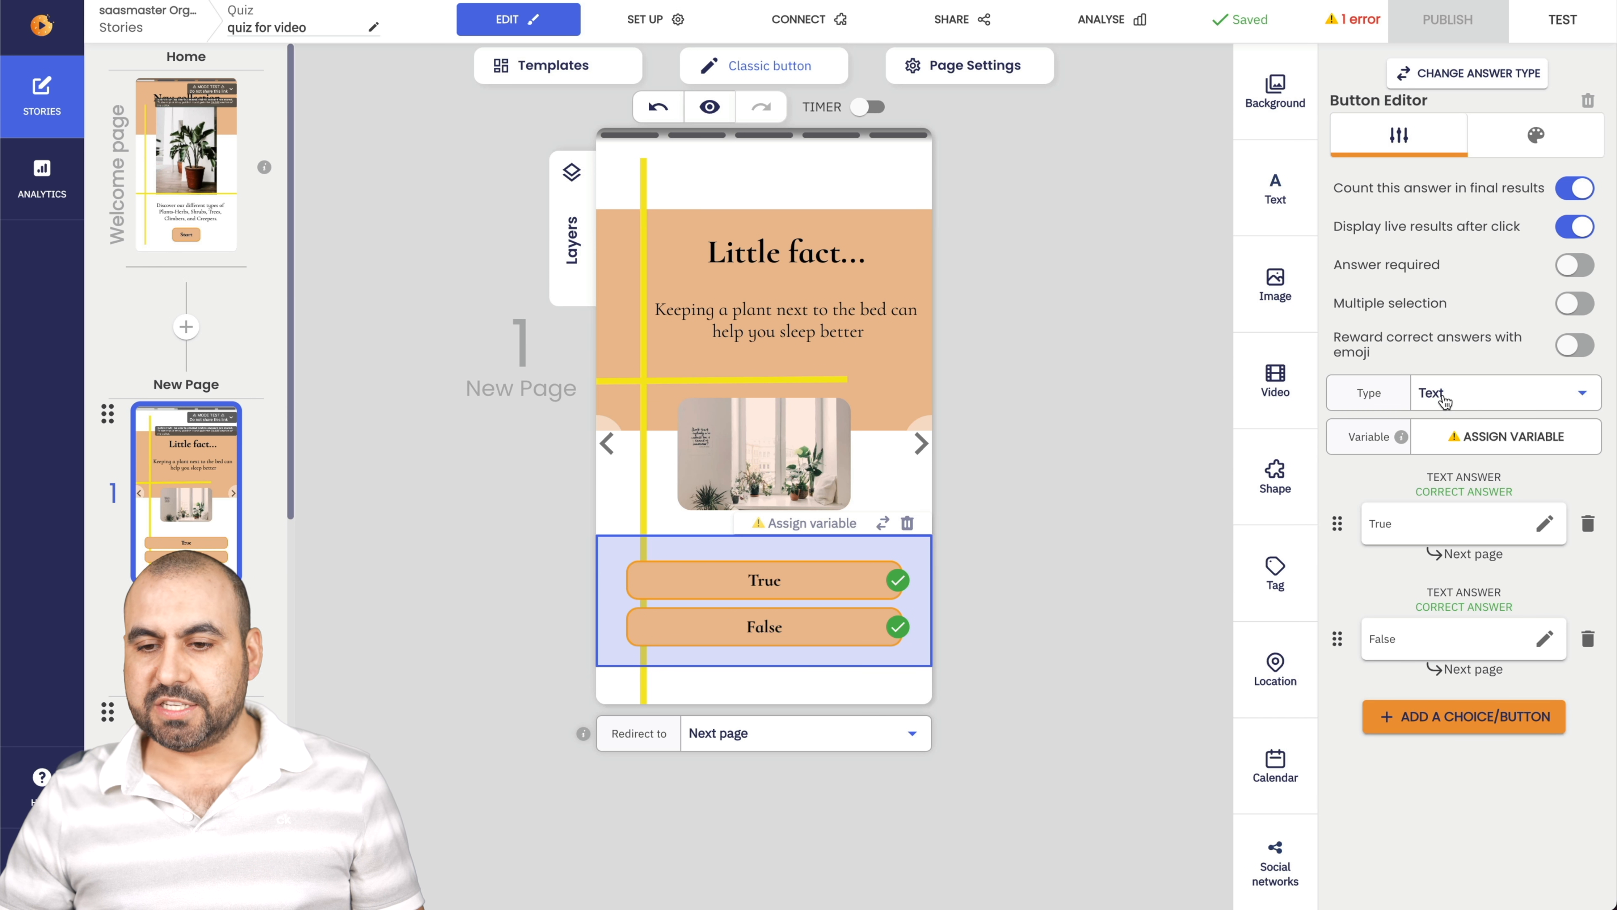
Keep the text-only answer type, skip the variable picker, and open the False answer's settings.
click(1502, 392)
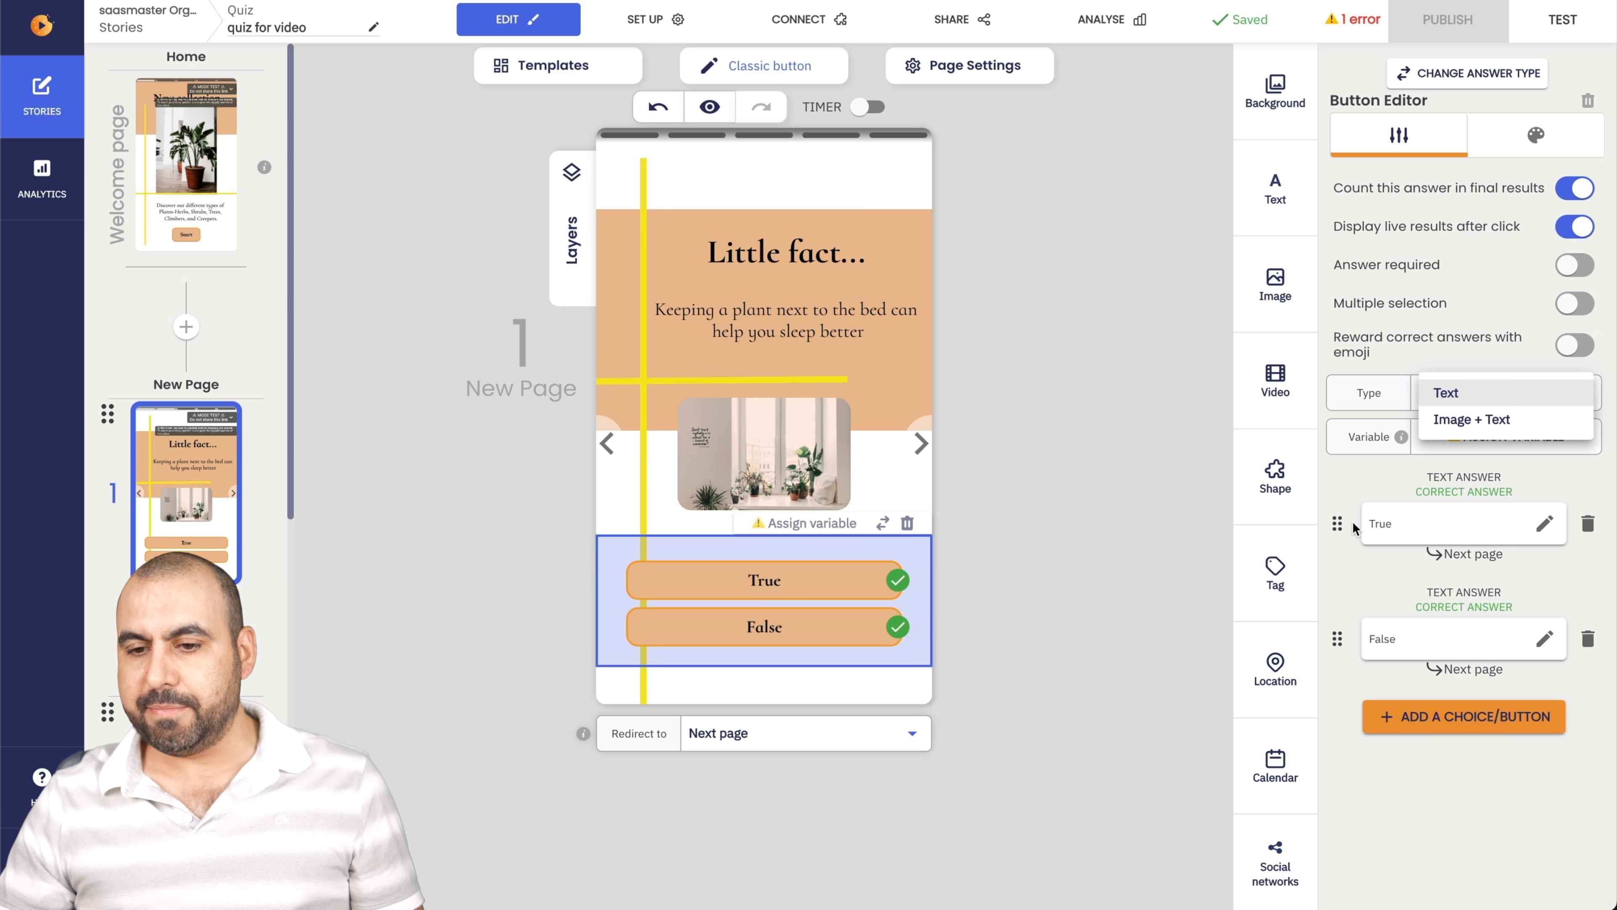
click(1446, 391)
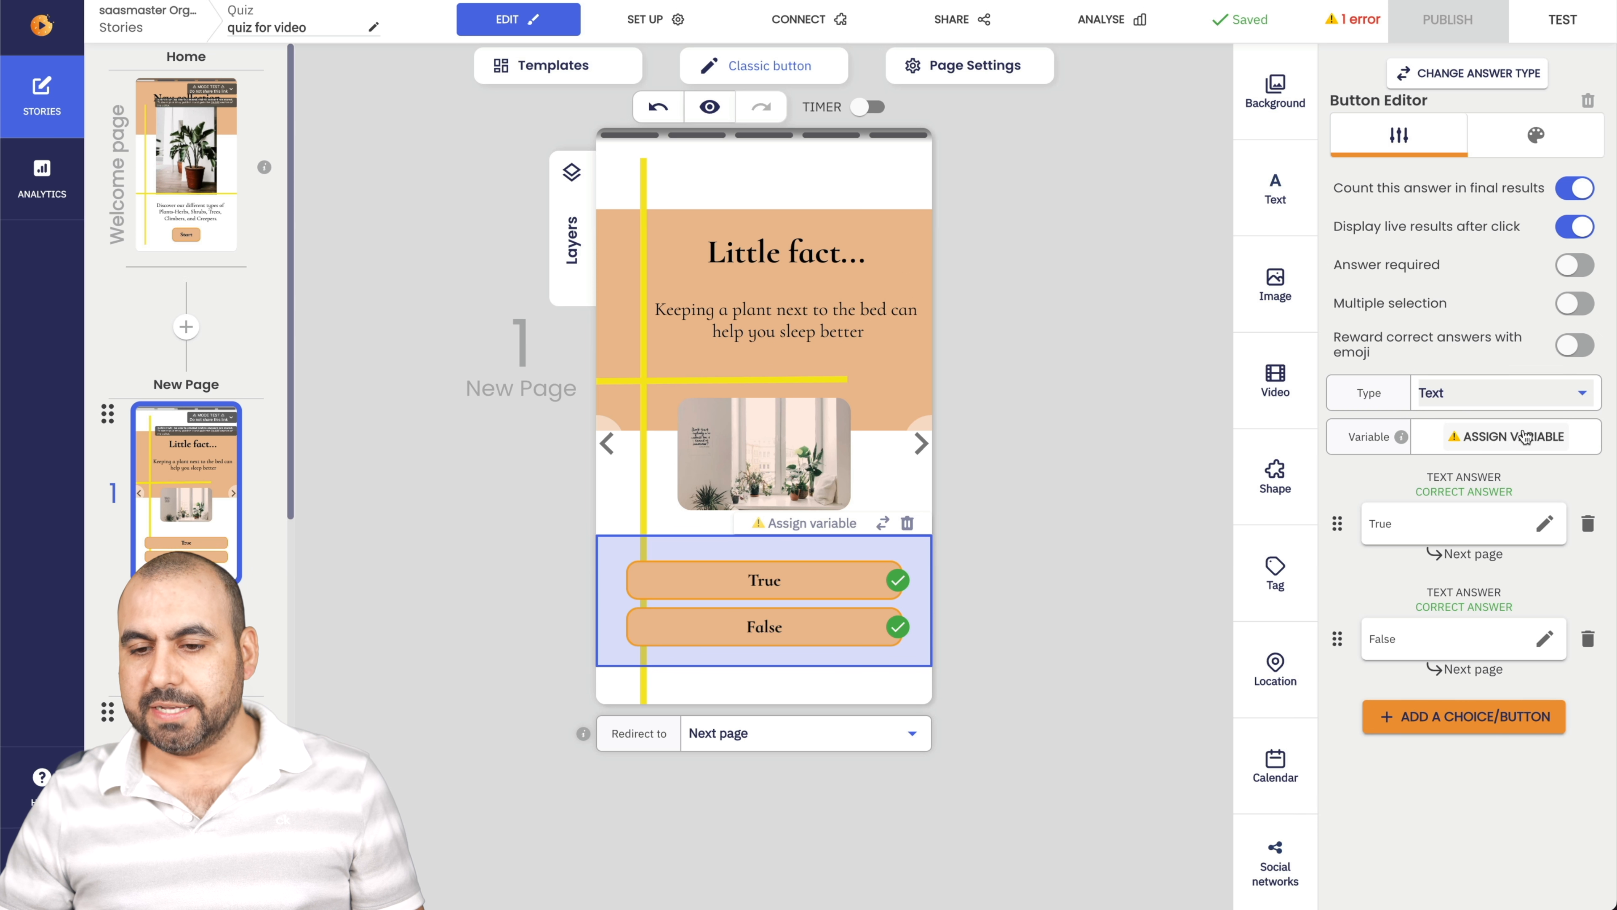
click(1507, 436)
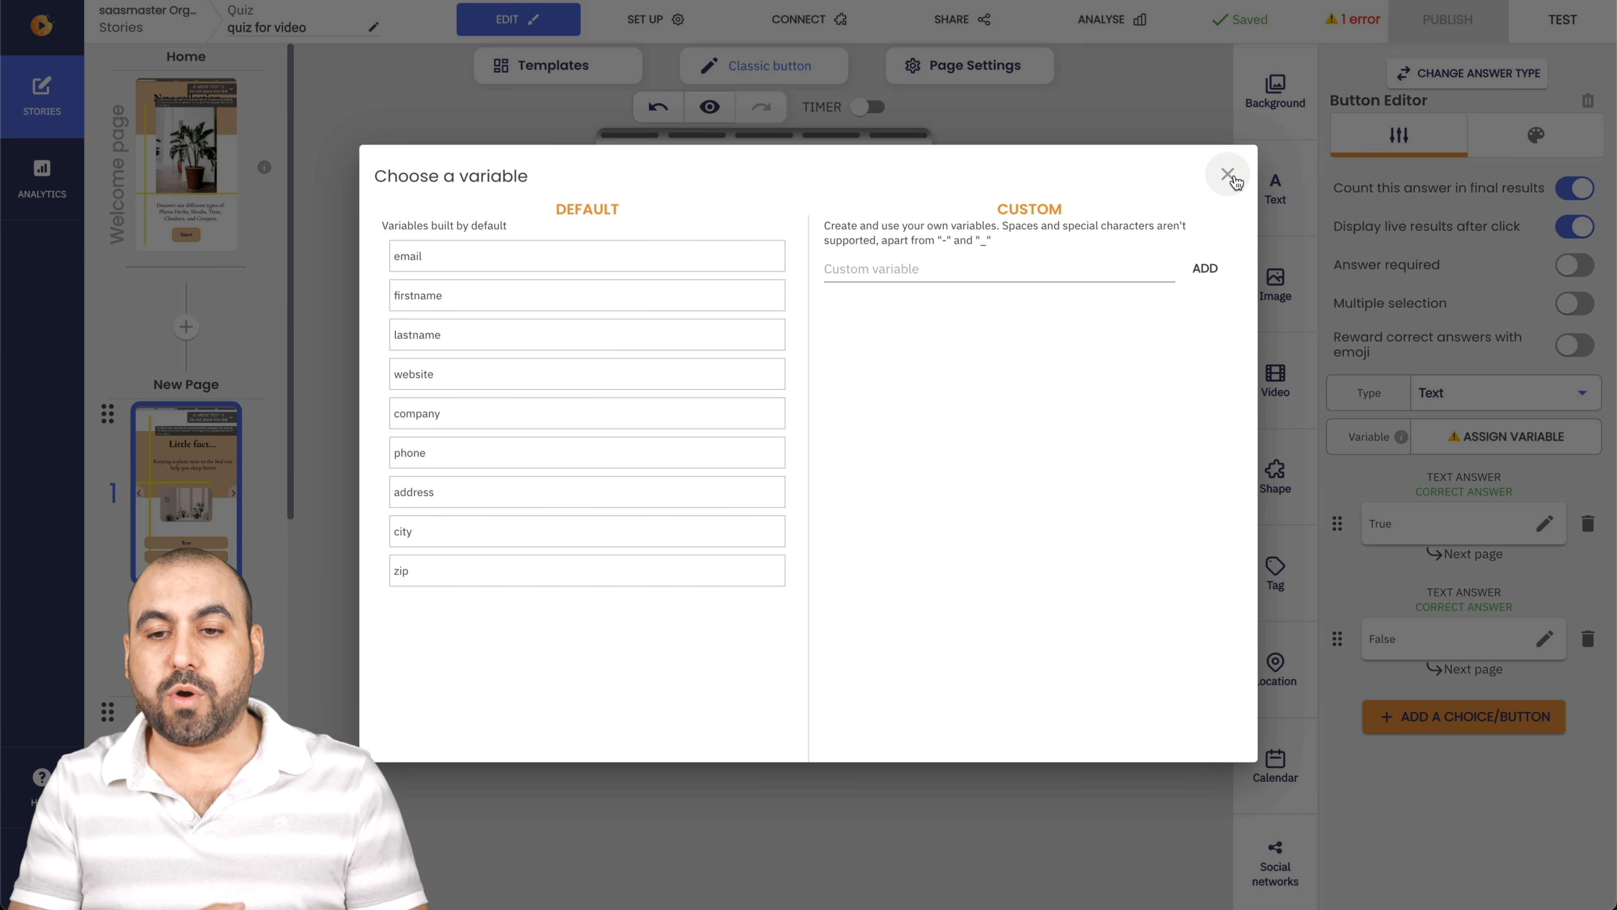
click(1227, 173)
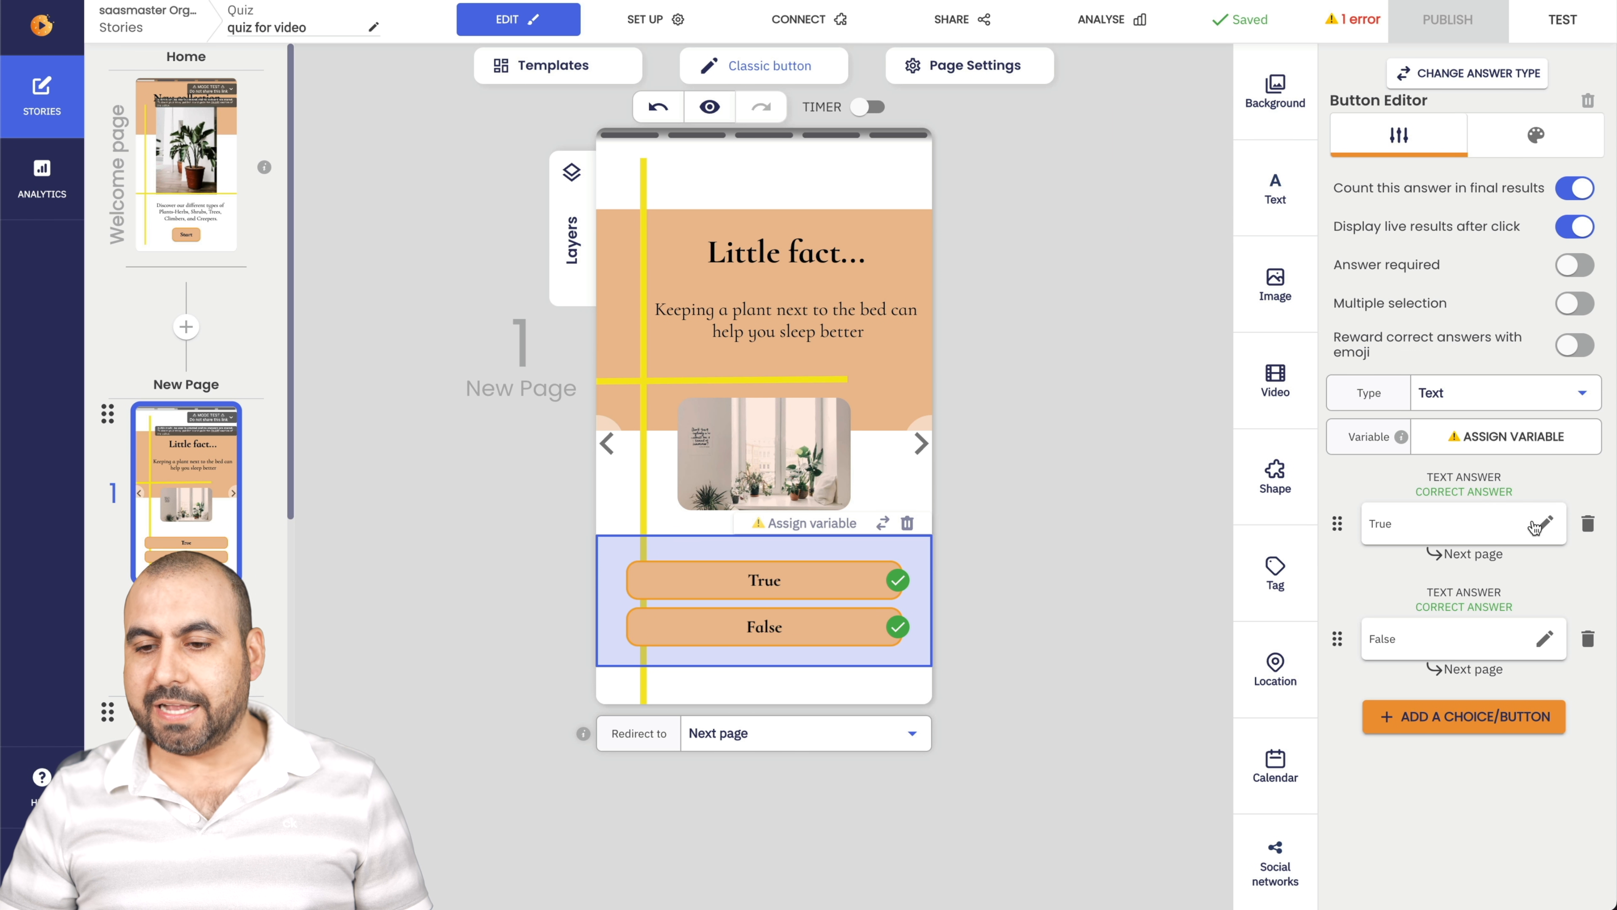
mouse_move(1559, 643)
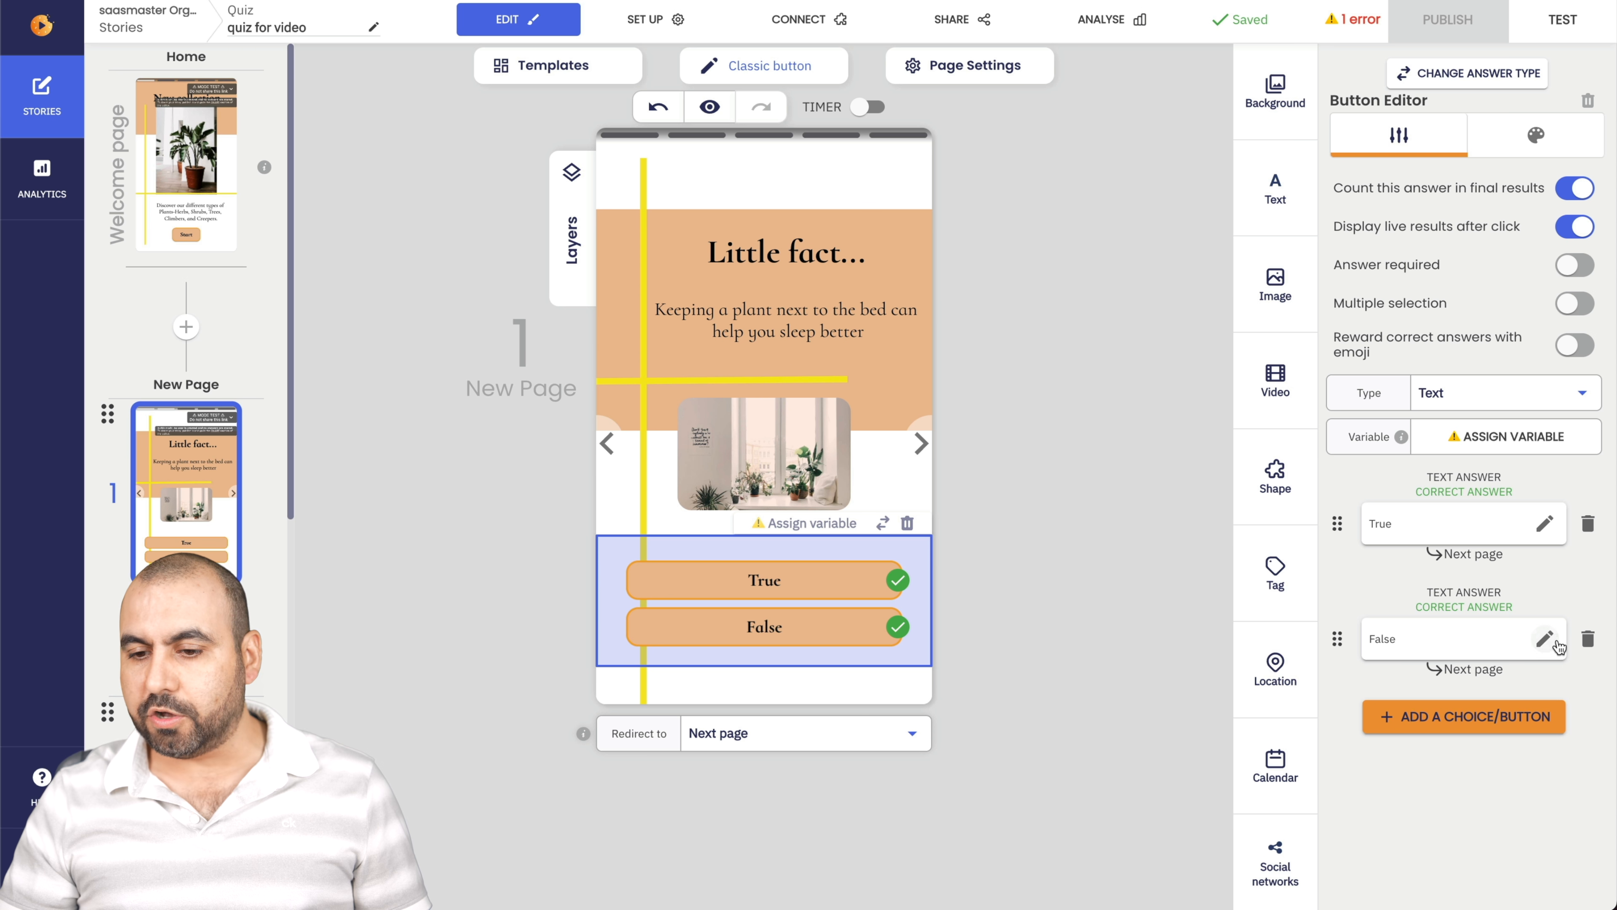
click(1543, 639)
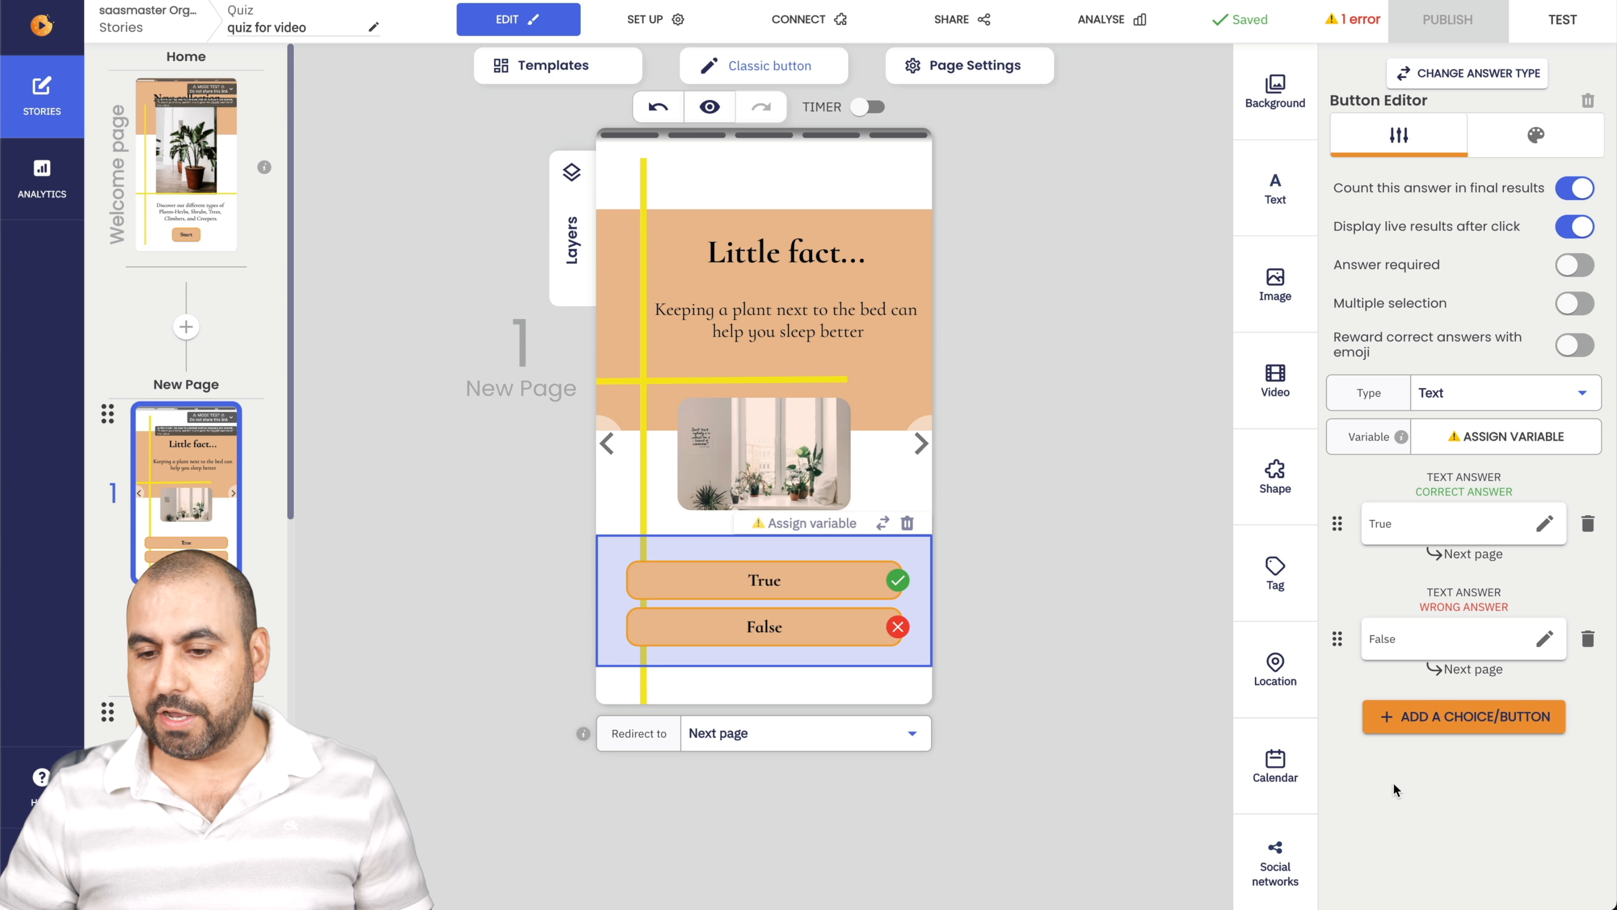
mouse_move(1464, 717)
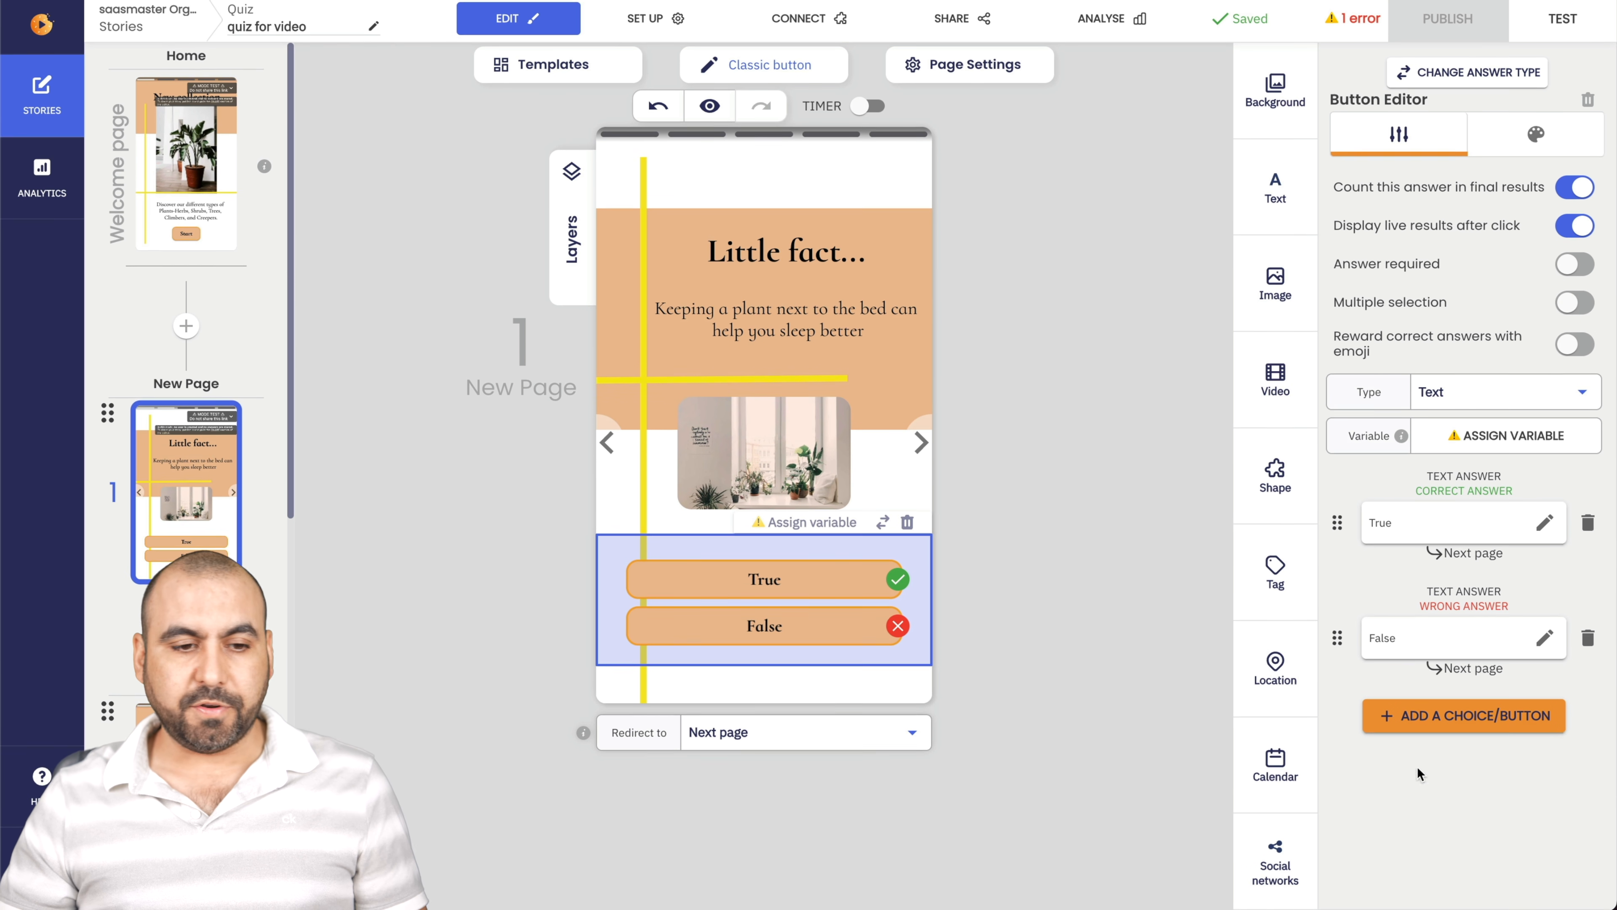
Inspect The Golden Barrel Cactus answer's image picker on page 2 and leave the image unchanged.
click(185, 507)
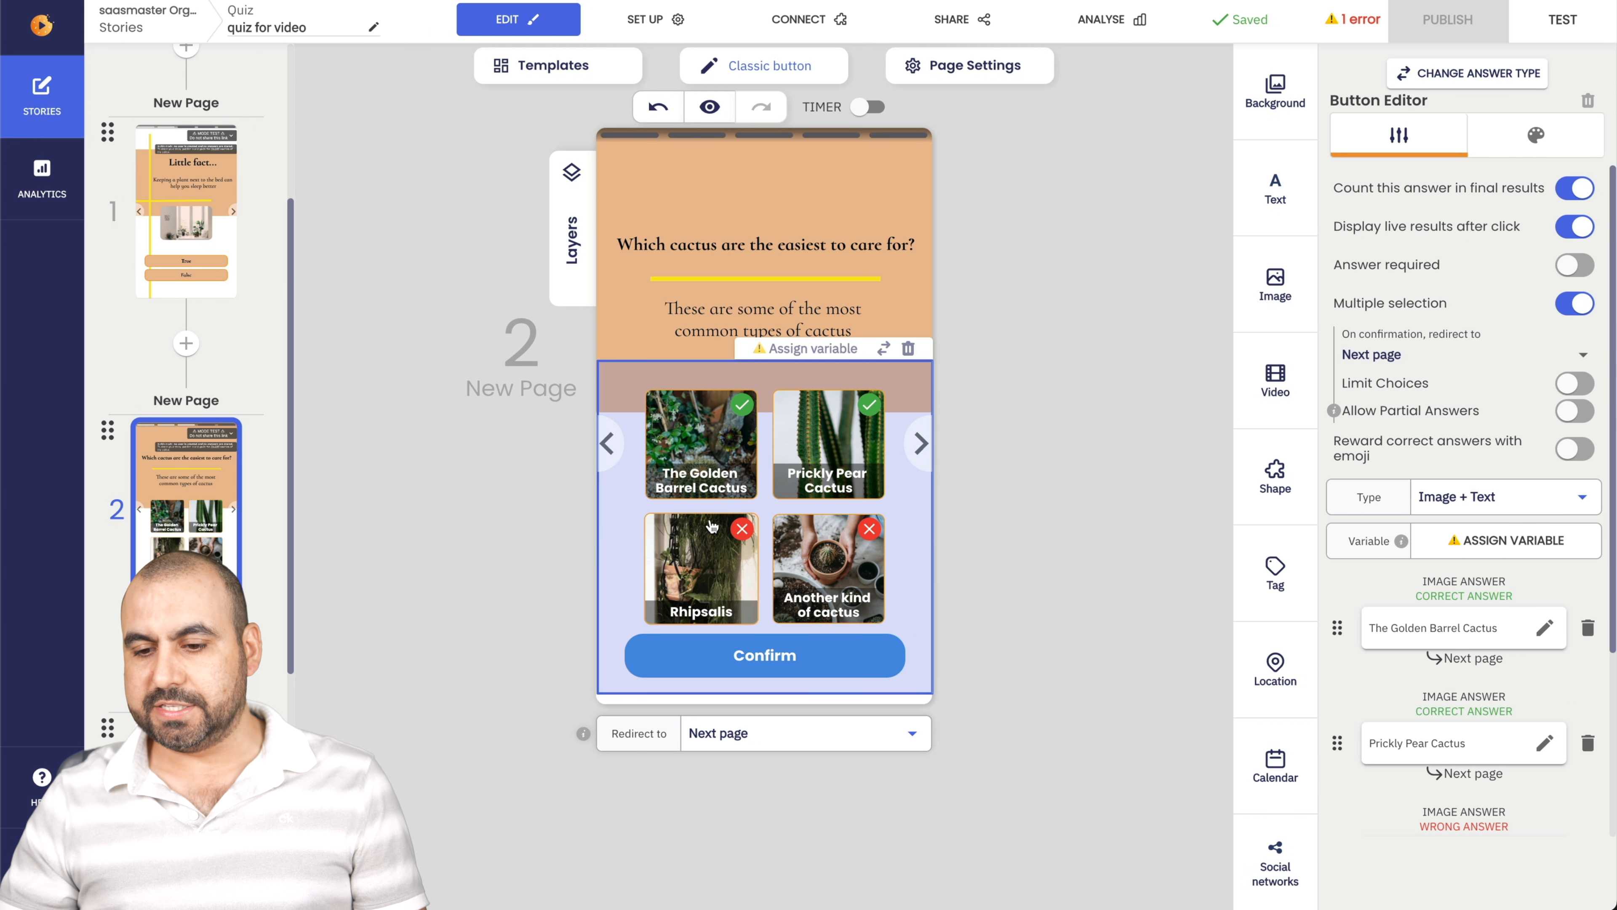
scroll(down, 3)
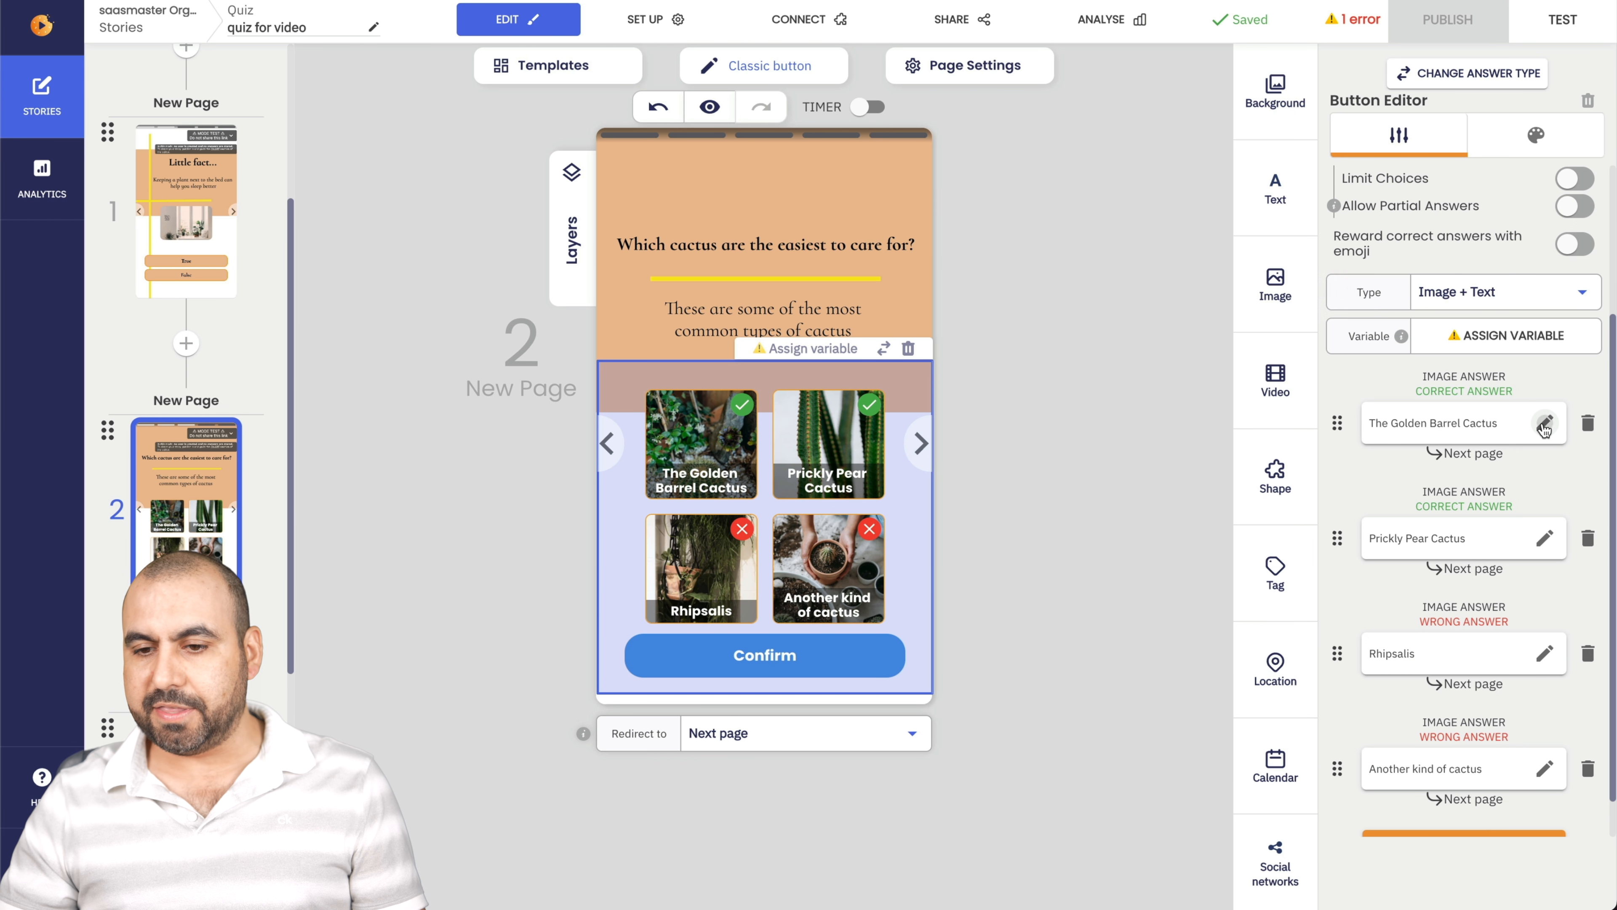
click(1544, 423)
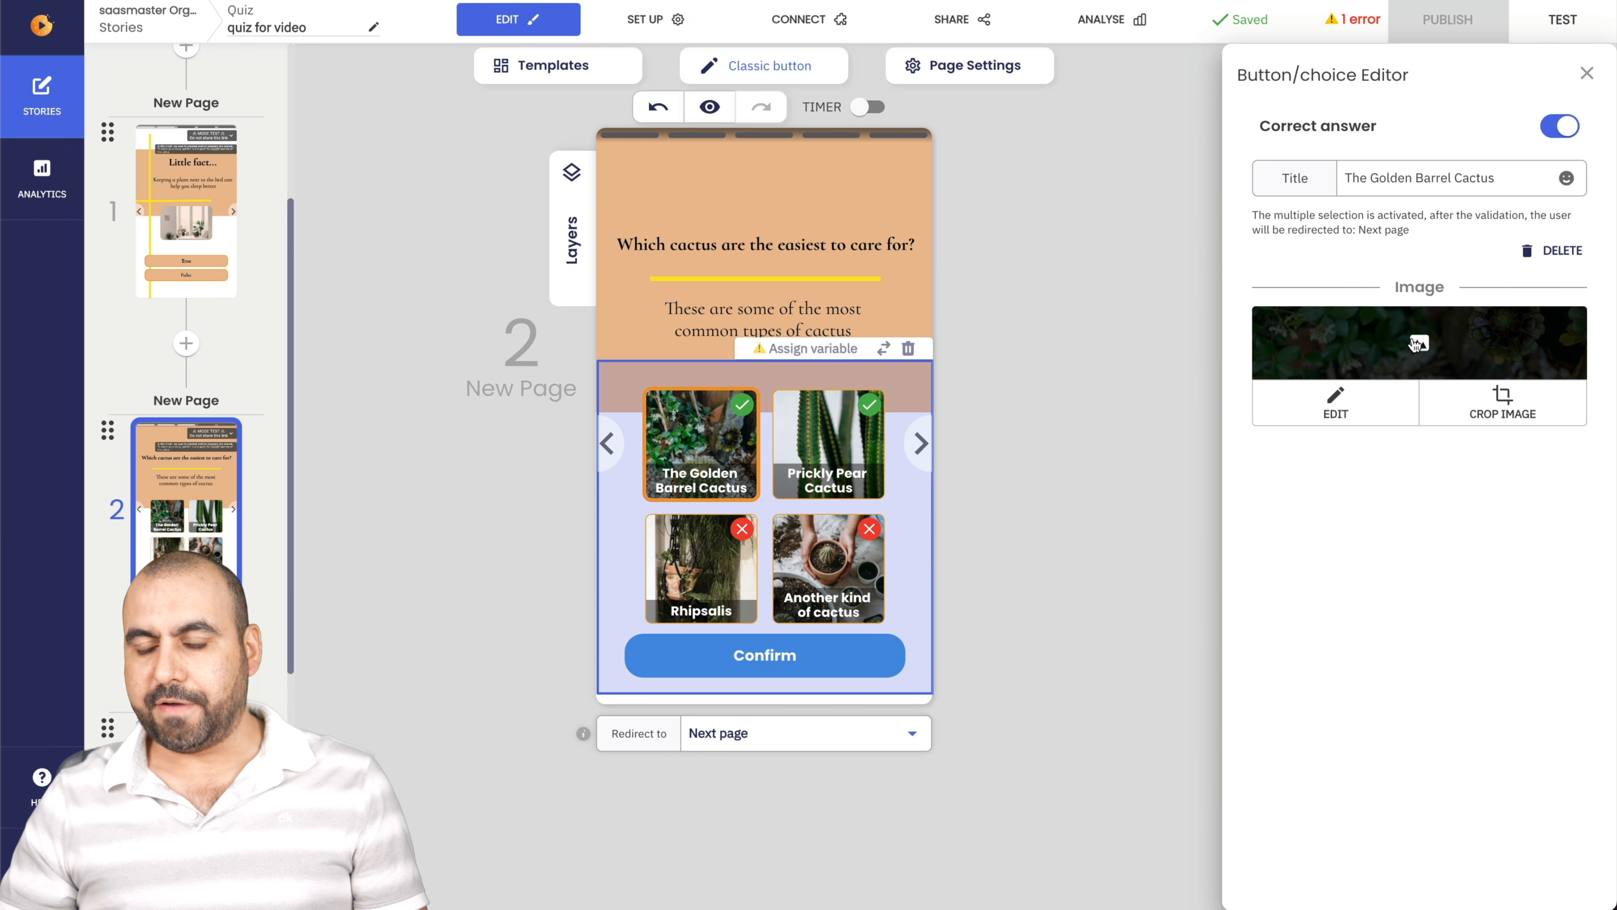
click(1335, 399)
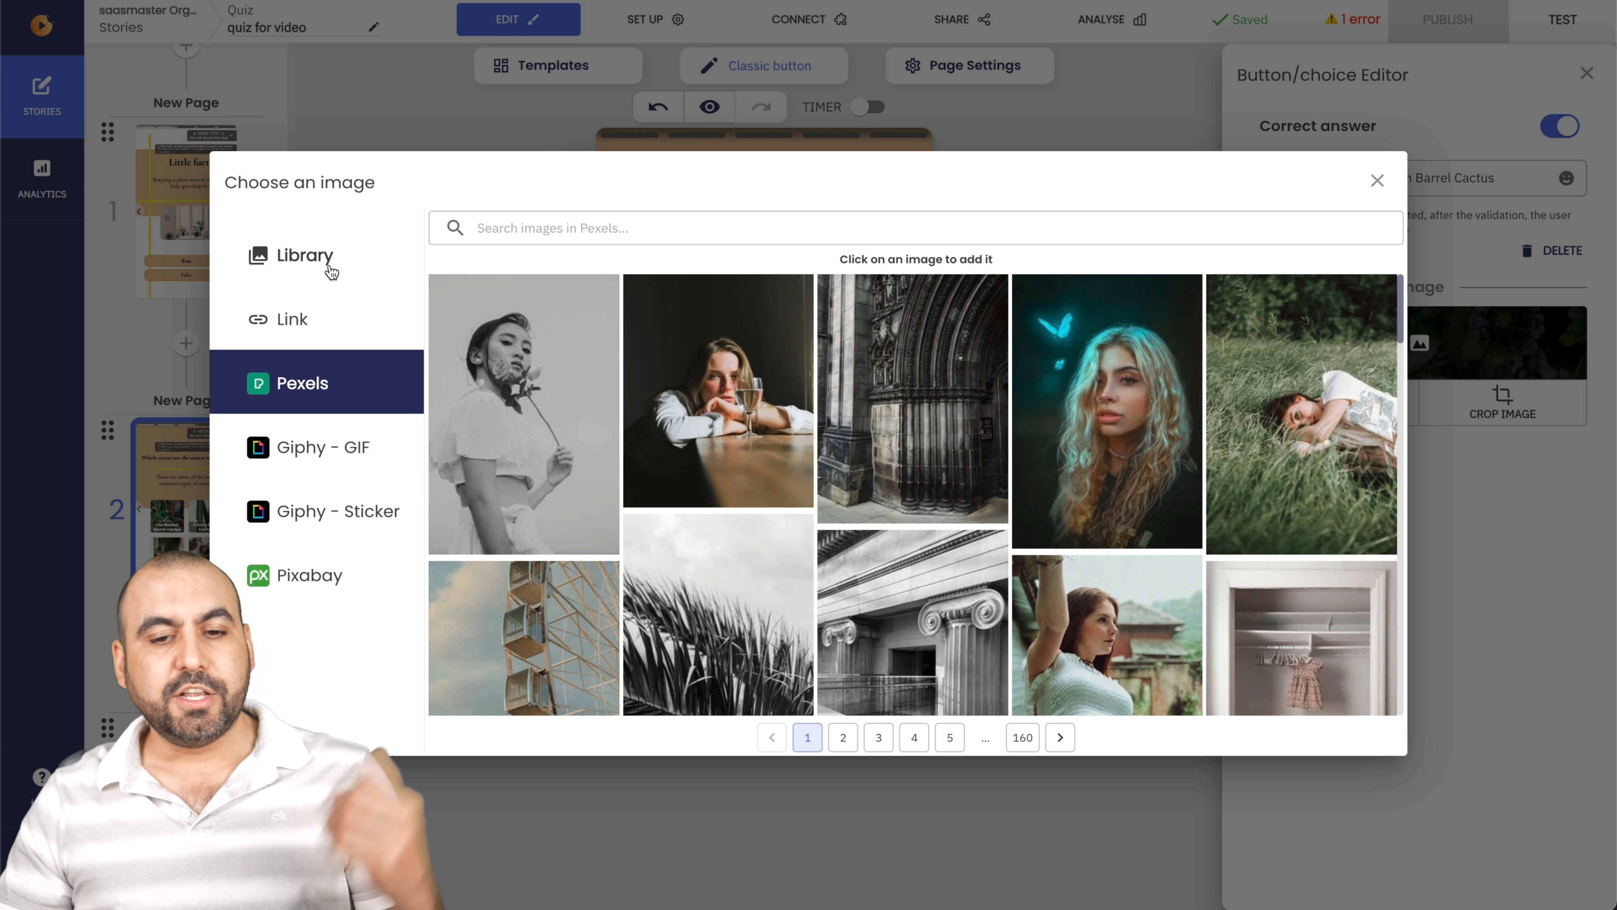
mouse_move(320, 312)
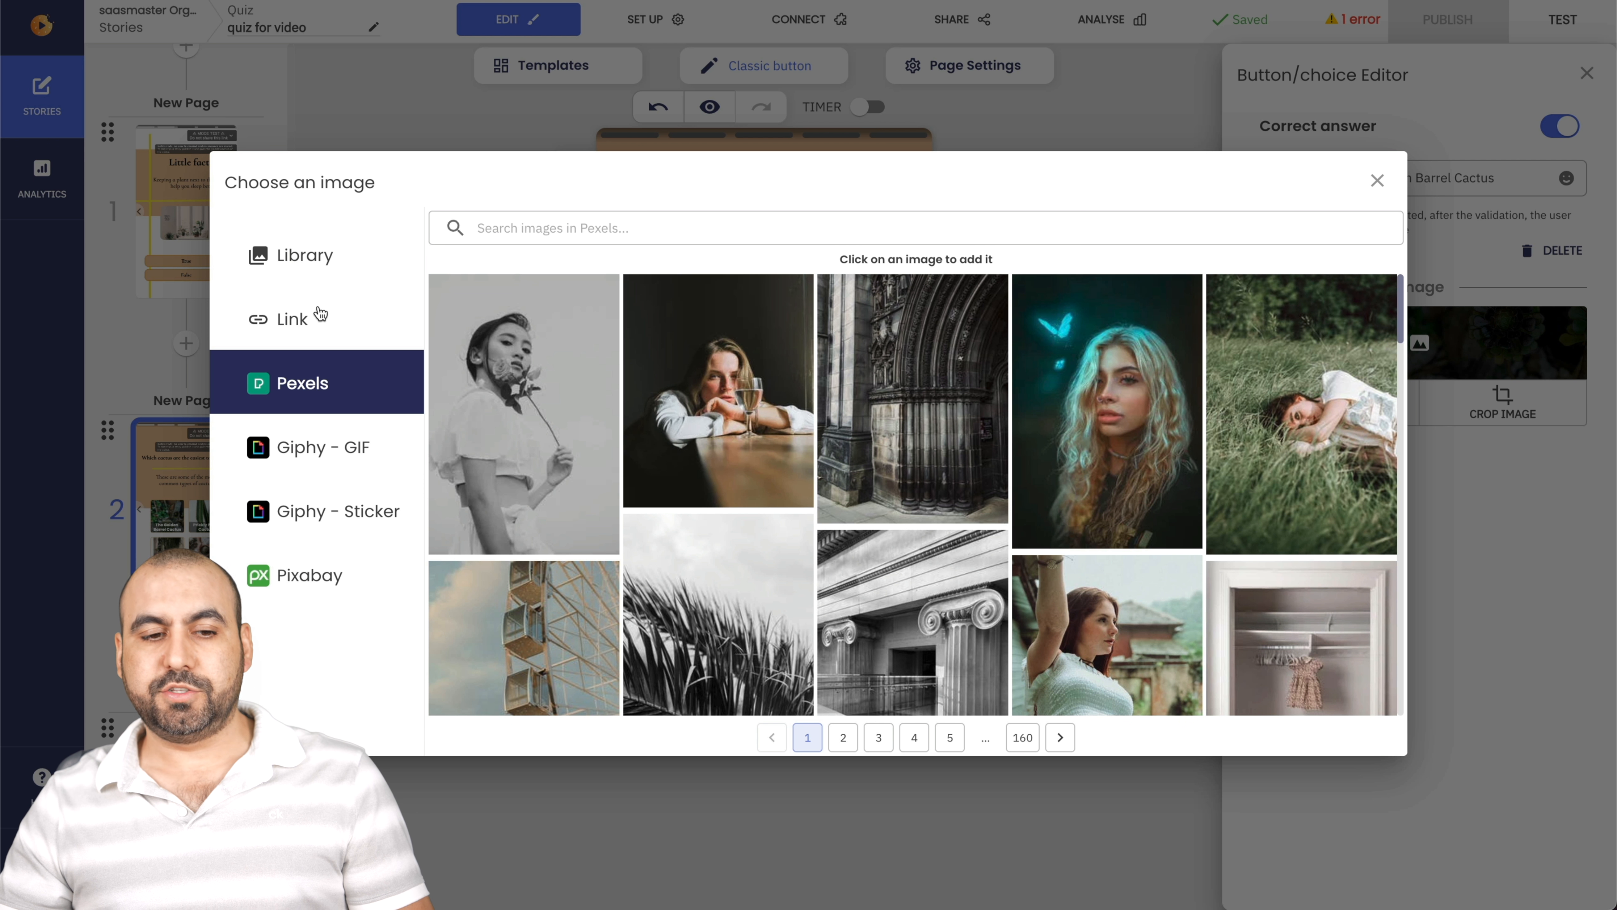
mouse_move(369, 377)
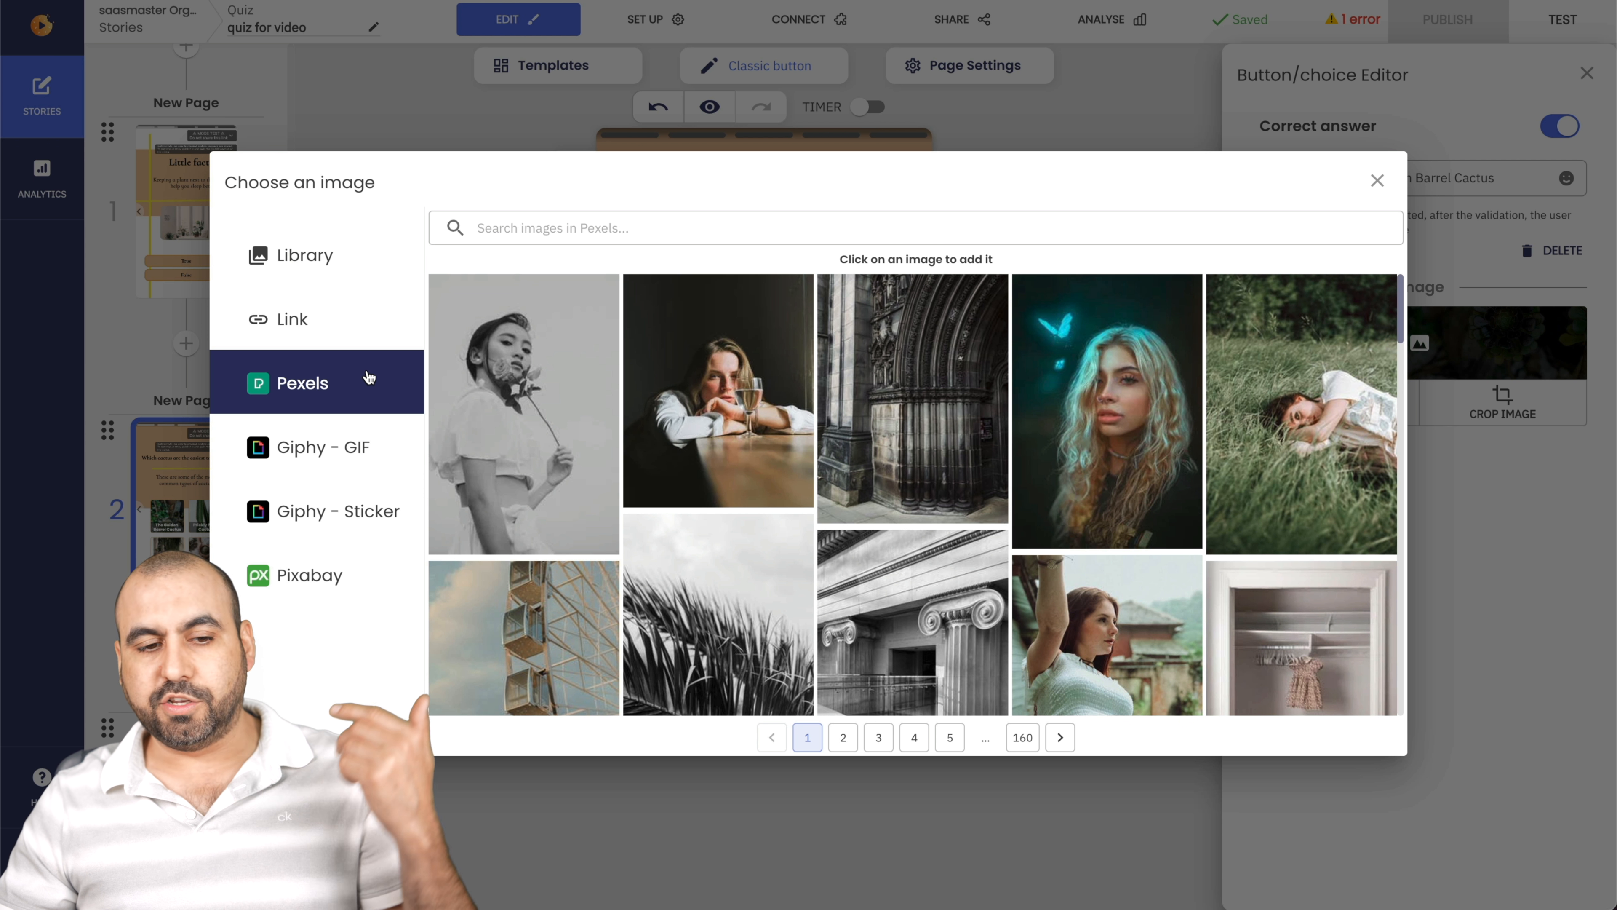
mouse_move(381, 524)
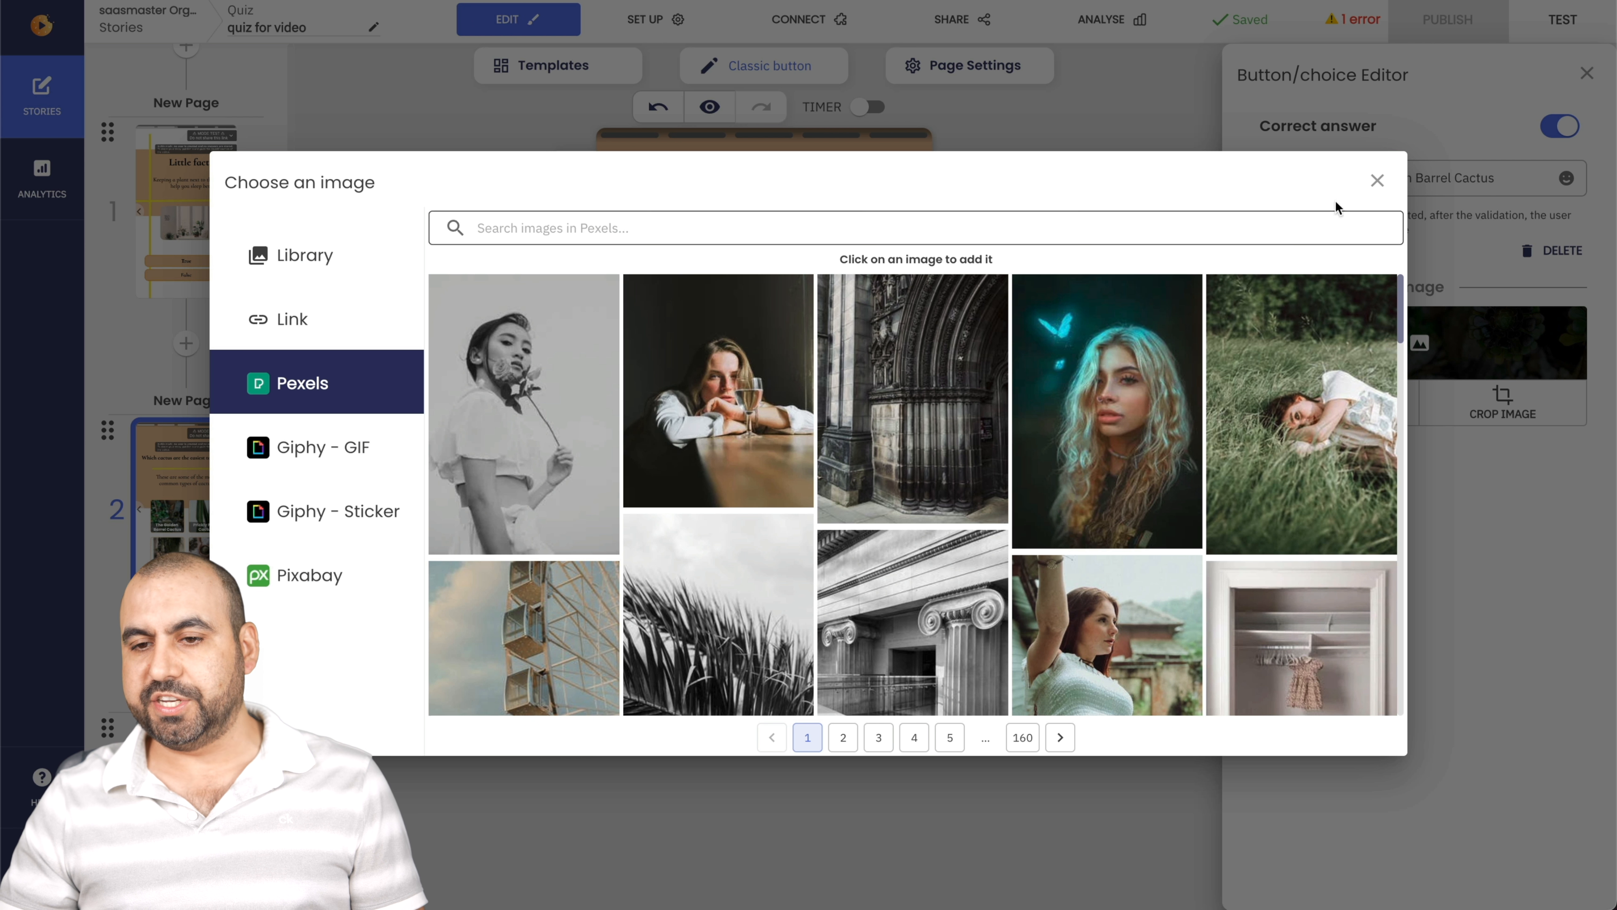
click(1376, 179)
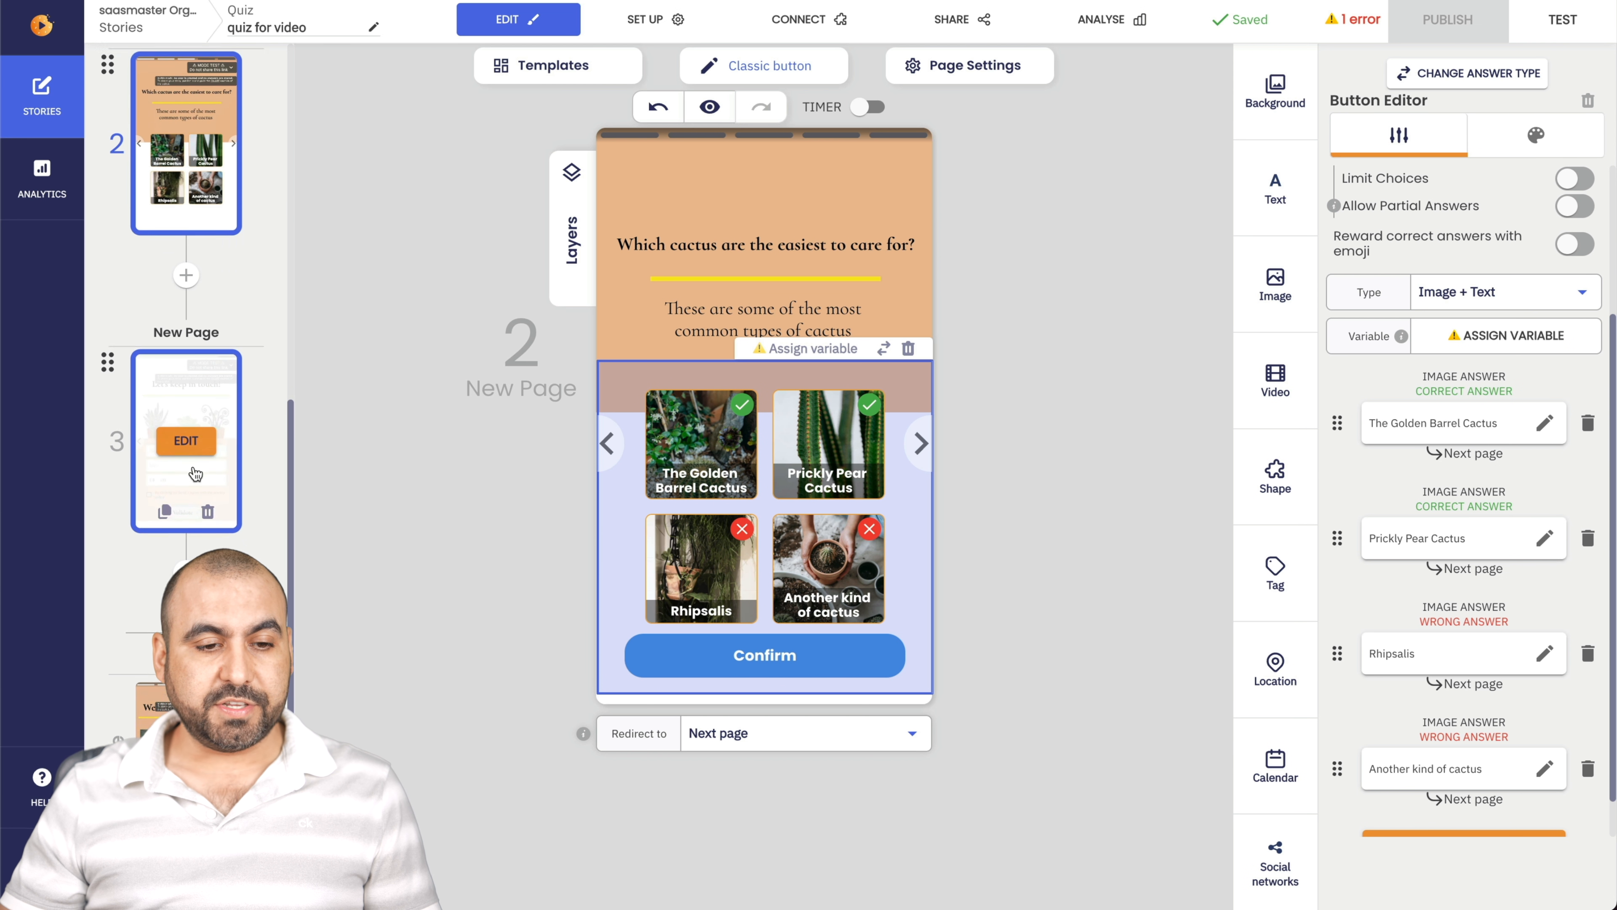
Select the contact form on page 3 and reach its GDPR consent settings and the publishing error.
click(185, 425)
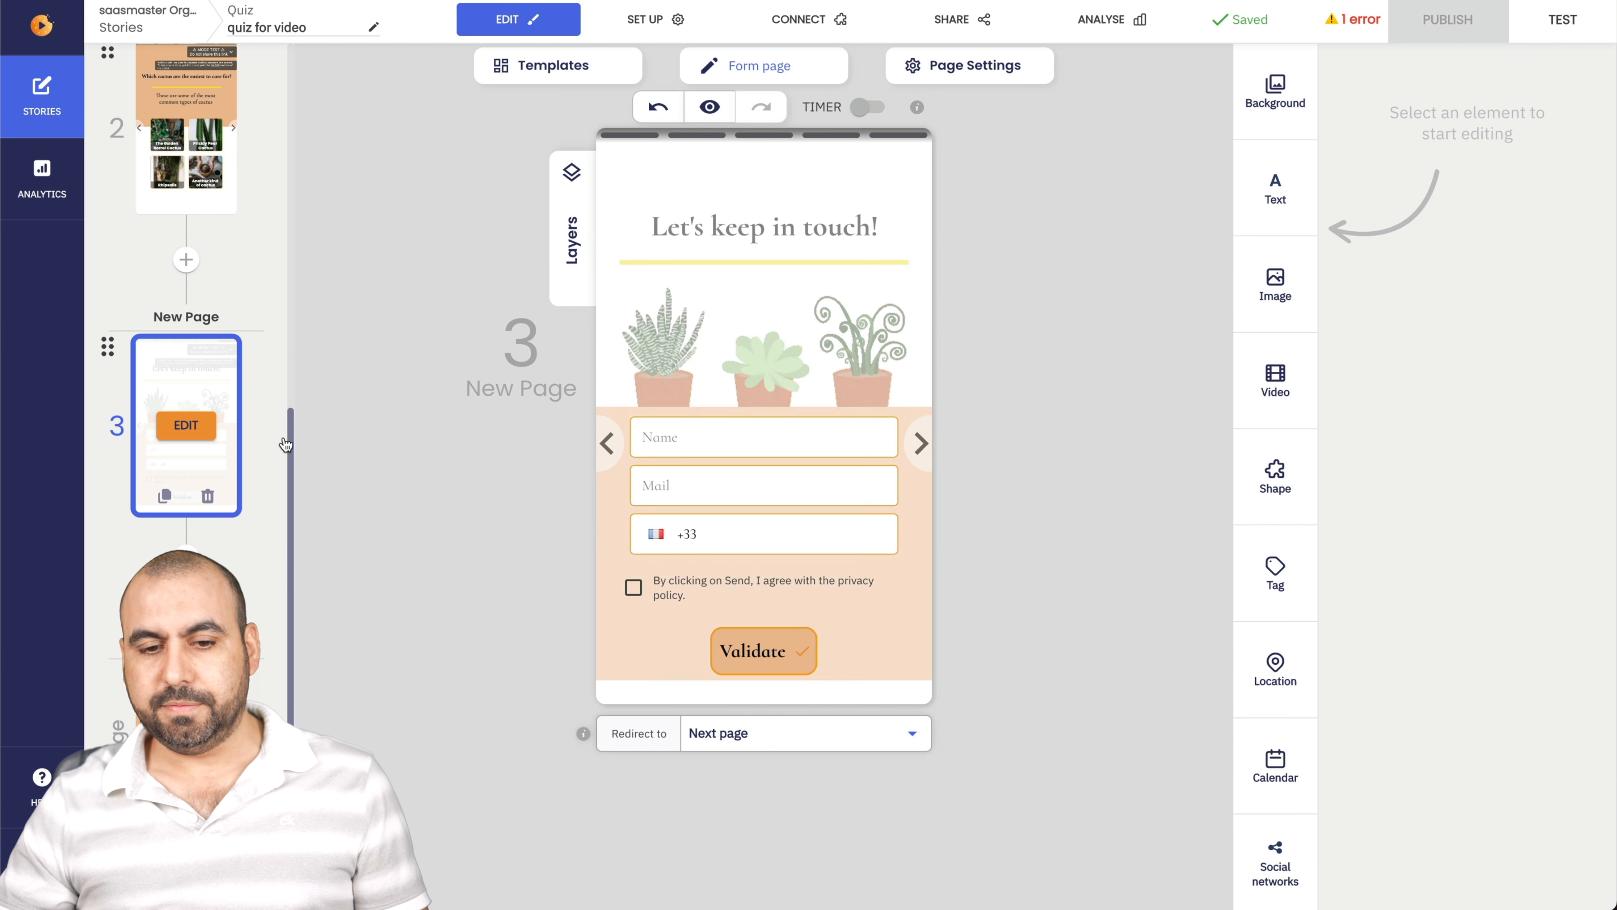
click(763, 486)
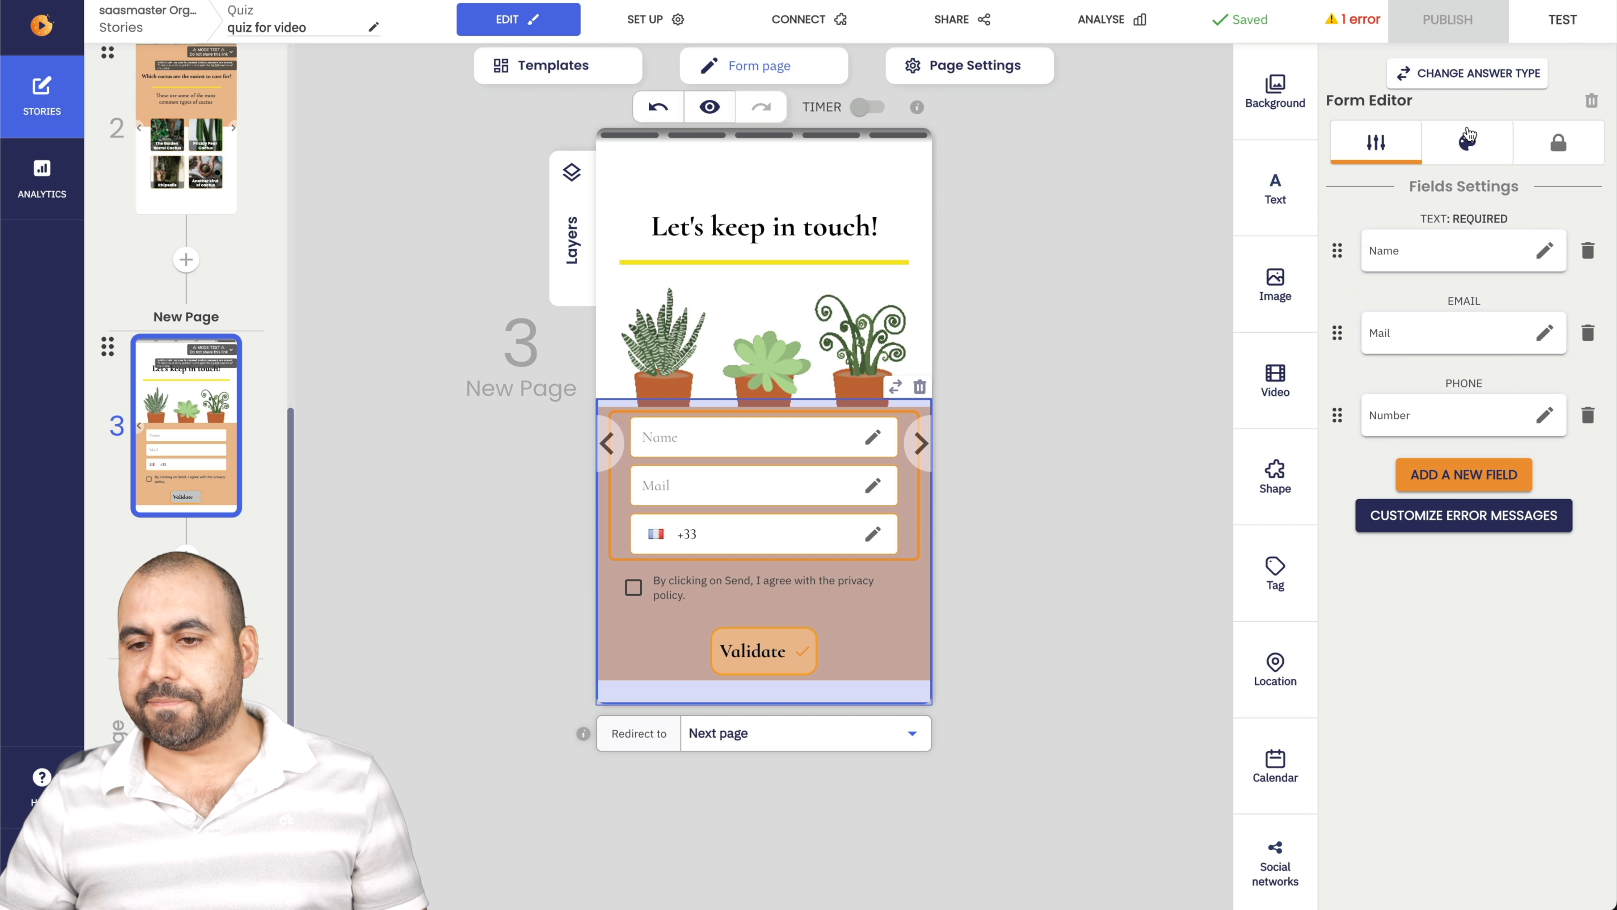
click(1559, 143)
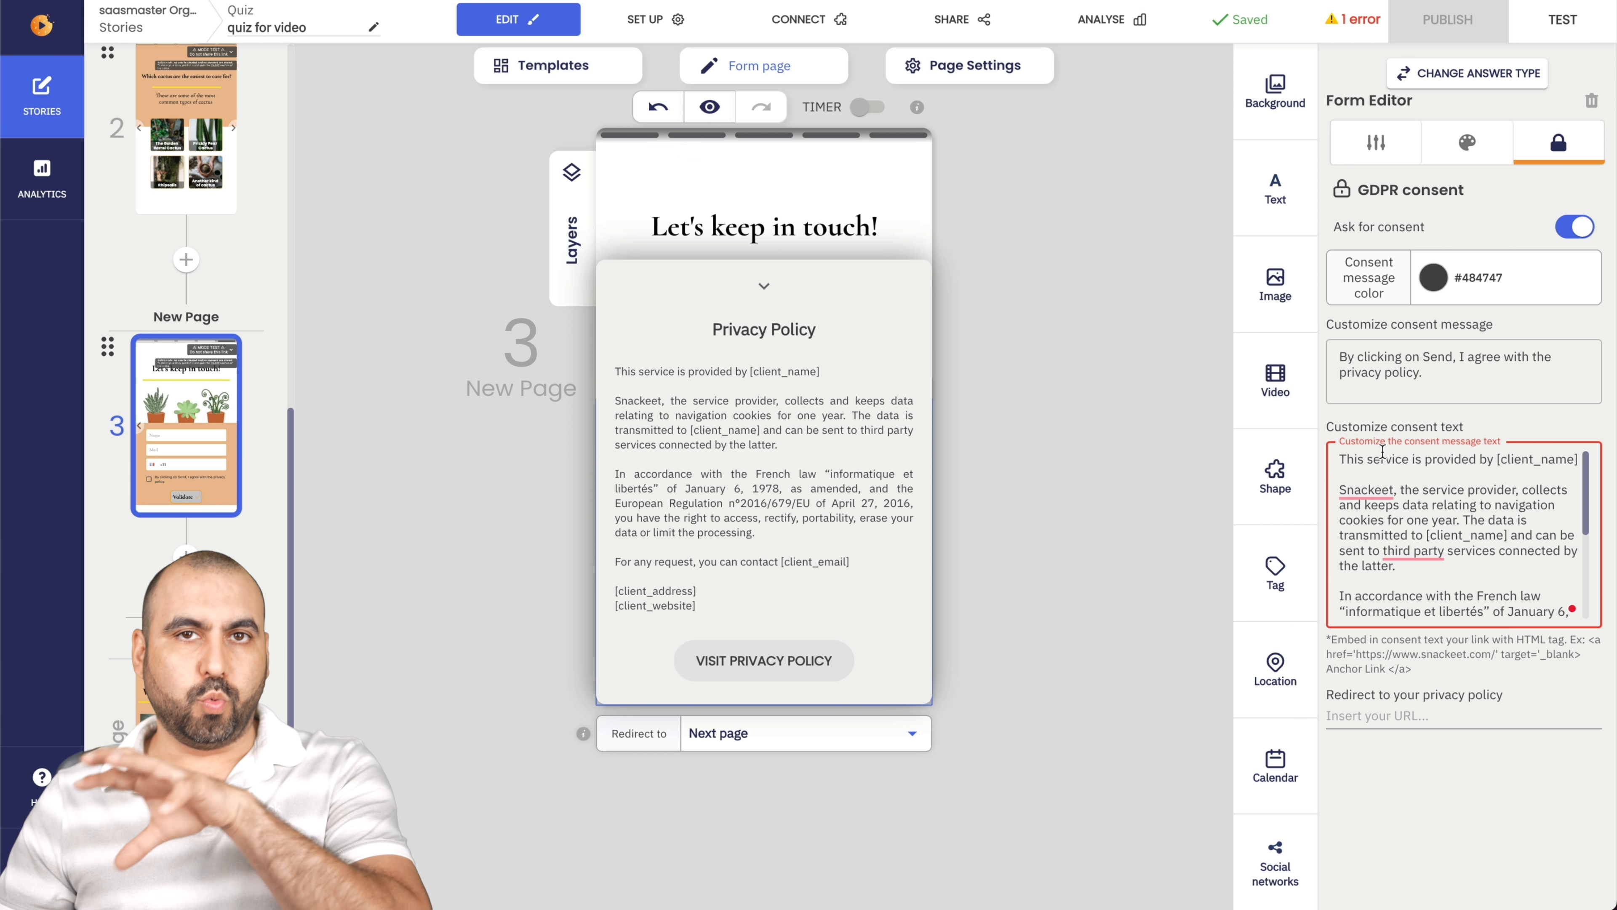
click(1352, 19)
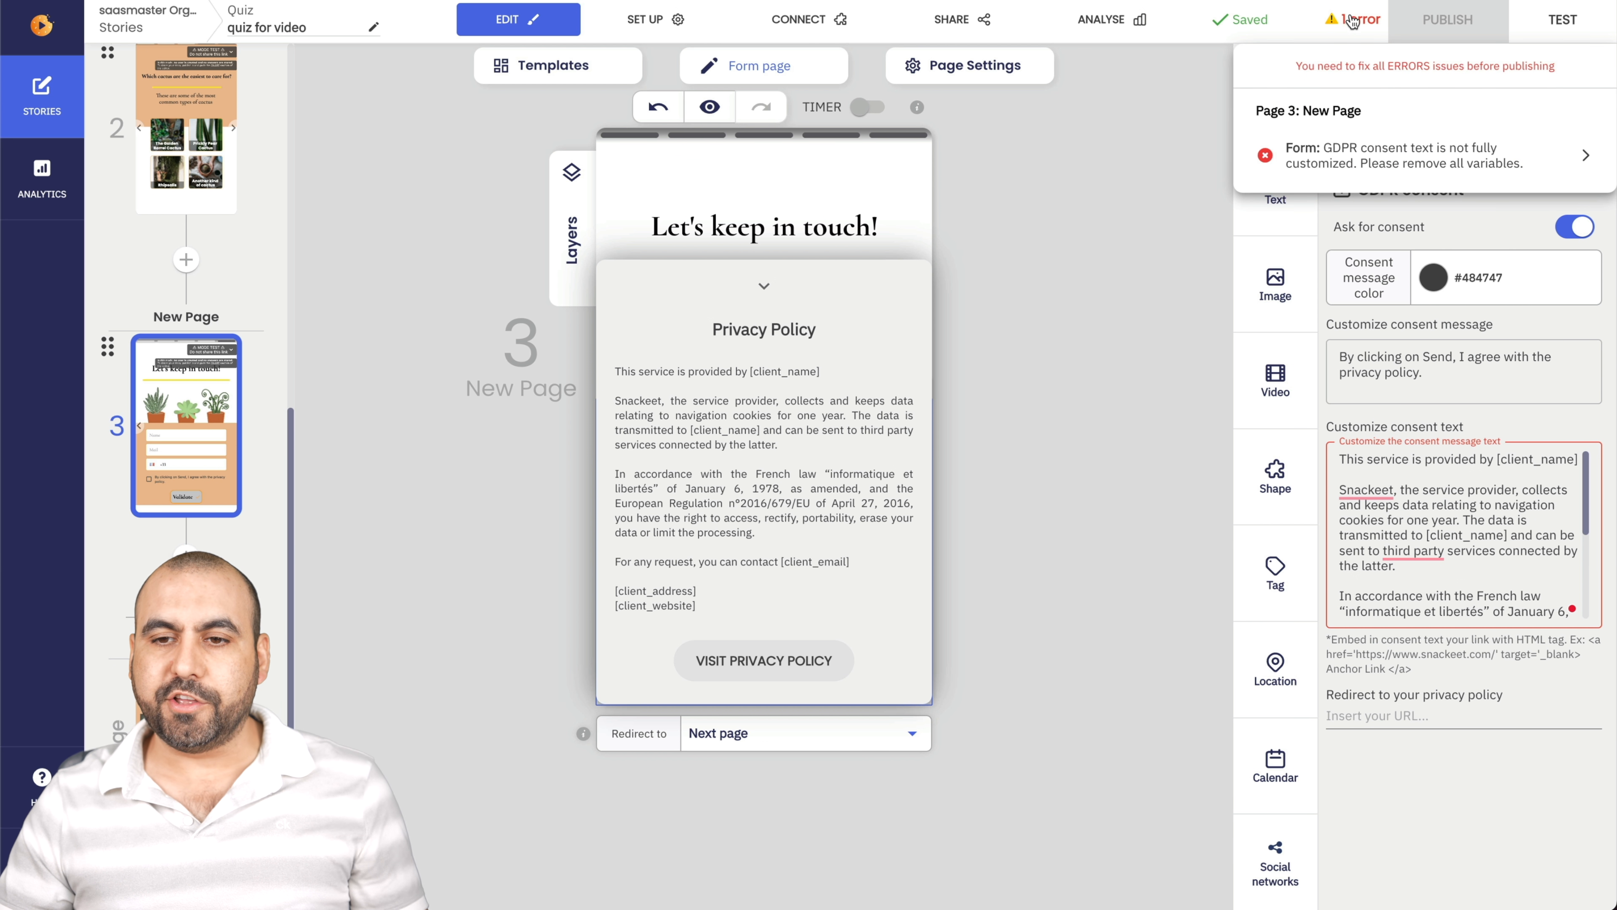
Remove the placeholder variables so the consent text reads 'This service is provided by'.
scroll(down, 3)
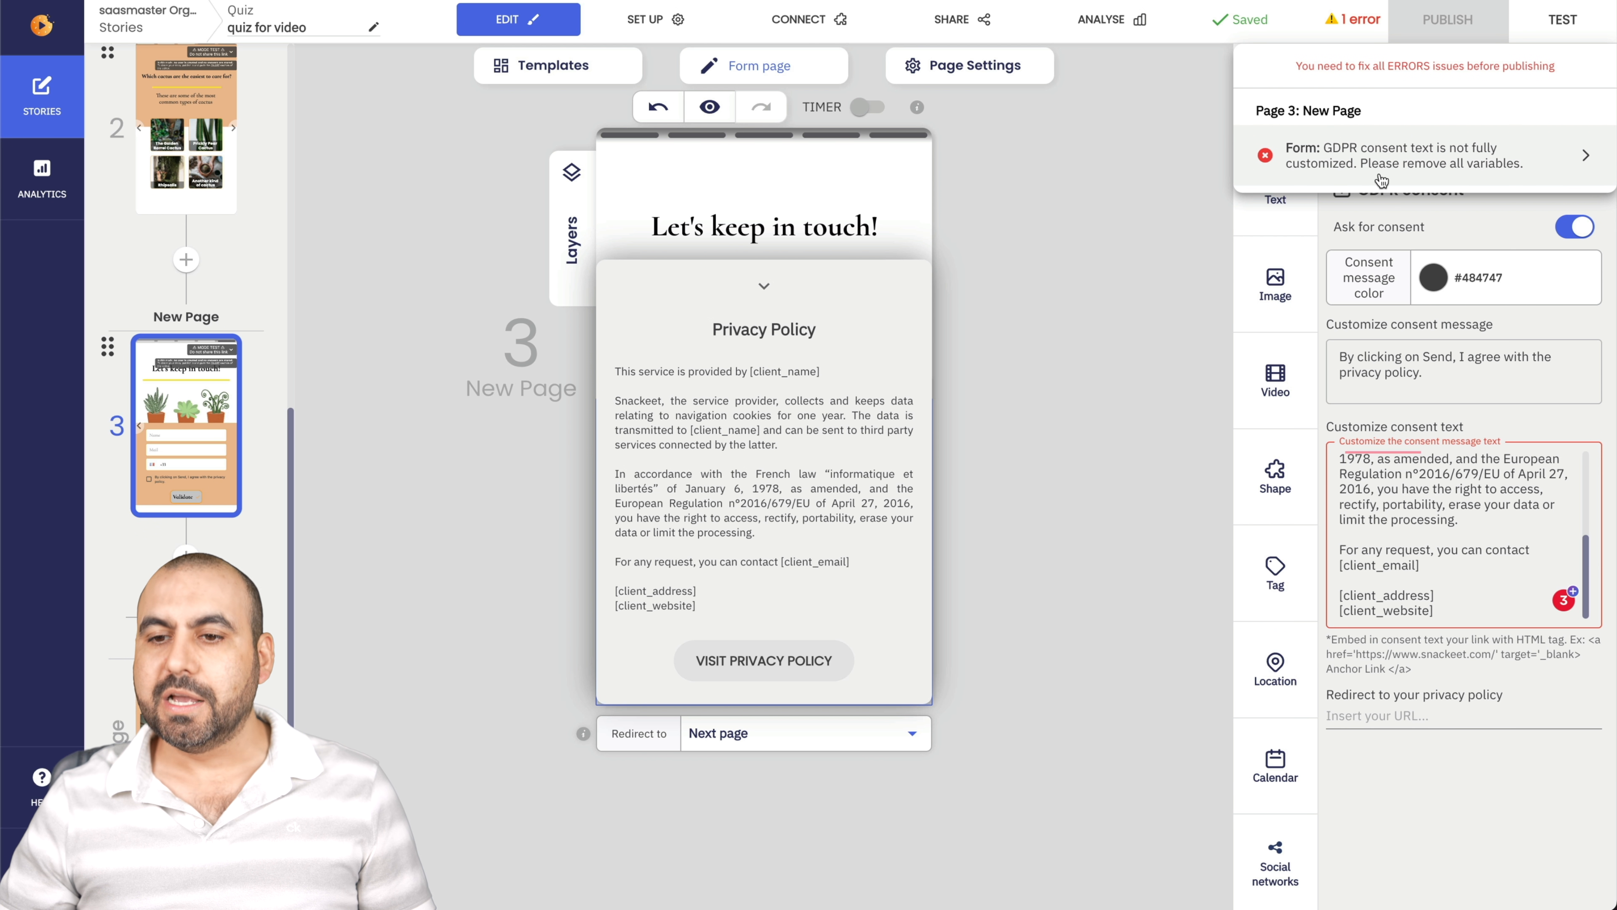
click(1455, 506)
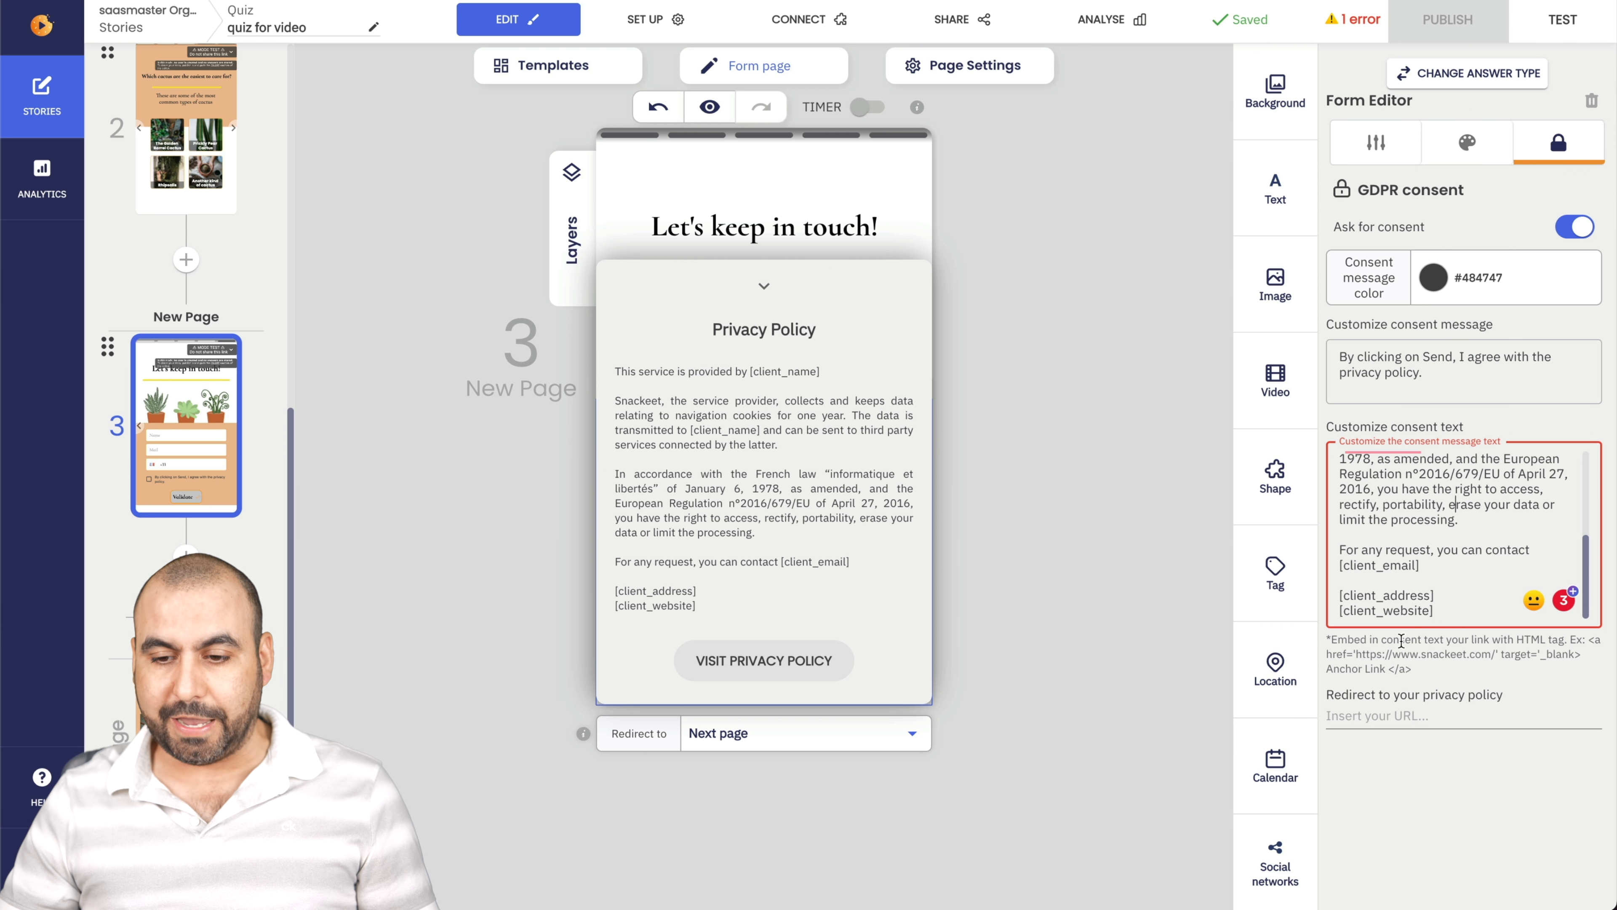
drag(1339, 595, 1432, 610)
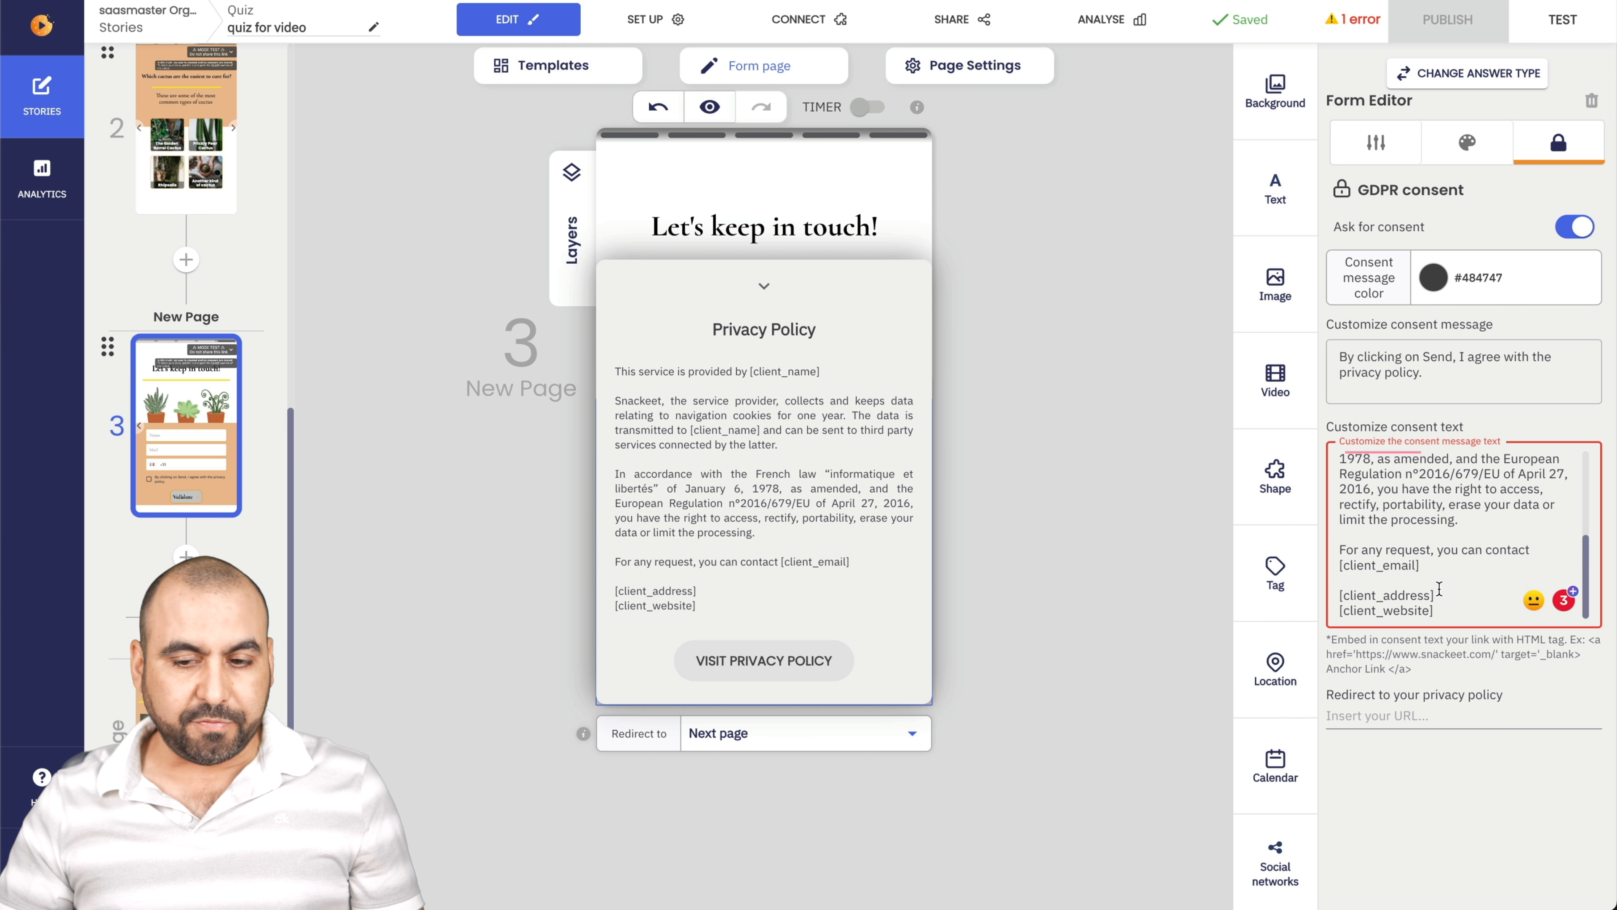
double_click(1384, 595)
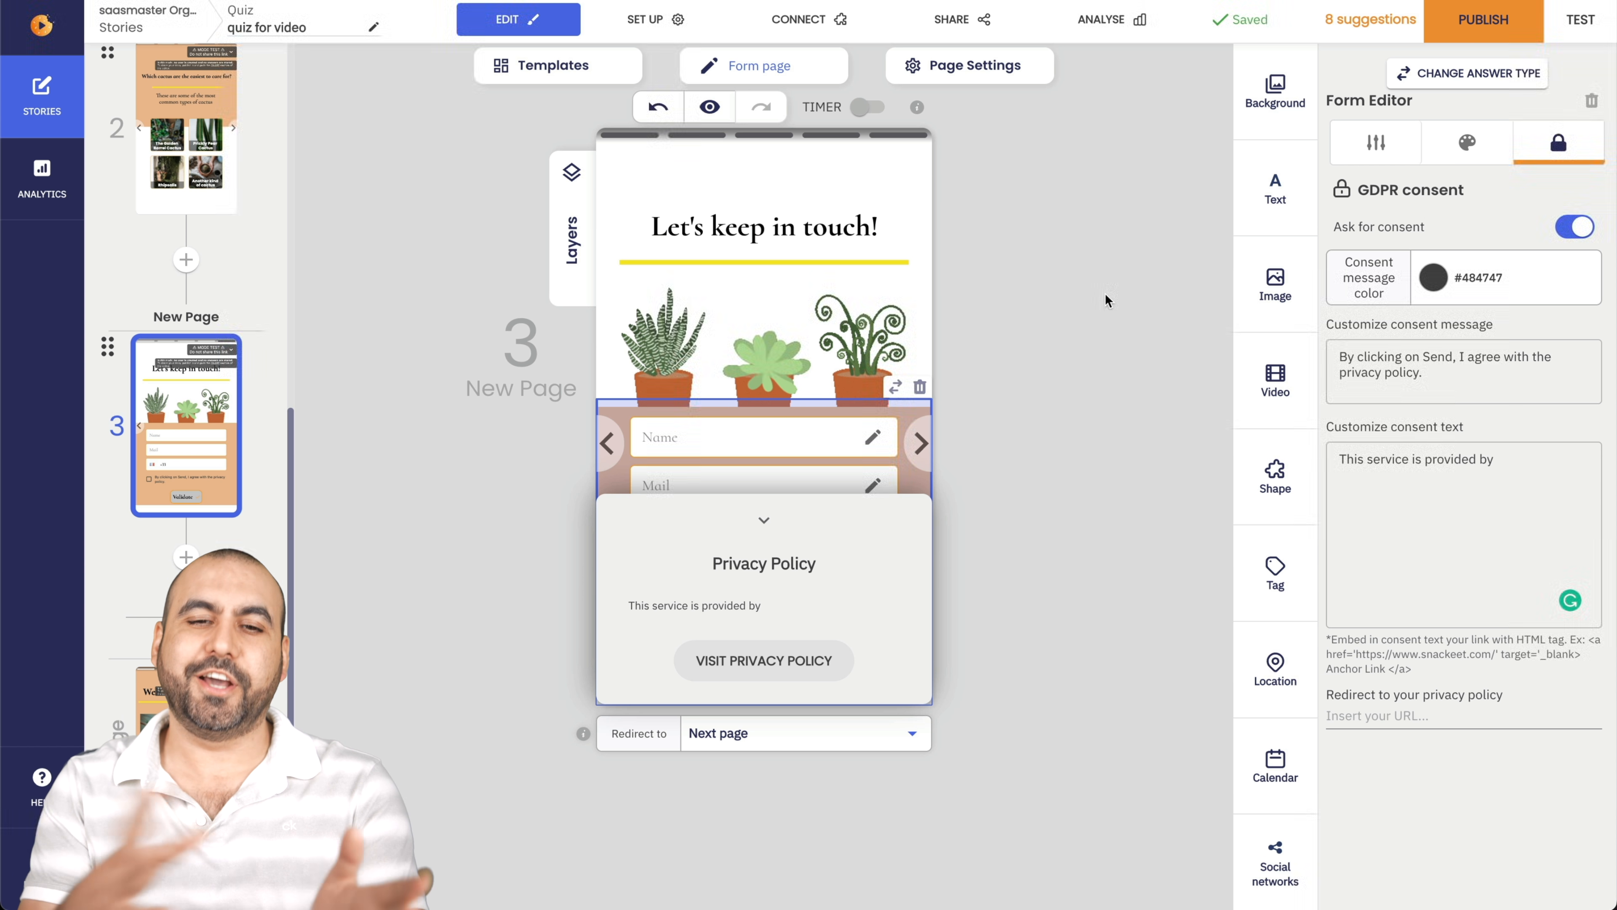
mouse_move(558, 65)
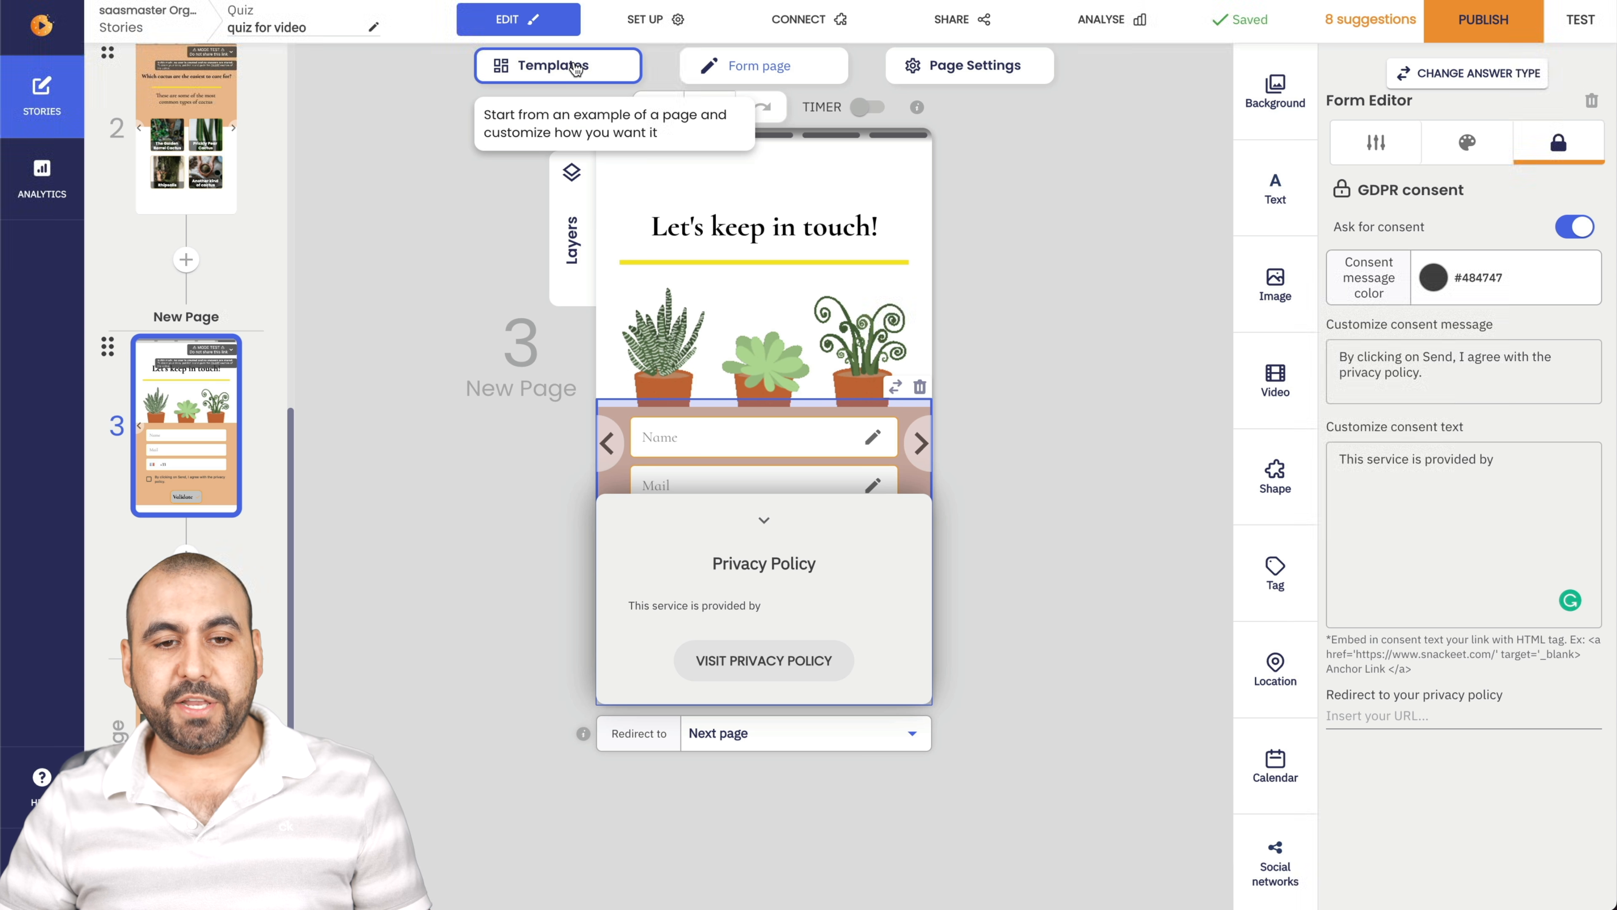
Glance at the form page templates without picking one, then show the Page animation settings.
click(557, 65)
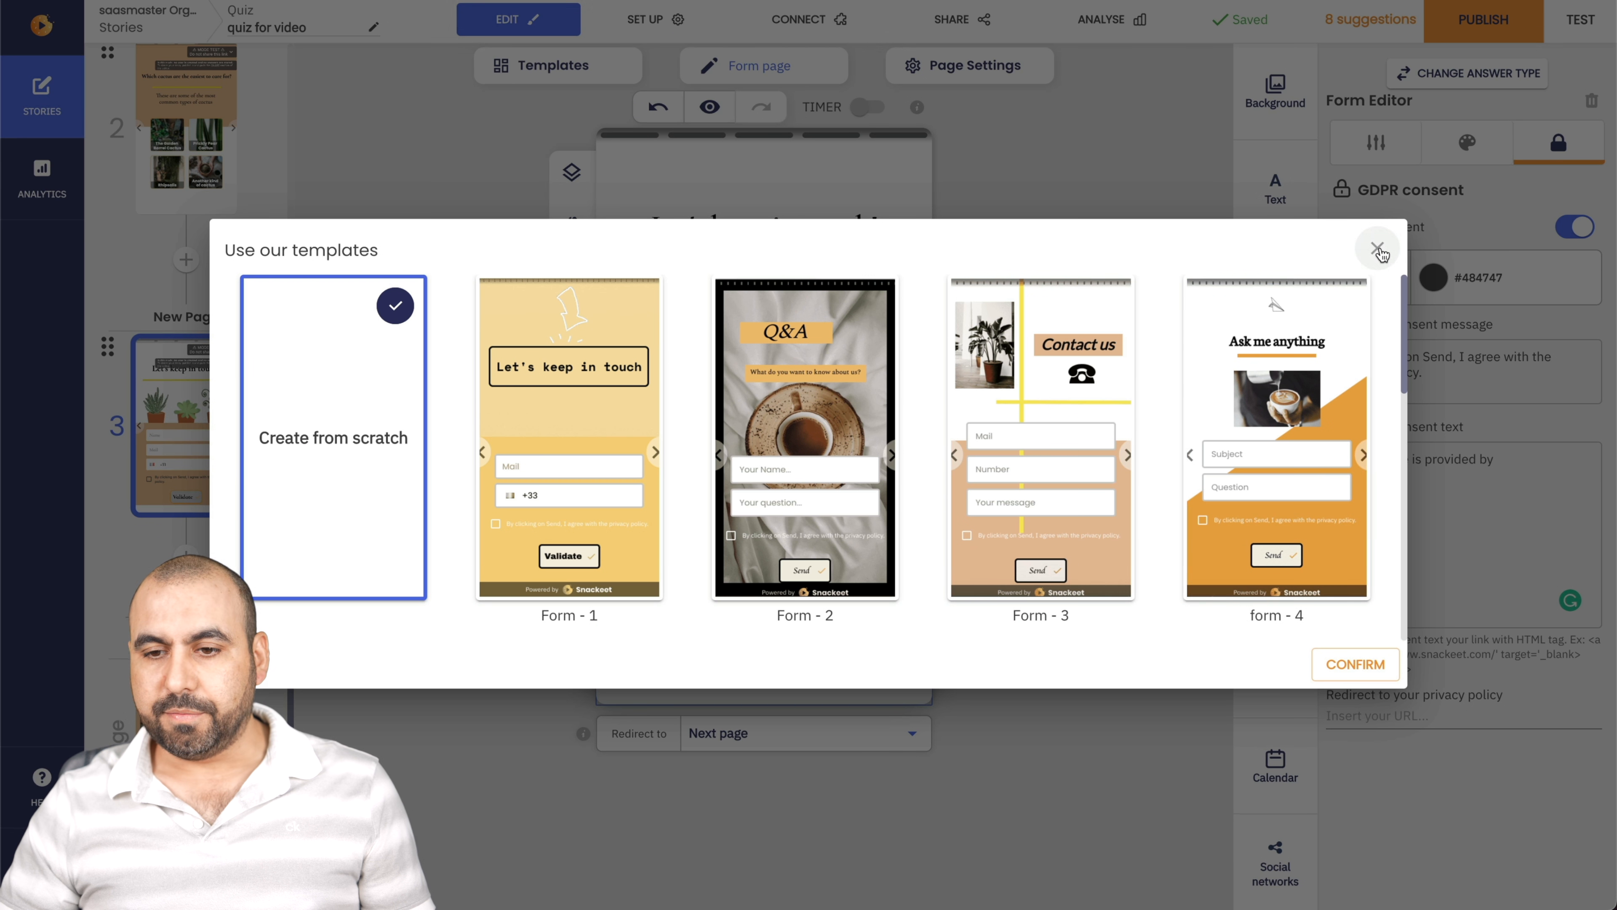
click(1379, 251)
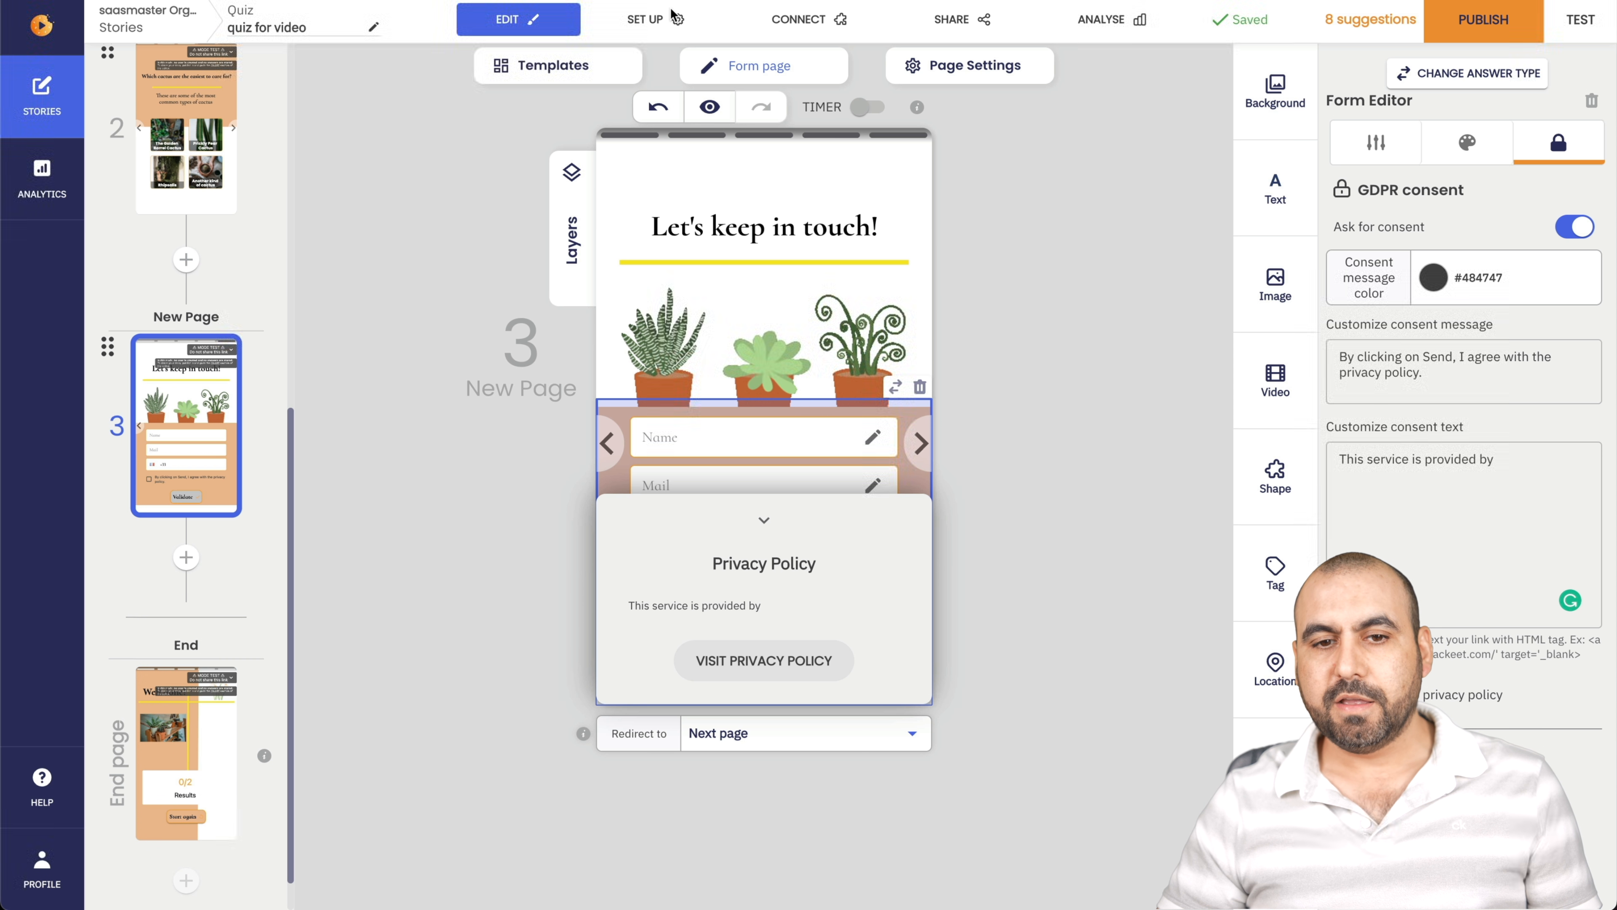
mouse_move(968, 65)
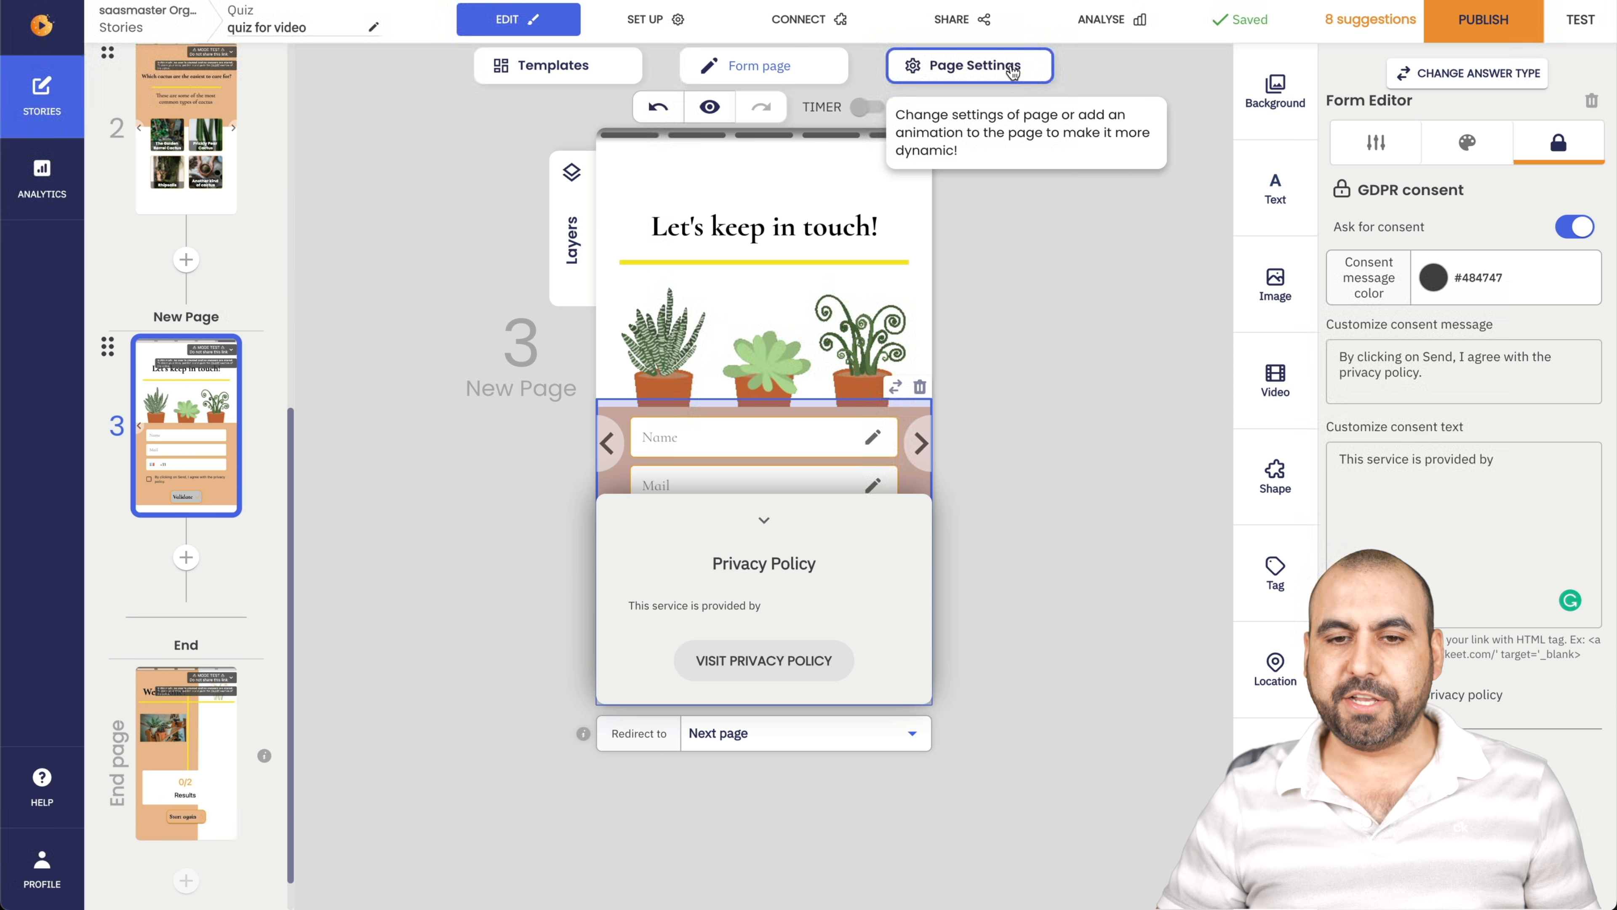
click(968, 65)
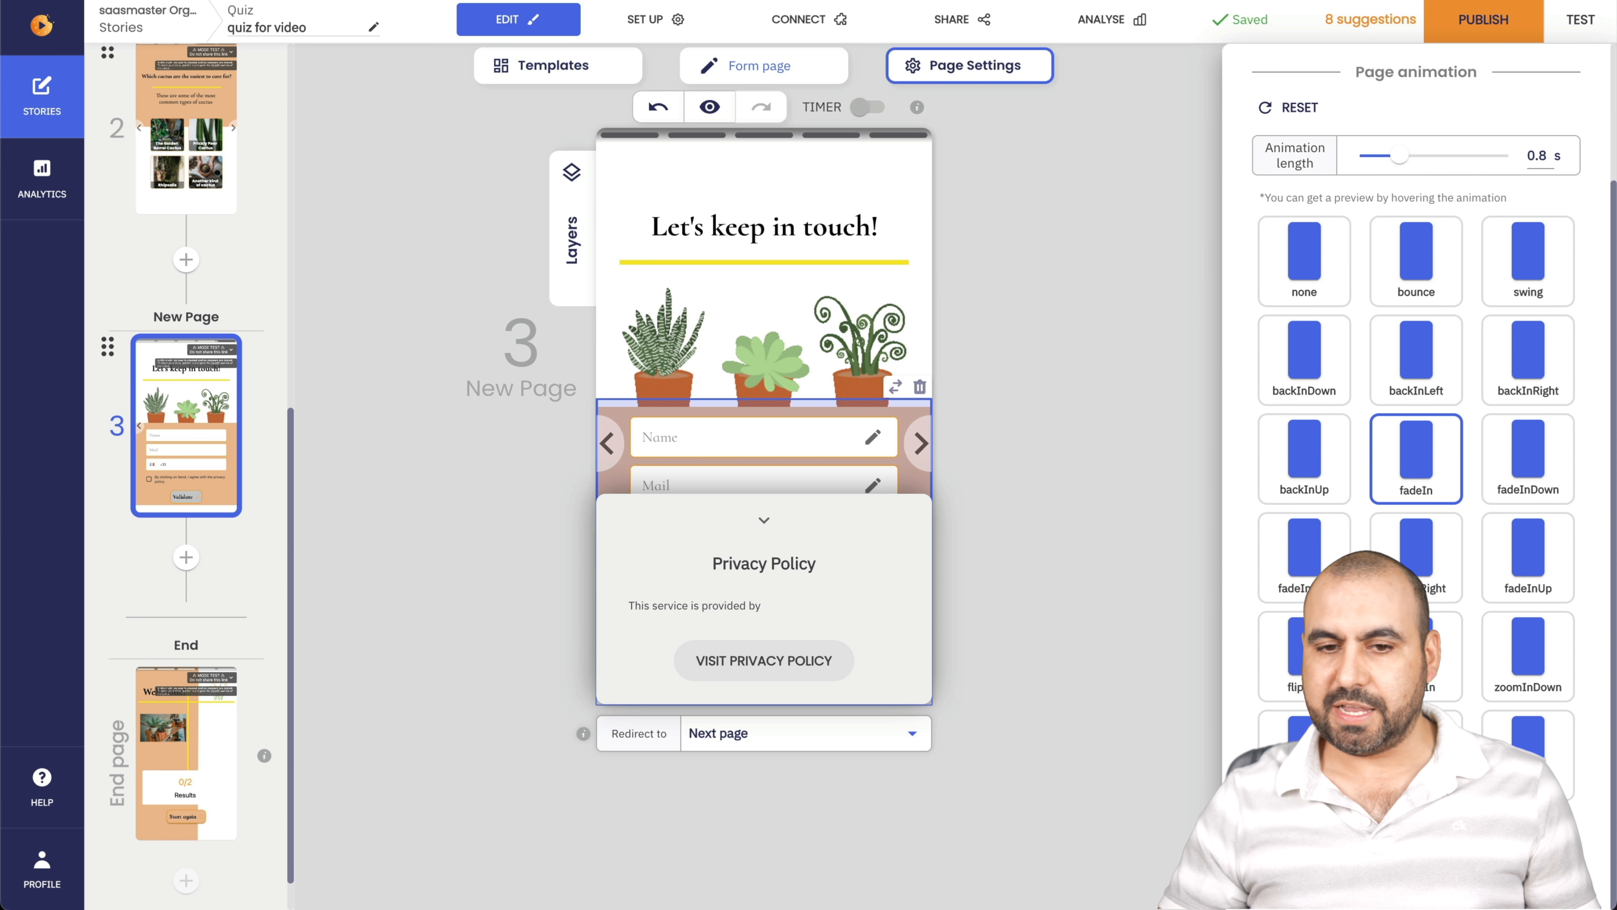
Visit Language, Users and Display under SET UP, ending with progress bar on and brand off.
click(645, 19)
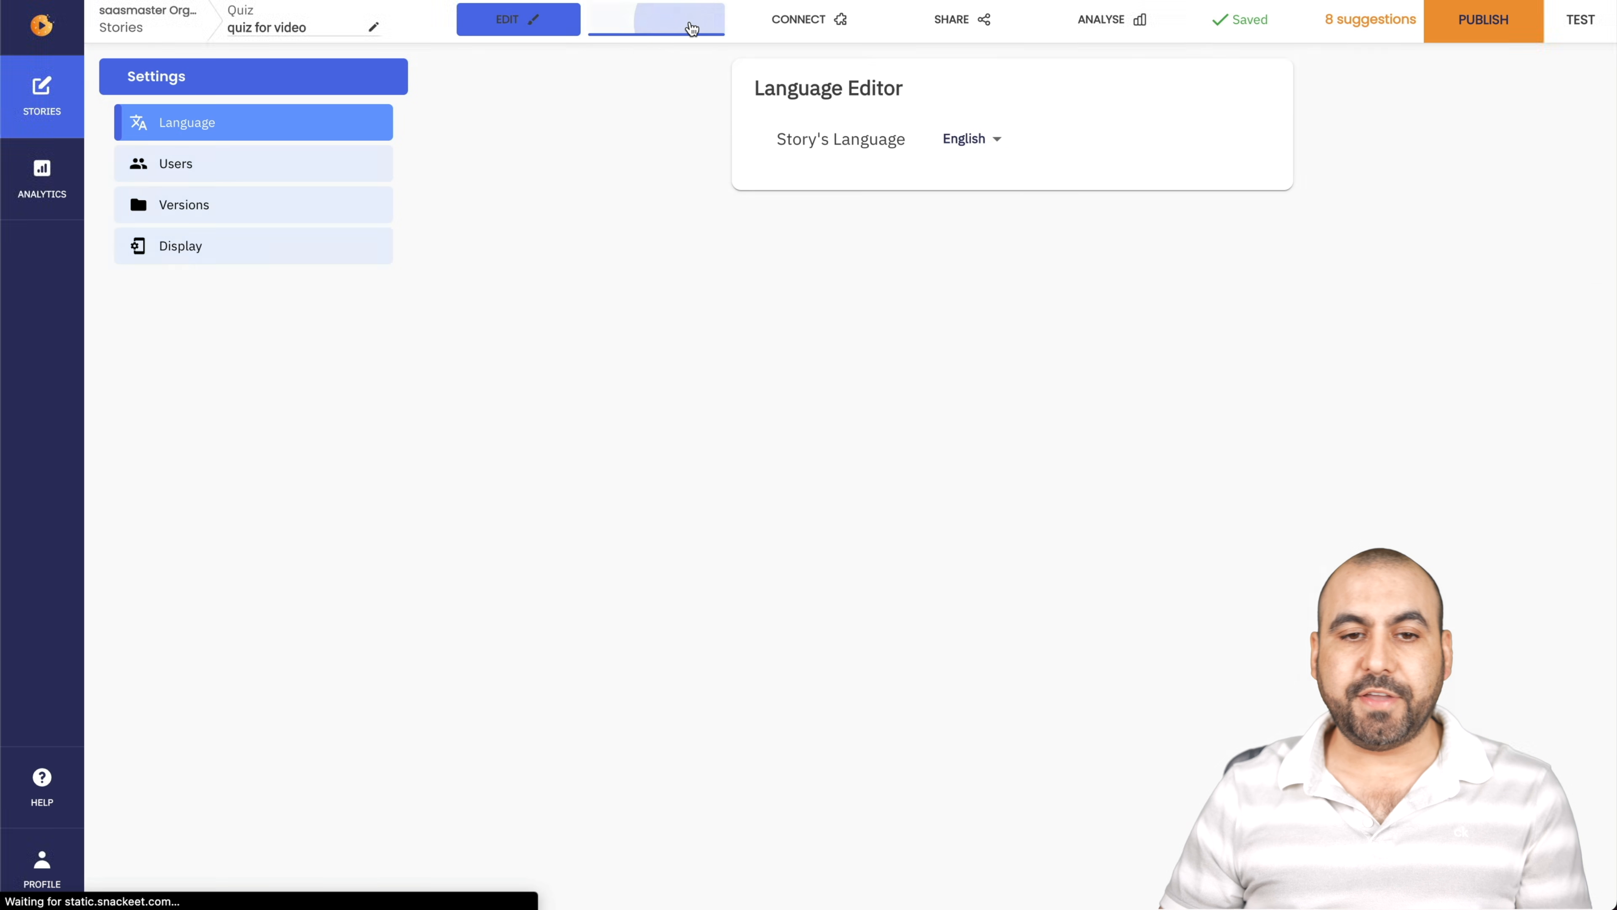
click(657, 19)
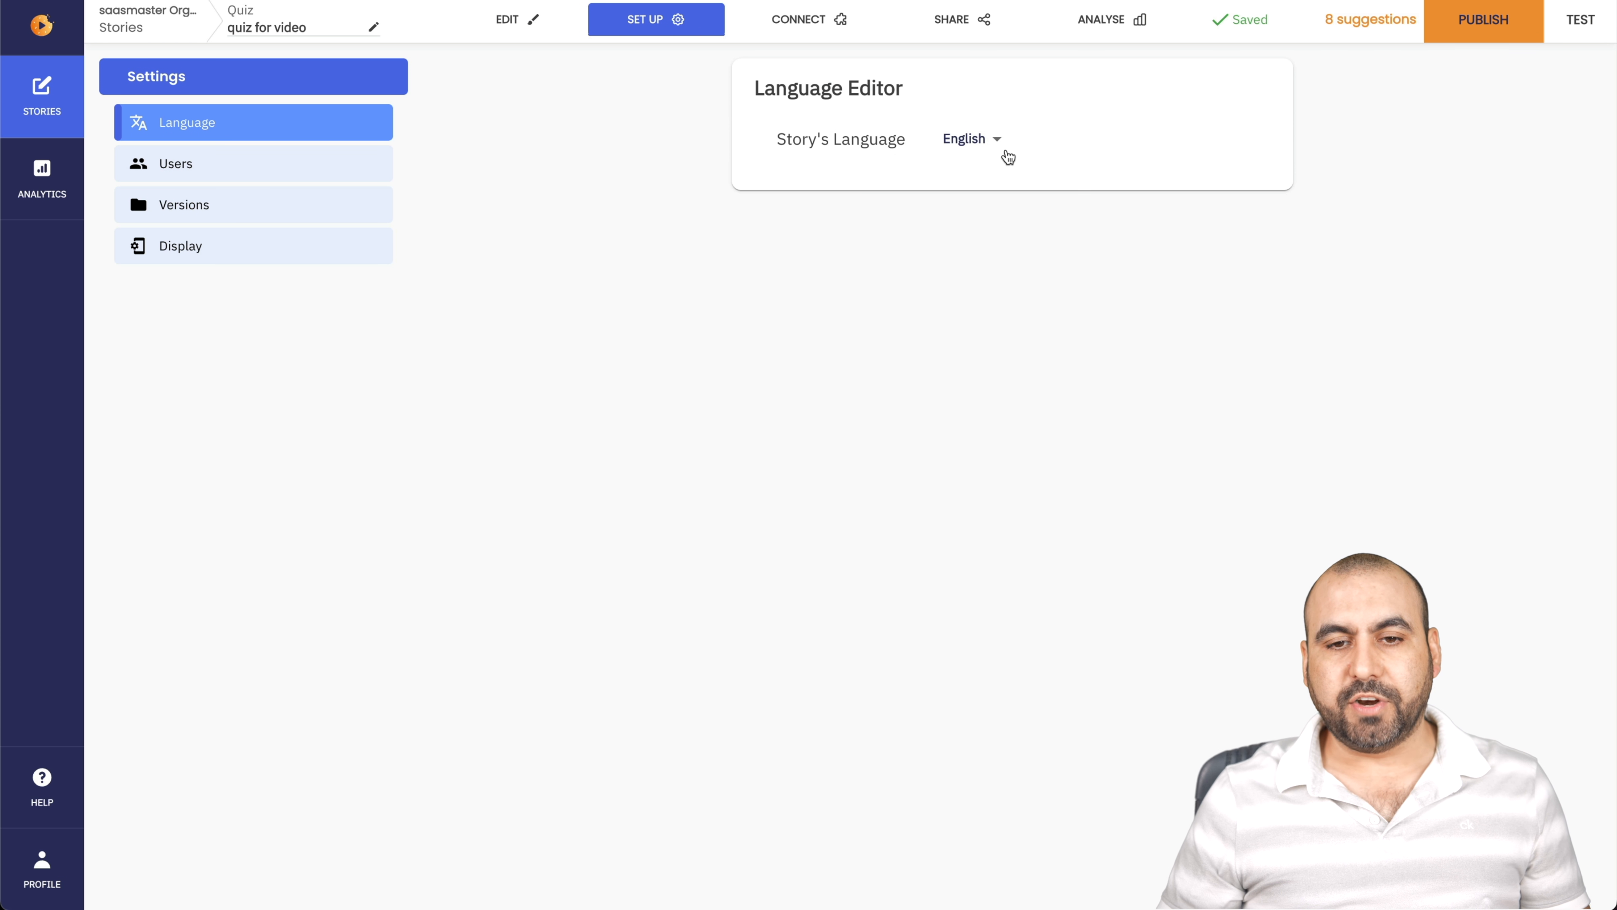
click(969, 138)
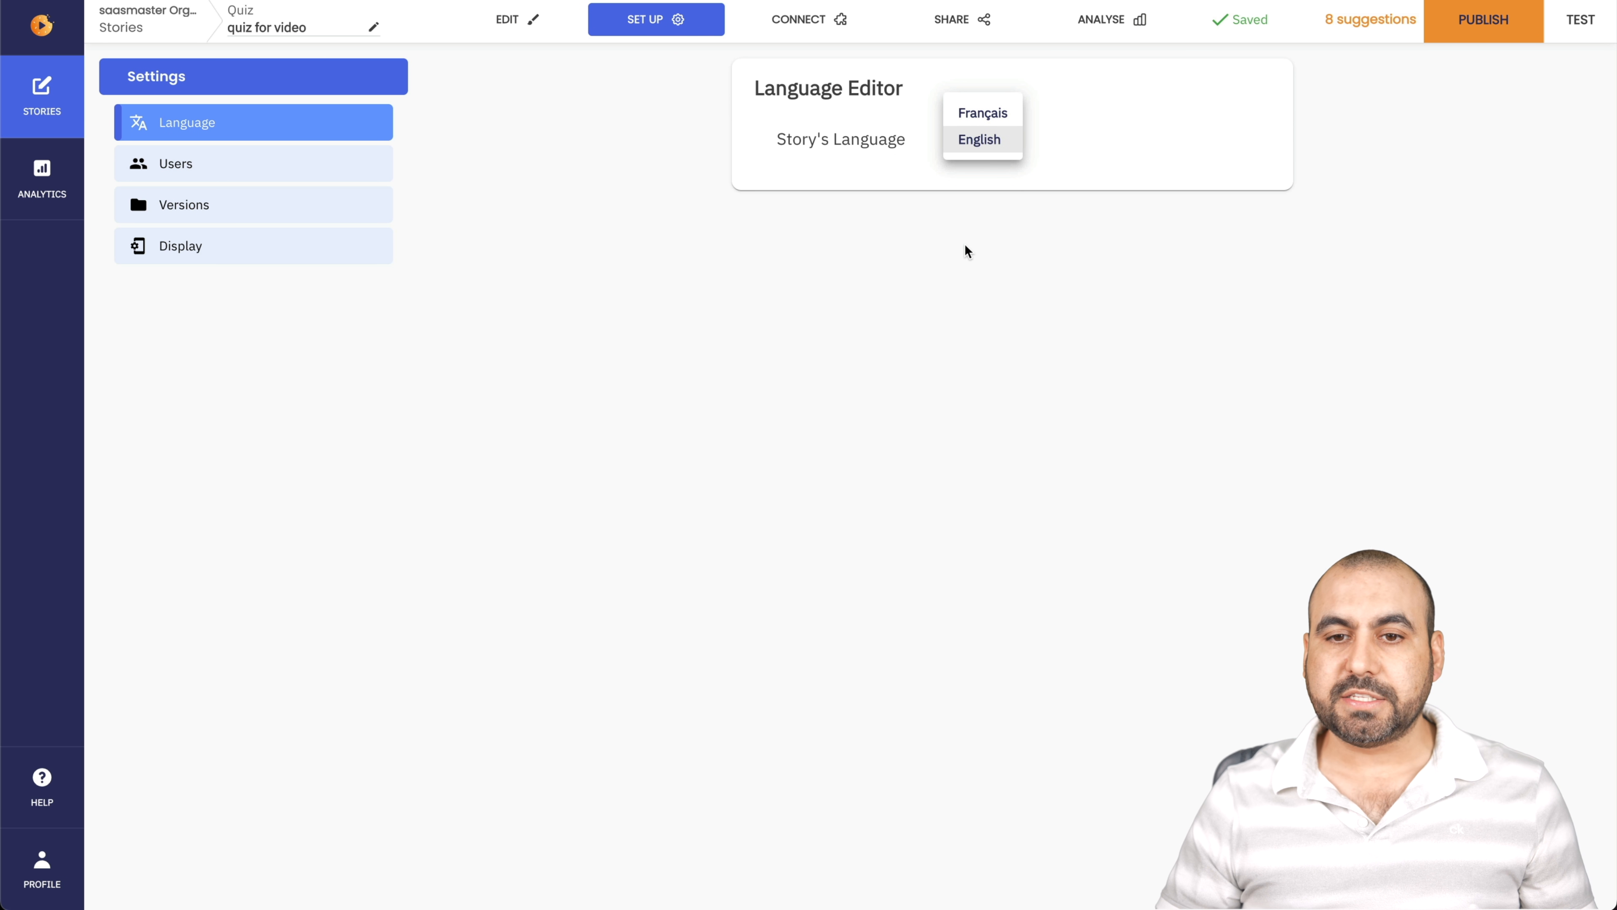
click(252, 162)
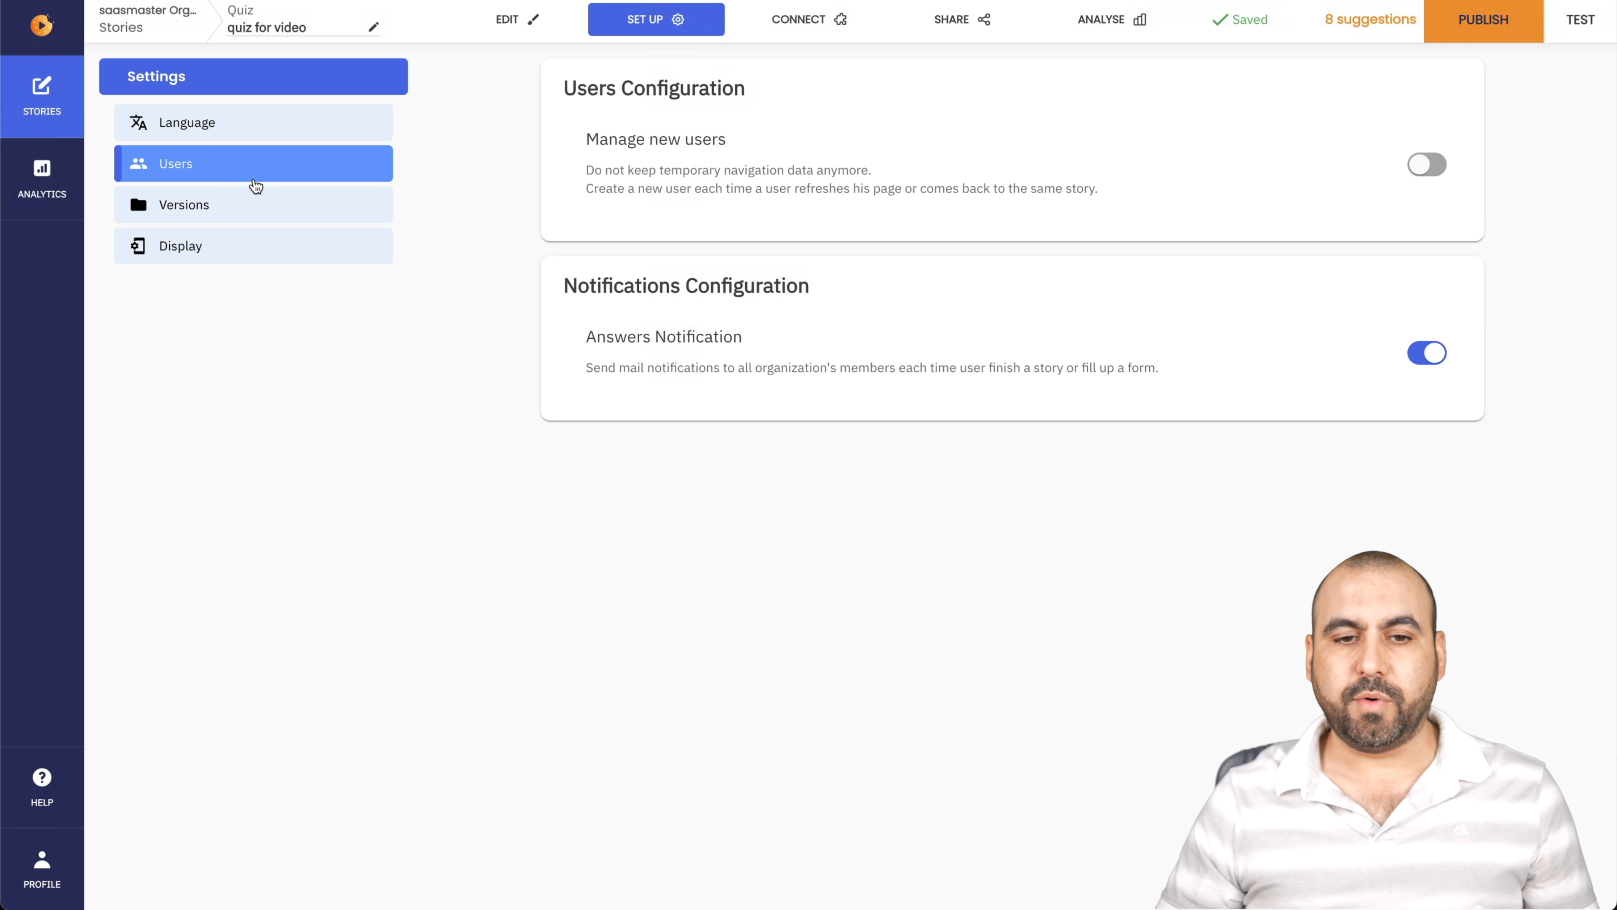
mouse_move(688, 175)
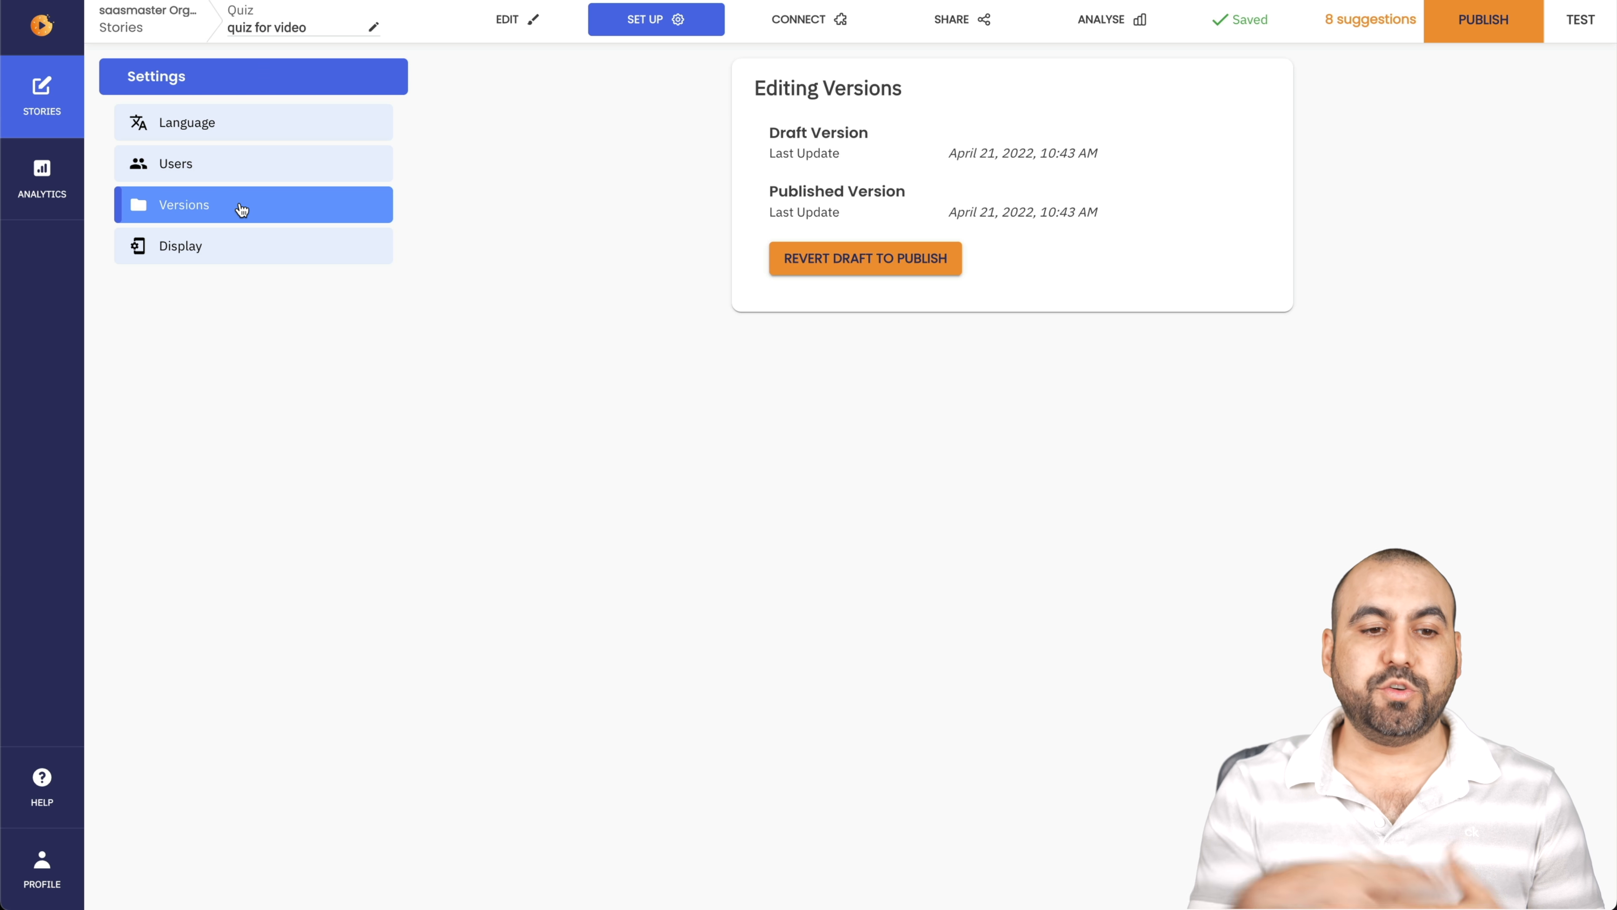
click(180, 245)
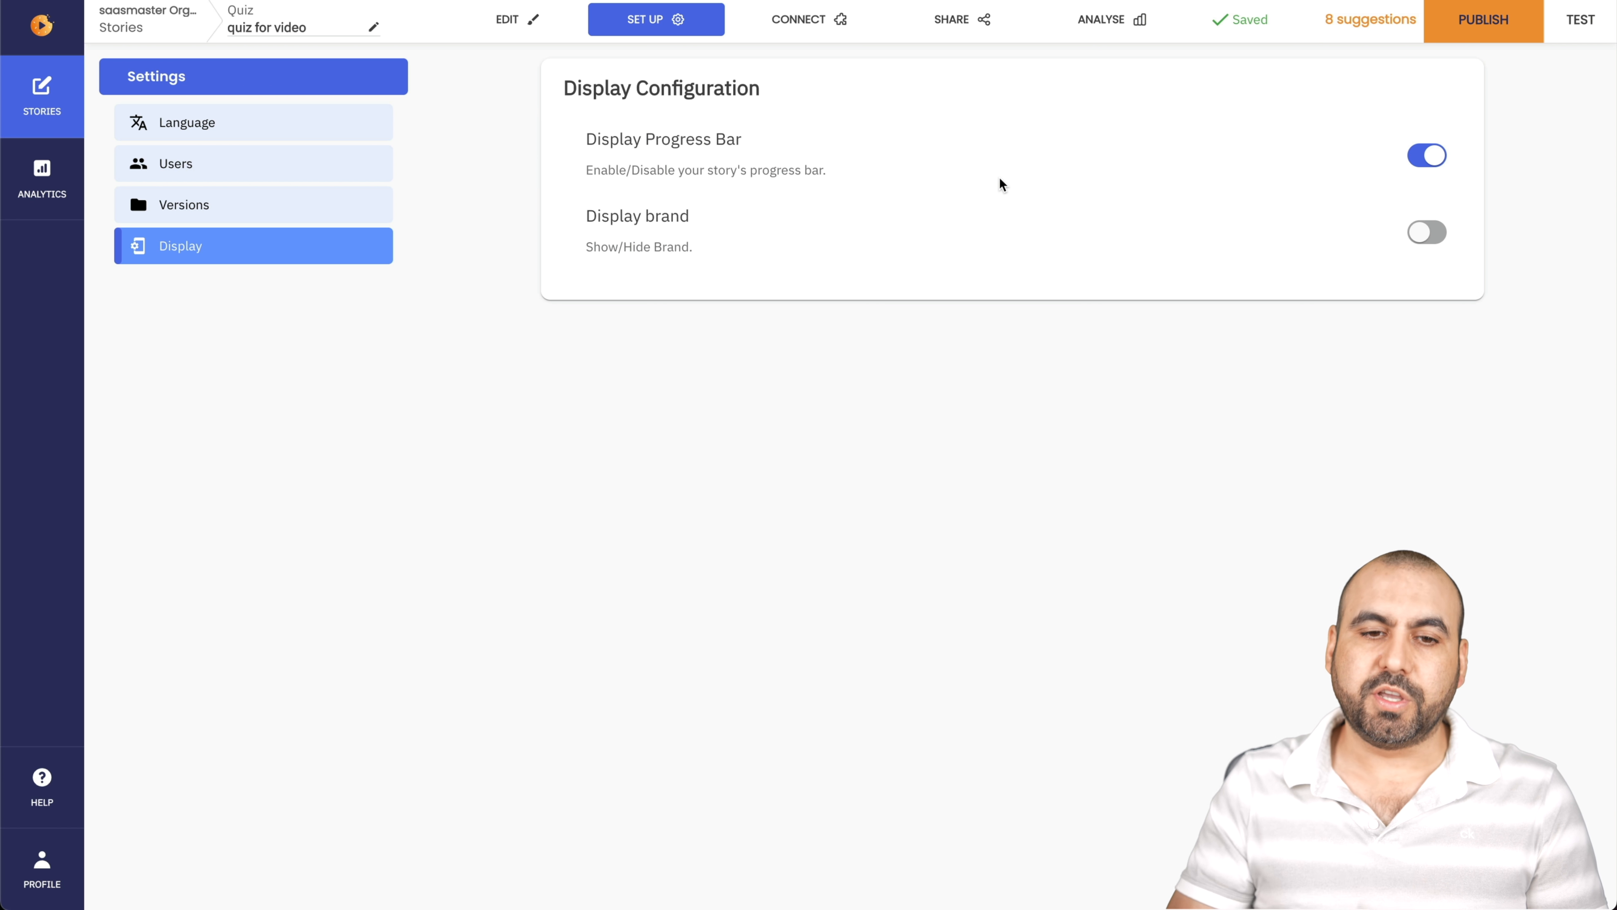
mouse_move(359, 103)
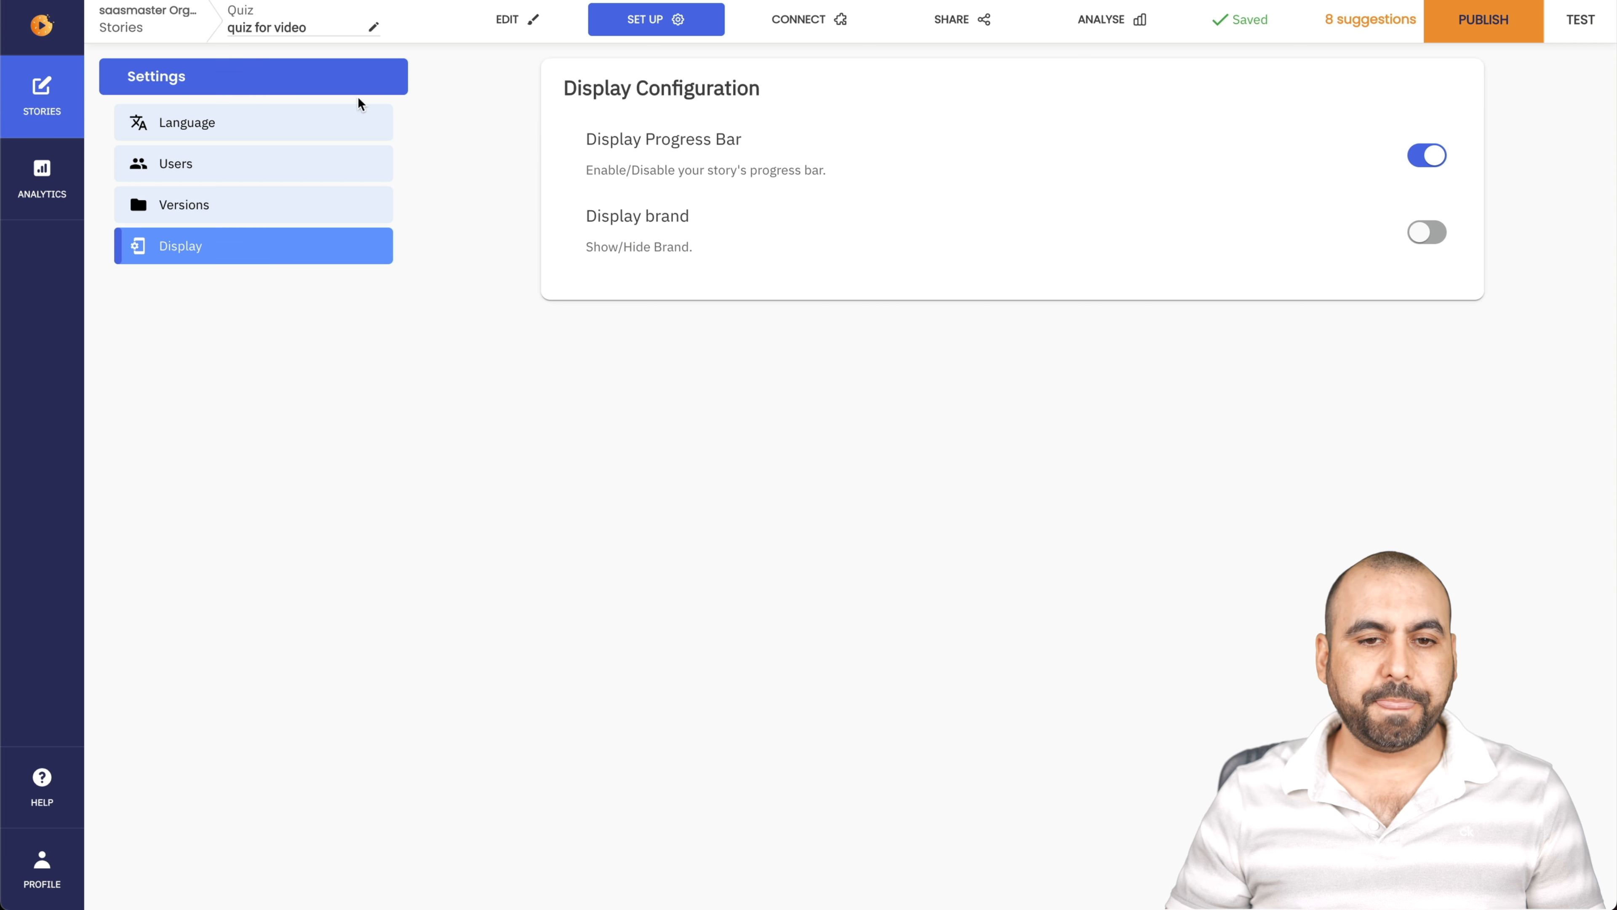
Browse the CONNECT integrations down to Zapier apps like Gmail, Slack, Mailchimp and Discord.
click(808, 19)
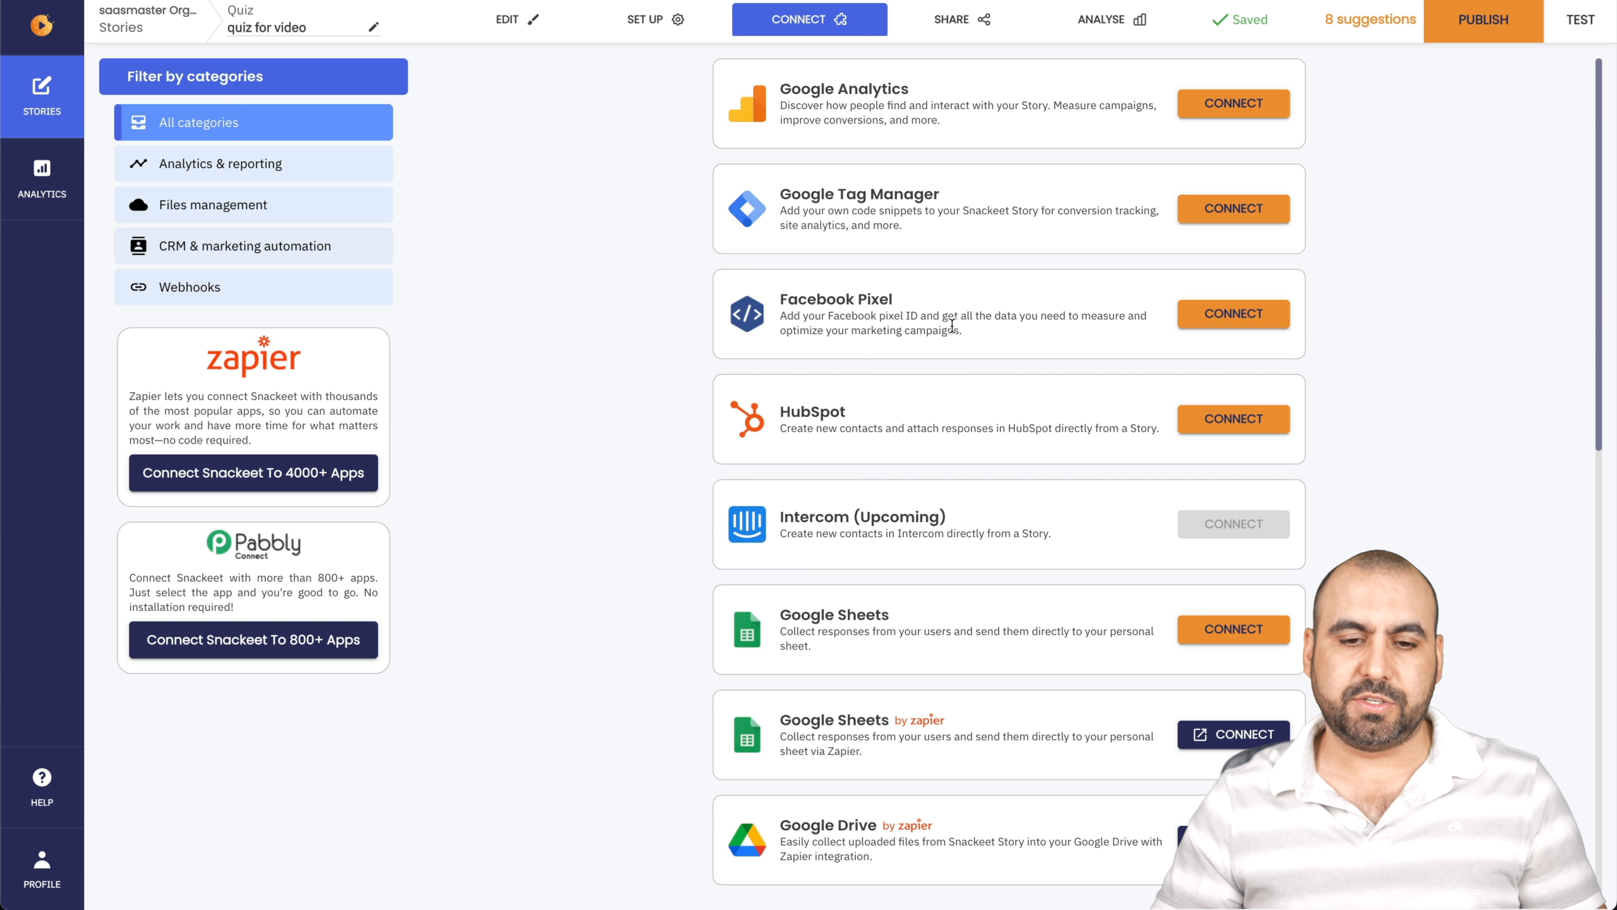
scroll(down, 3)
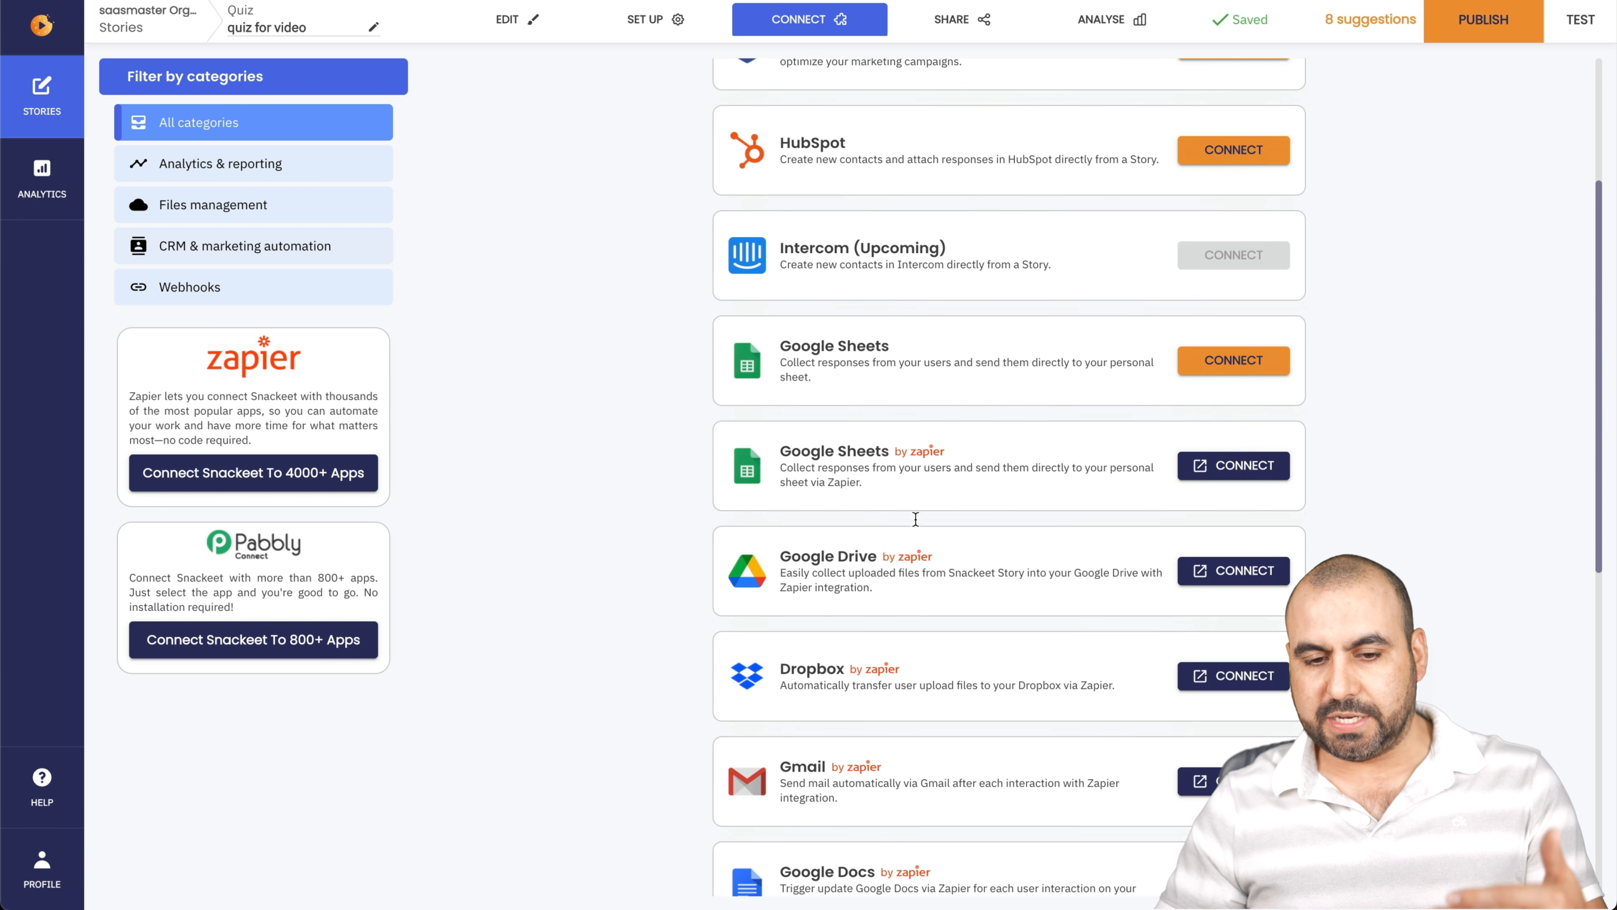
scroll(down, 3)
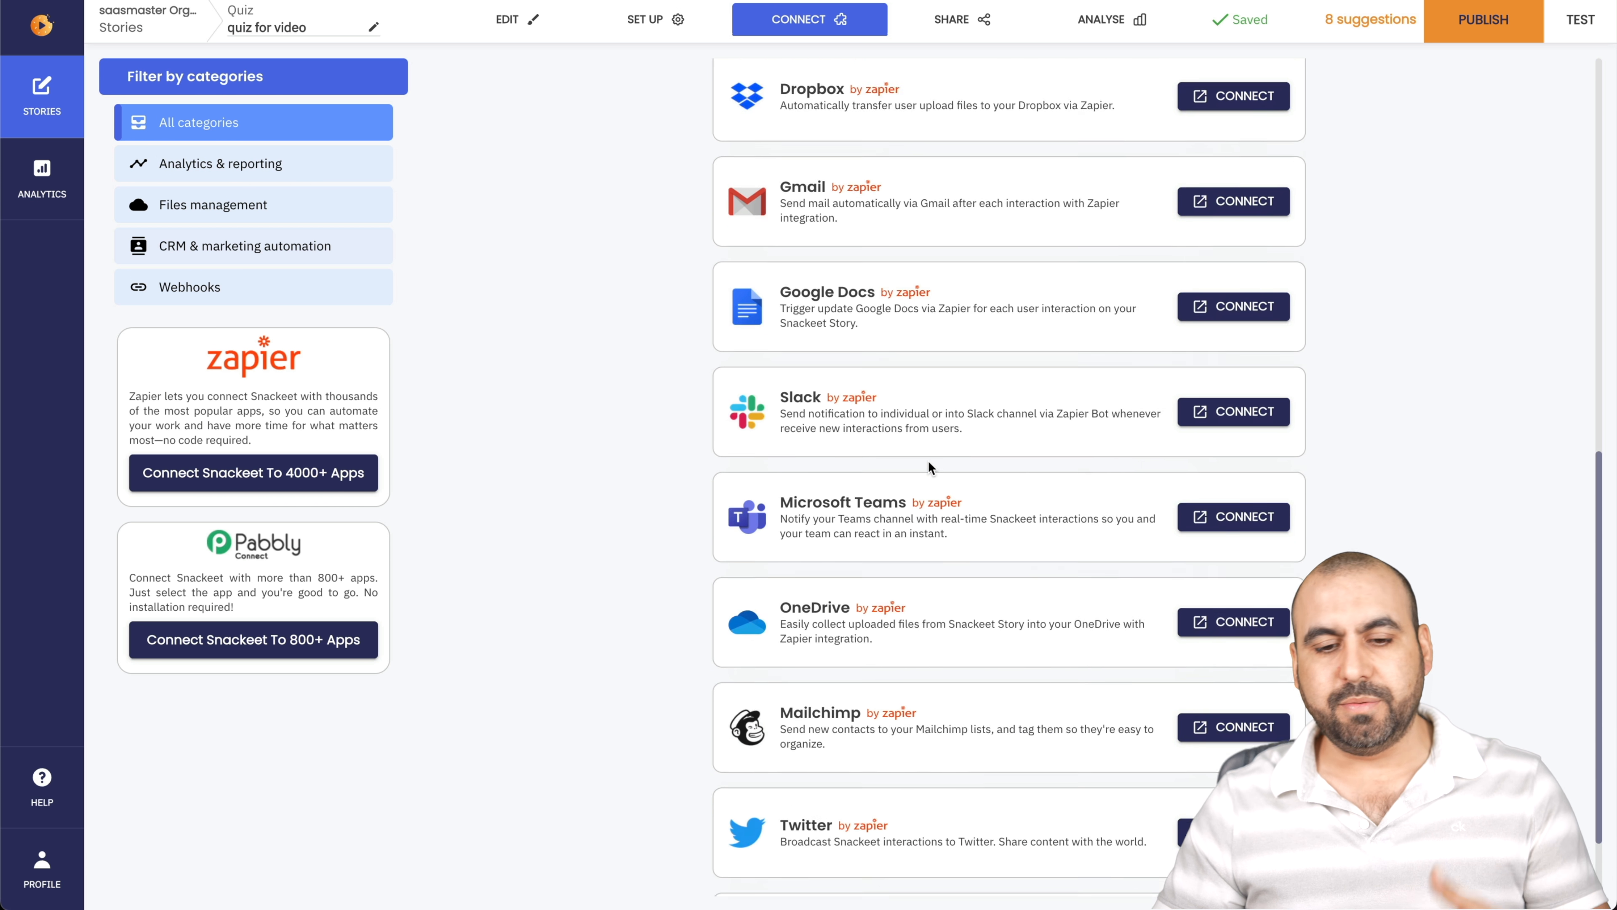
scroll(down, 3)
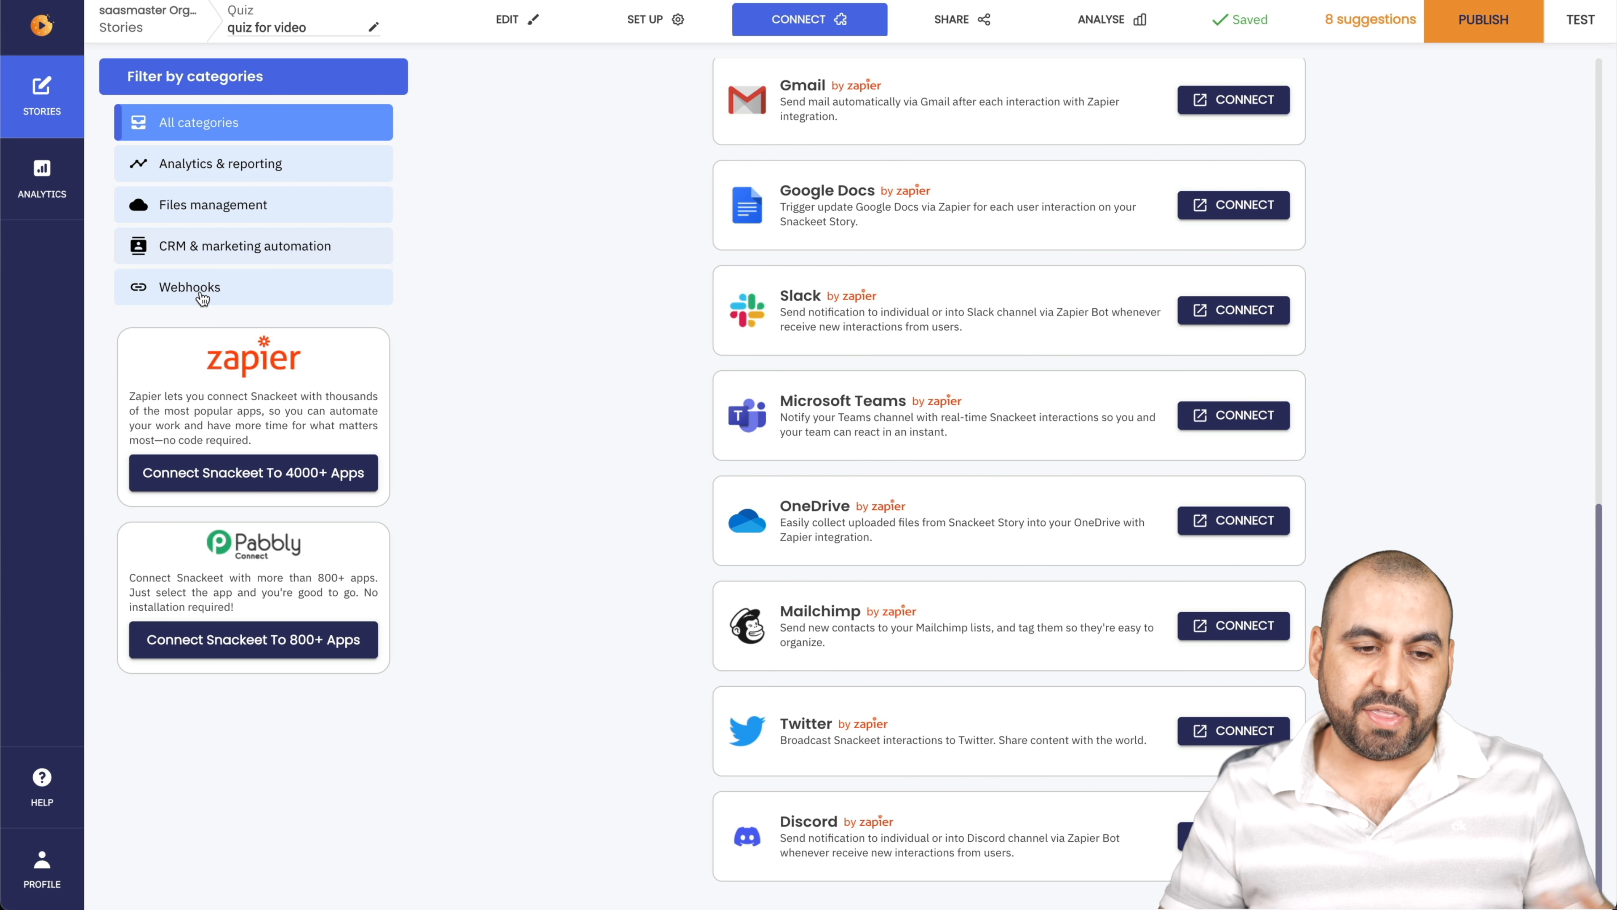
mouse_move(807, 225)
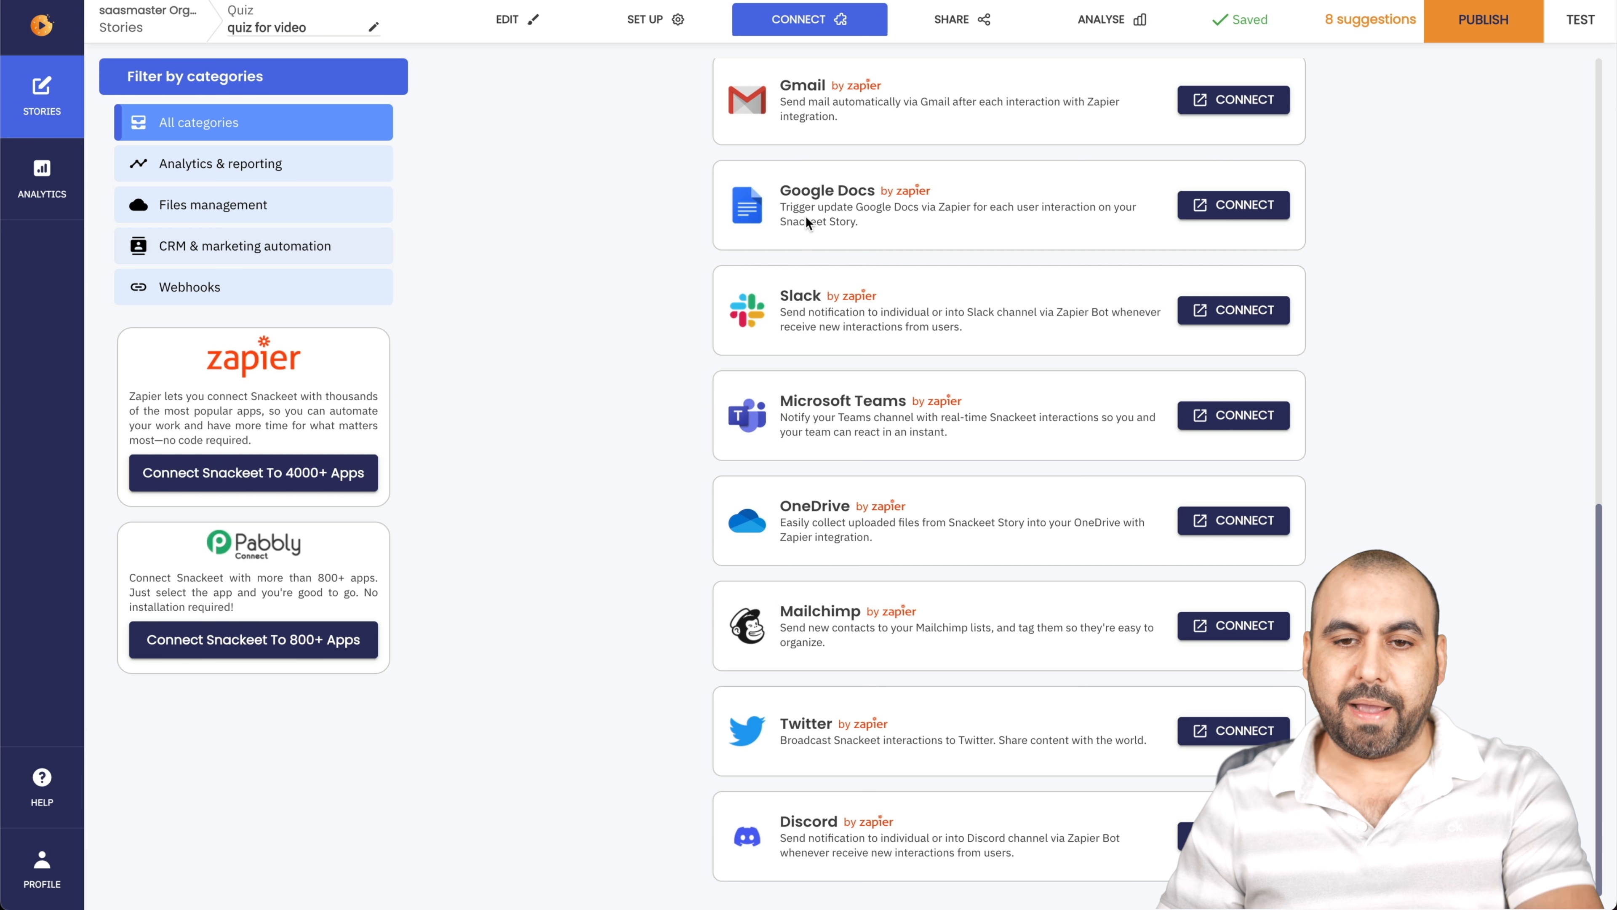
Review the share link and website widget options, including the widget's position on the page.
click(951, 20)
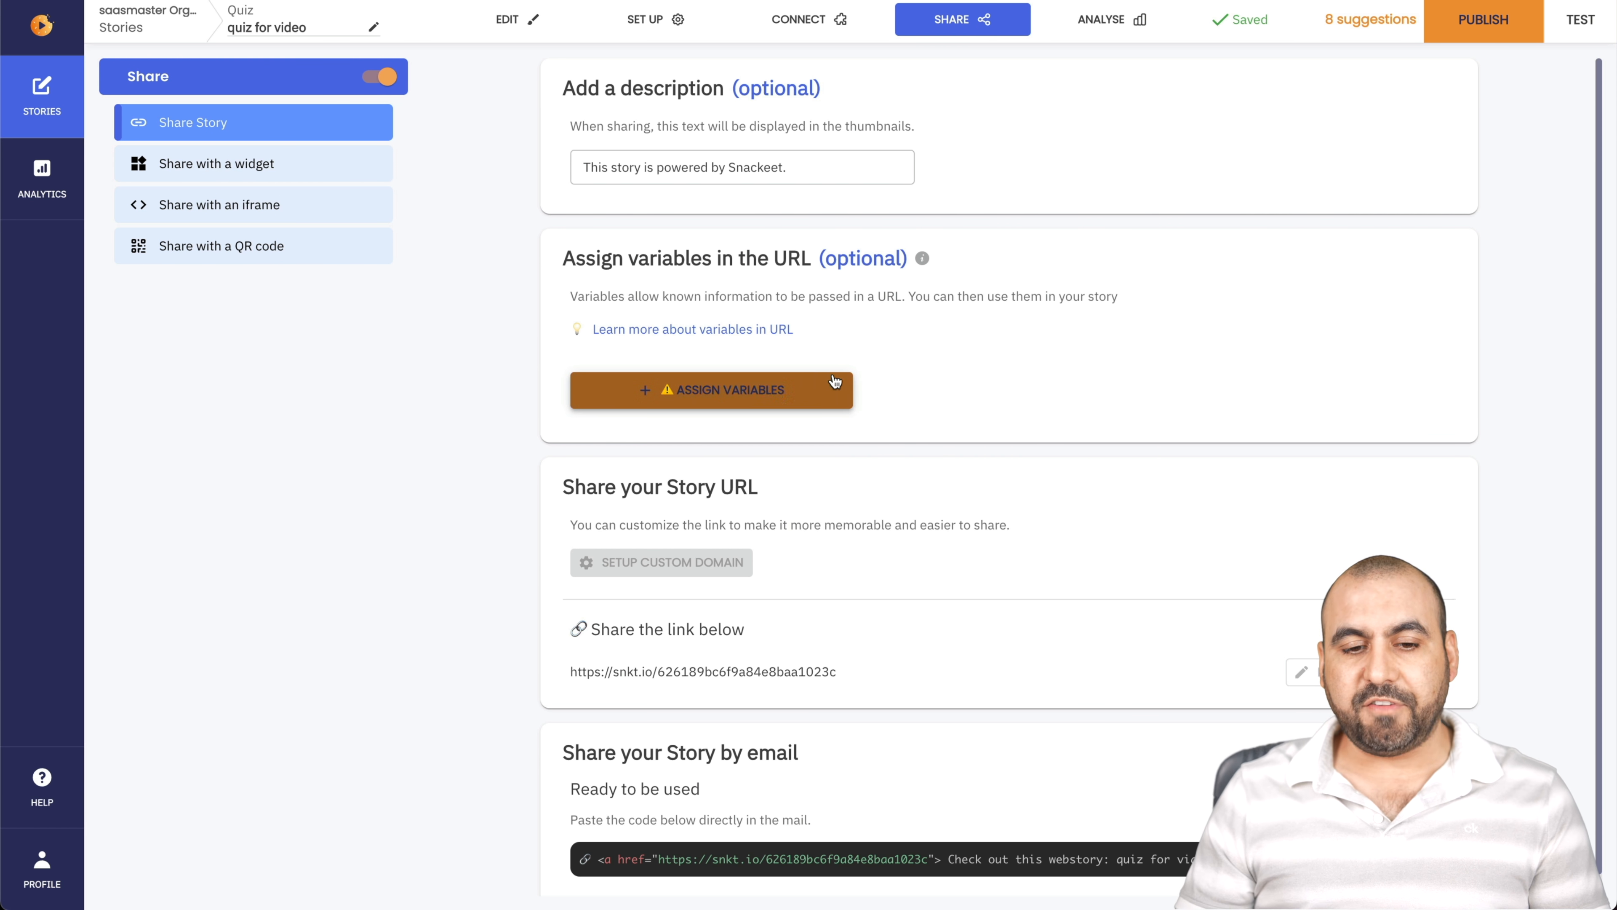
scroll(down, 3)
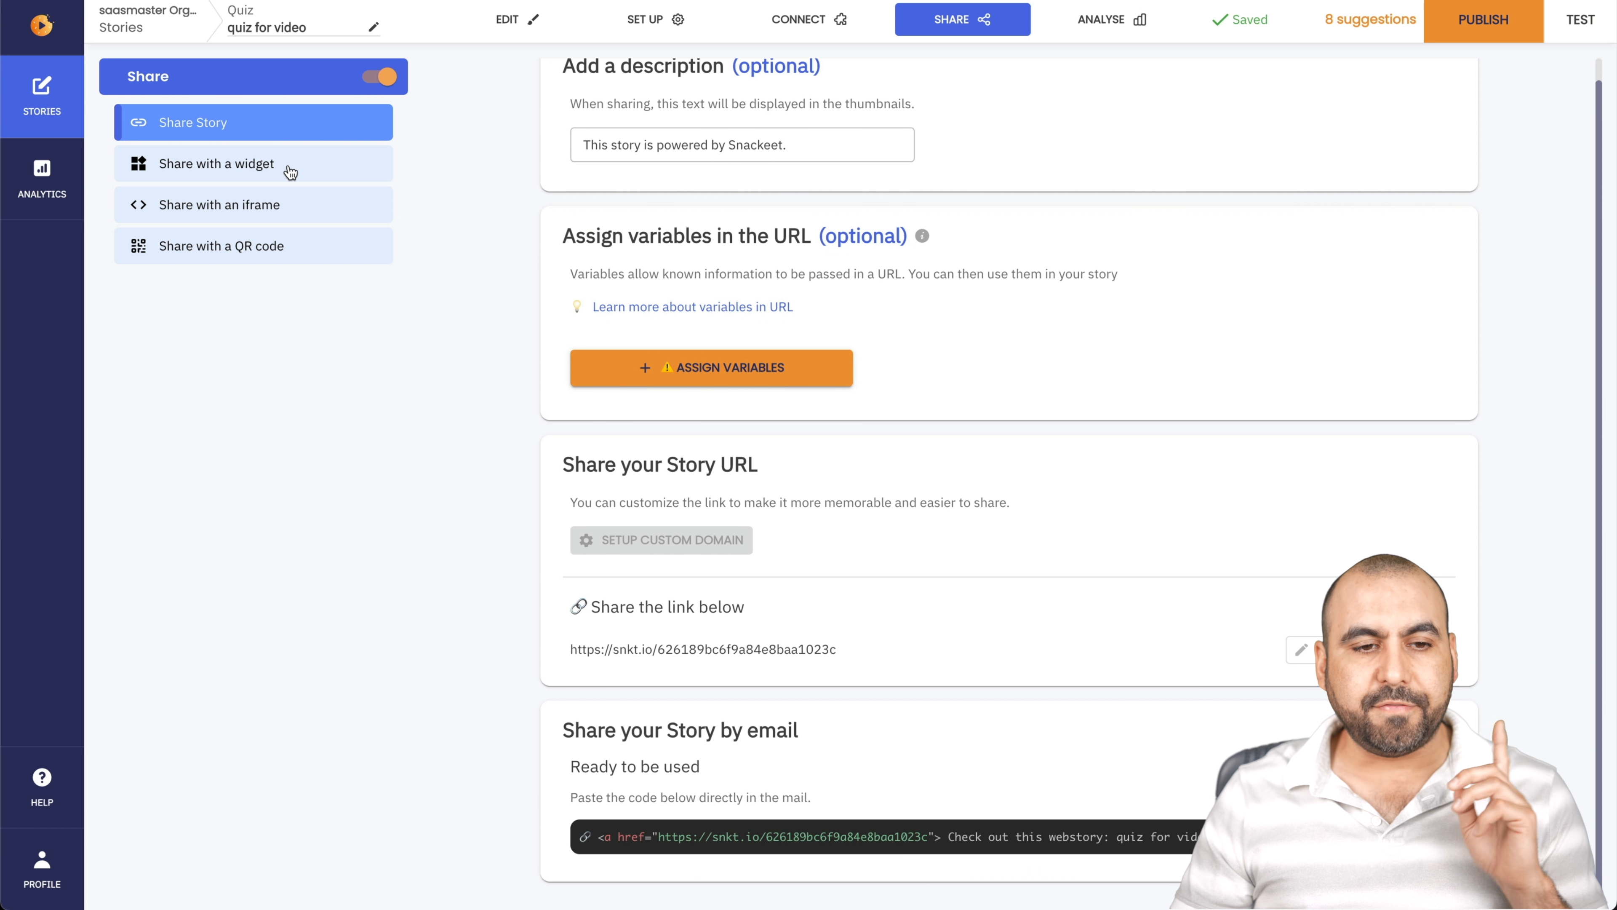
click(217, 162)
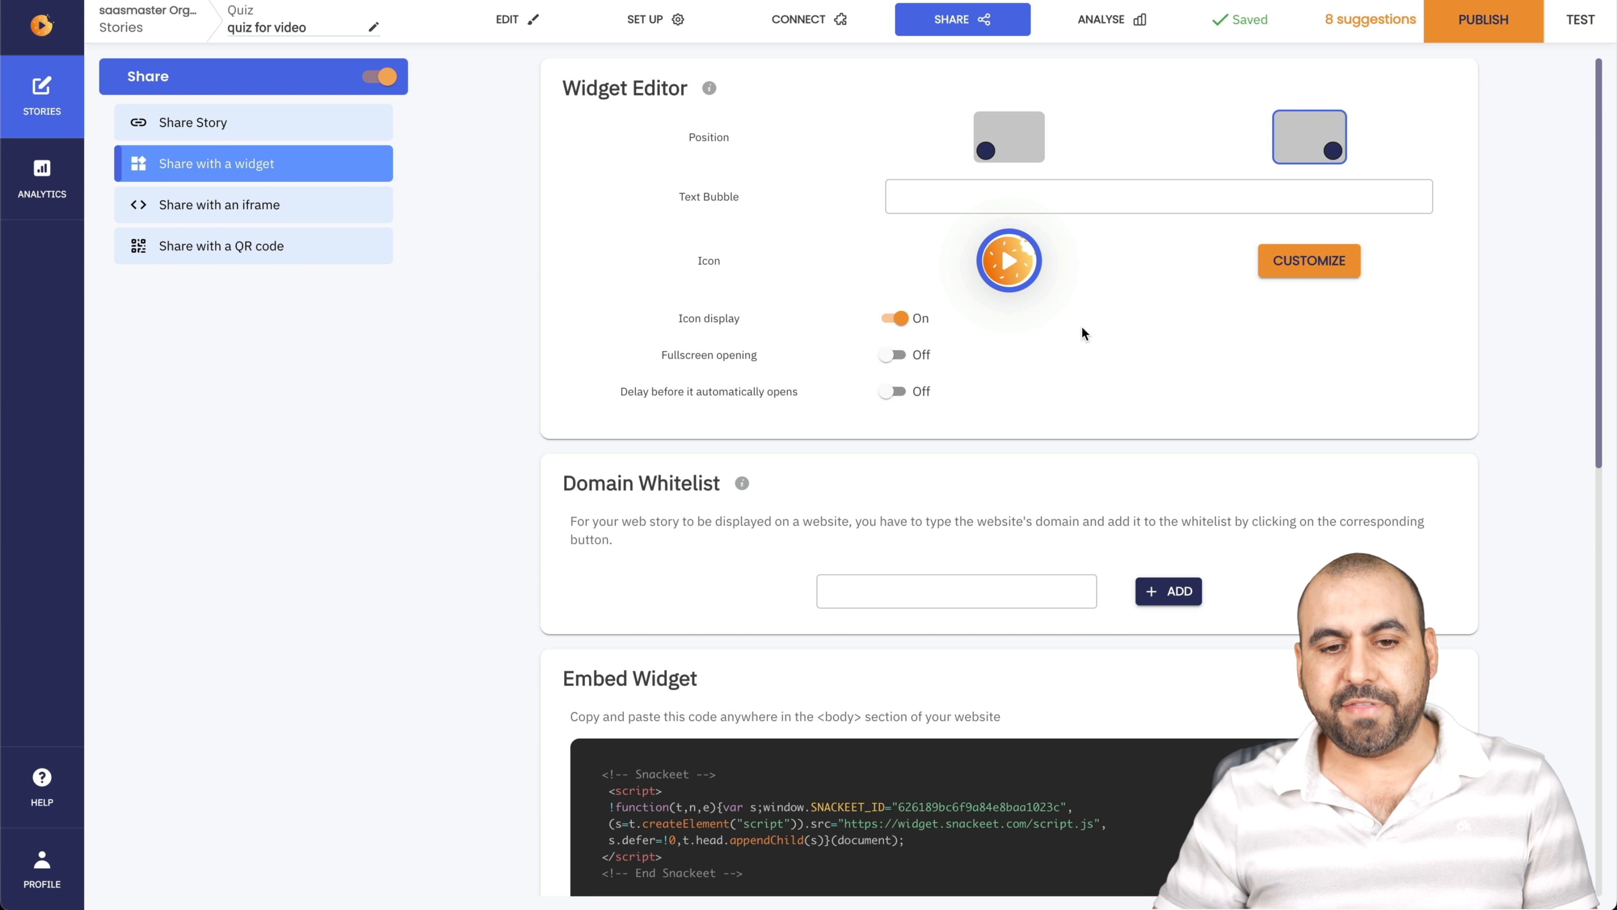
mouse_move(1019, 275)
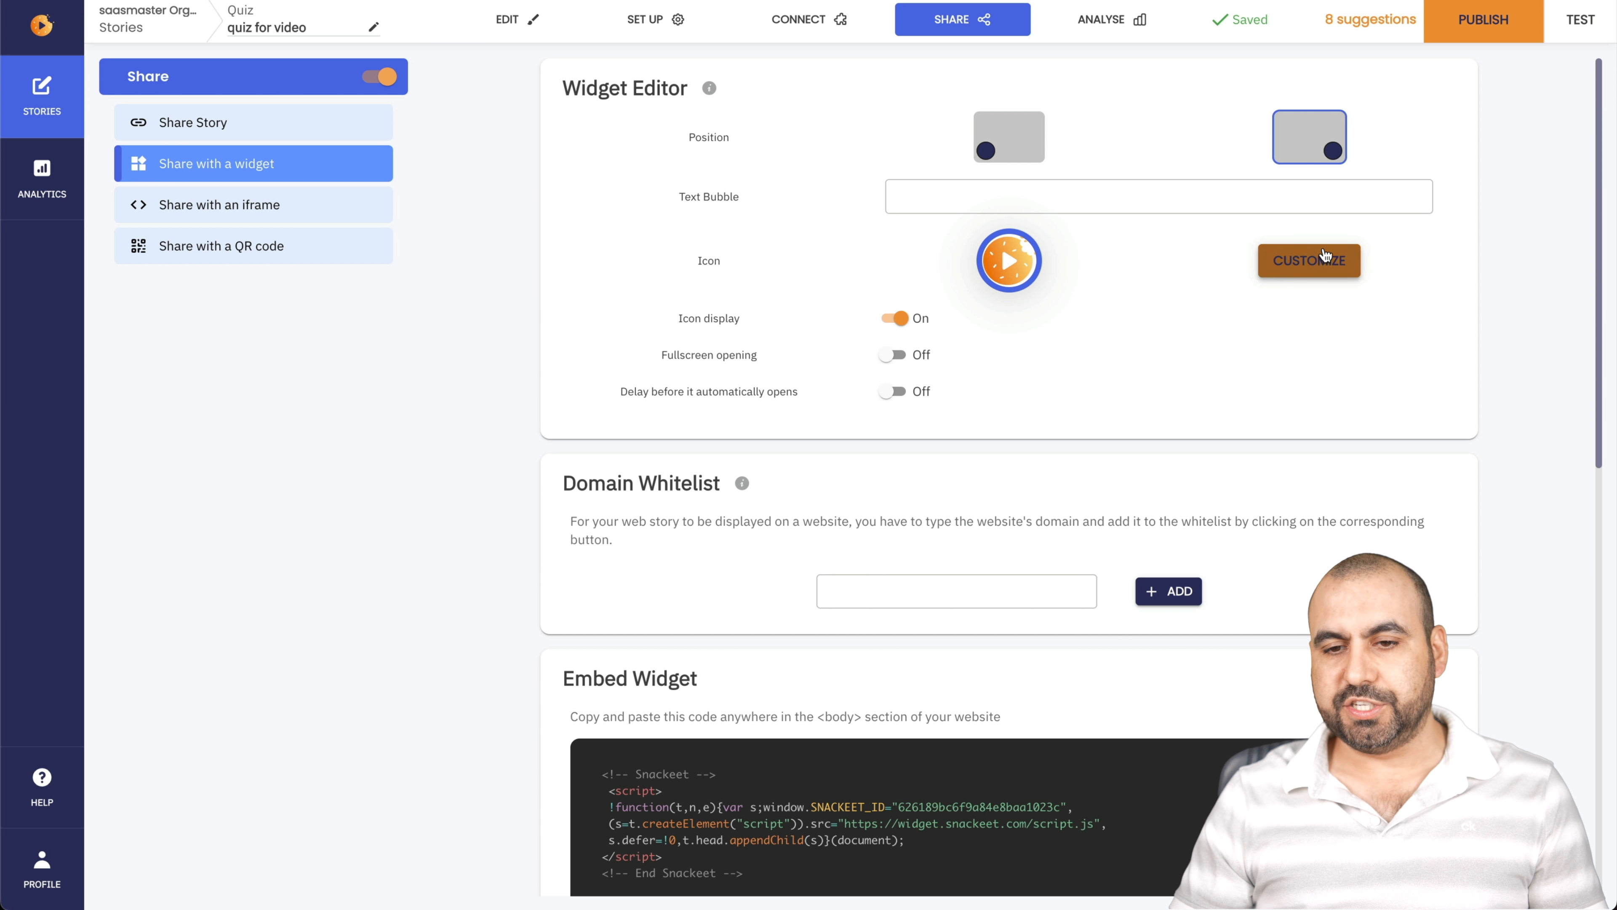
click(1007, 138)
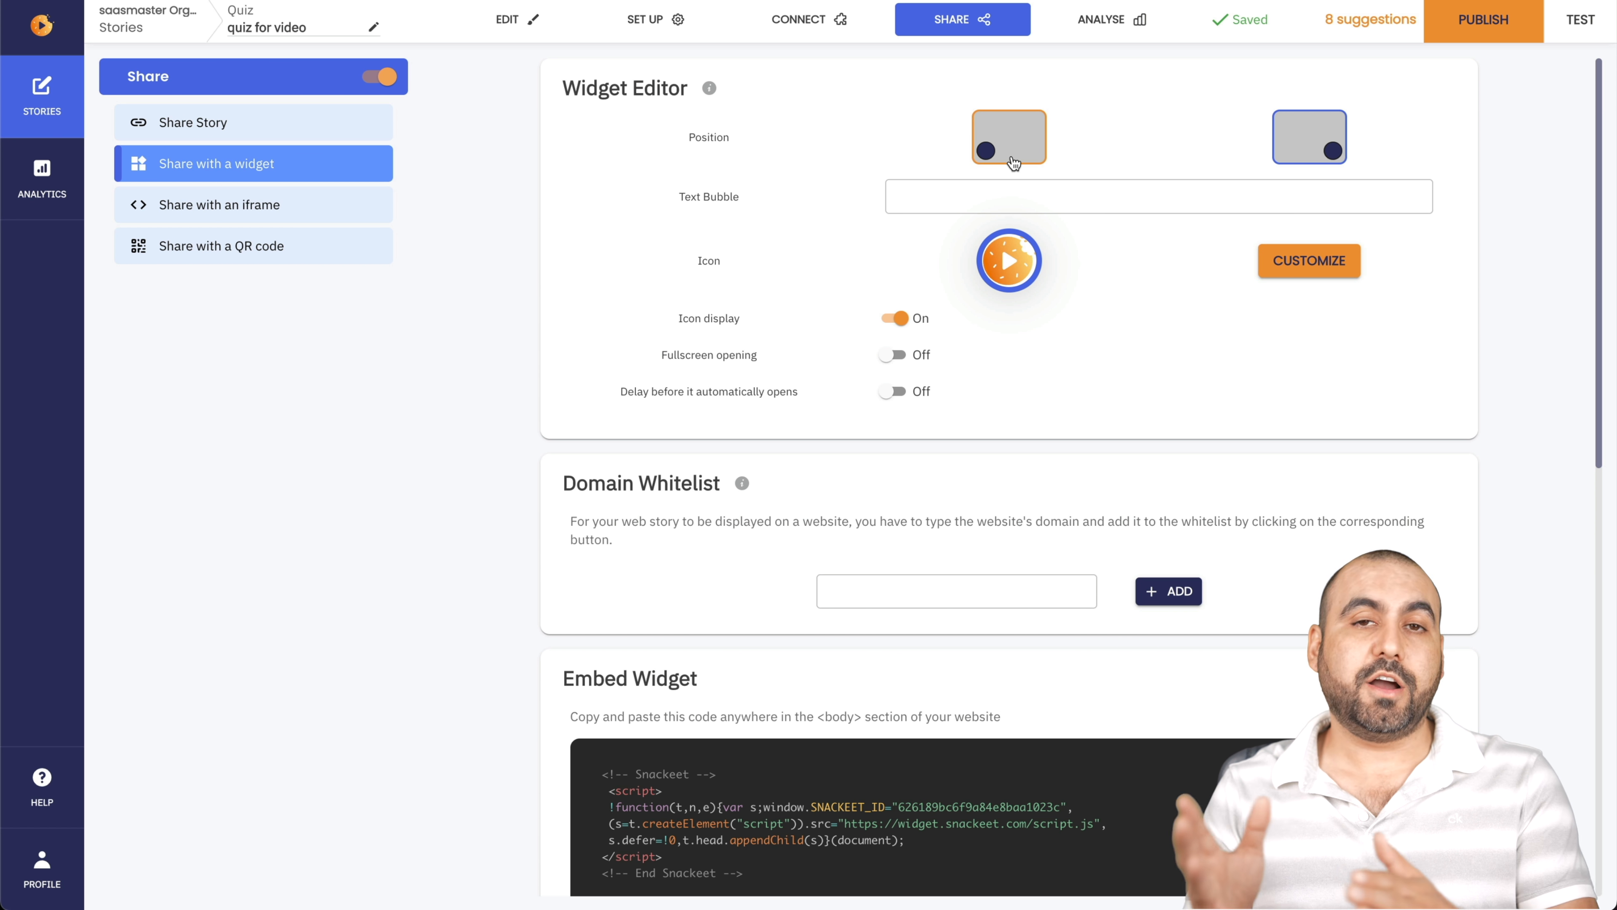
click(1310, 137)
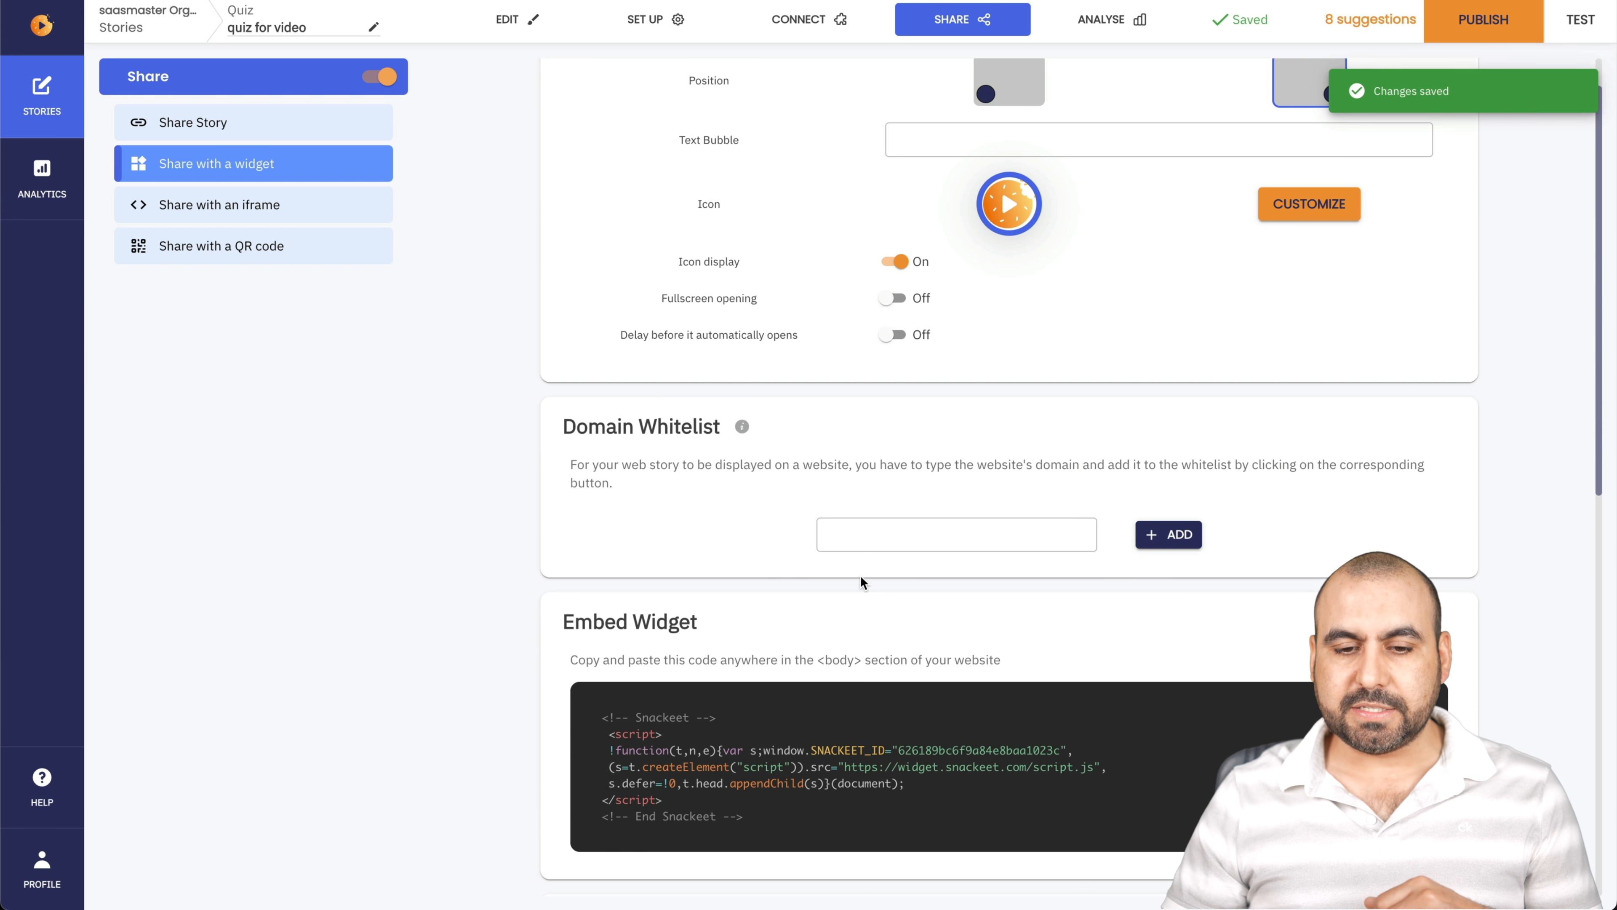
click(955, 534)
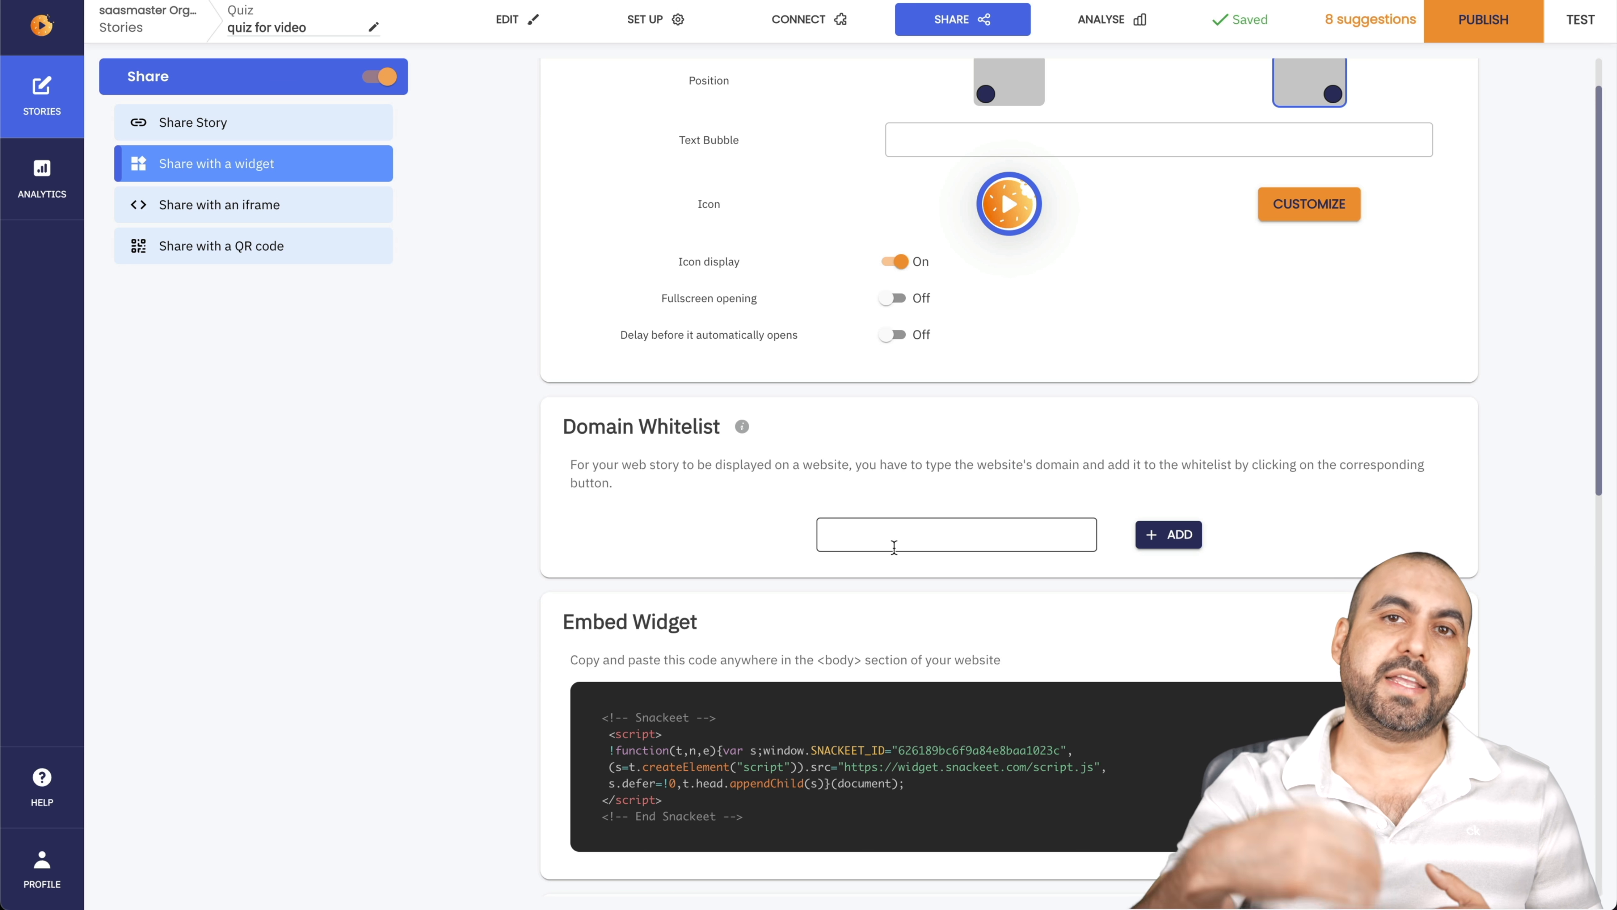
Review the iframe embed code and finish on the downloadable QR code.
scroll(down, 3)
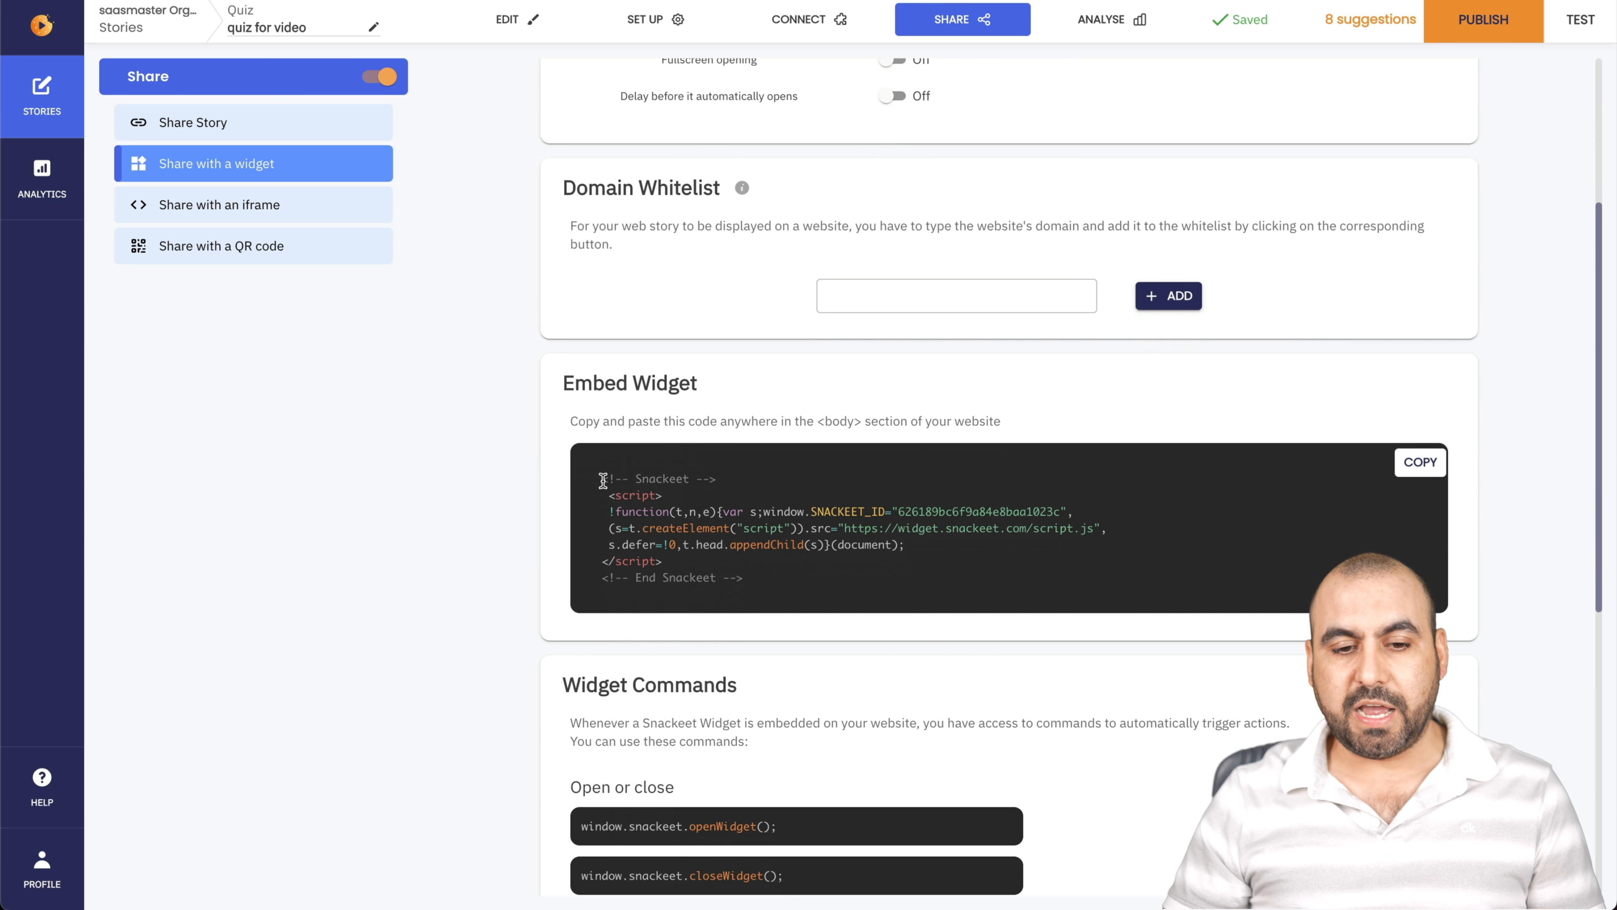
scroll(down, 3)
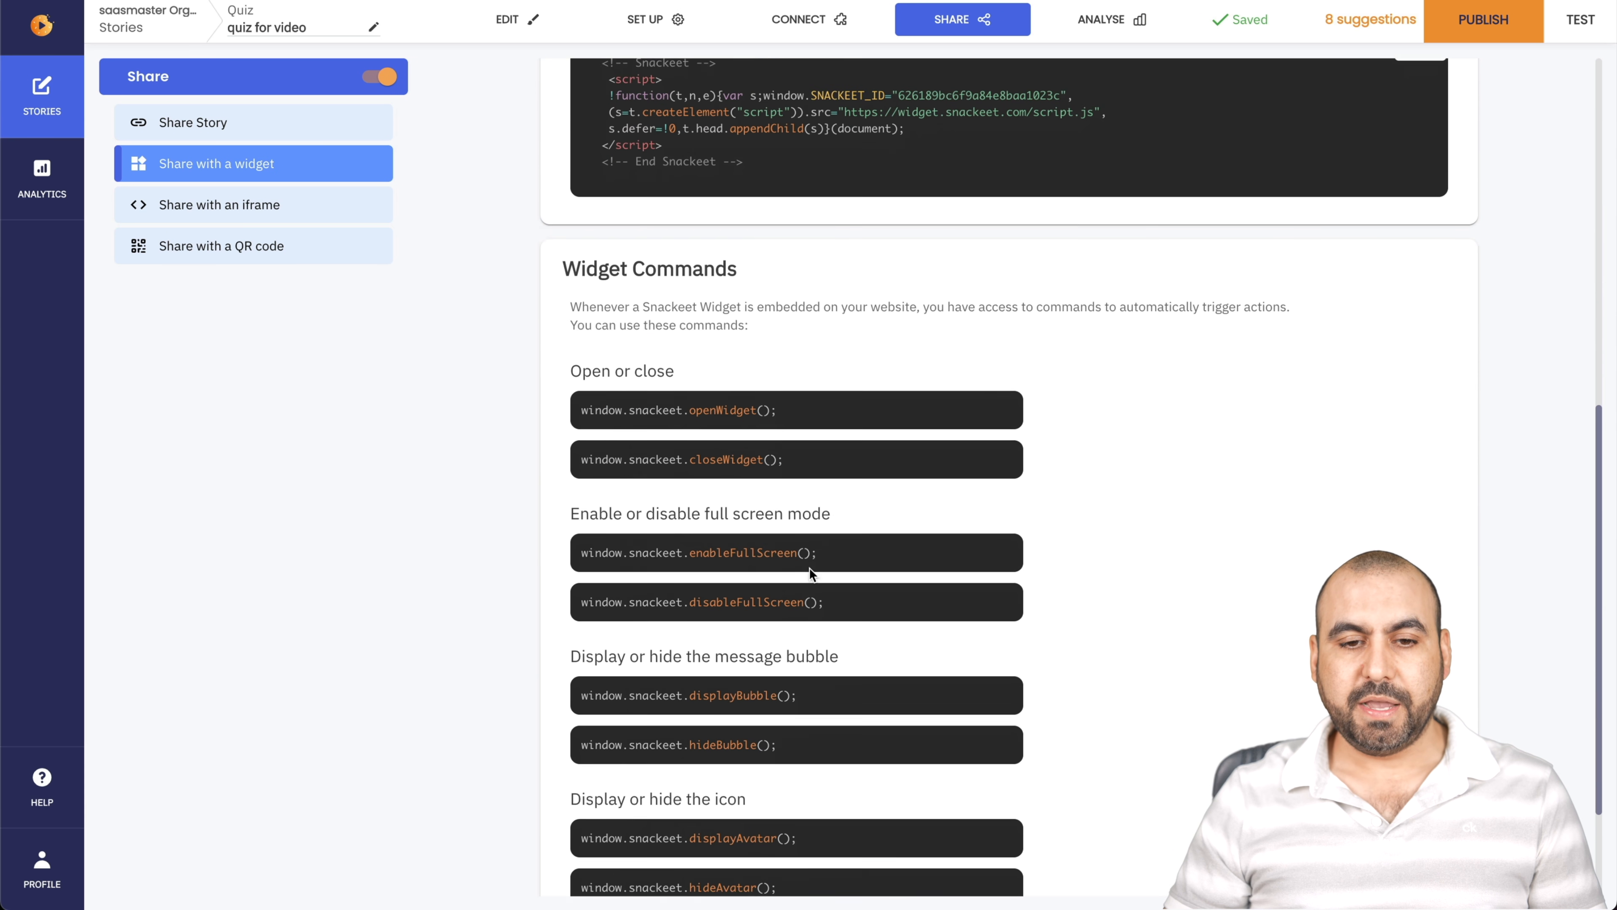
click(219, 204)
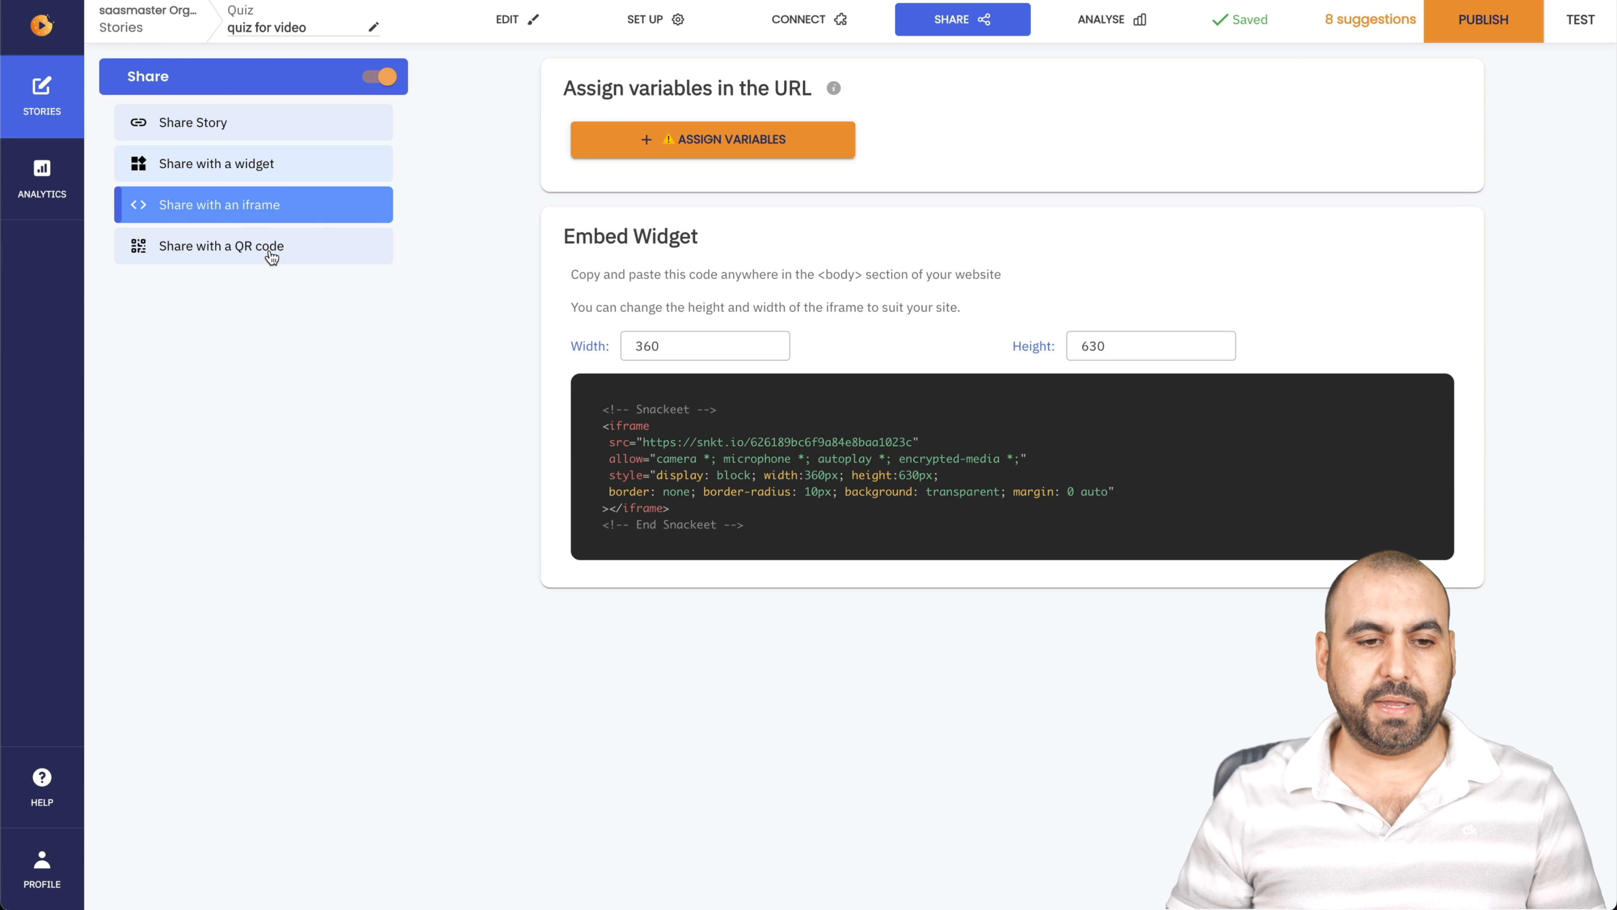
click(221, 245)
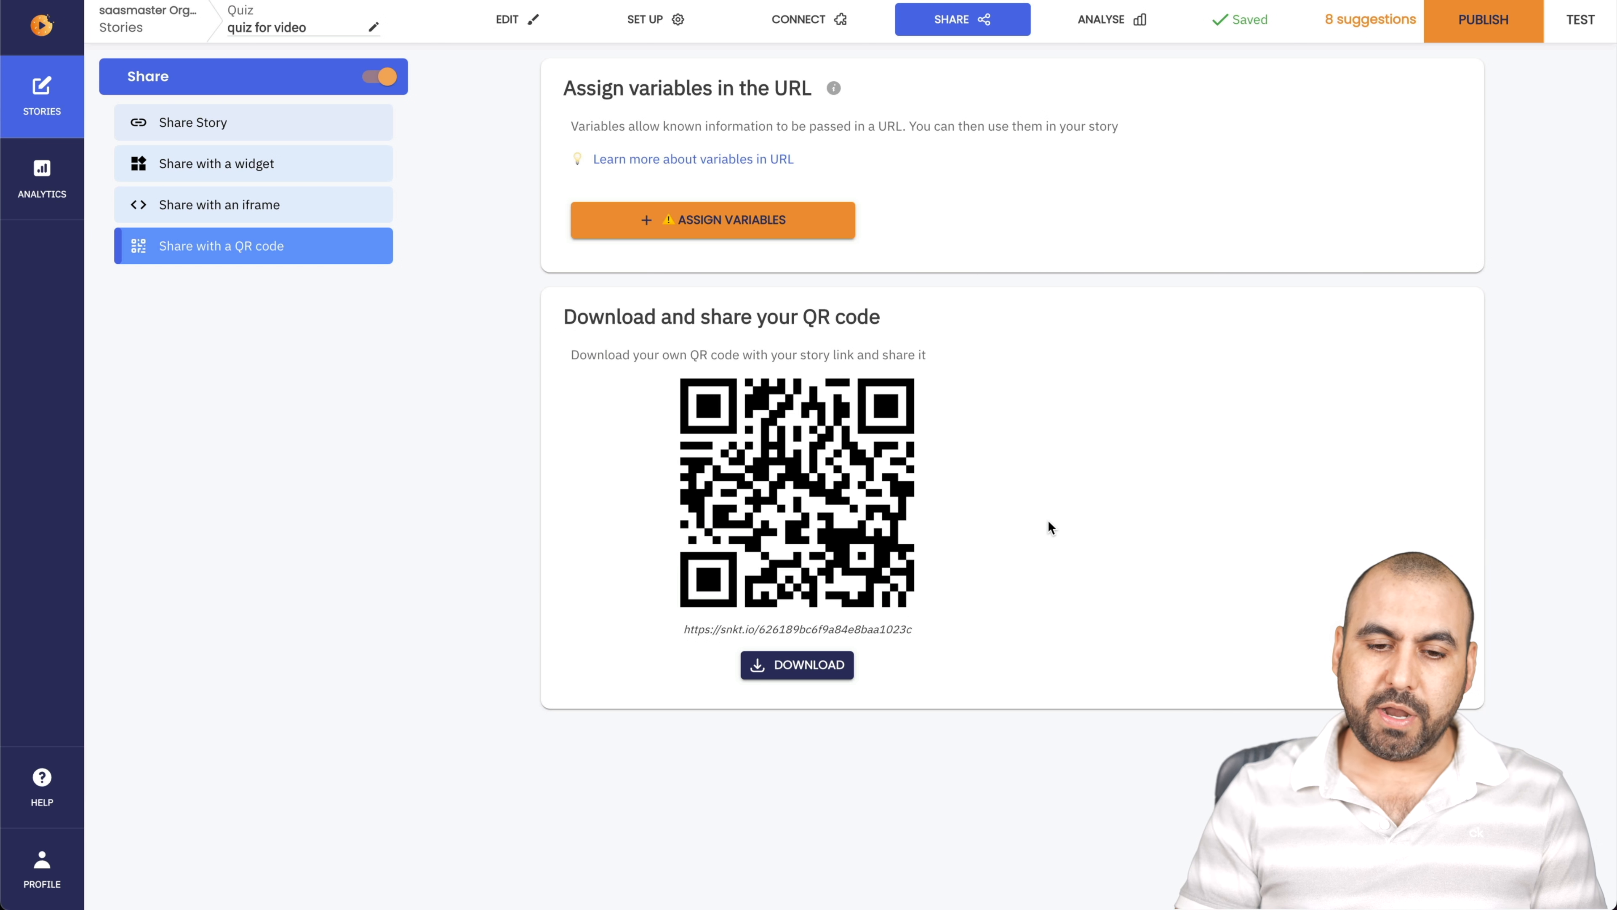
Return to the STORIES list showing the four live stories.
click(1484, 19)
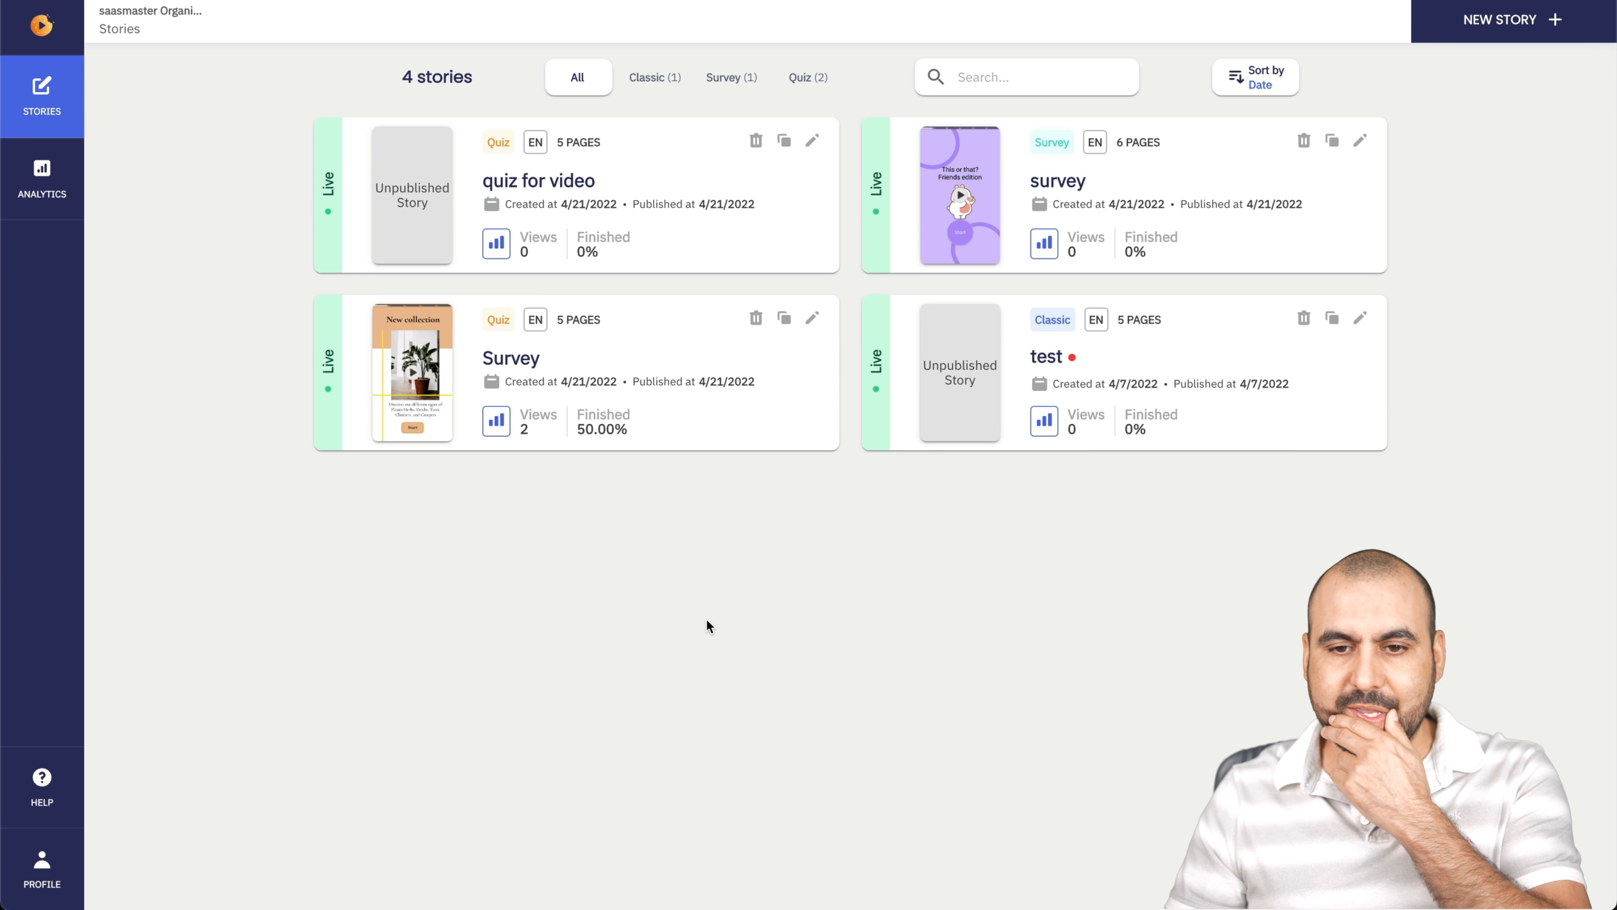
mouse_move(1080, 268)
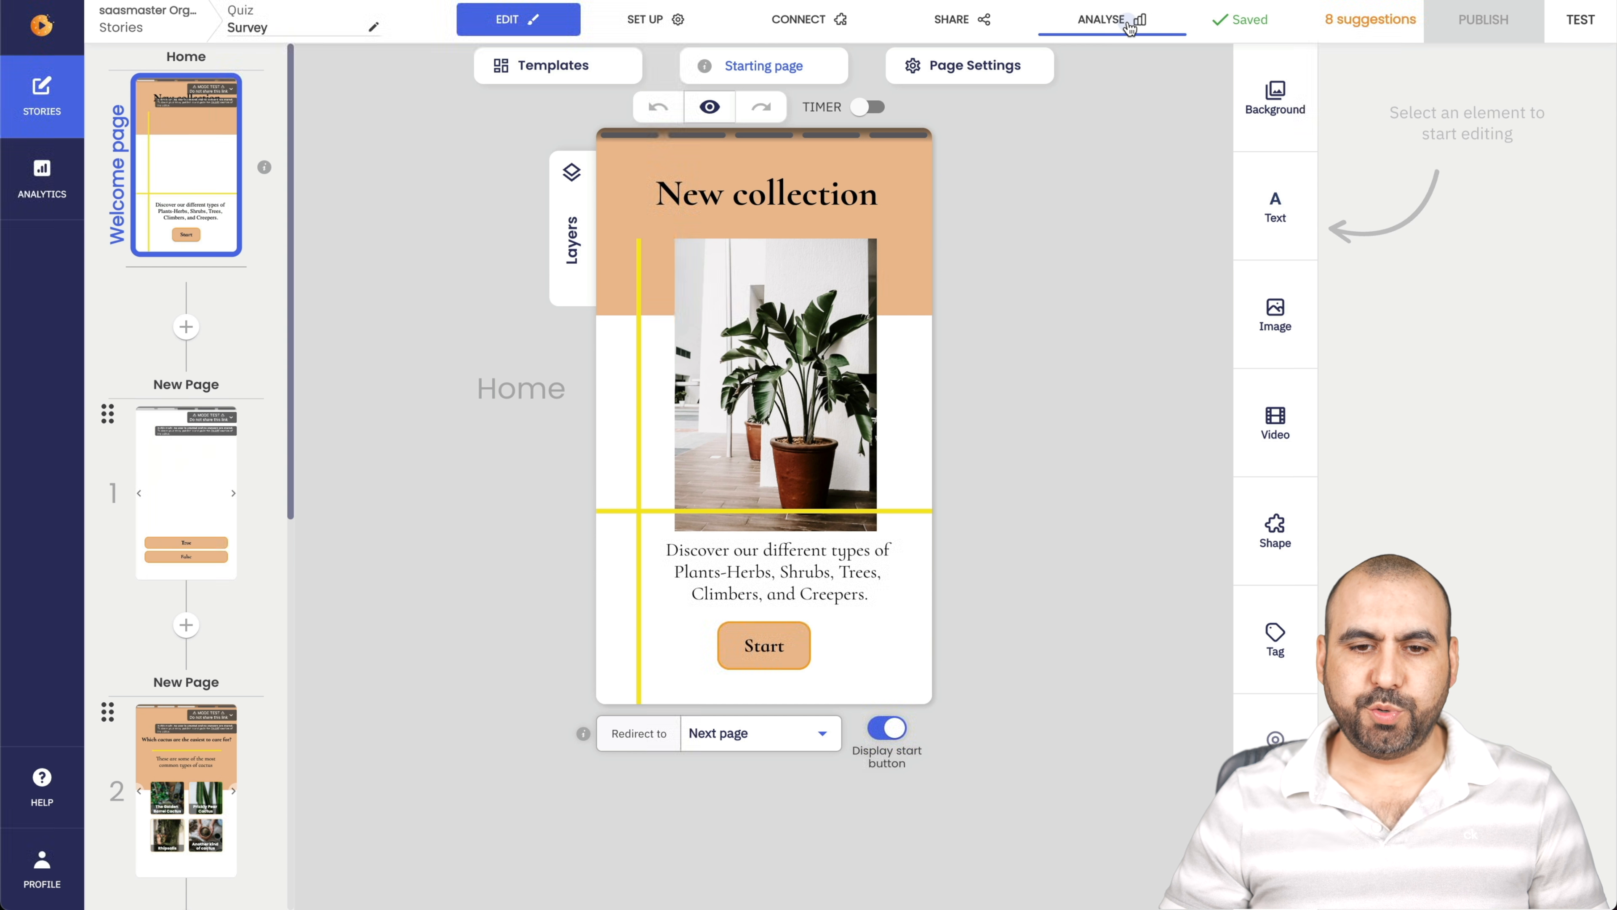
Filter the Survey analytics by mobile and tablet, then by passed-quiz and answered users until none match.
click(1101, 19)
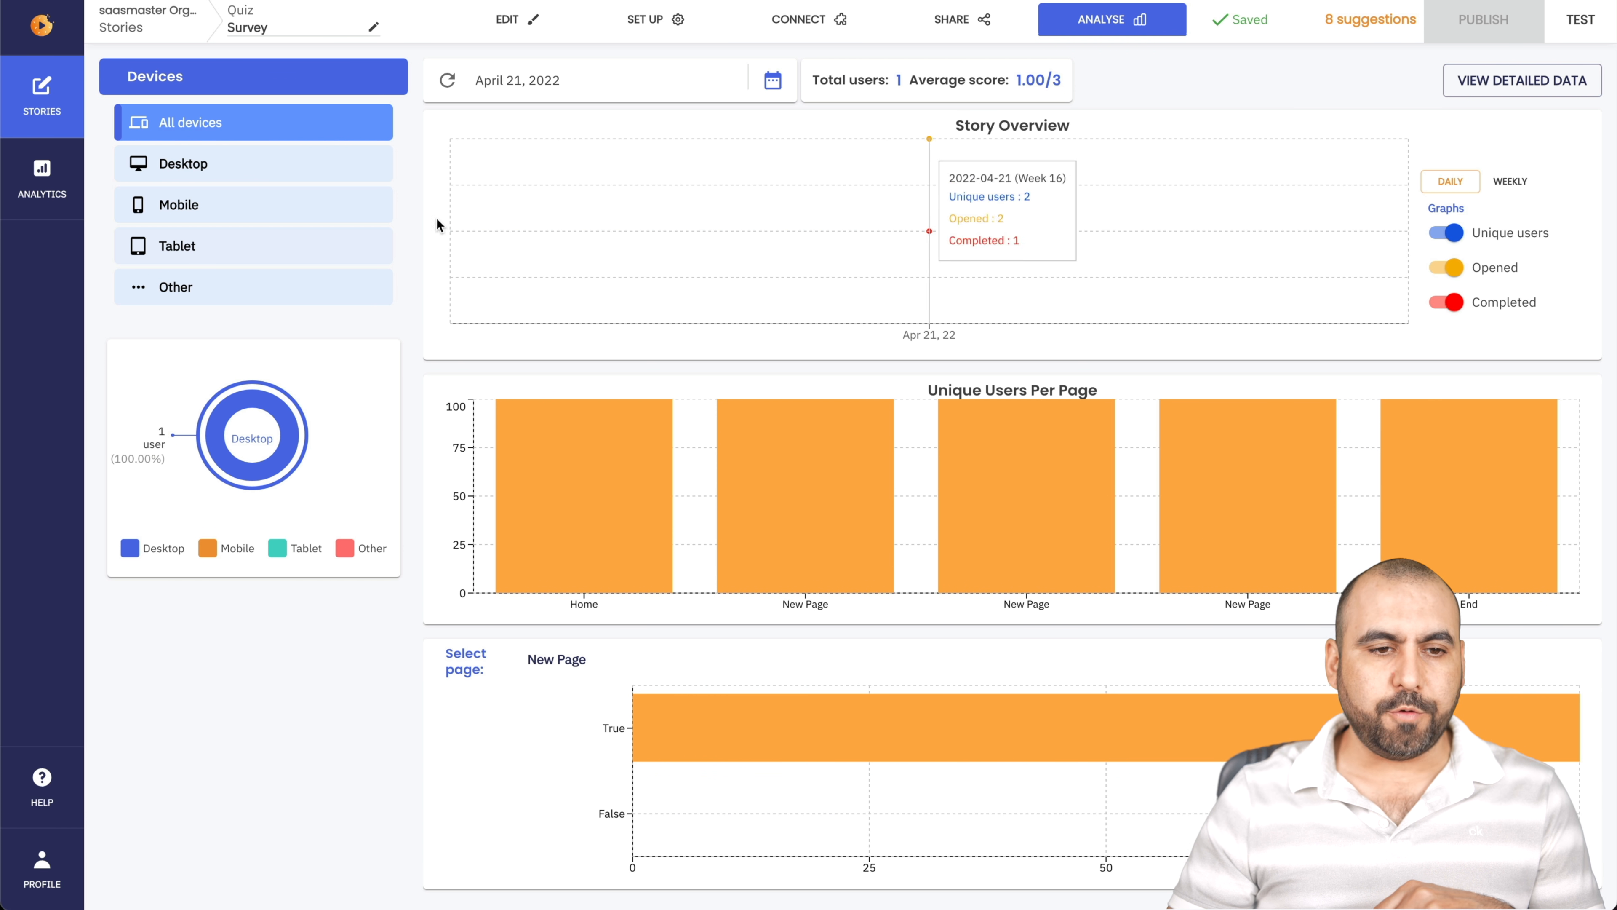
click(253, 203)
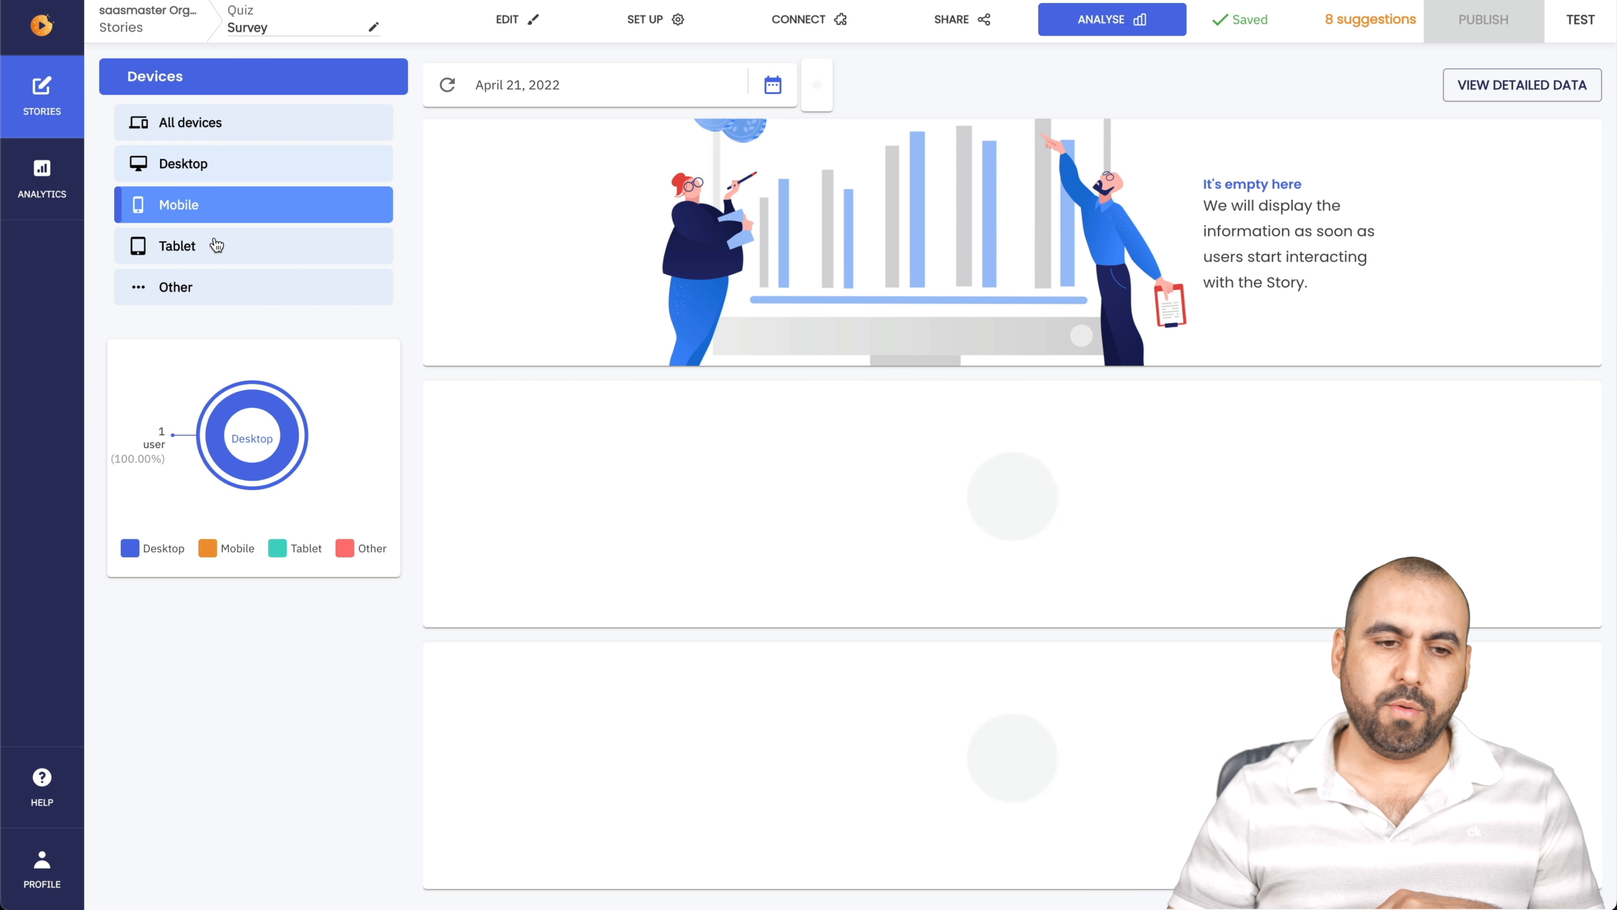
click(183, 163)
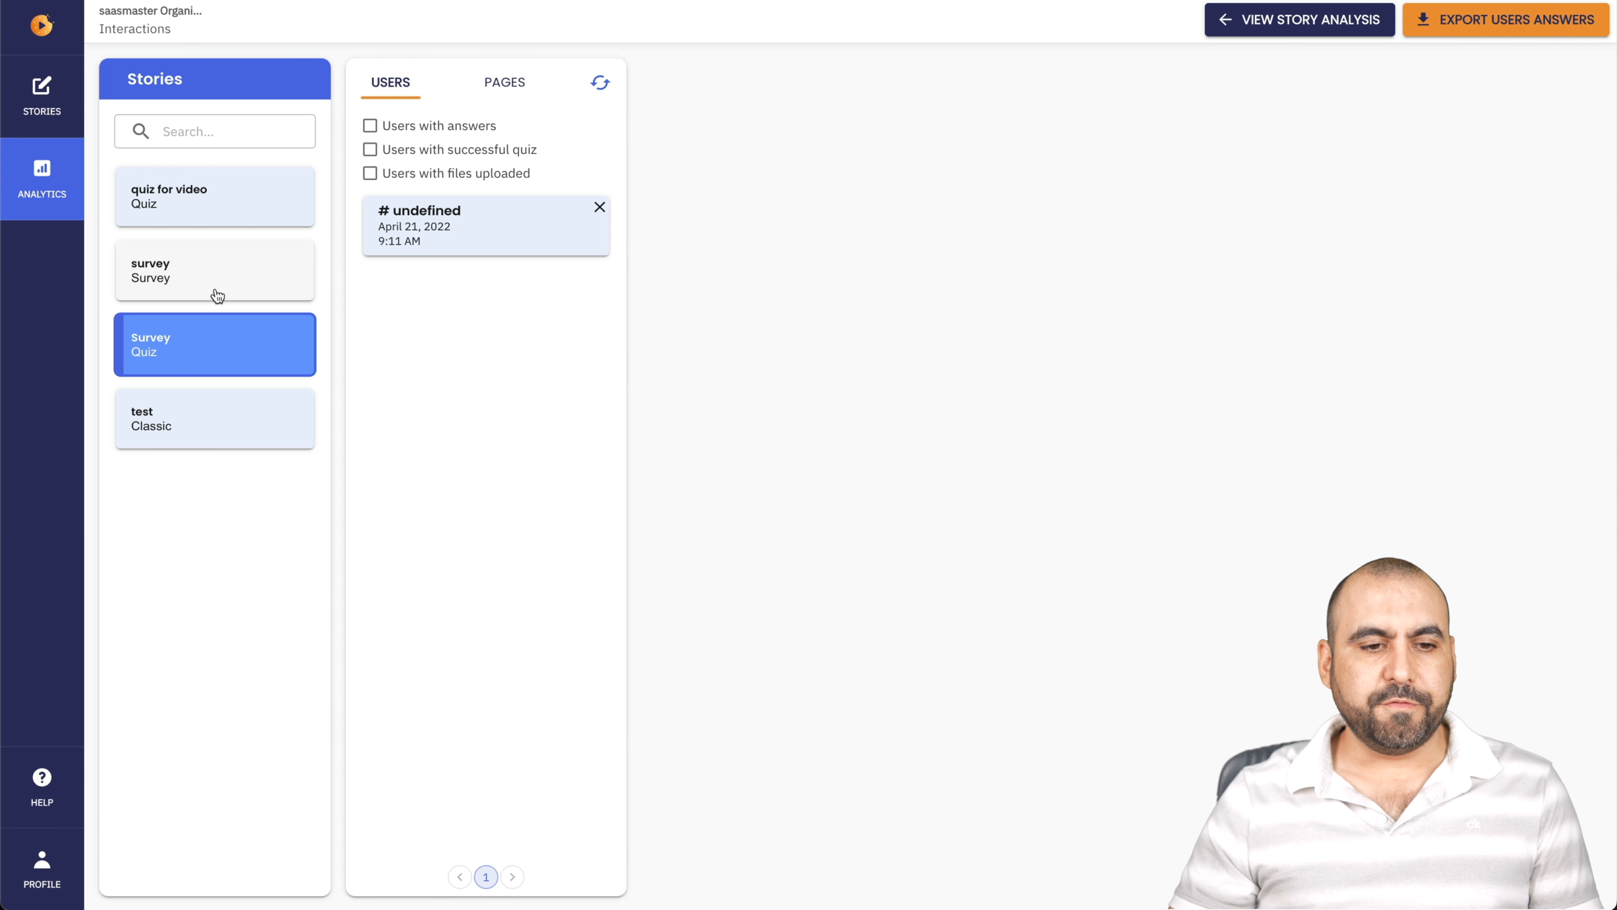
click(369, 148)
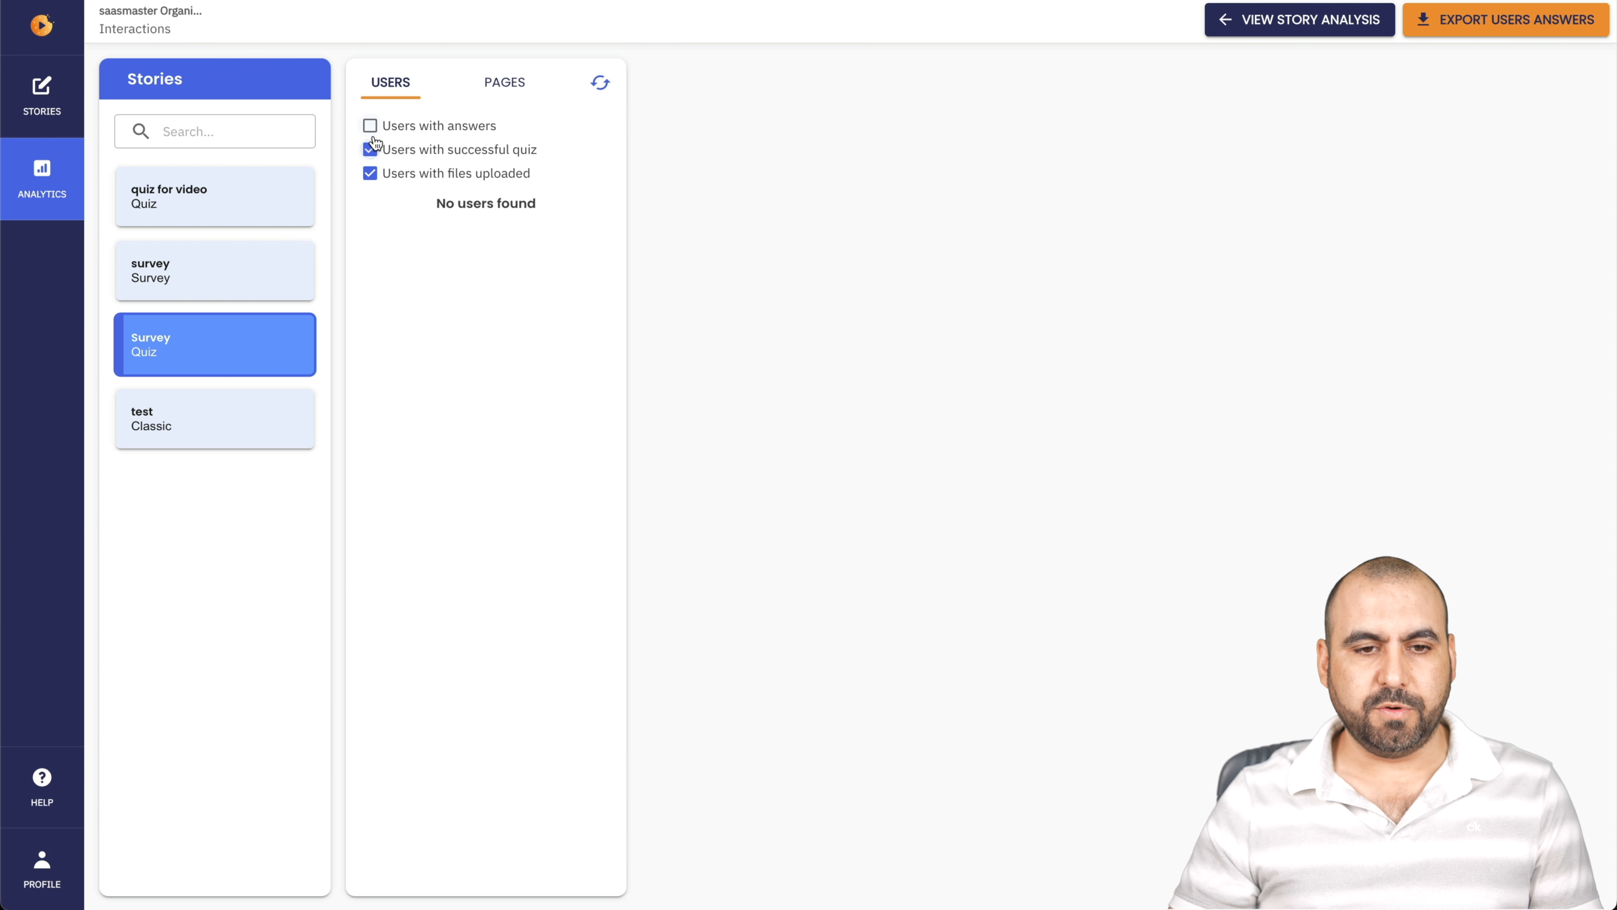
click(369, 125)
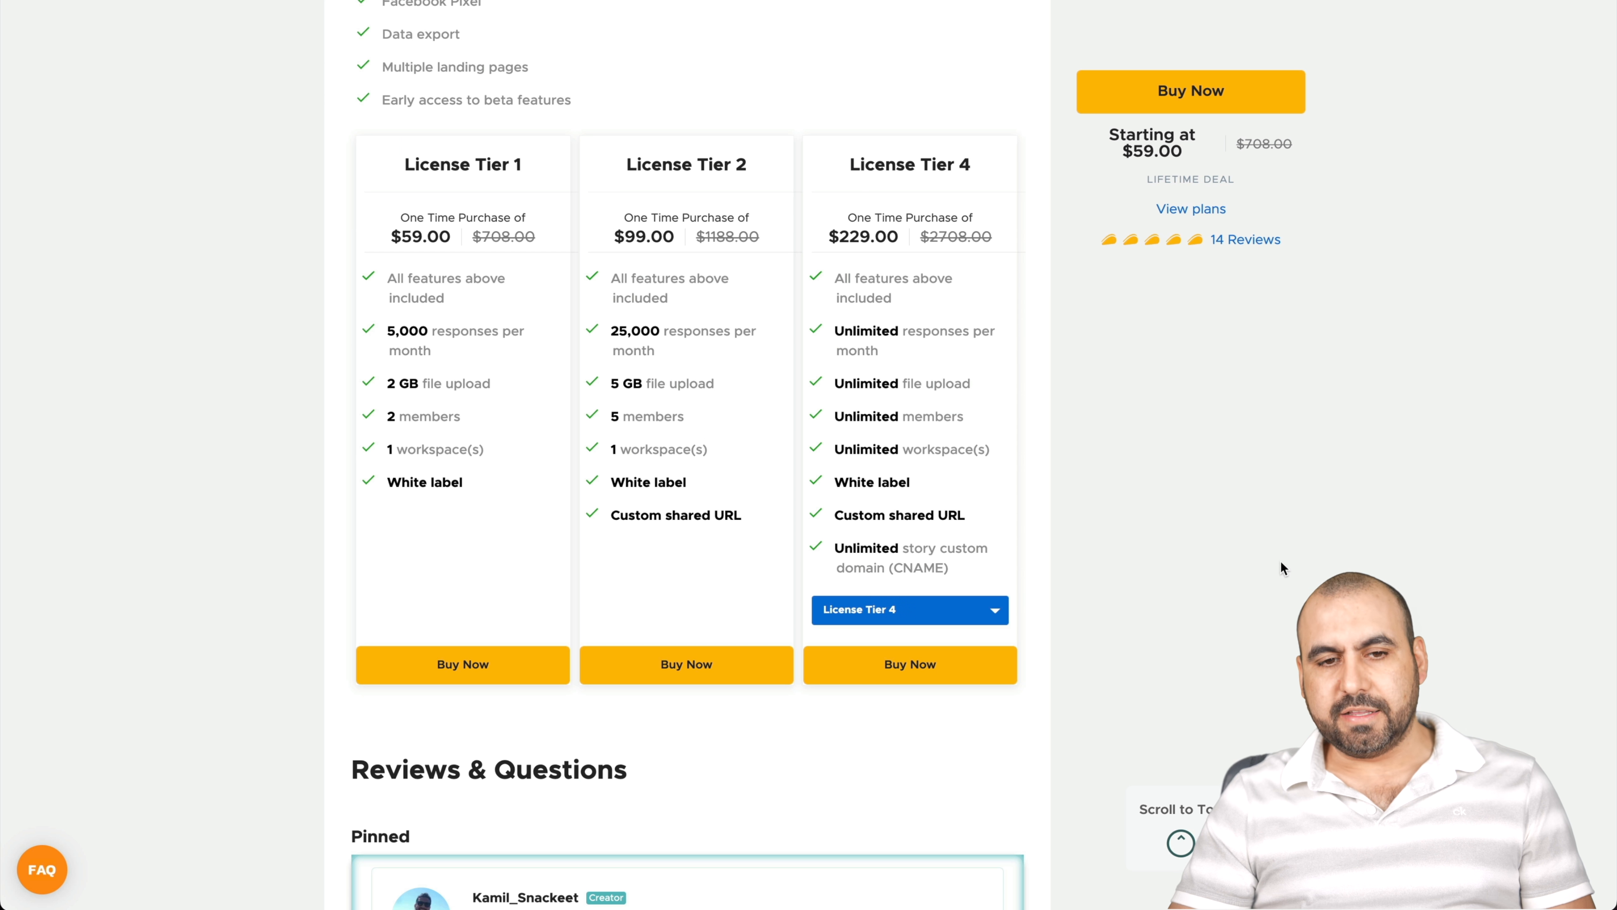
mouse_move(1278, 582)
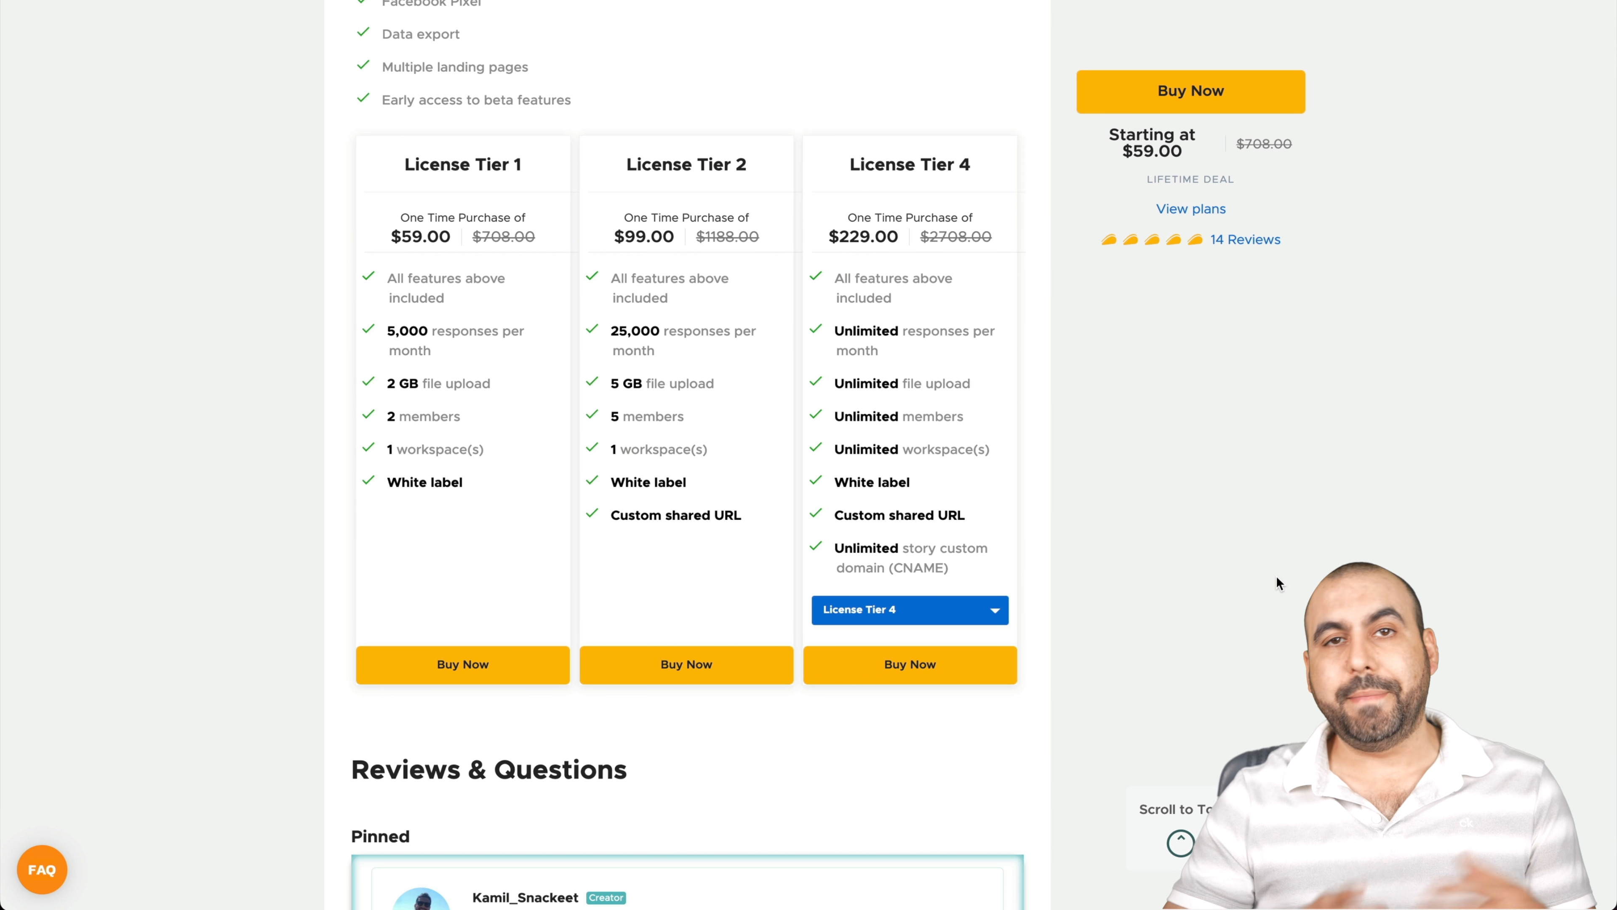